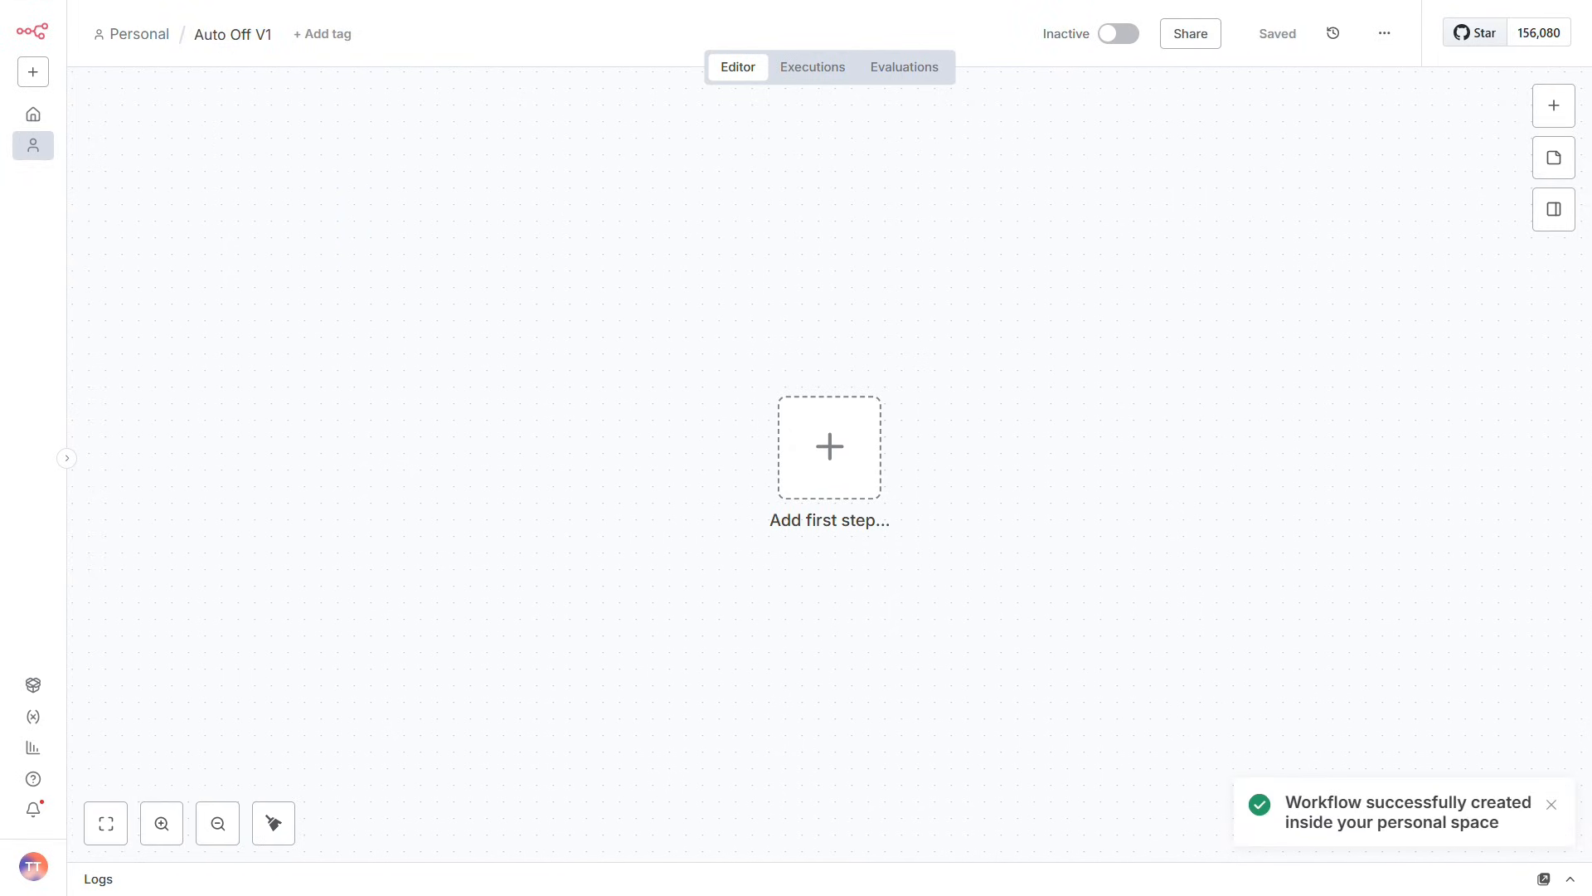
Begin the first step of 'Auto Off V1' and browse Home Assistant's actions, finding no triggers
click(829, 446)
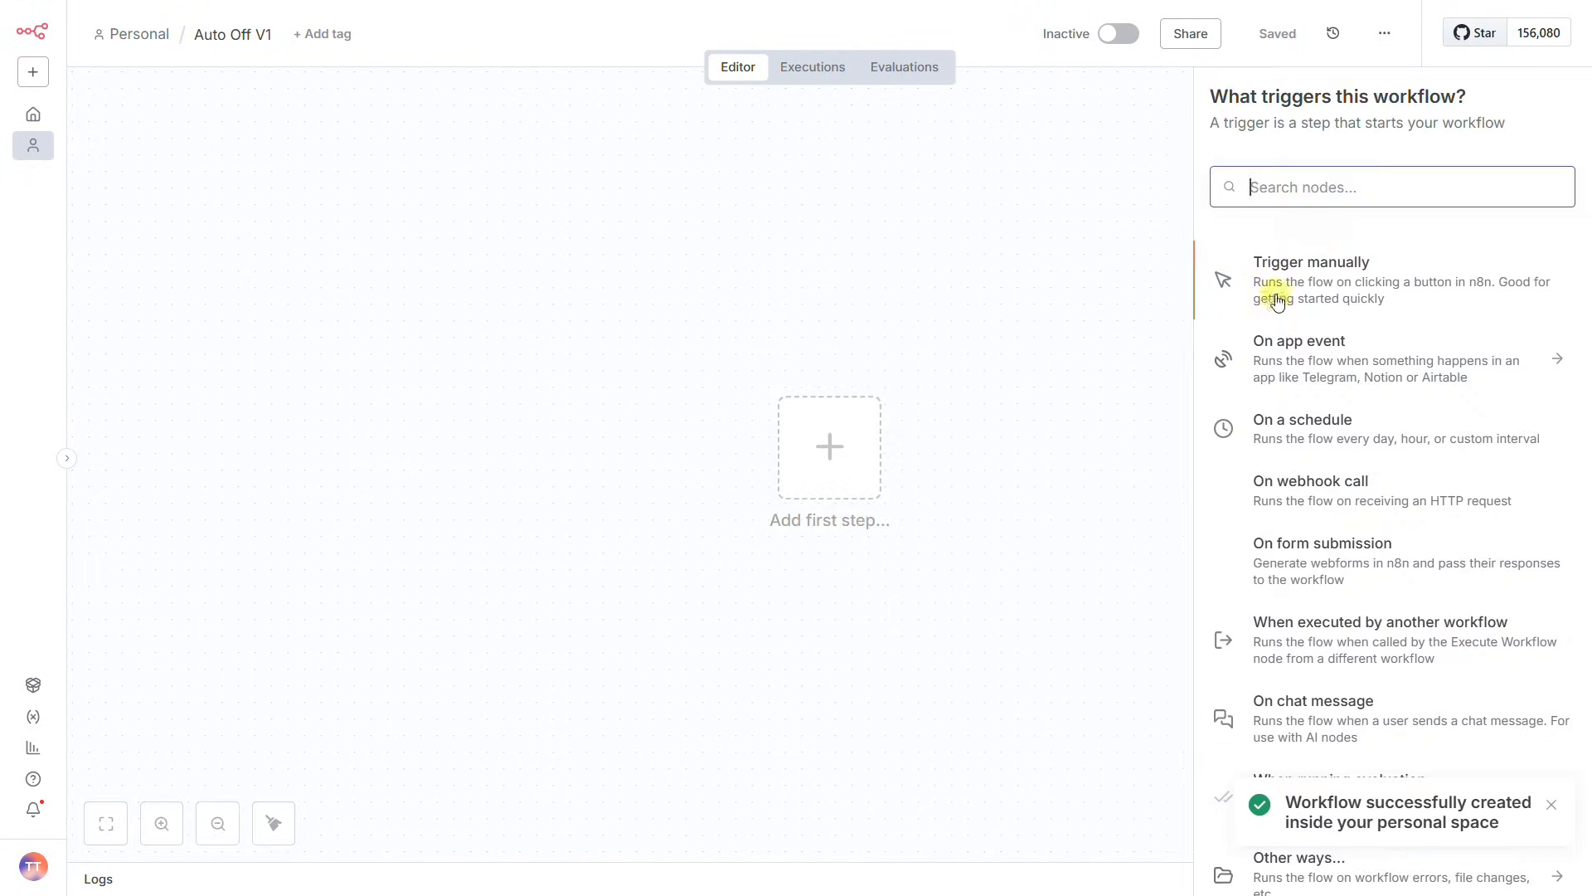
click(1282, 266)
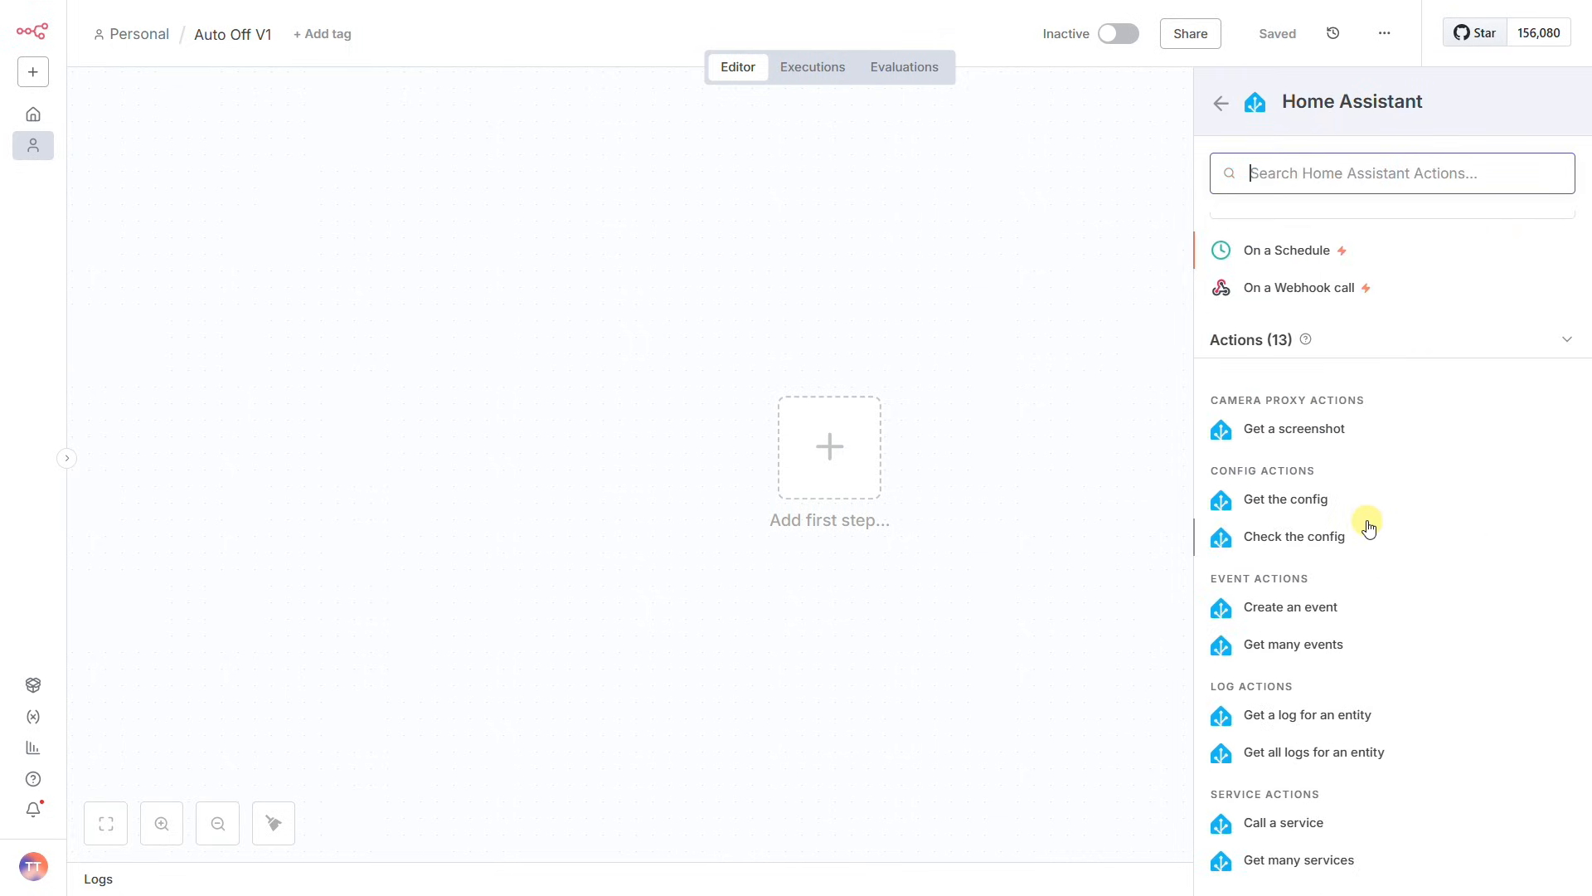
scroll(down, 3)
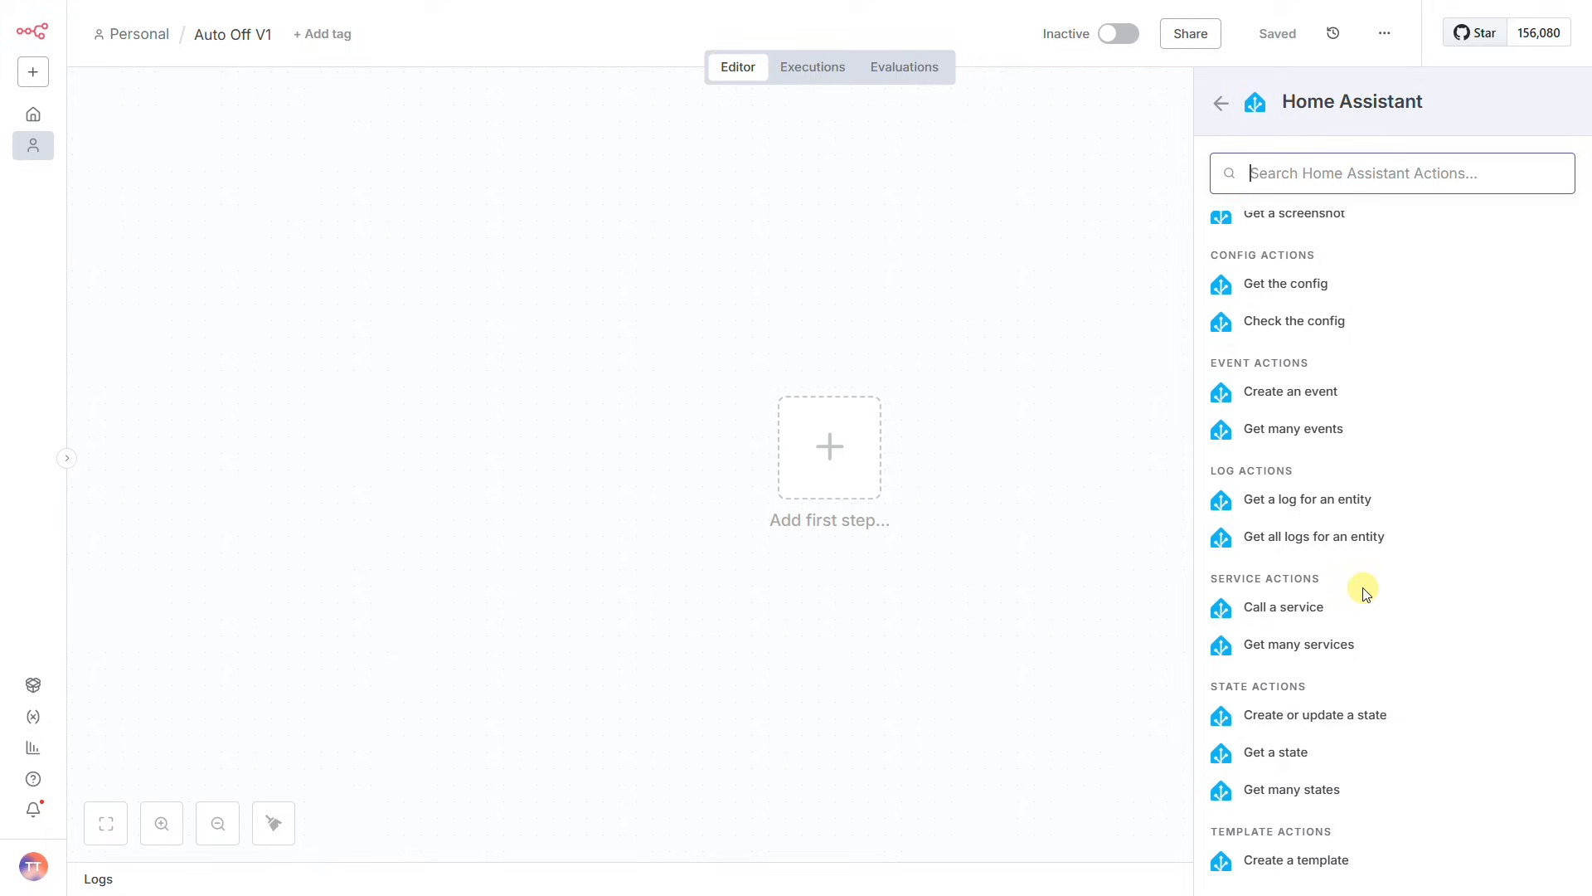
scroll(up, 3)
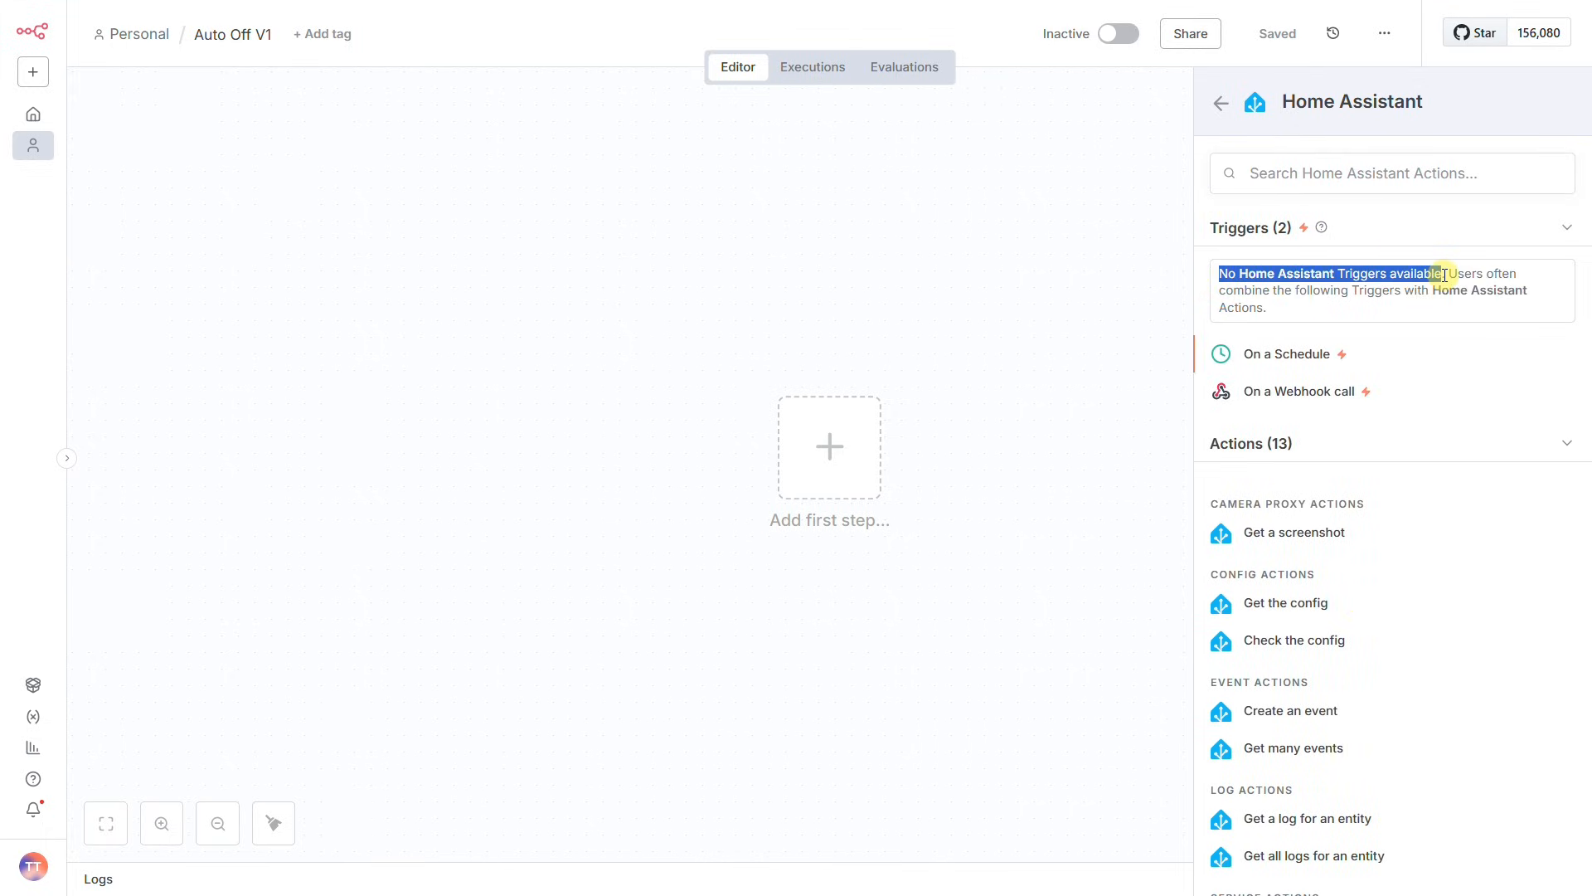
mouse_move(1284, 396)
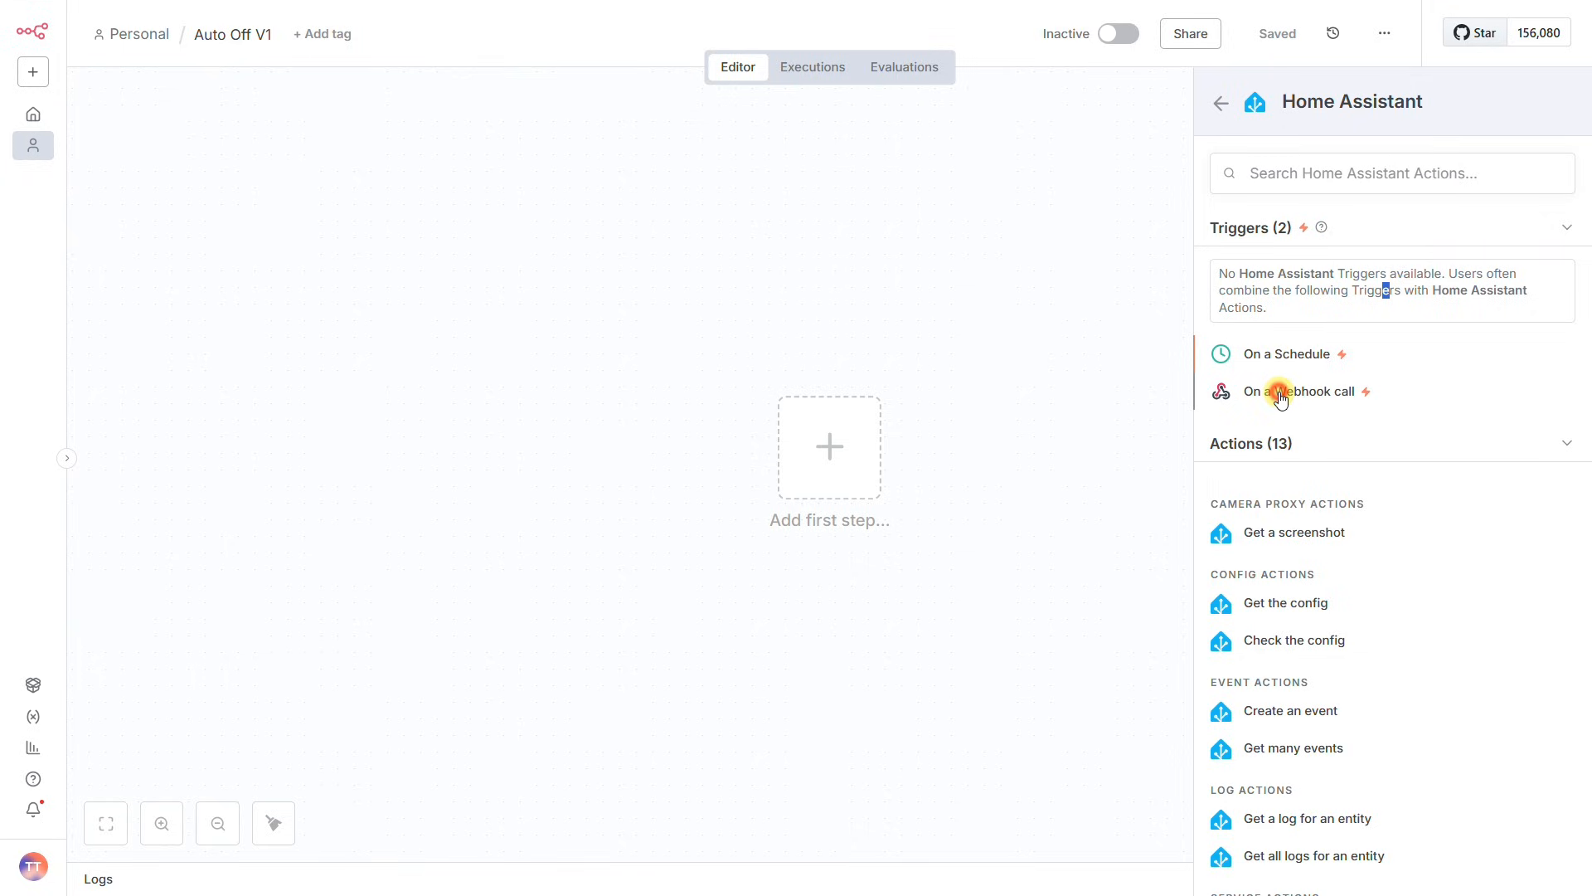
Add an 'On a Webhook call' trigger and set its HTTP method to POST
click(1305, 391)
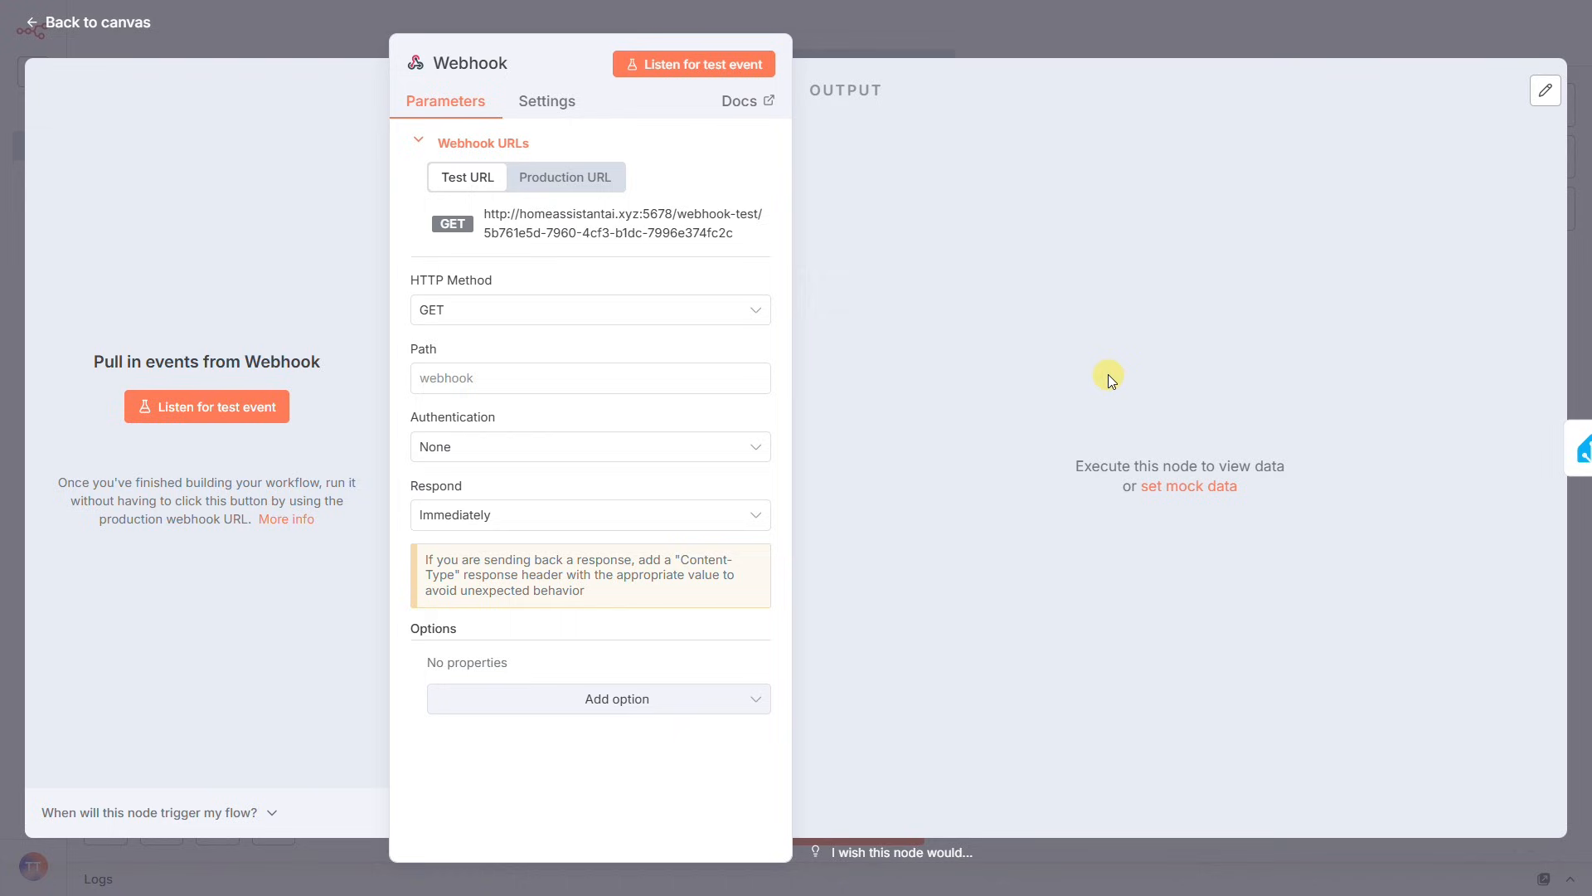
mouse_move(829, 300)
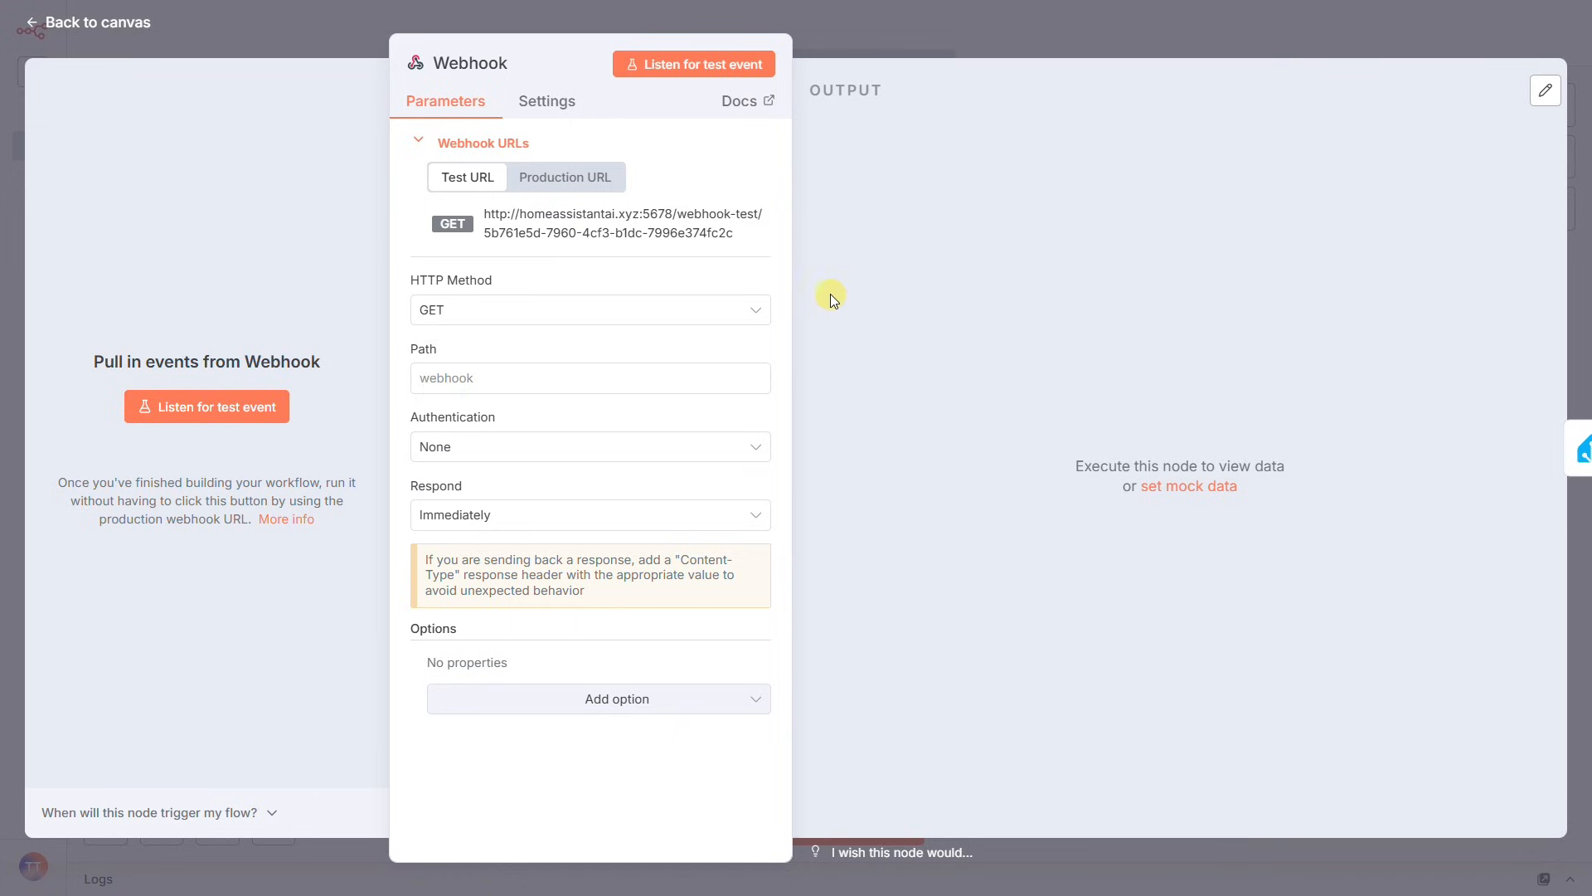
mouse_move(539, 313)
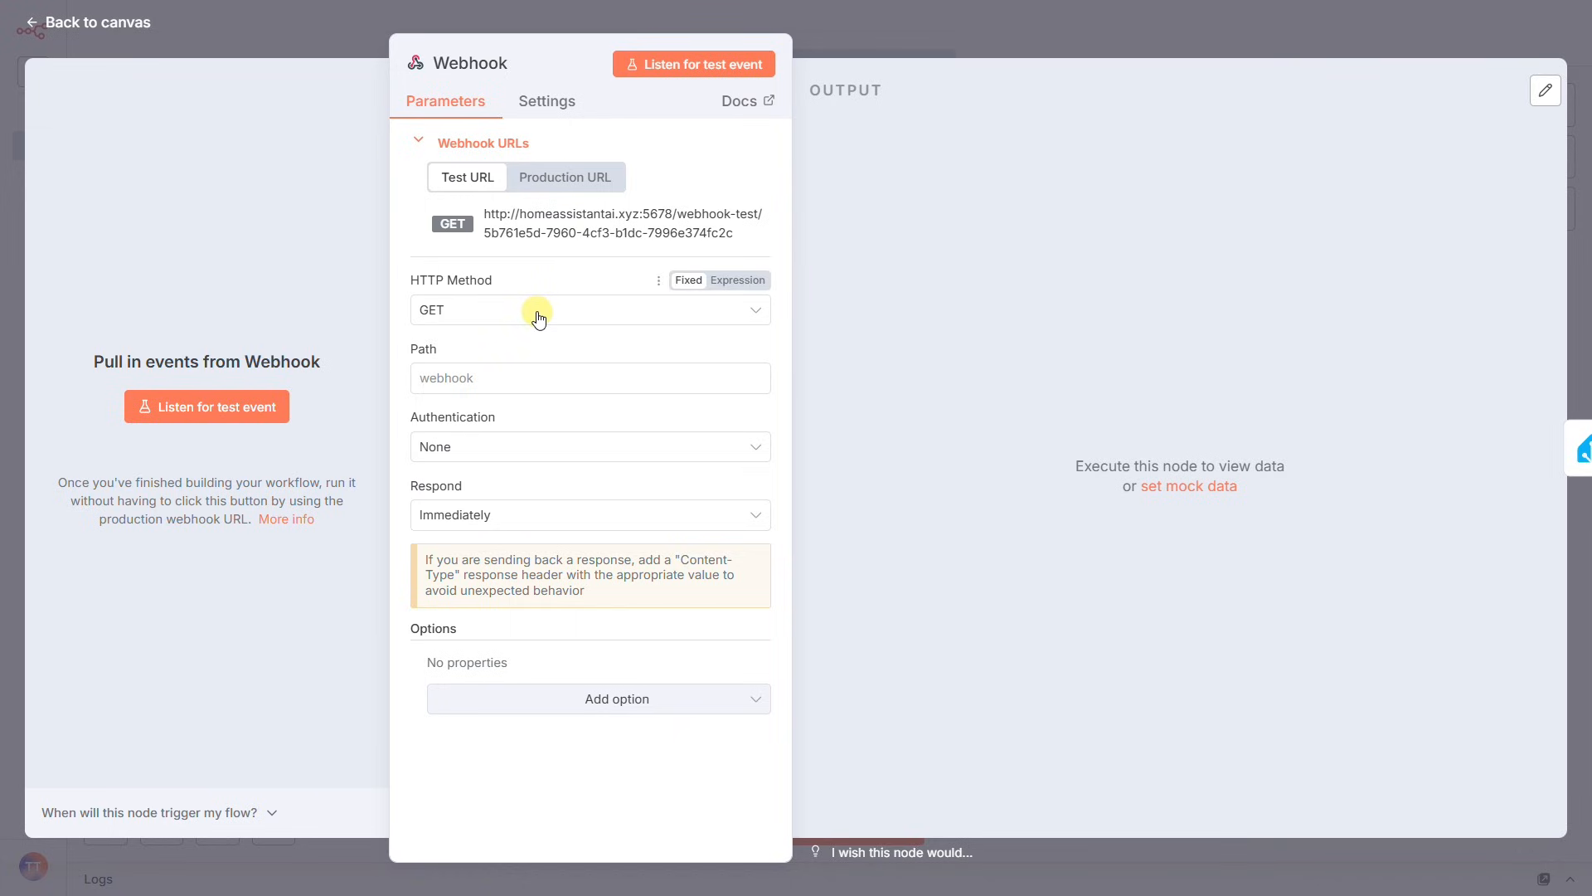
mouse_move(539, 316)
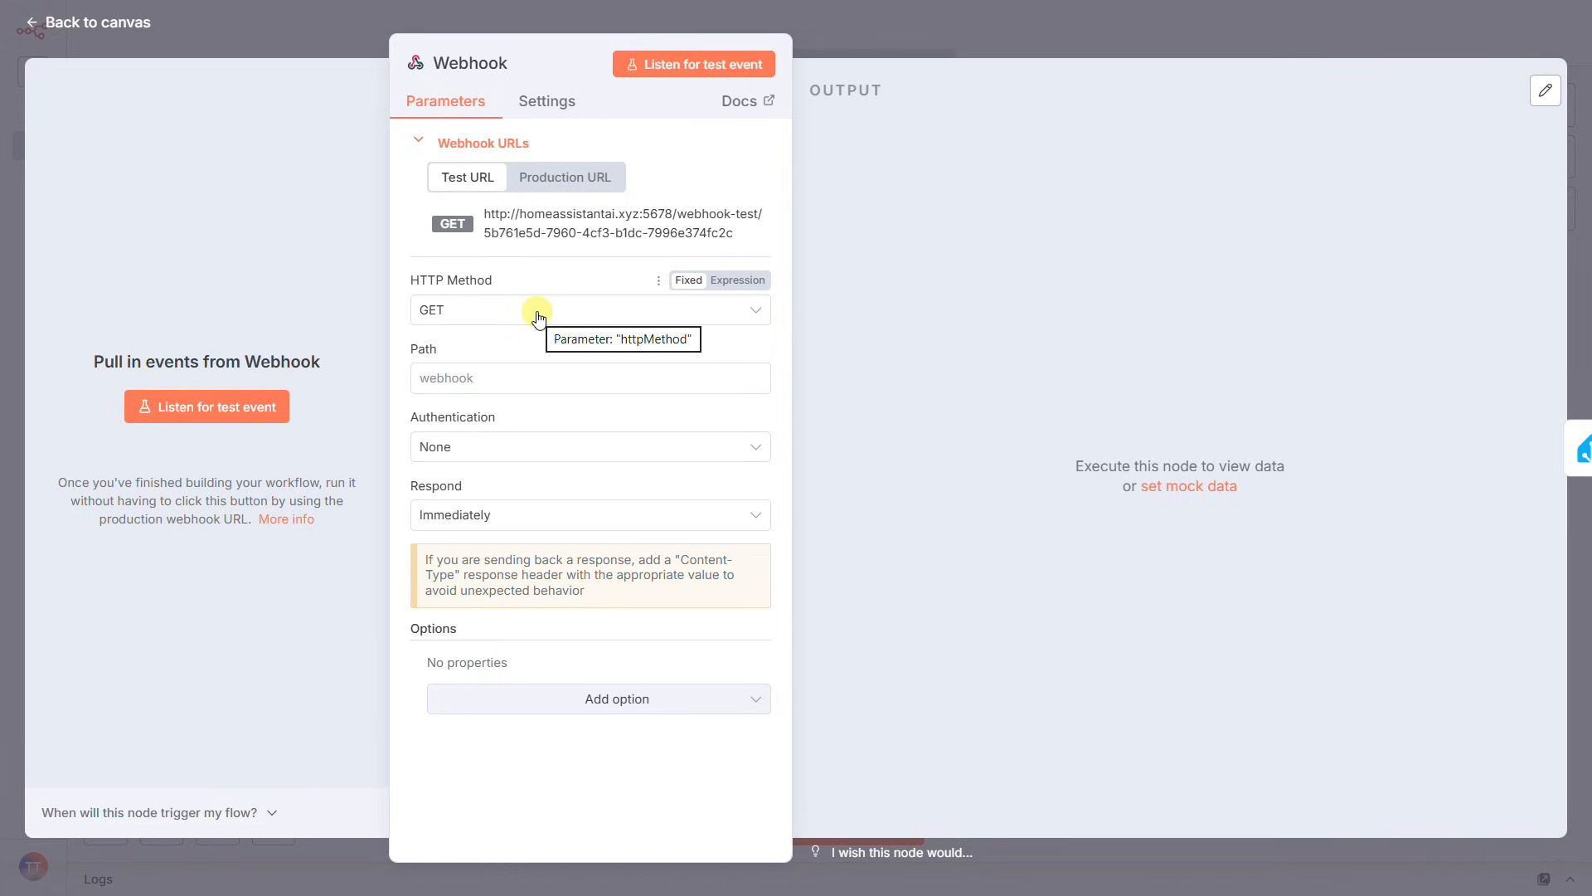
click(589, 310)
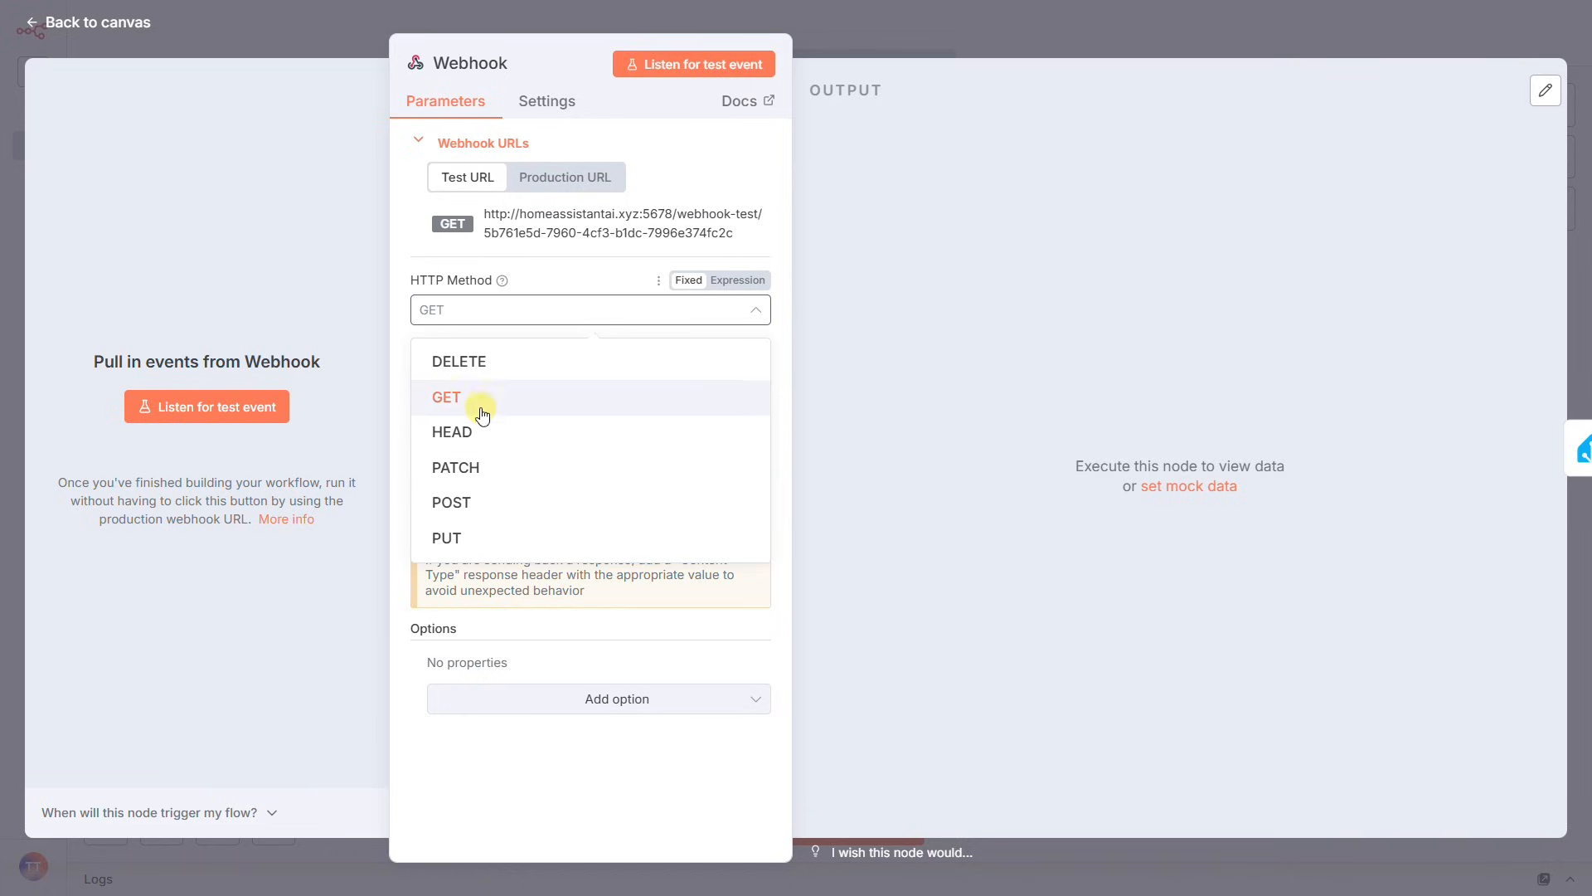
click(451, 501)
text(webhook)
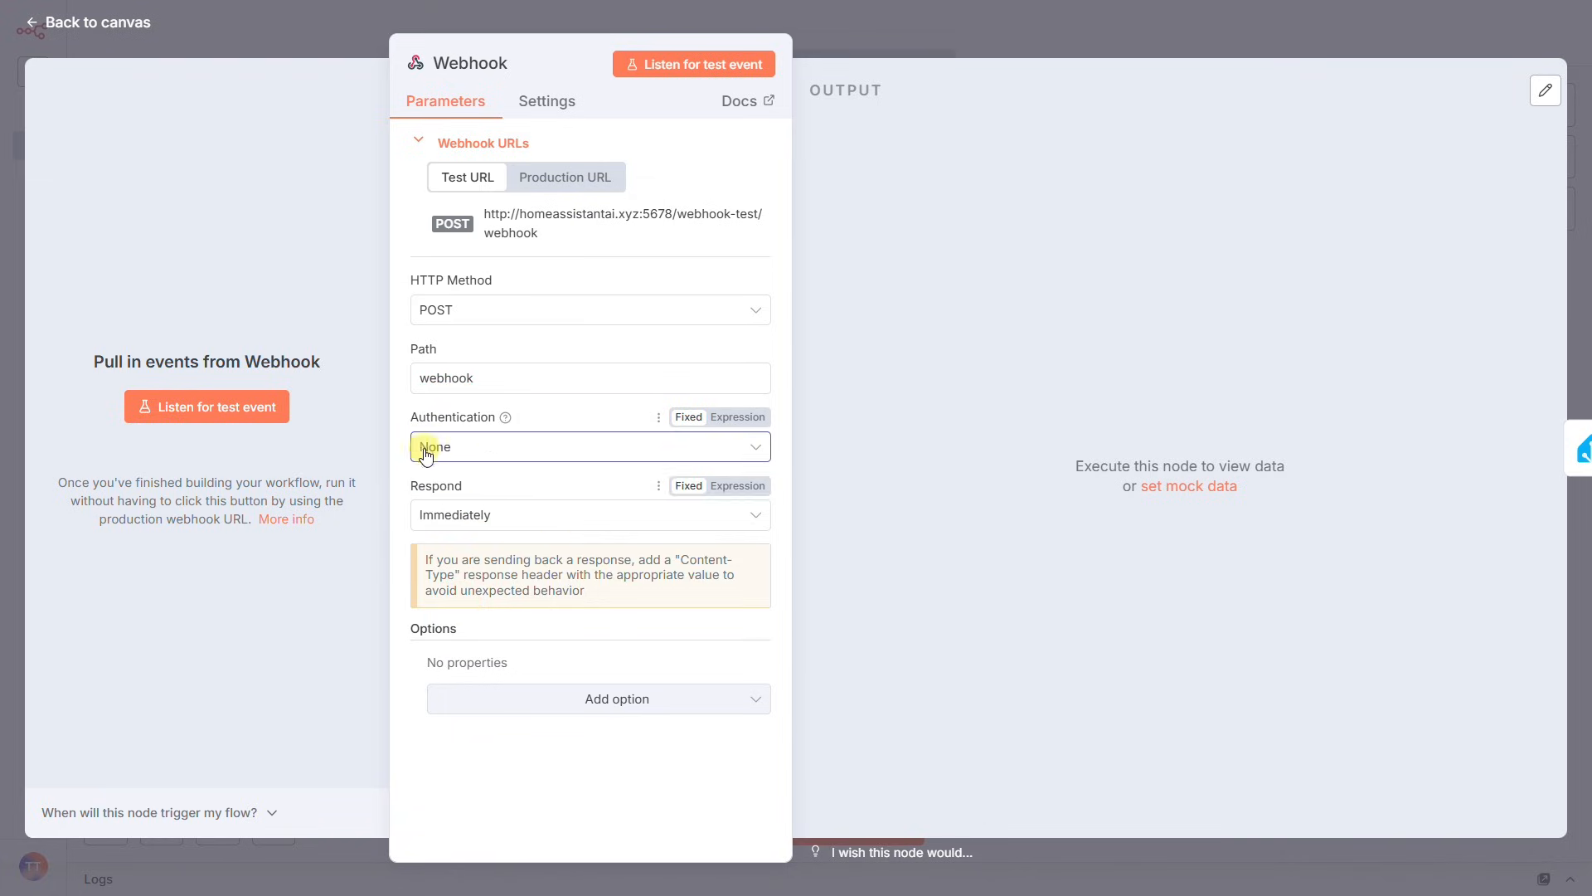
Review Authentication and Respond settings, then copy the Production webhook URL
click(589, 514)
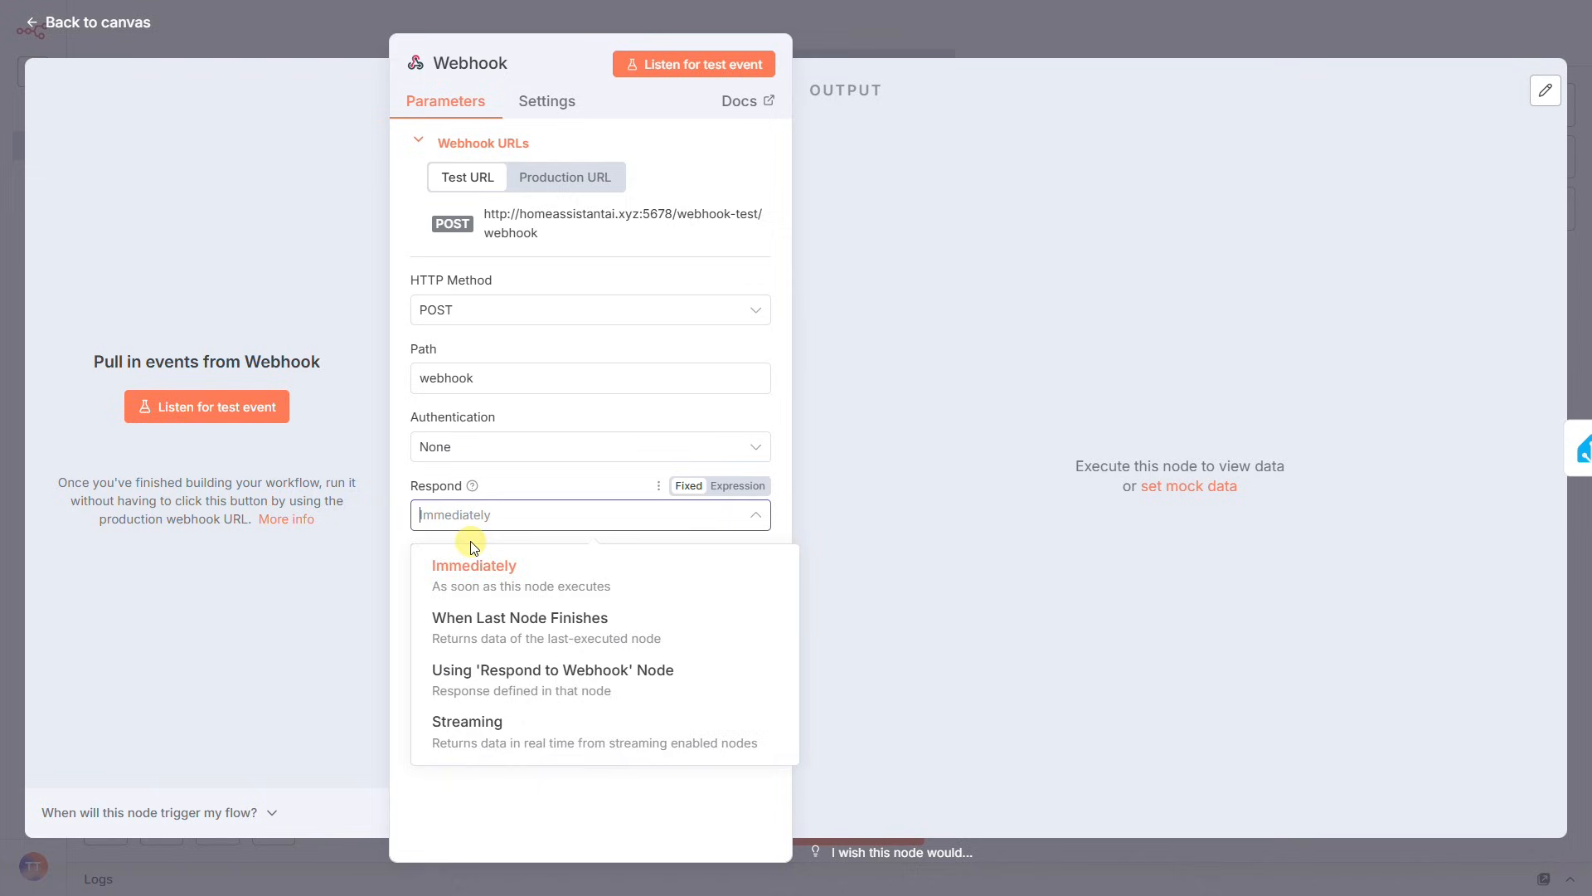
click(473, 570)
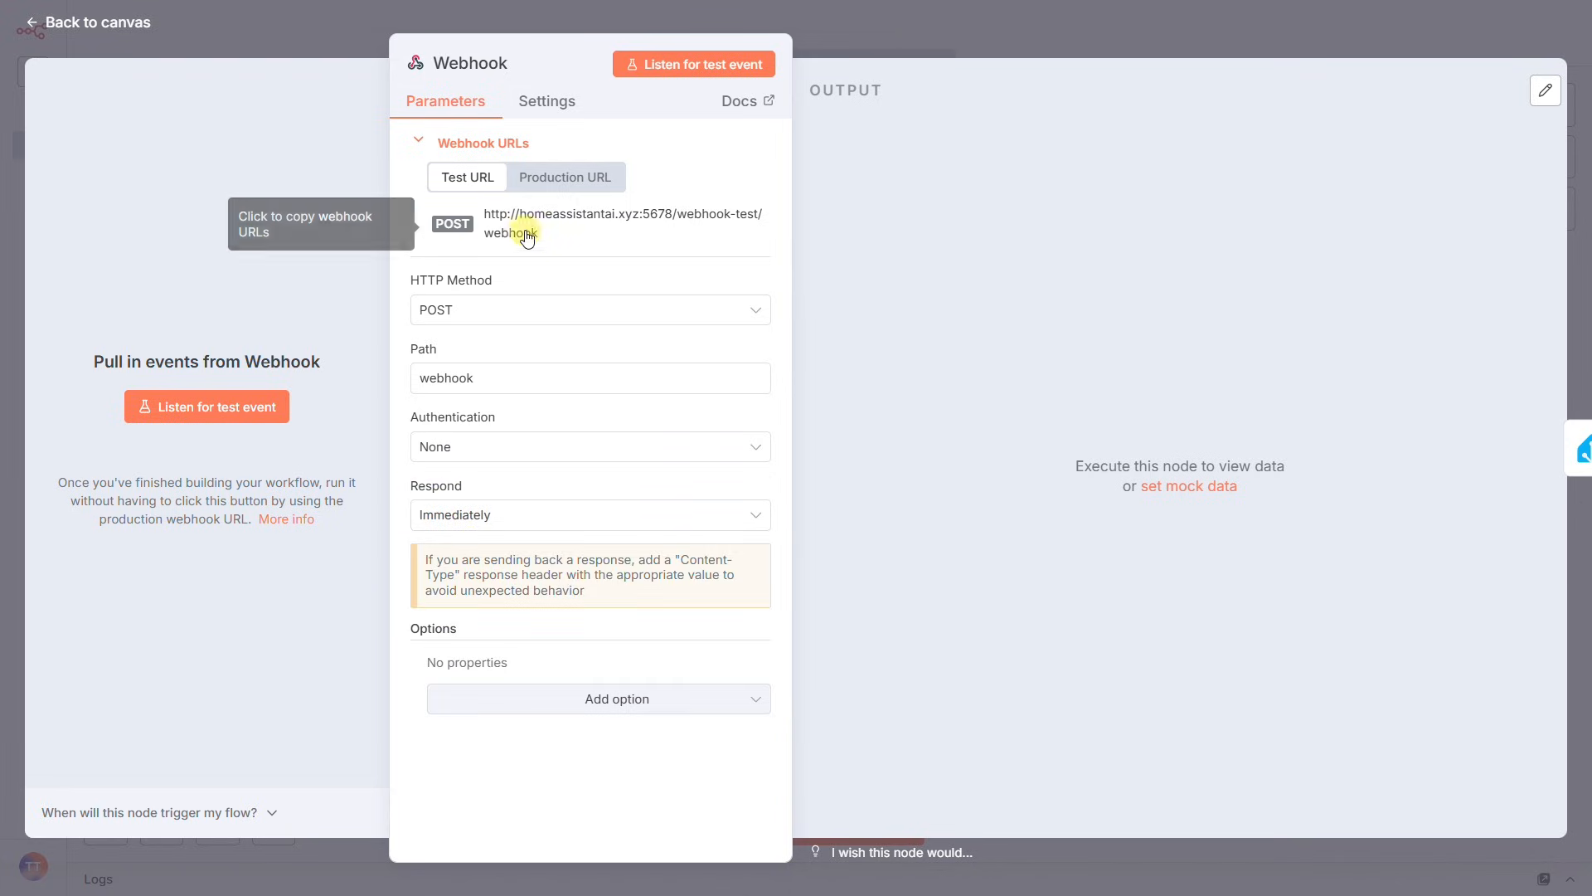
click(618, 221)
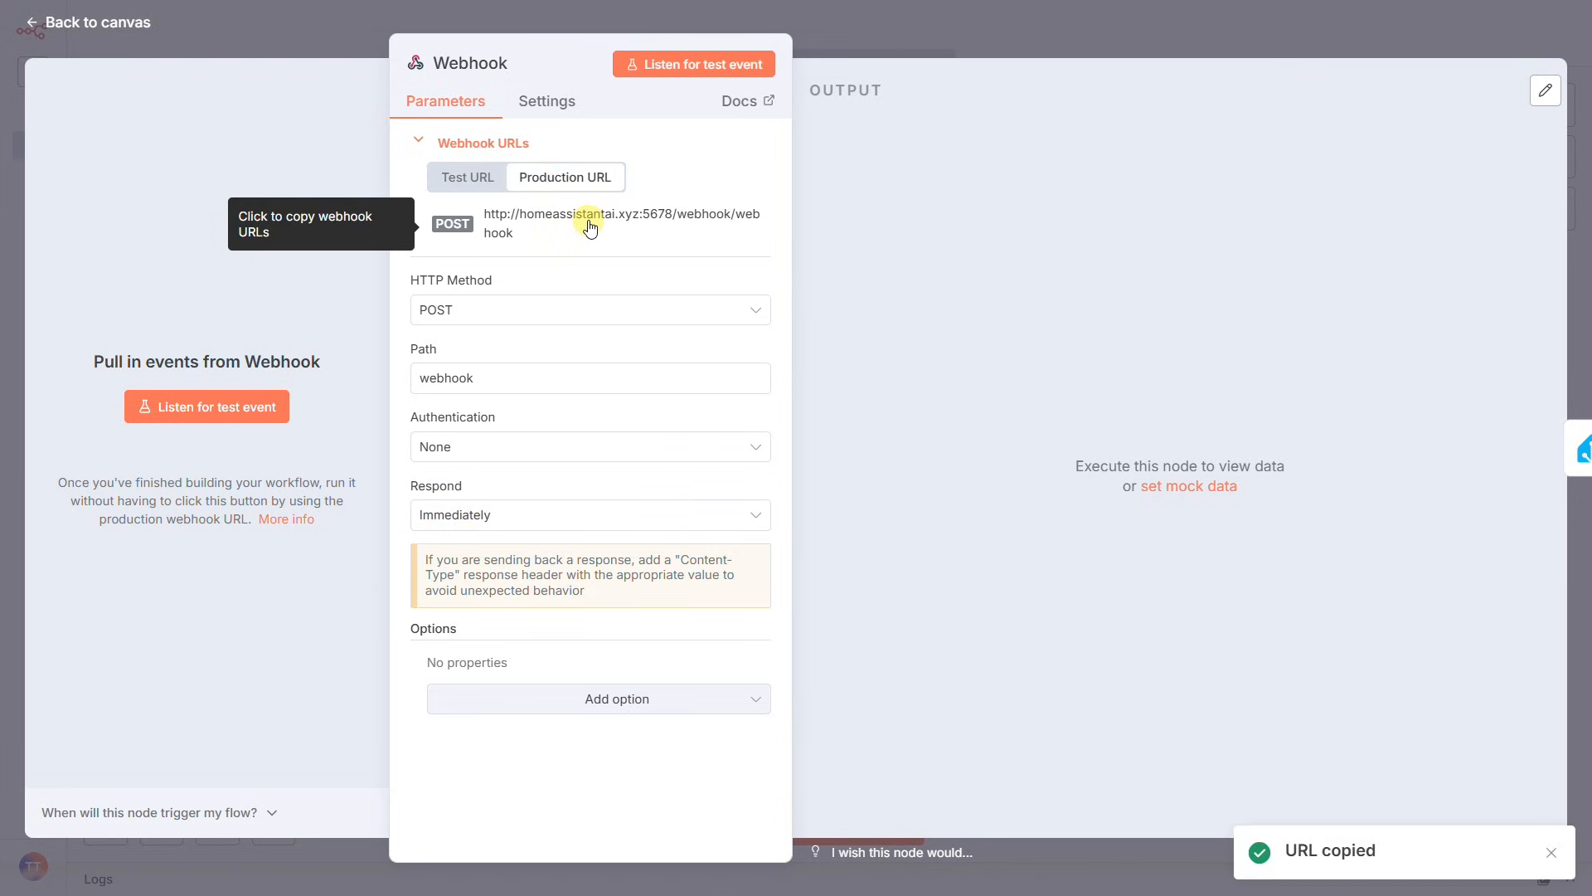
click(88, 21)
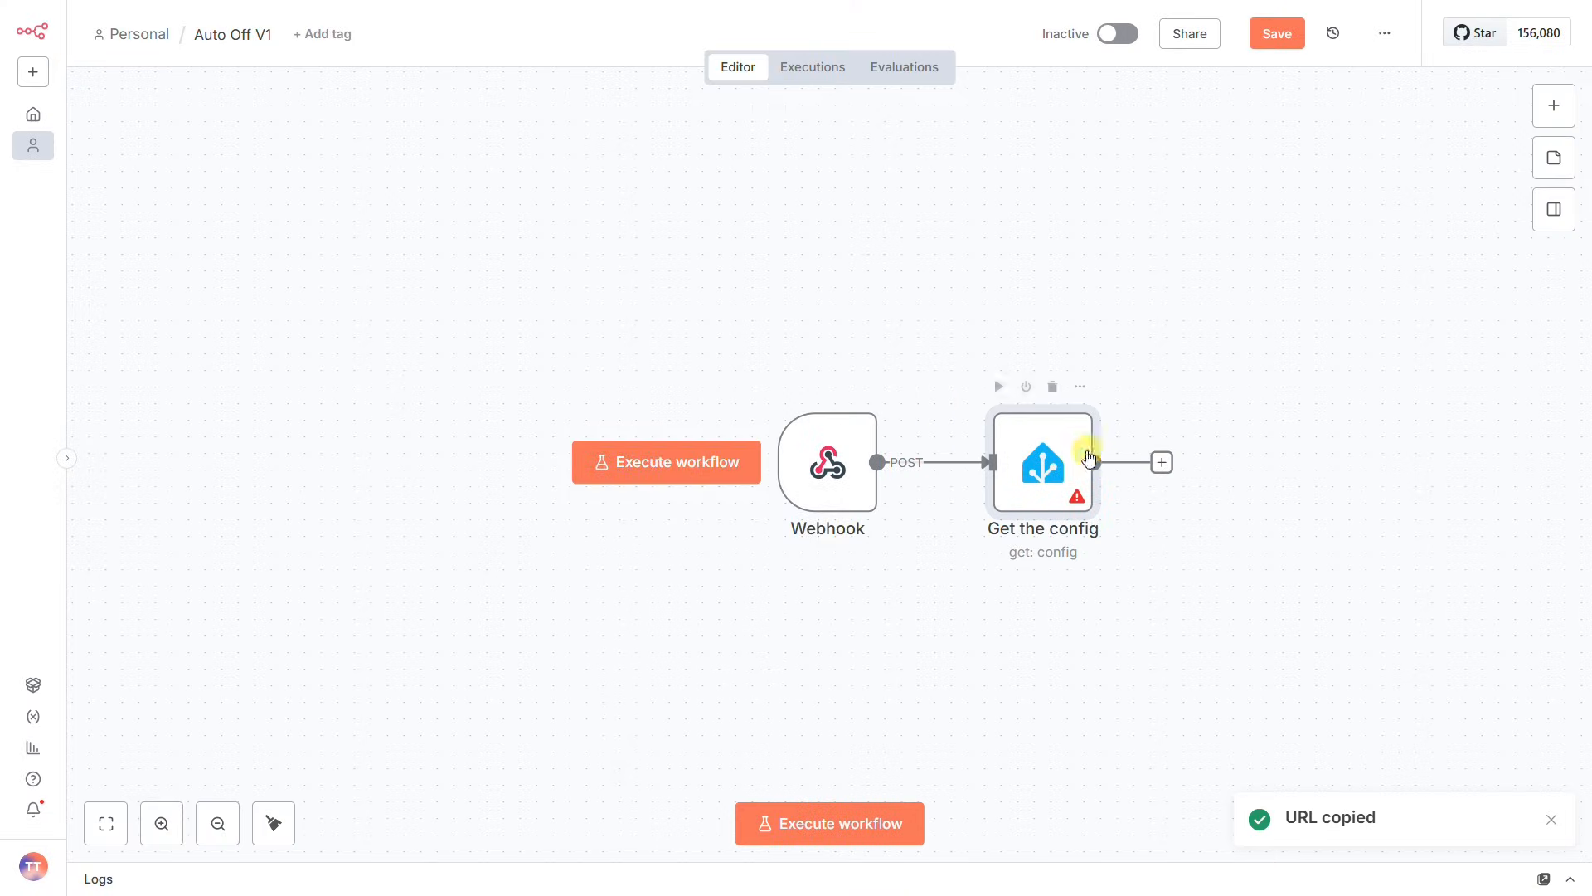
Replace the Get the config step with a Home Assistant 'Get many states' node and save
click(1051, 387)
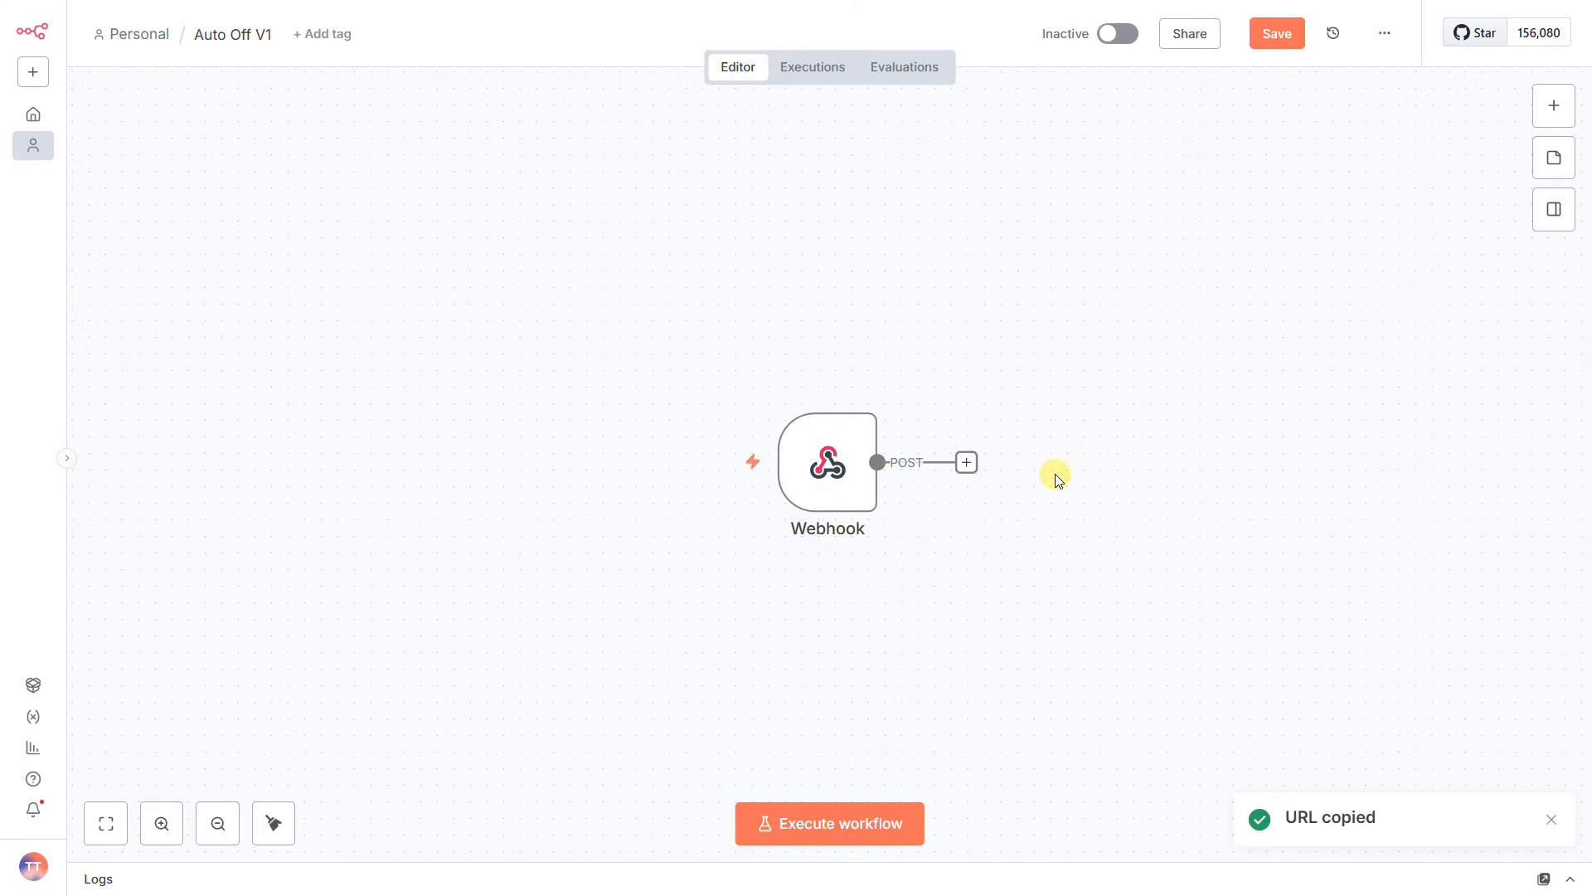
mouse_move(1258, 56)
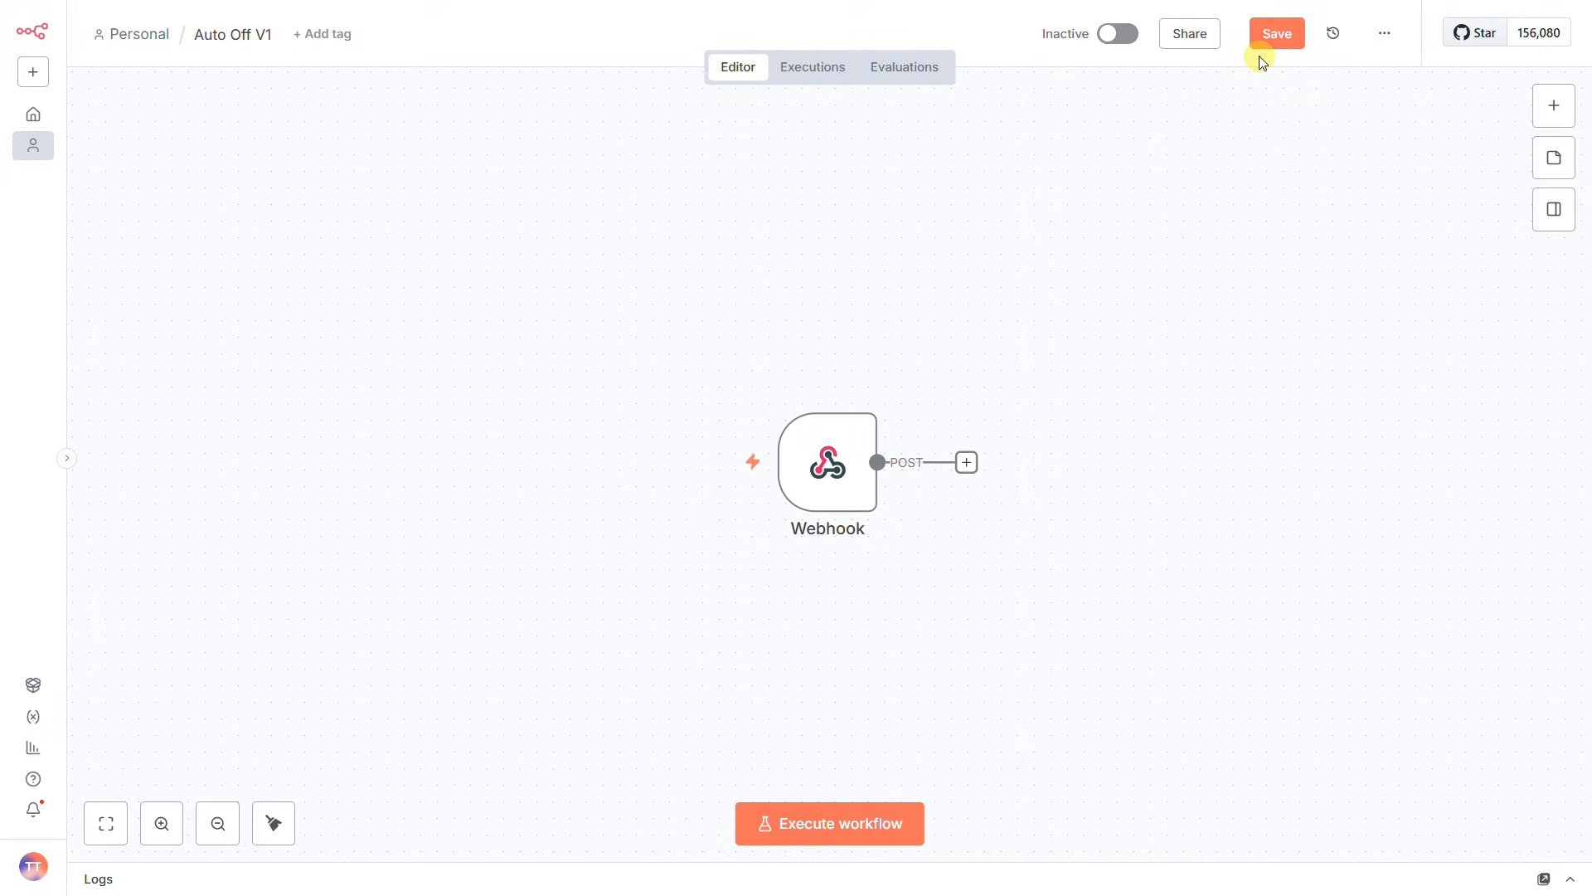
click(1275, 33)
text(home)
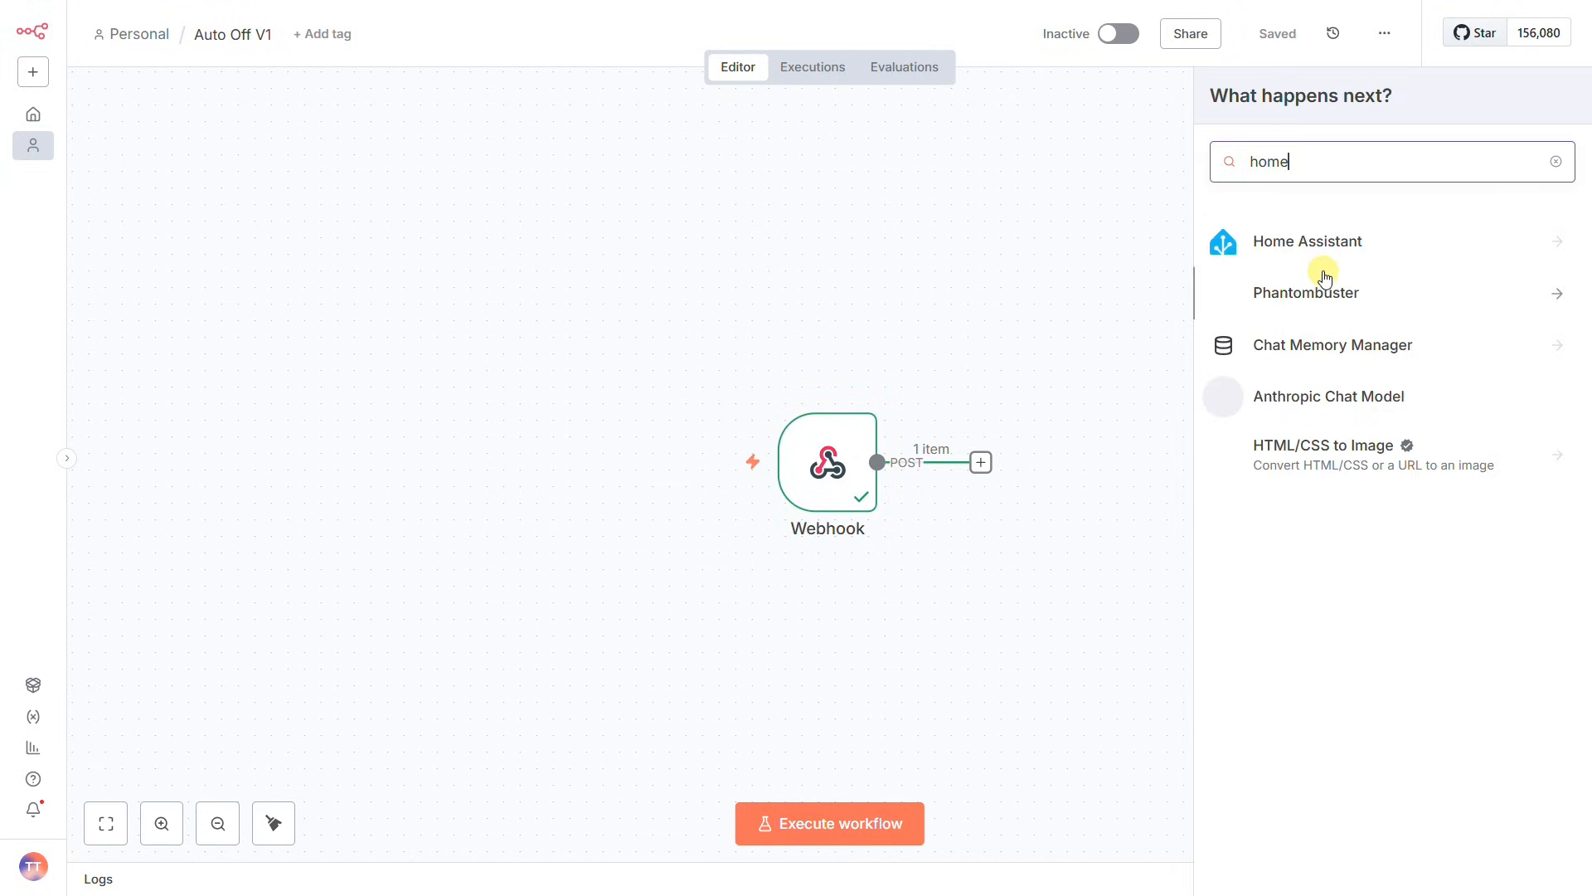
click(1308, 241)
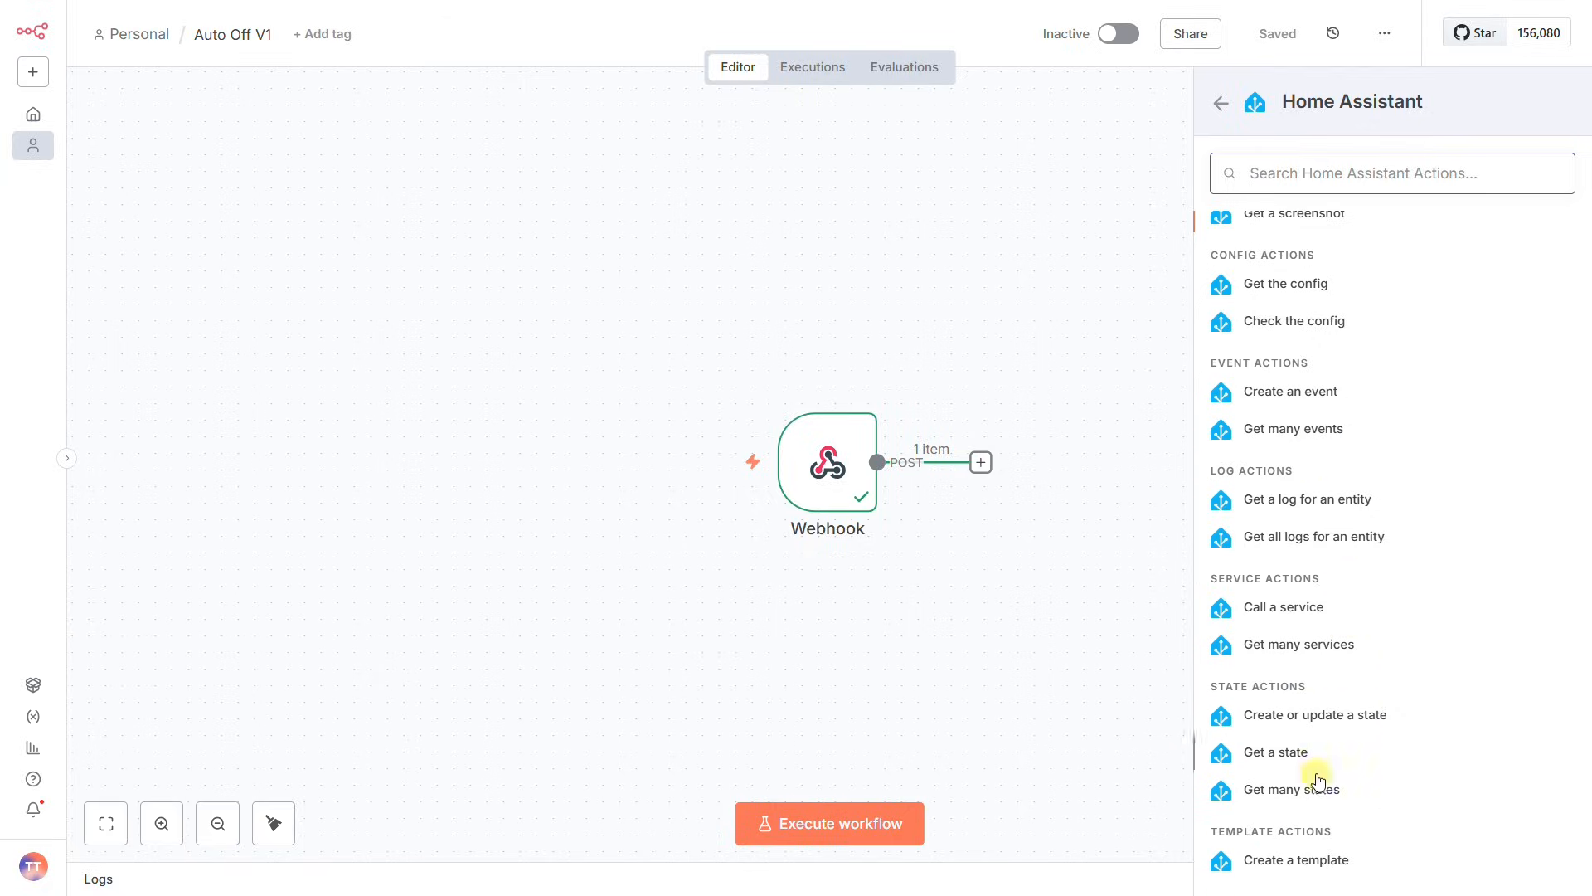
click(1293, 789)
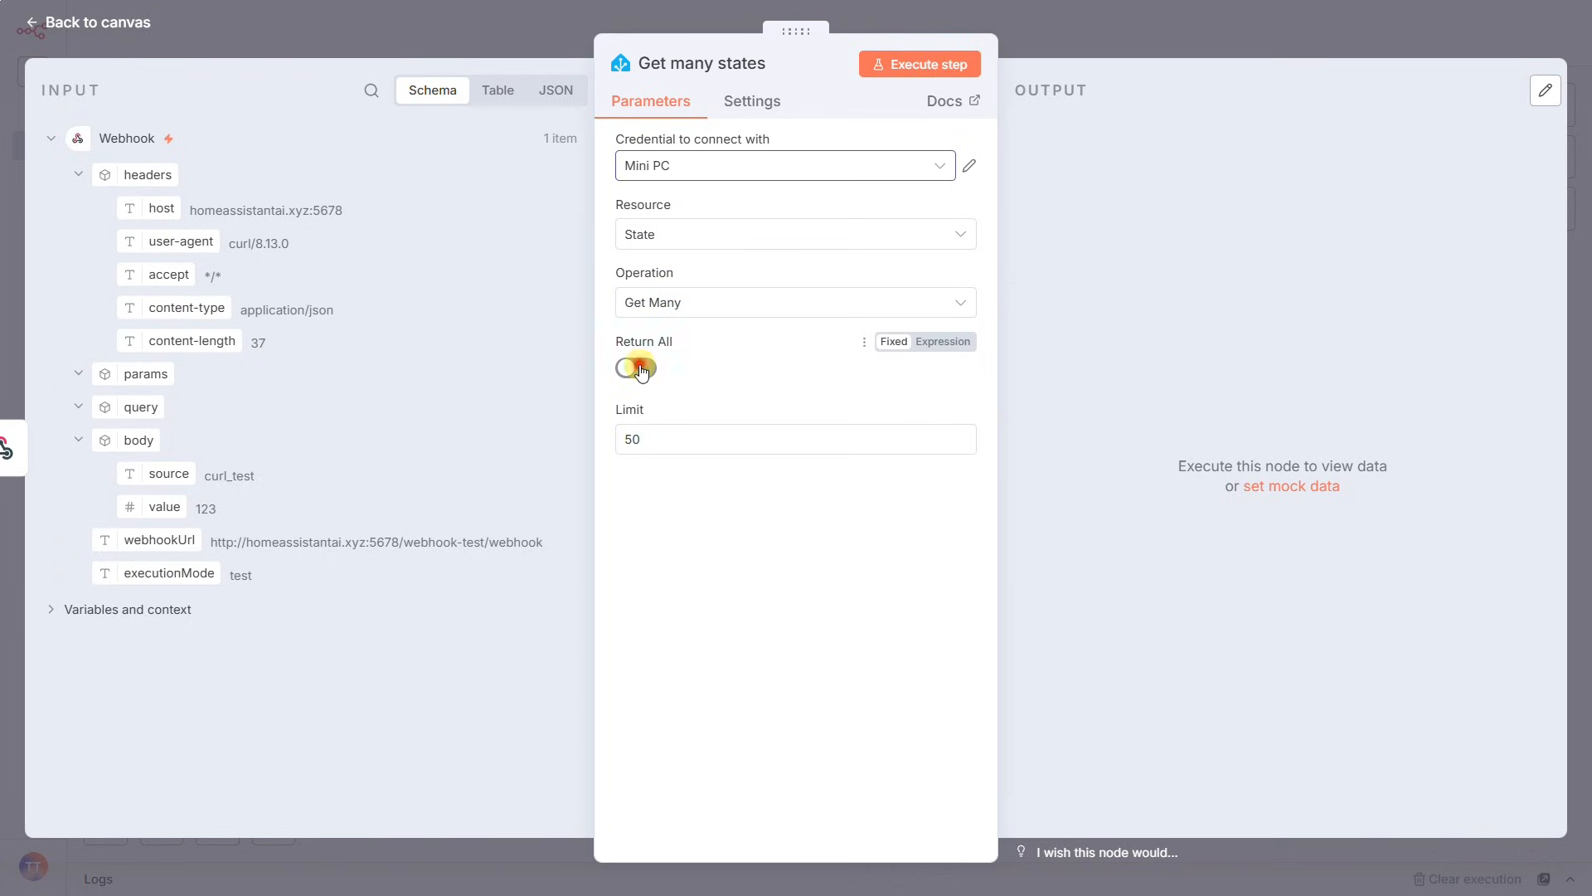
Return all states instead of a limit and run the step, fetching 221 states
click(635, 368)
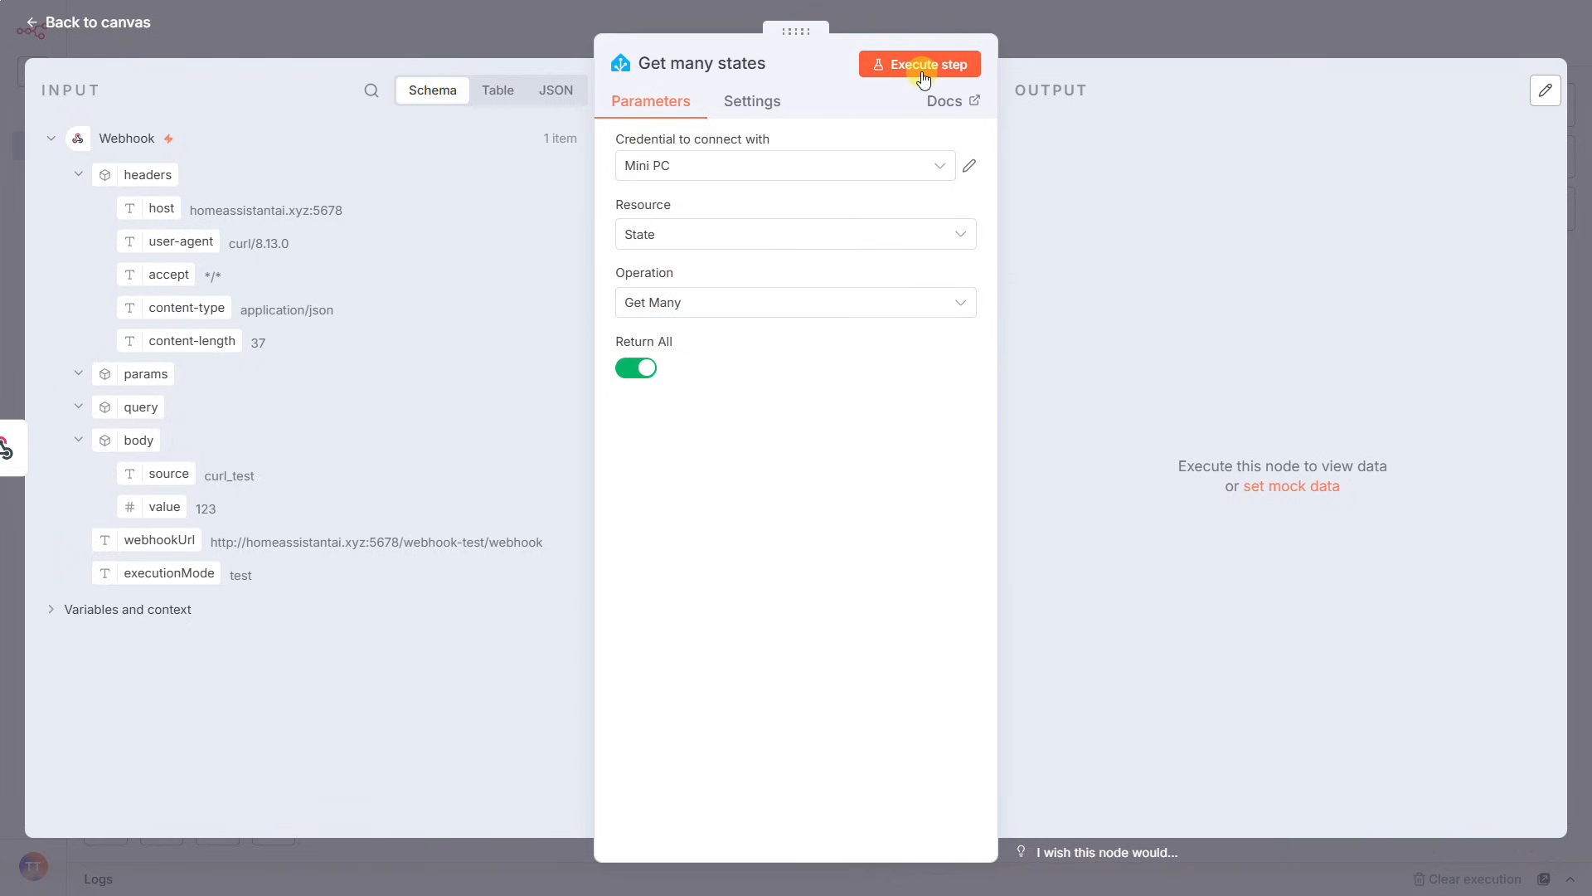
click(917, 64)
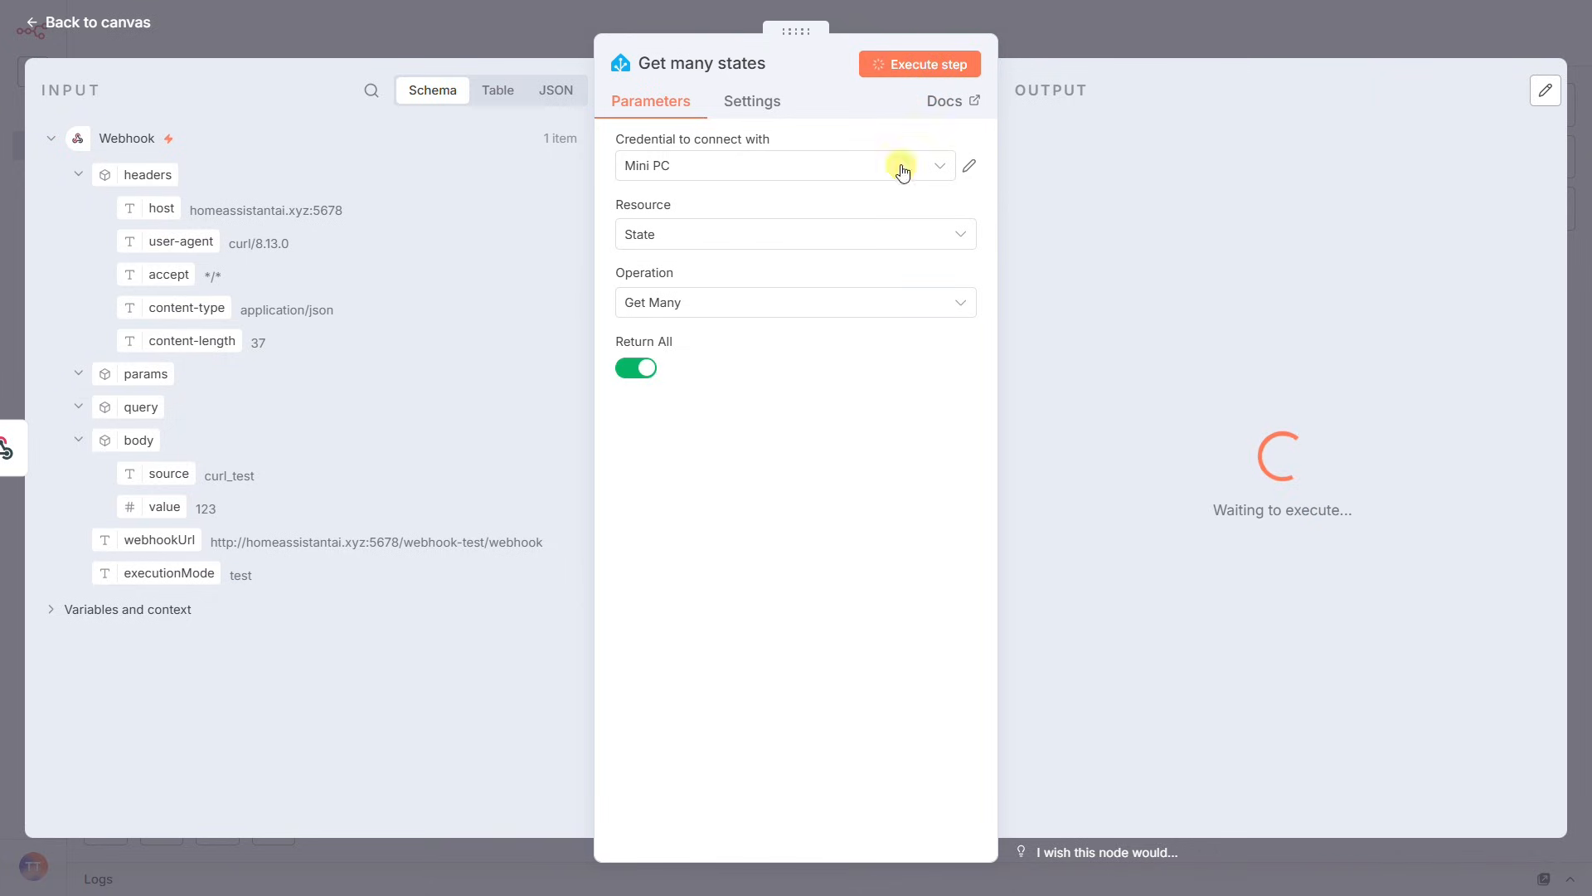
click(919, 65)
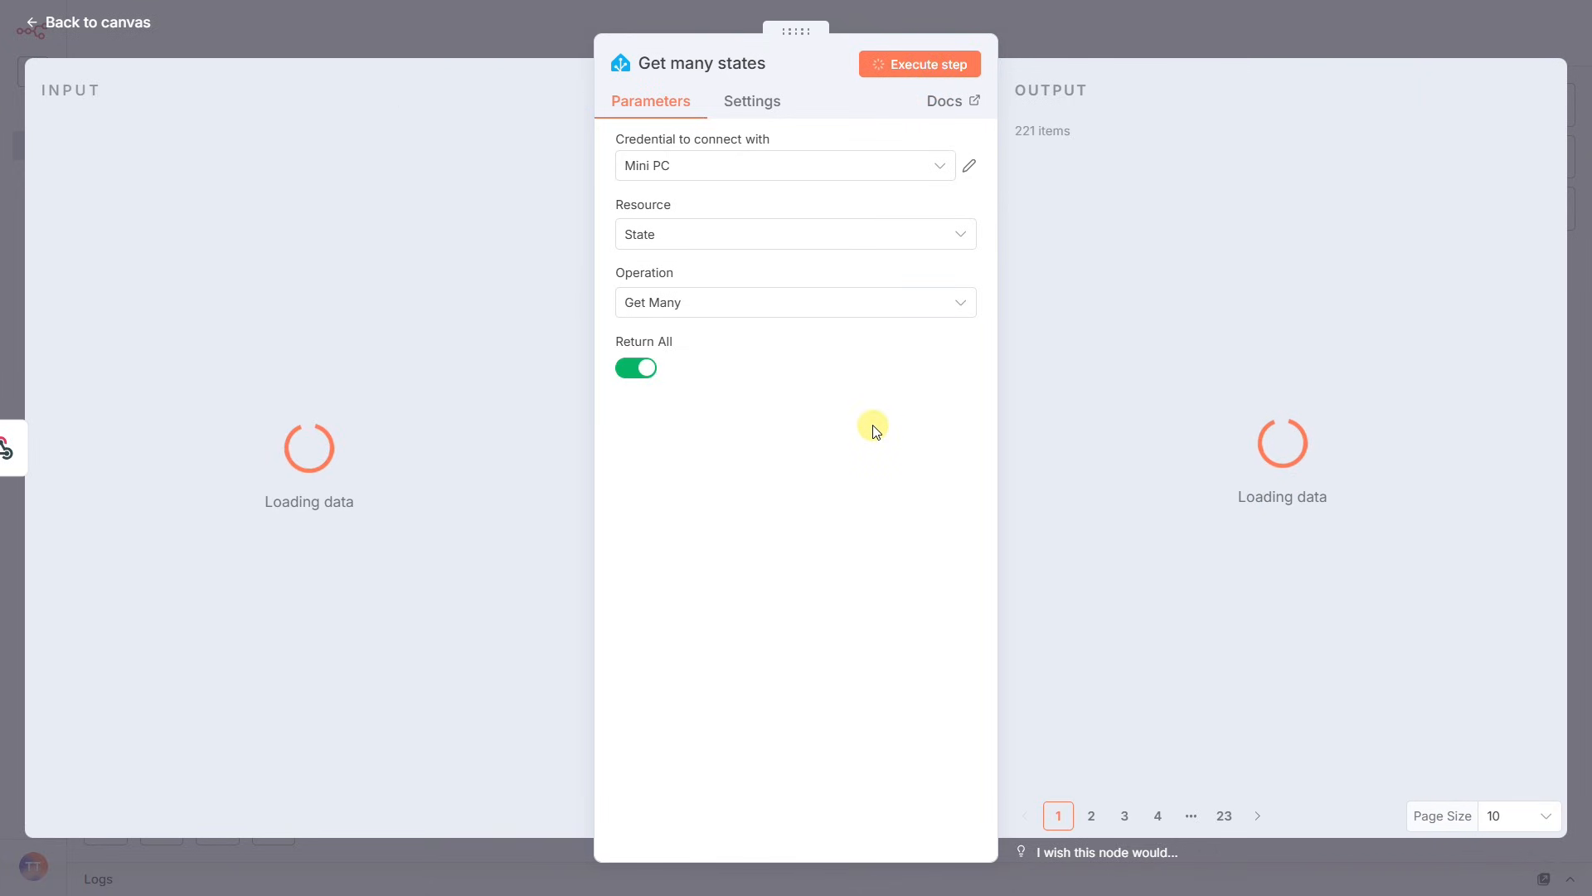
click(917, 65)
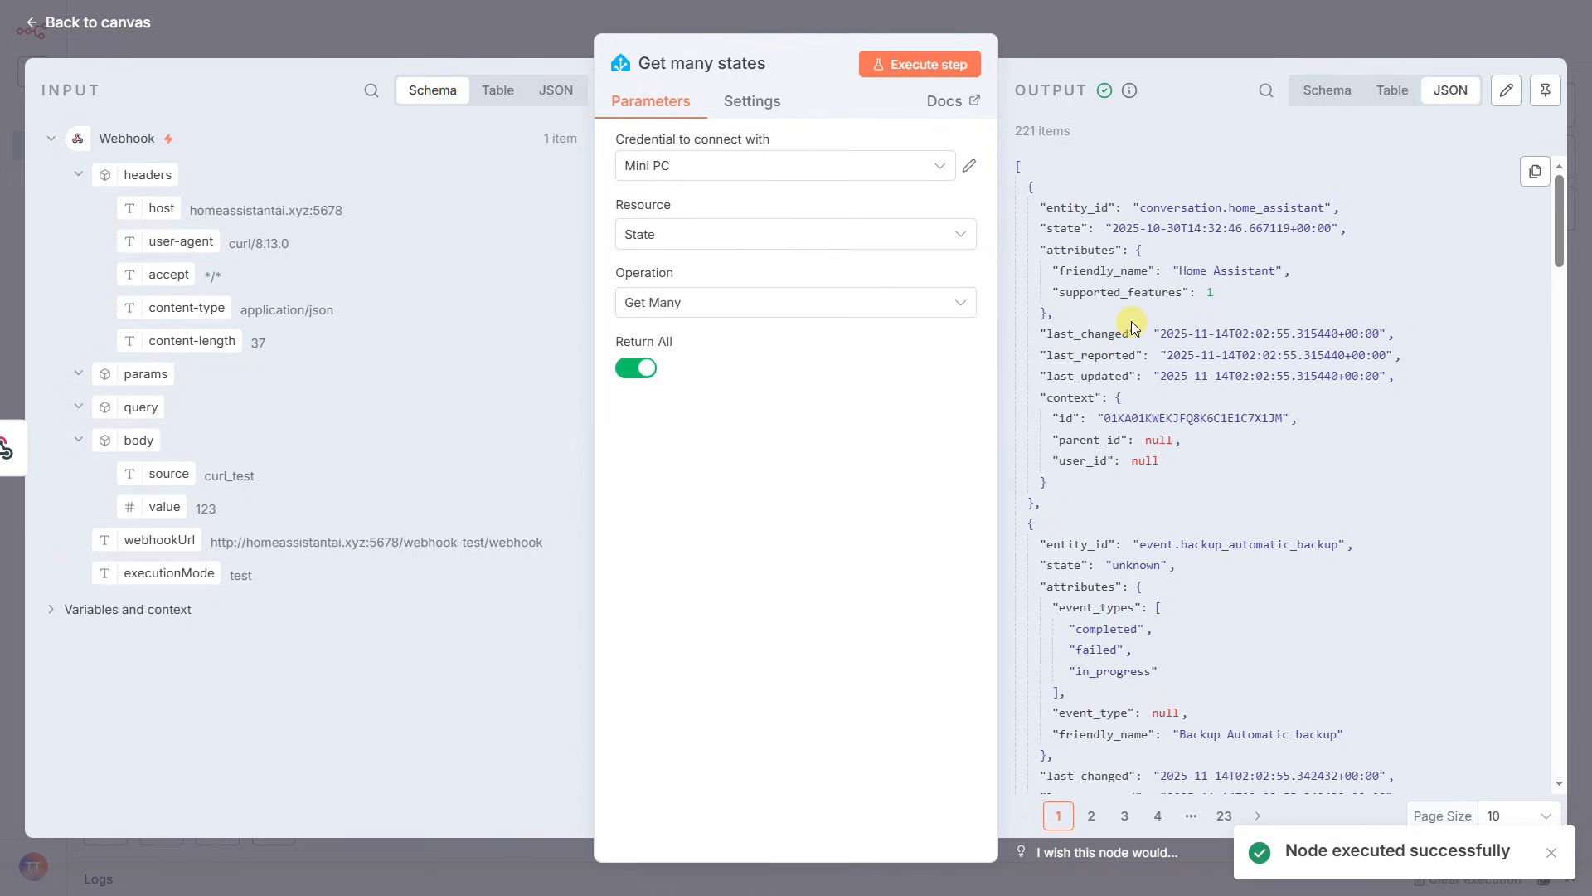
mouse_move(1106, 251)
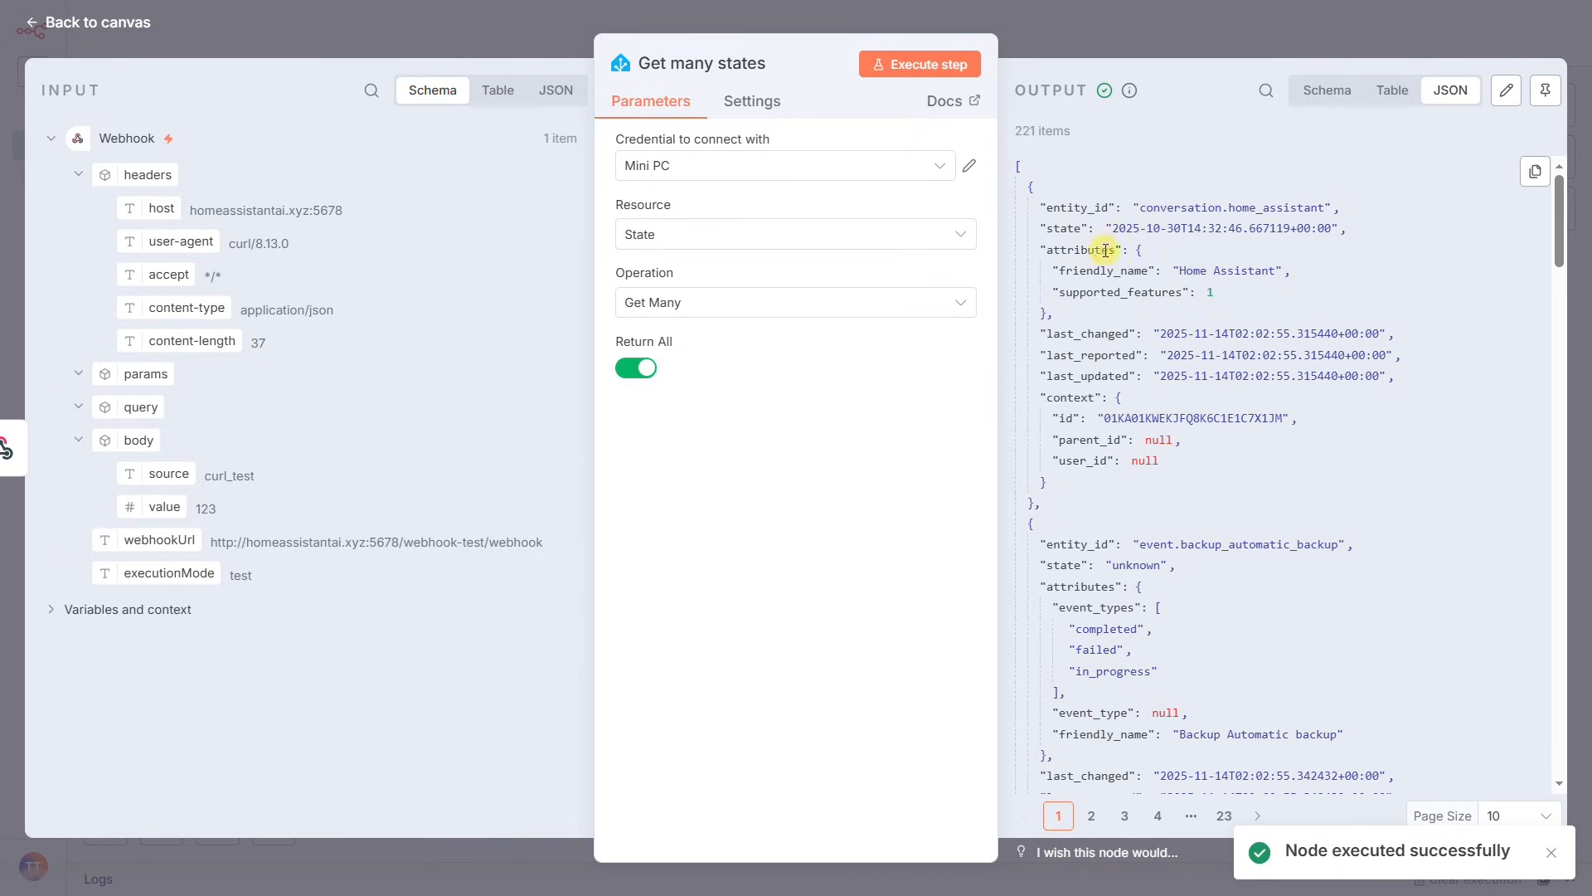
mouse_move(1051, 234)
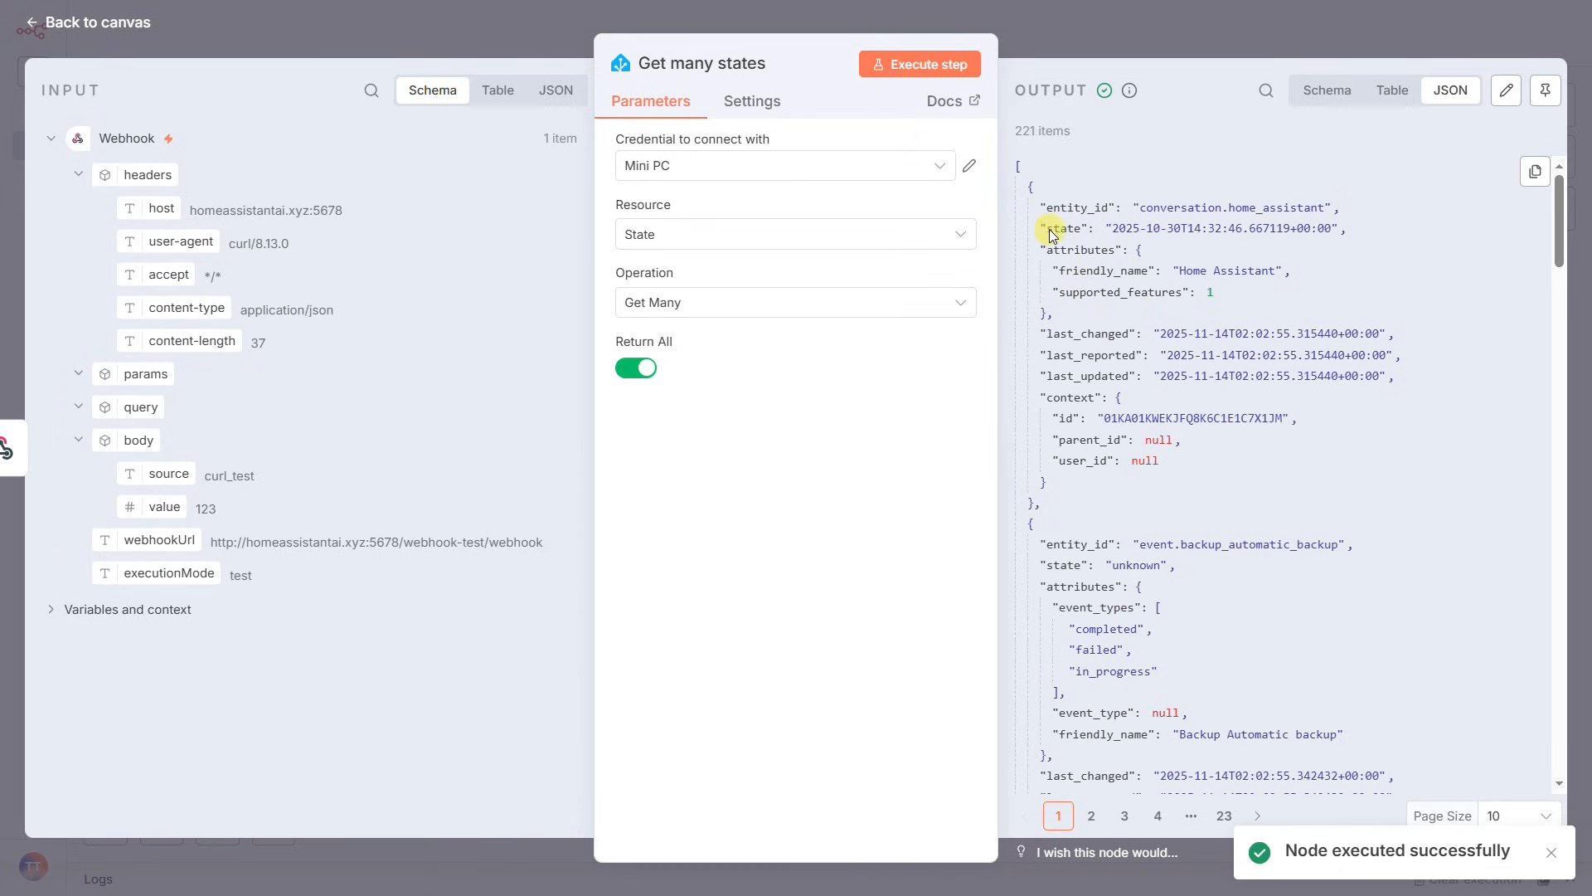
mouse_move(1011, 135)
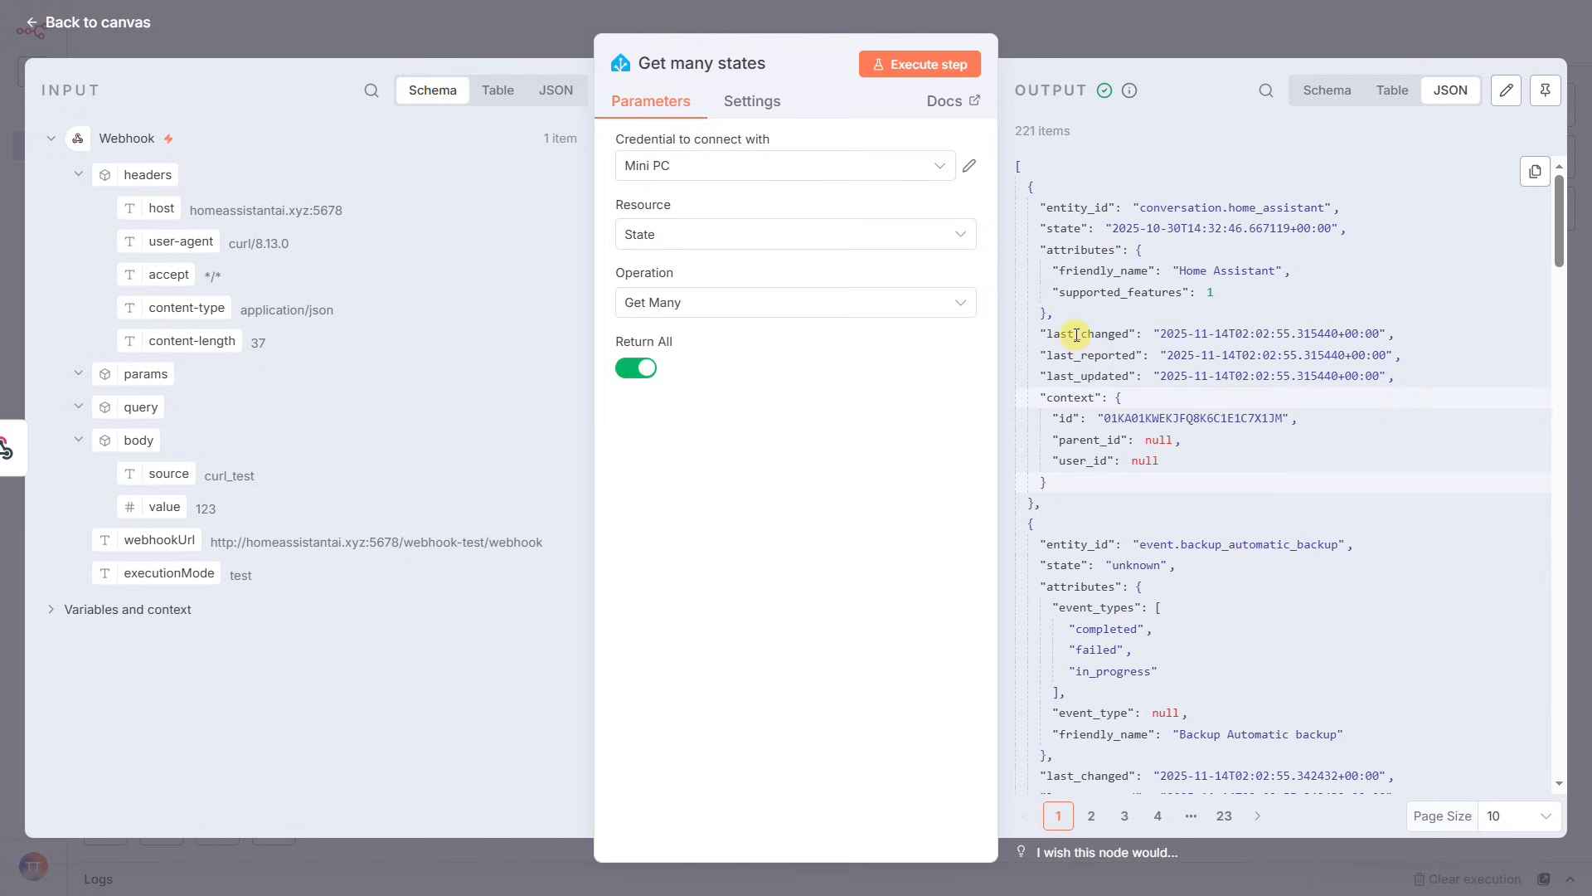
mouse_move(1071, 400)
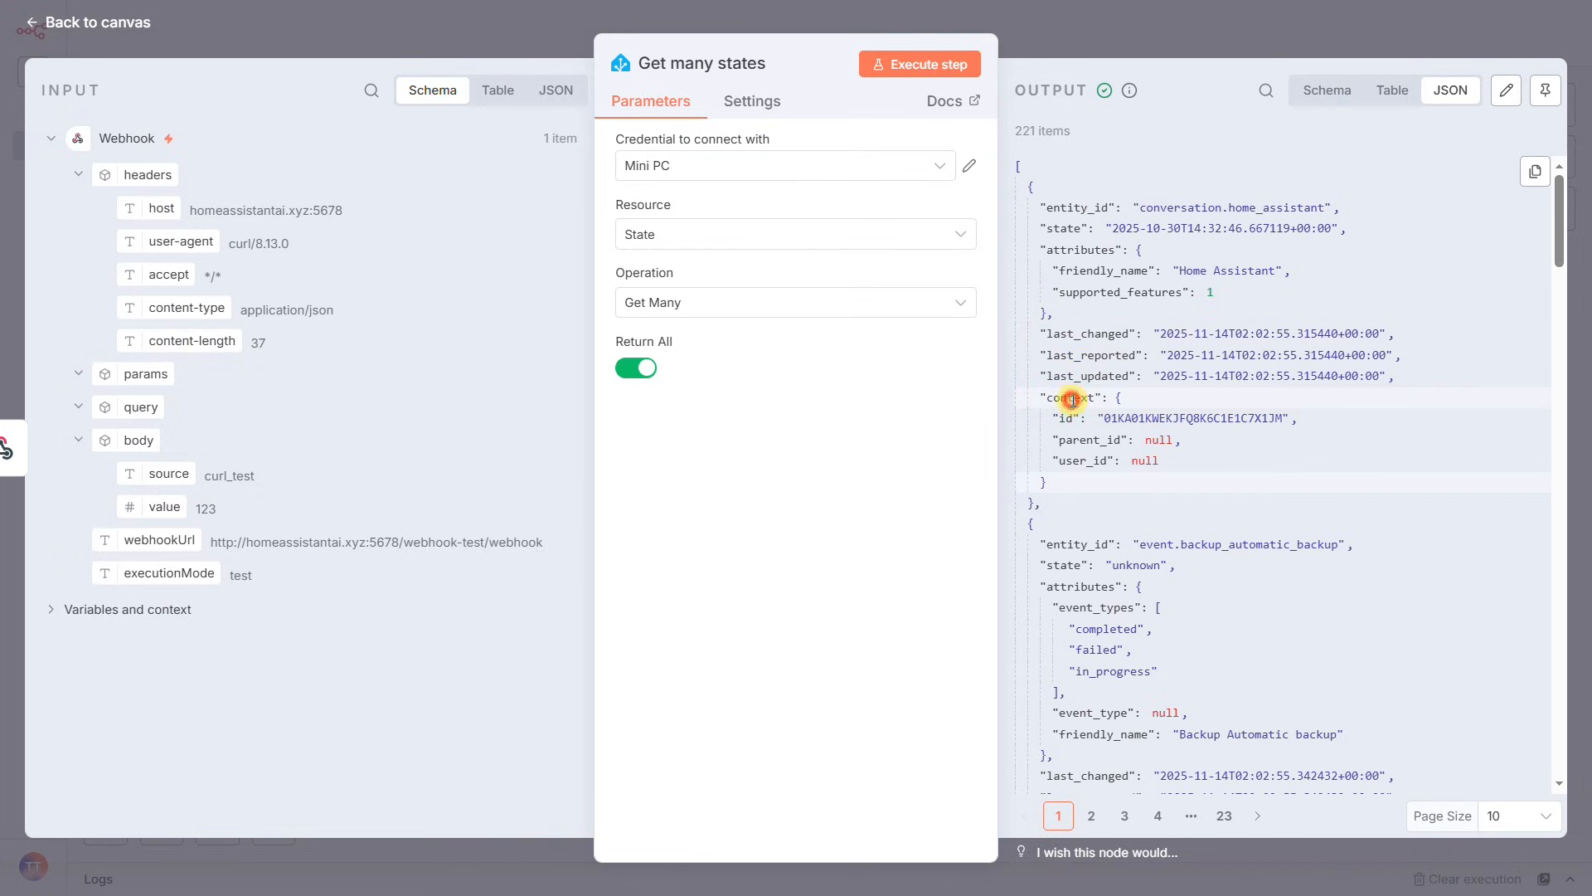
mouse_move(1165, 43)
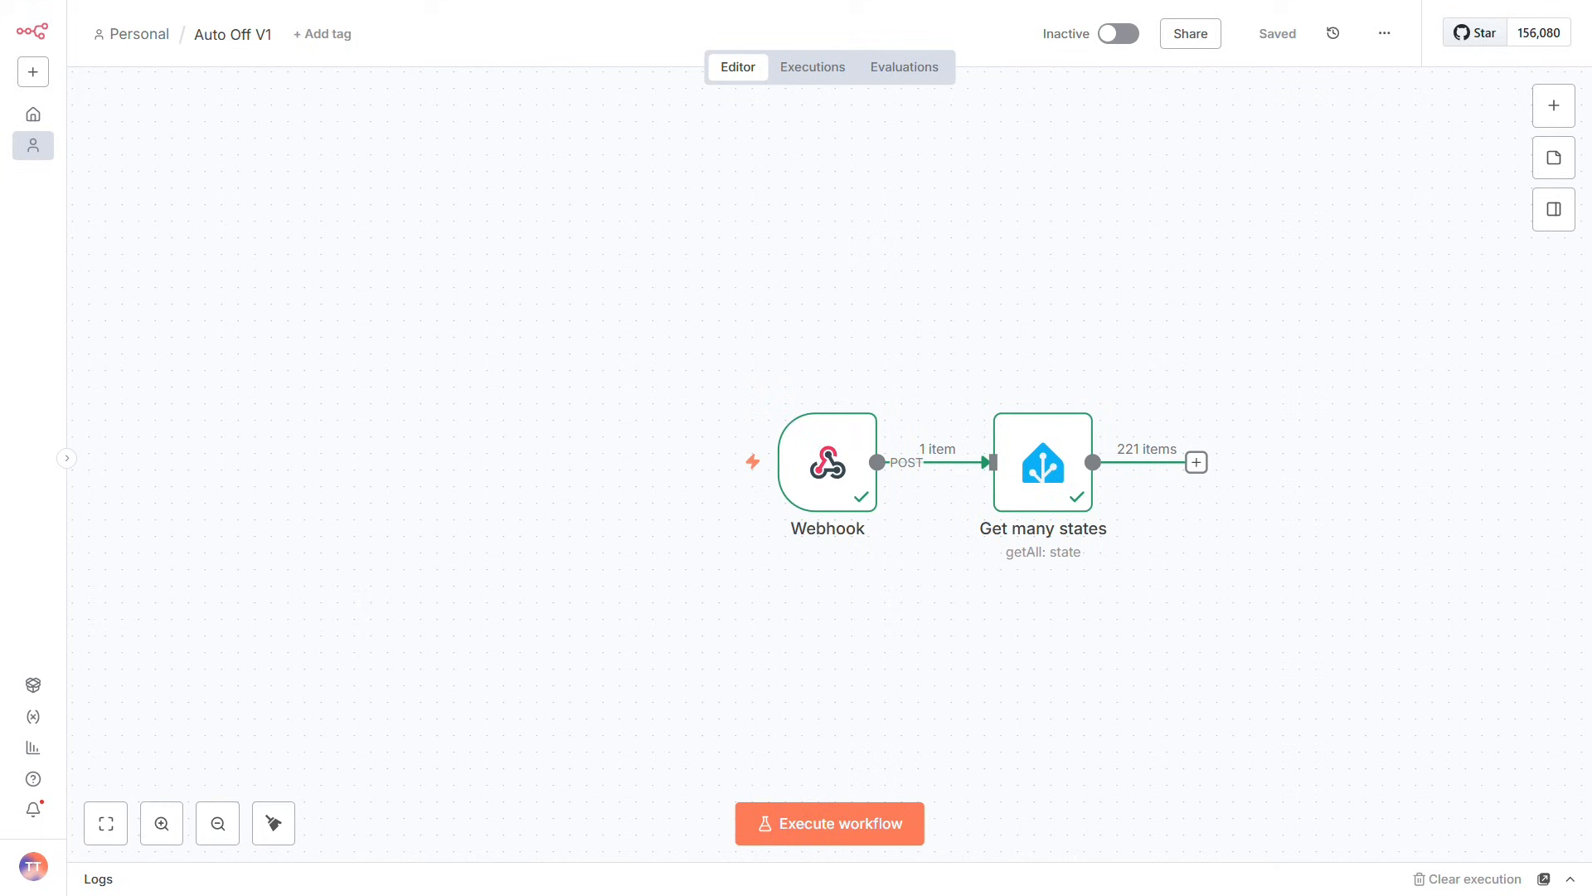
Add an Edit Fields (Set) node in manual mapping mode for entity_id, state, attributes.friendly_name
click(1195, 462)
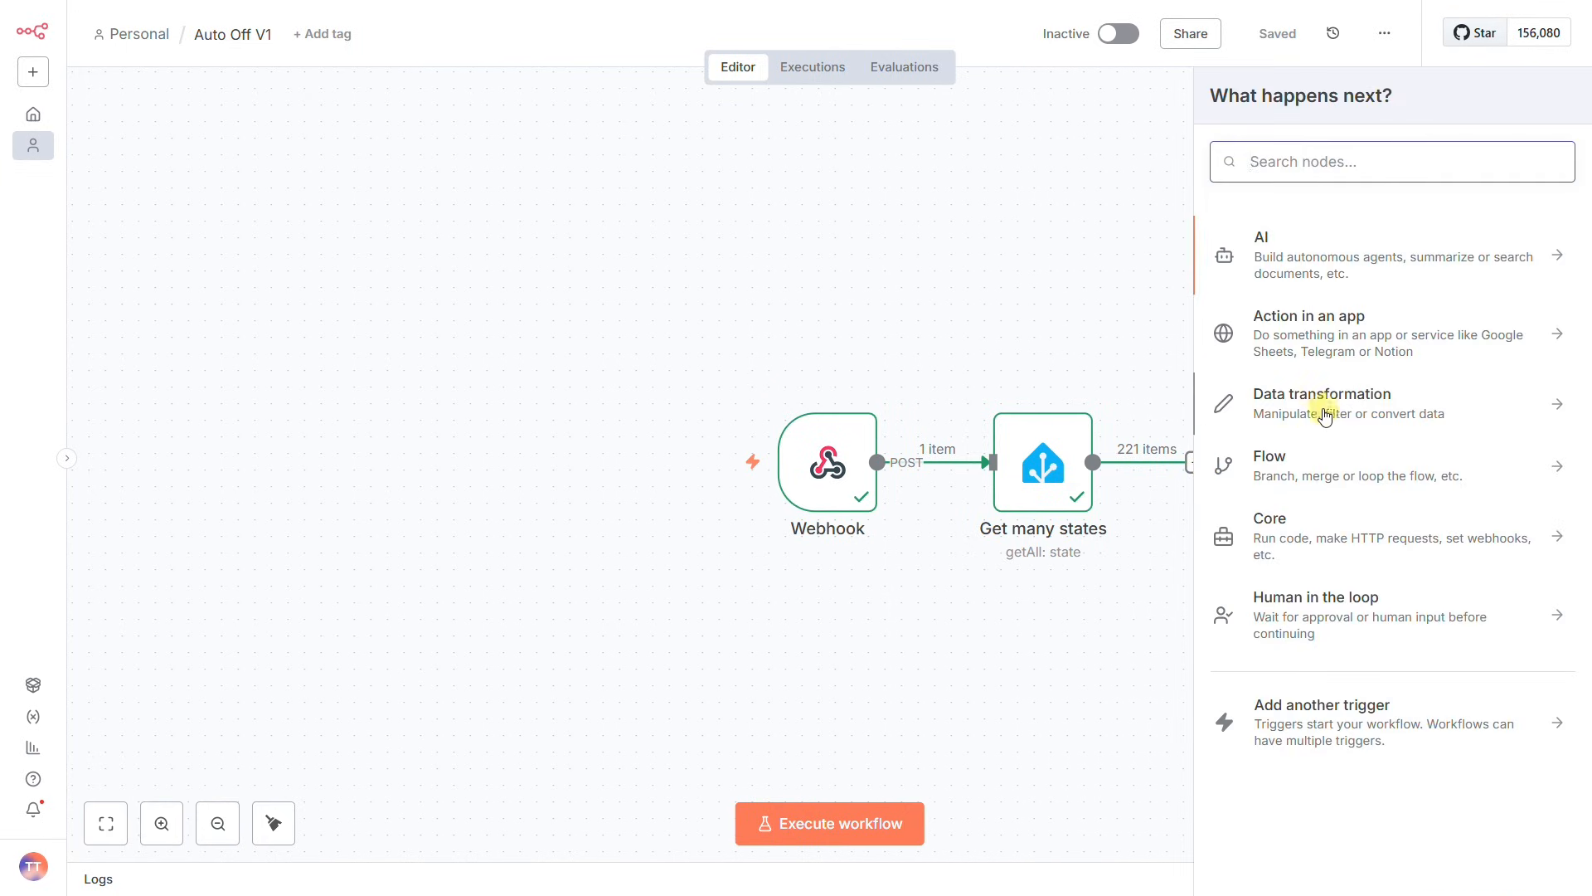
click(1321, 403)
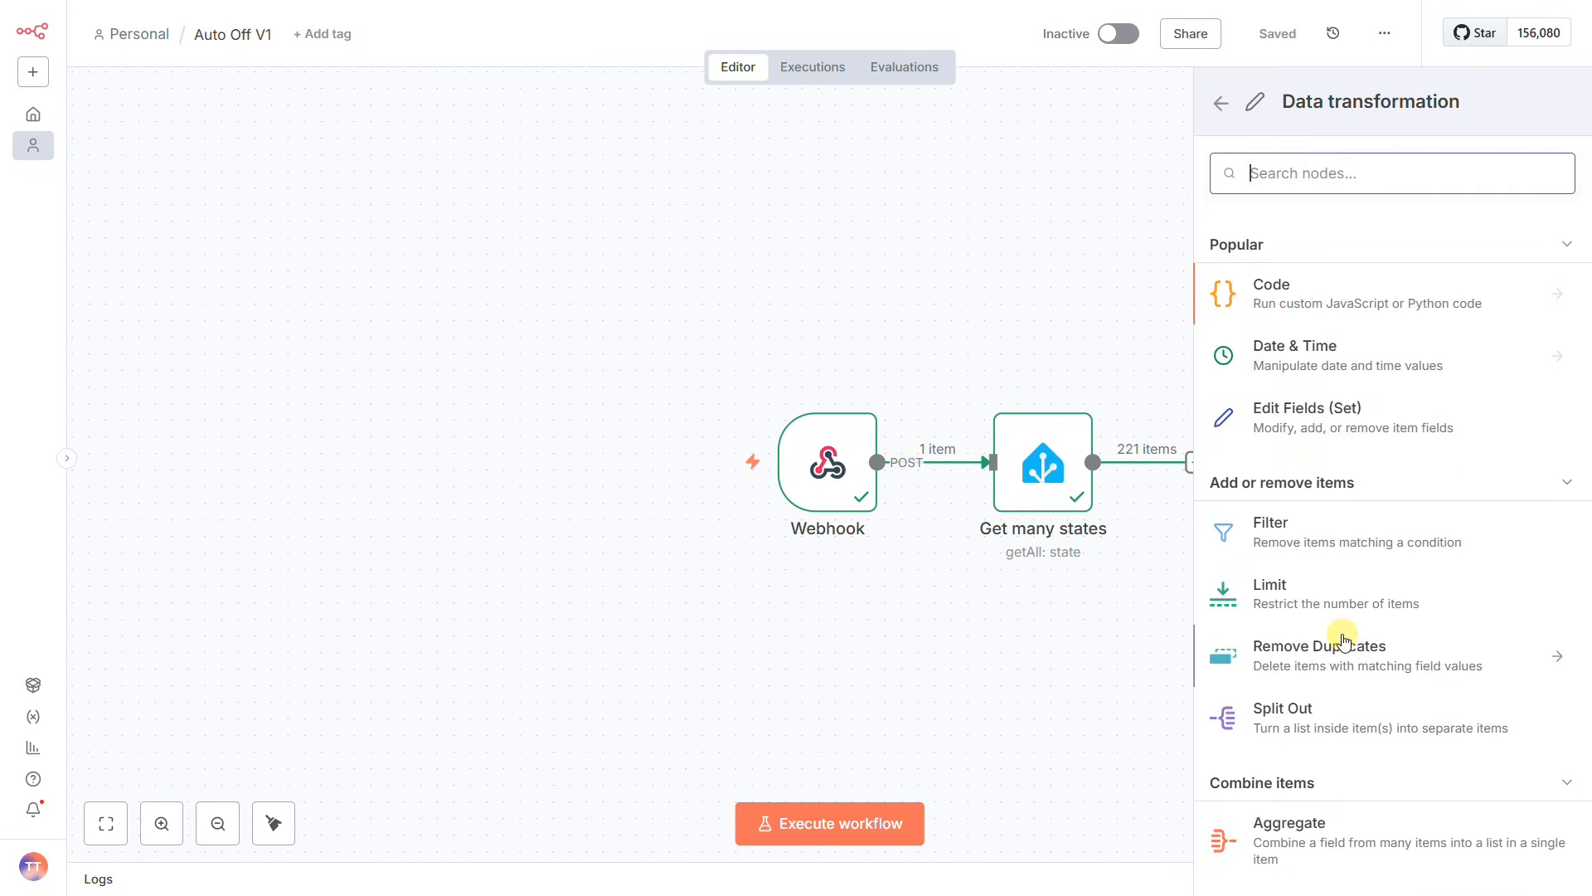
click(1334, 416)
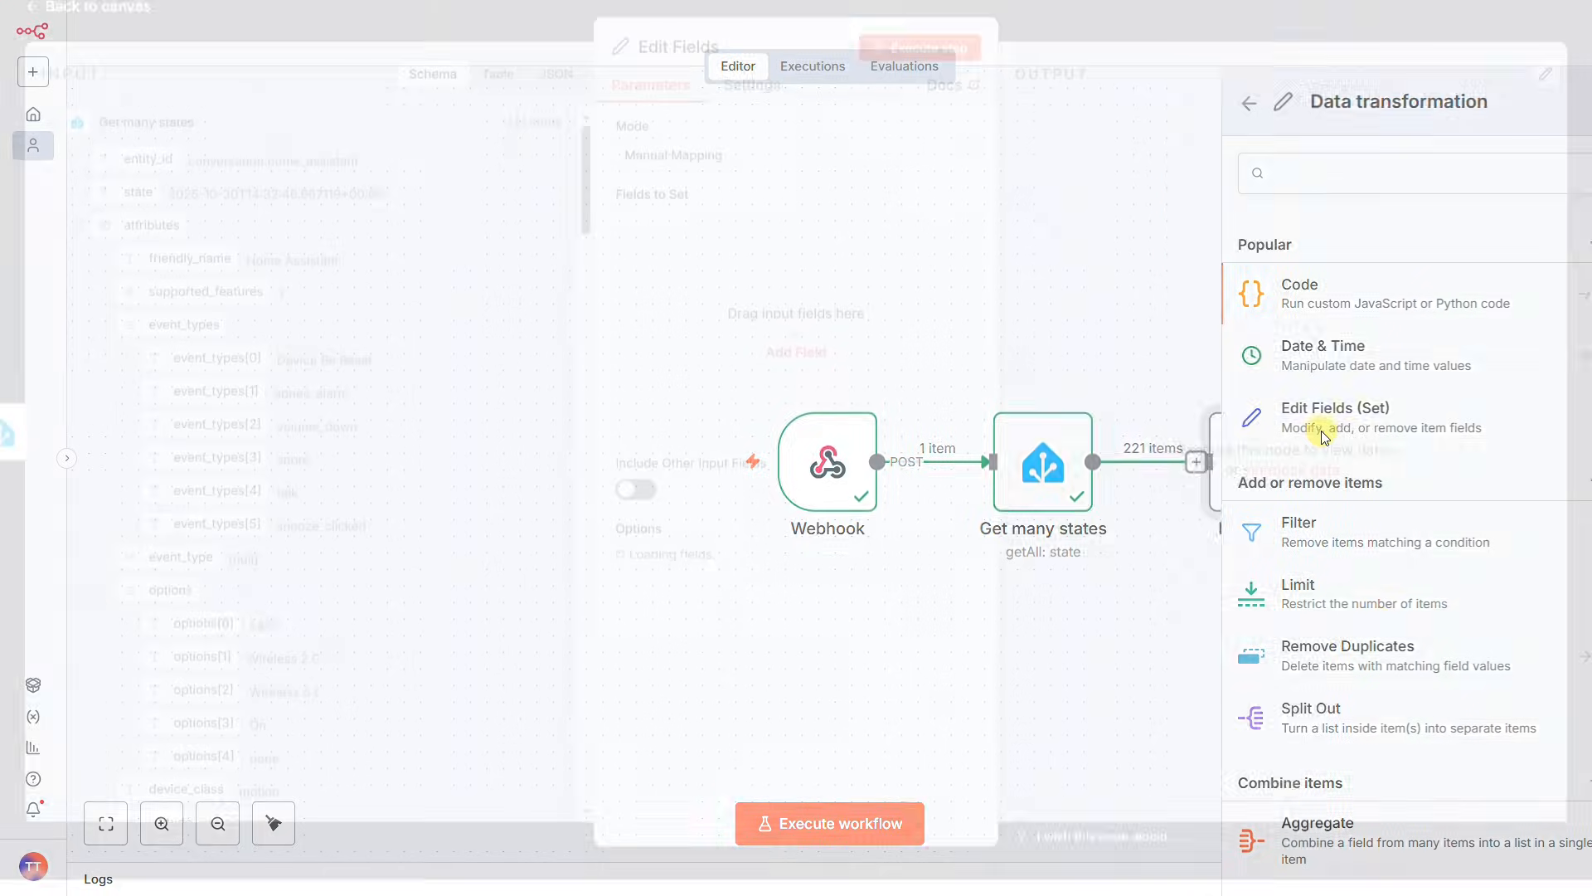
click(794, 171)
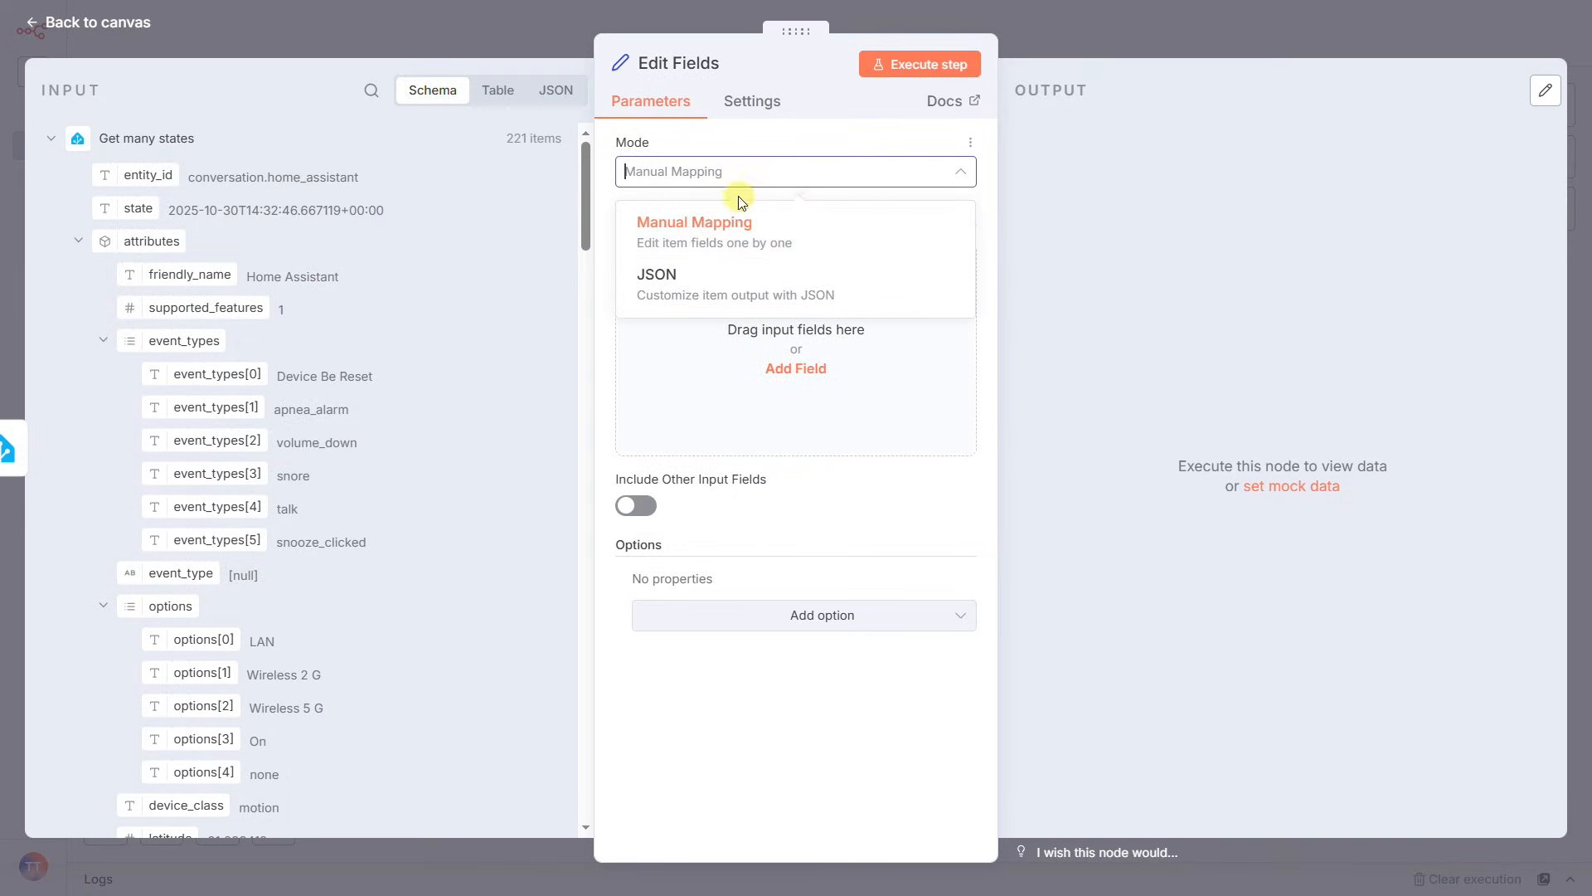
click(695, 220)
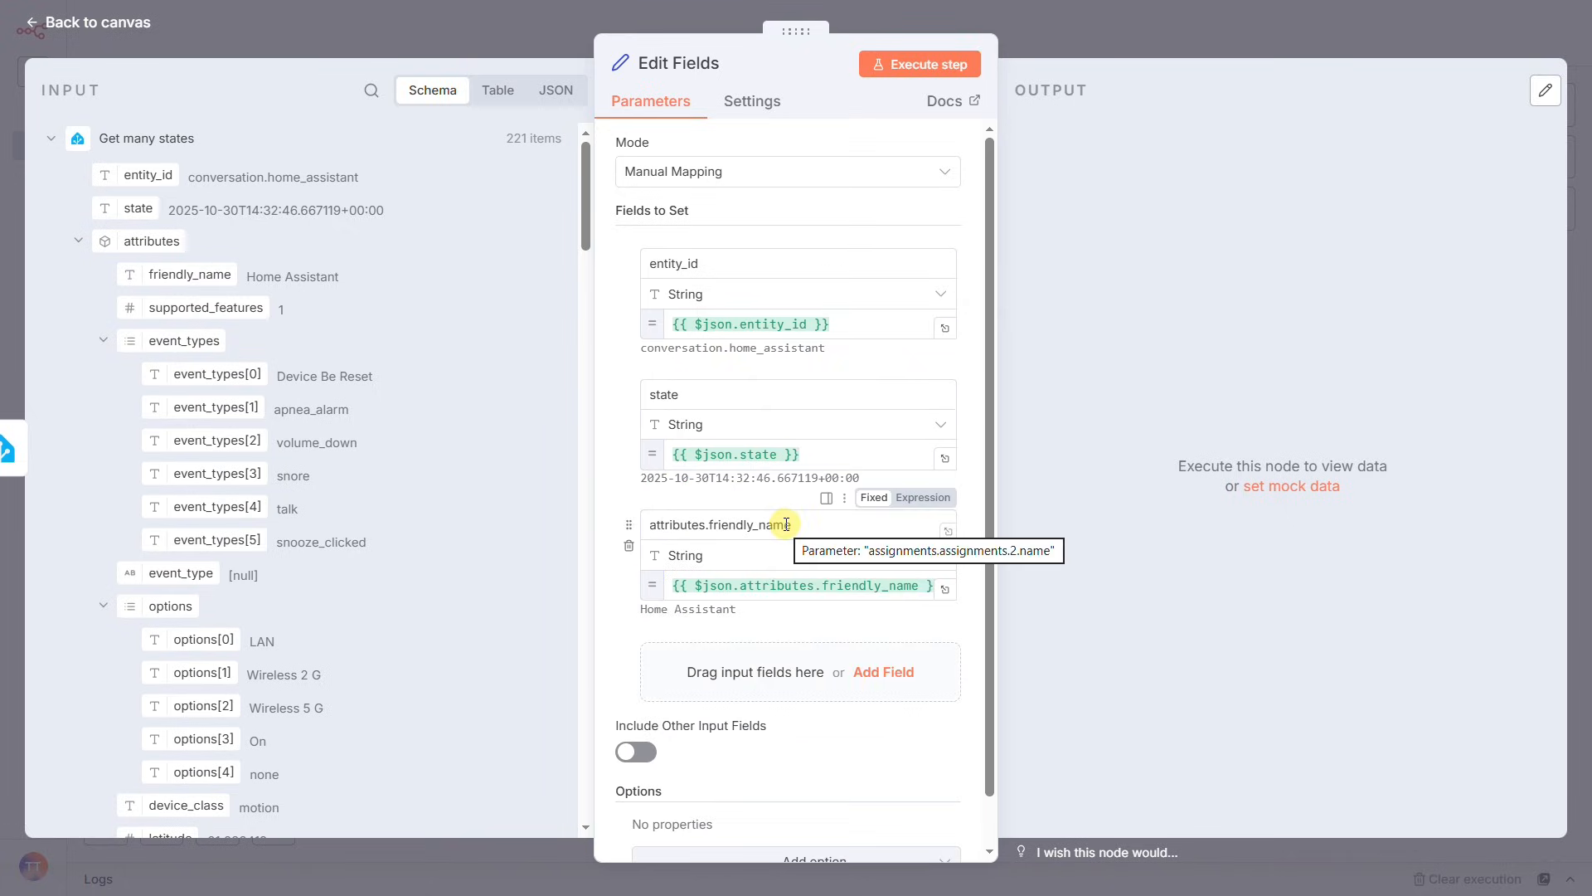
scroll(down, 3)
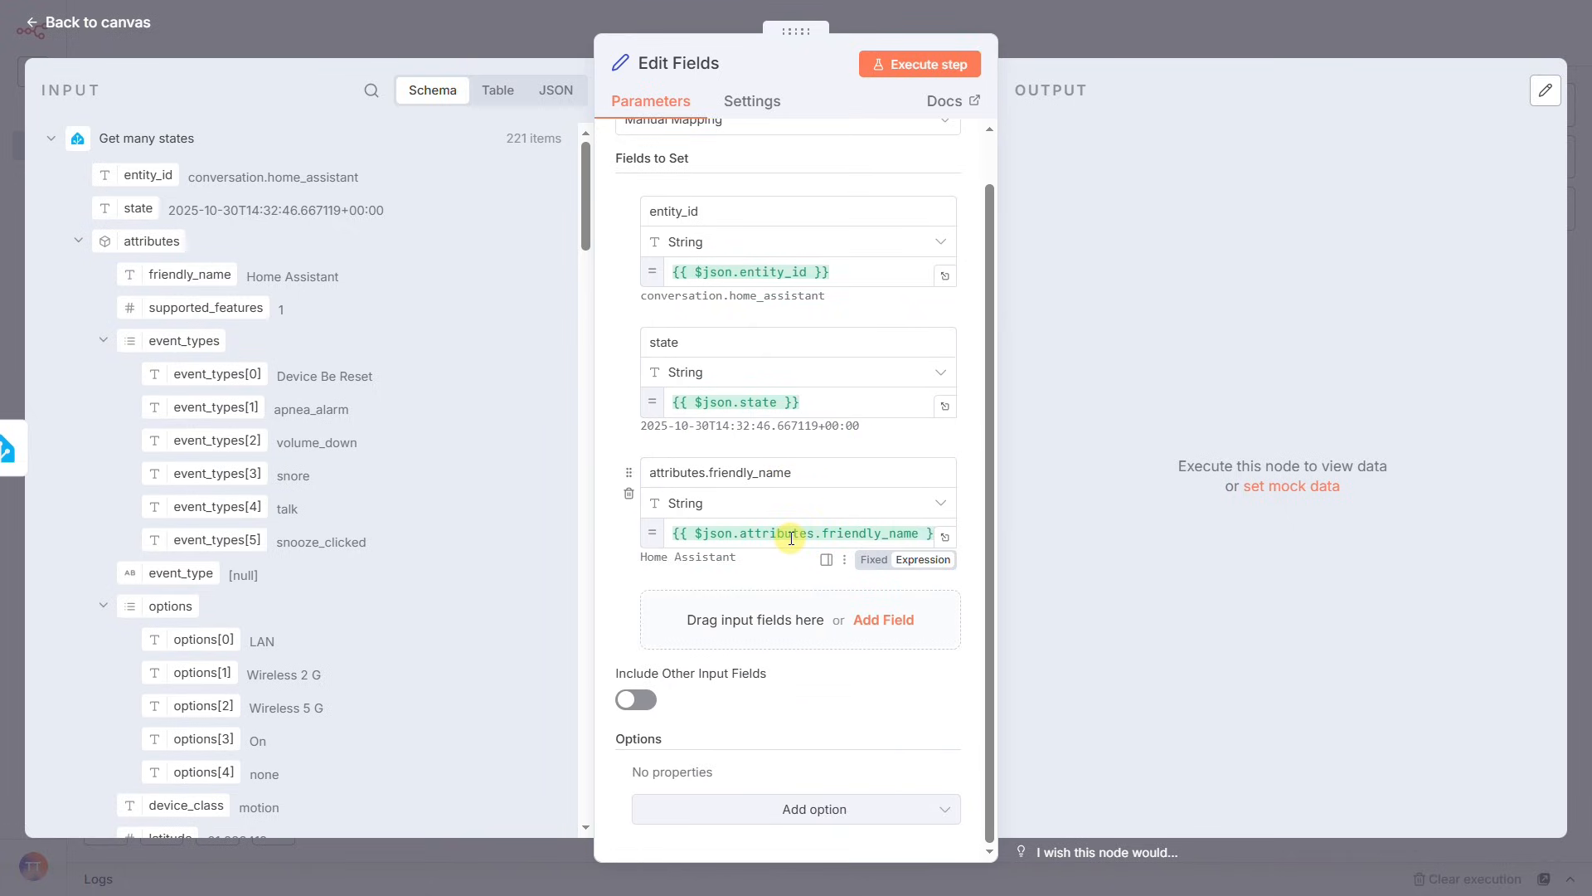
mouse_move(1215, 220)
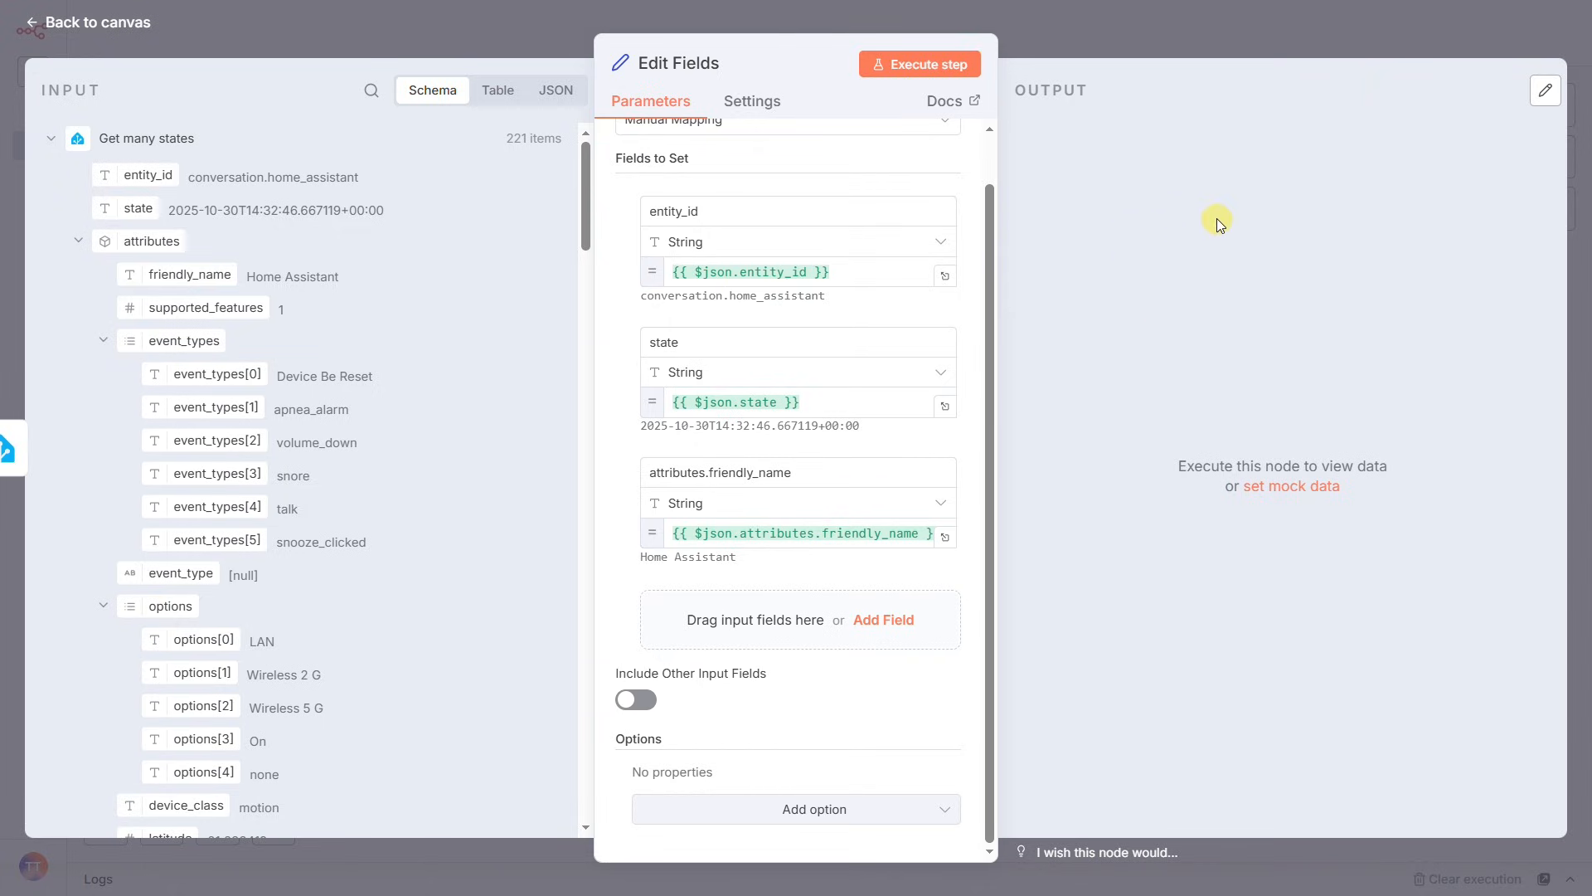
mouse_move(919, 65)
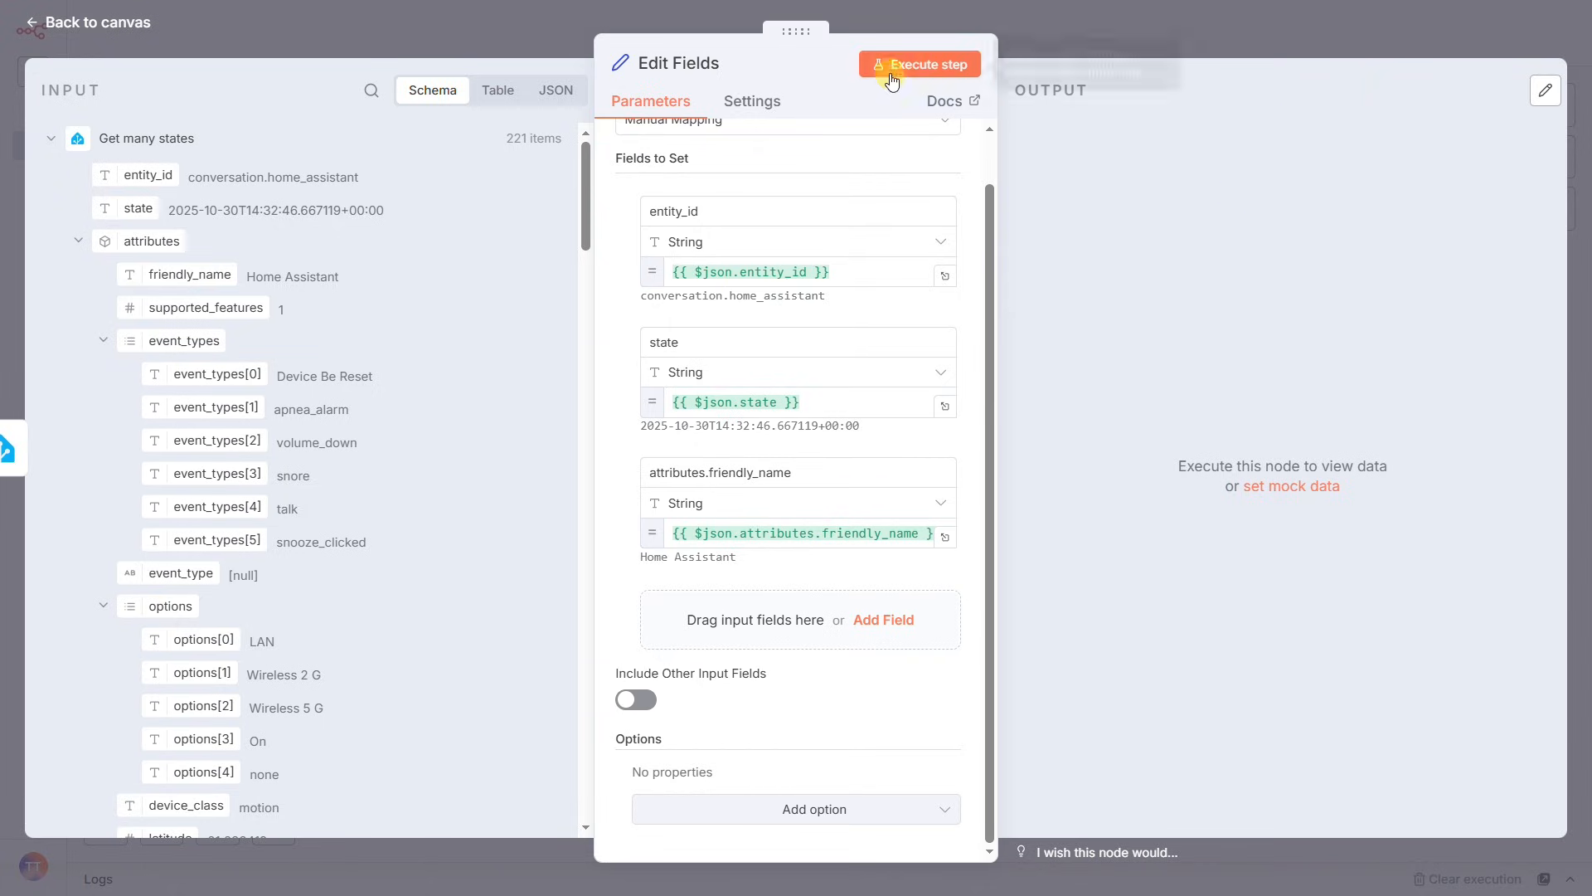
Run the Edit Fields step and view its 221 trimmed items as JSON
click(918, 65)
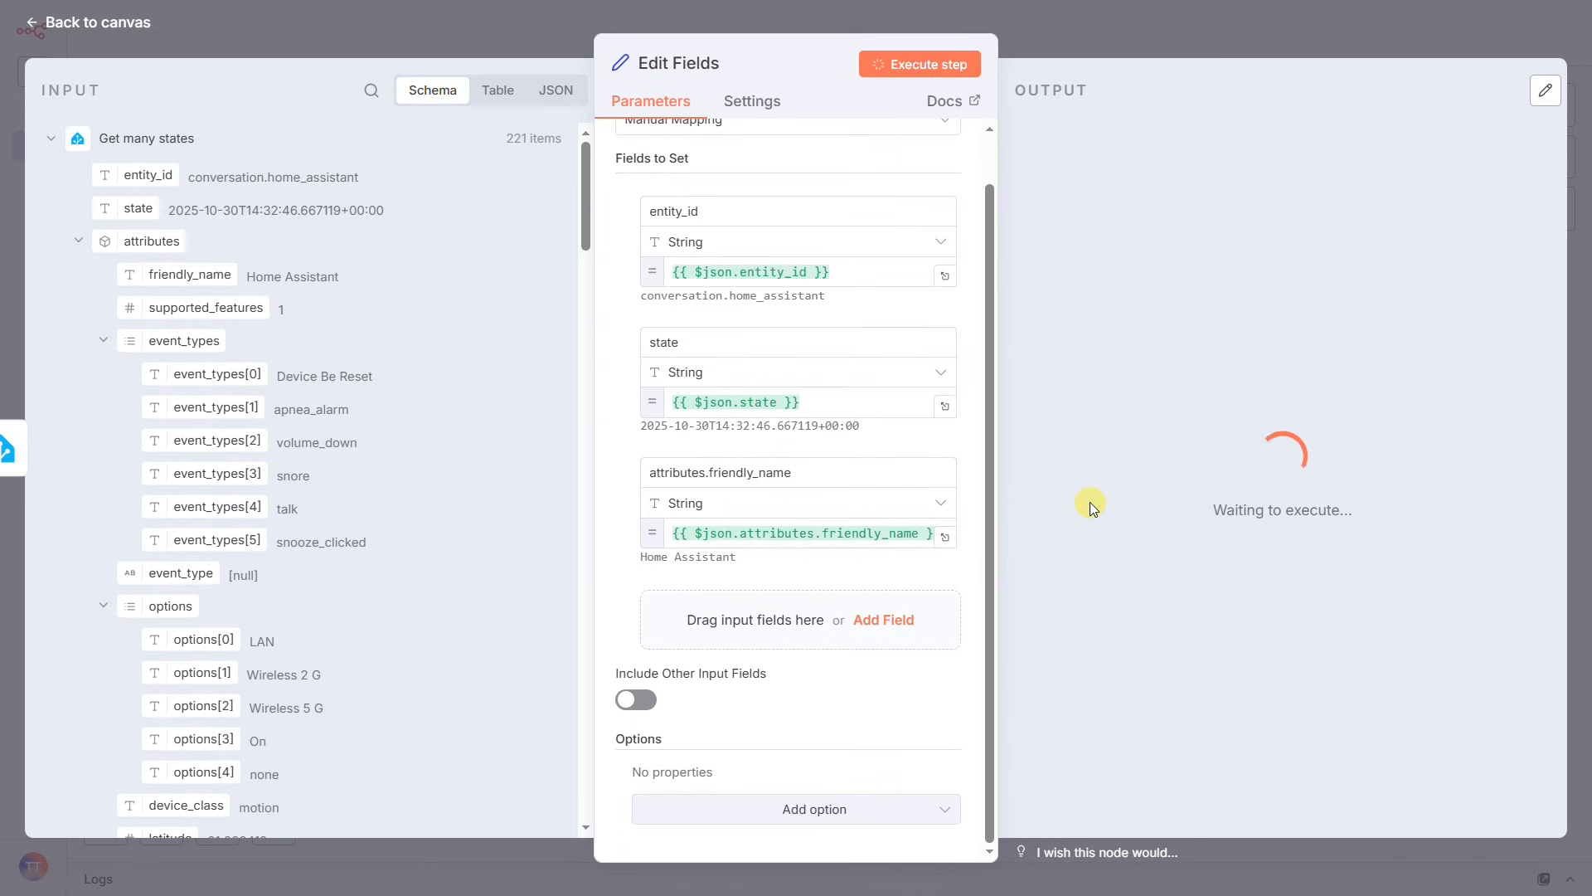
click(917, 64)
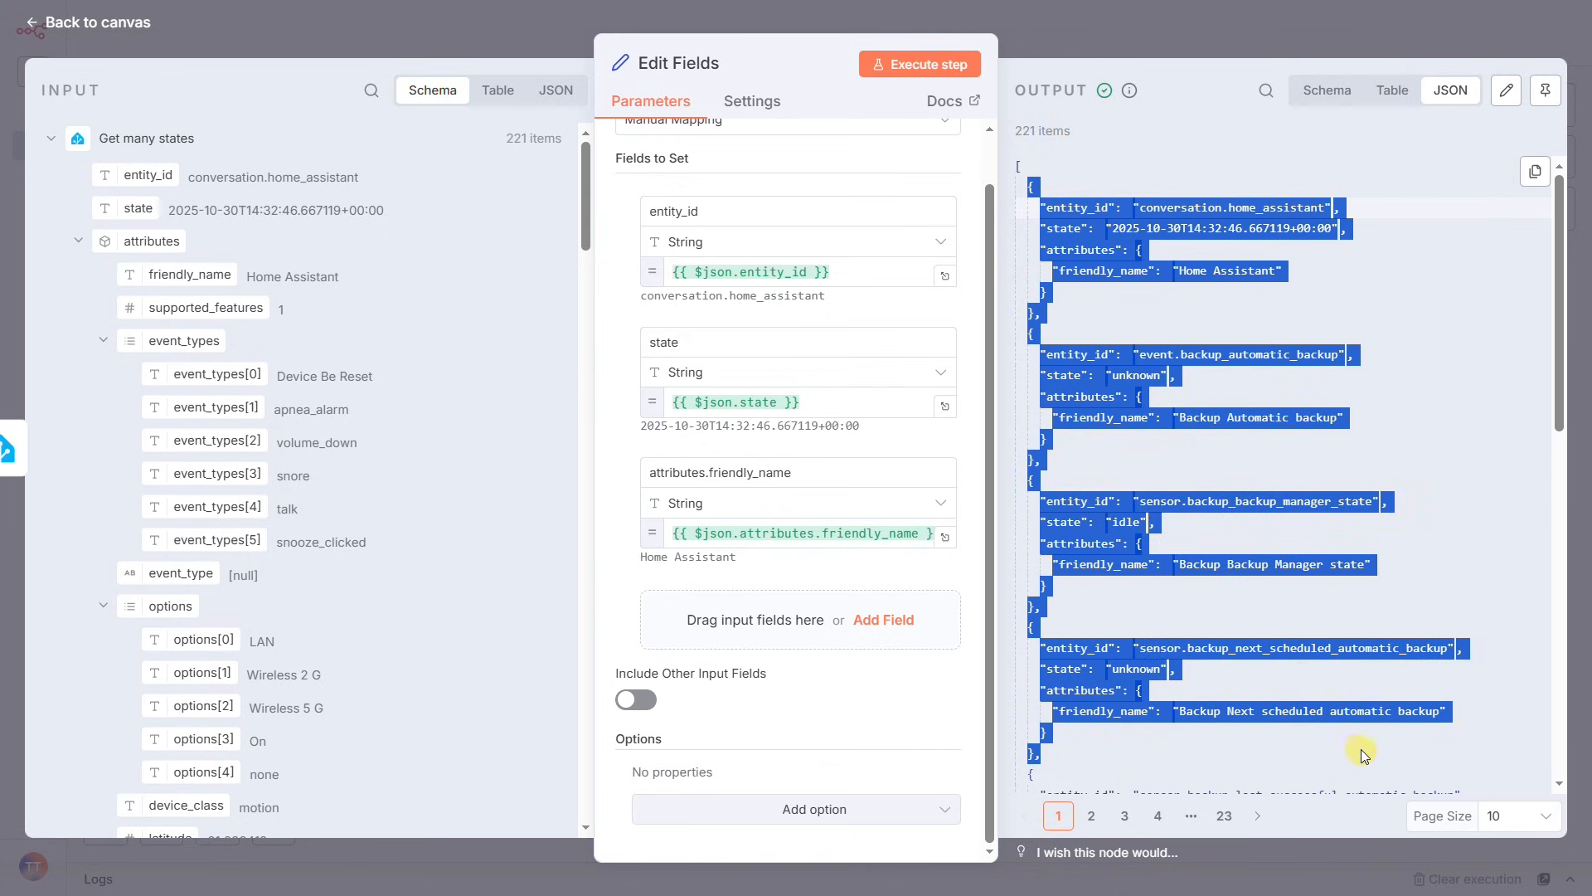
mouse_move(1237, 565)
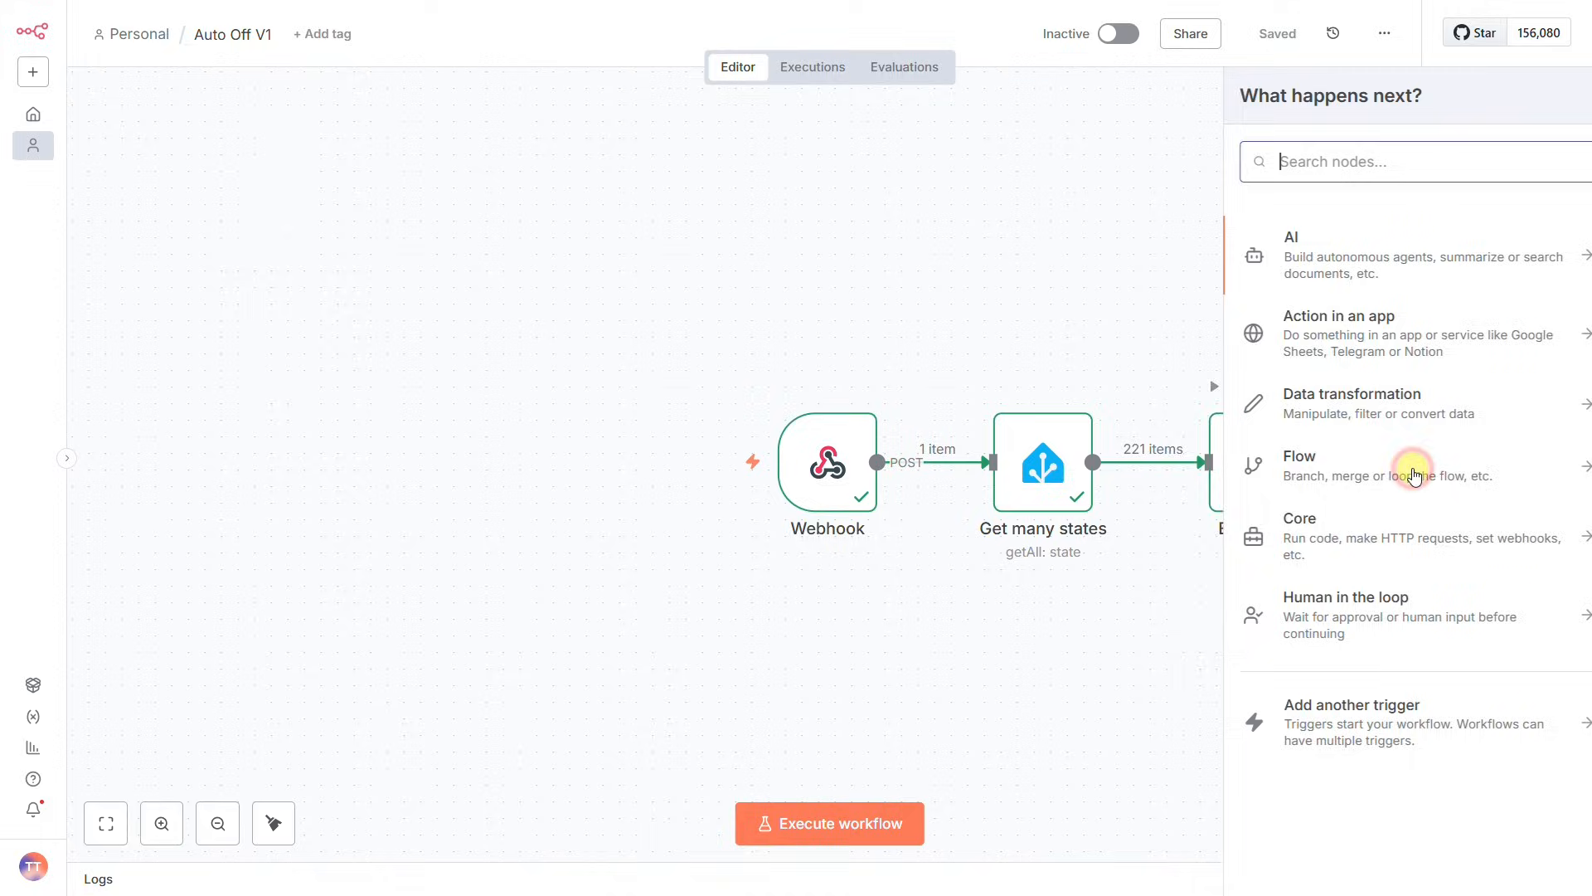
Add an Aggregate node gathering All Item Data into field 'data' and run it to get 1 item
click(1352, 403)
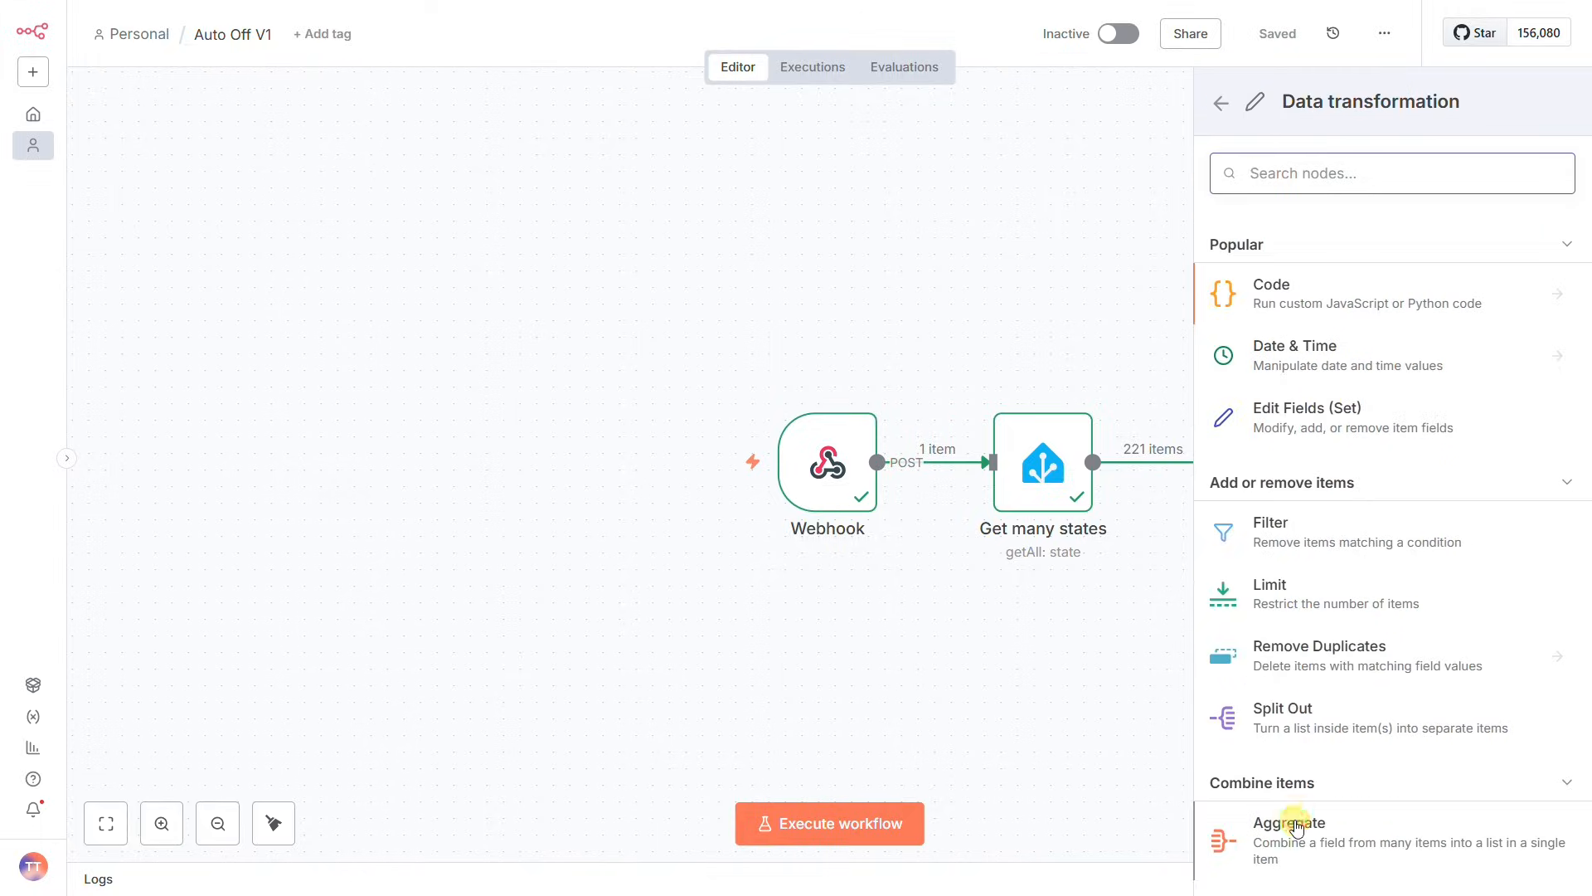
click(1290, 822)
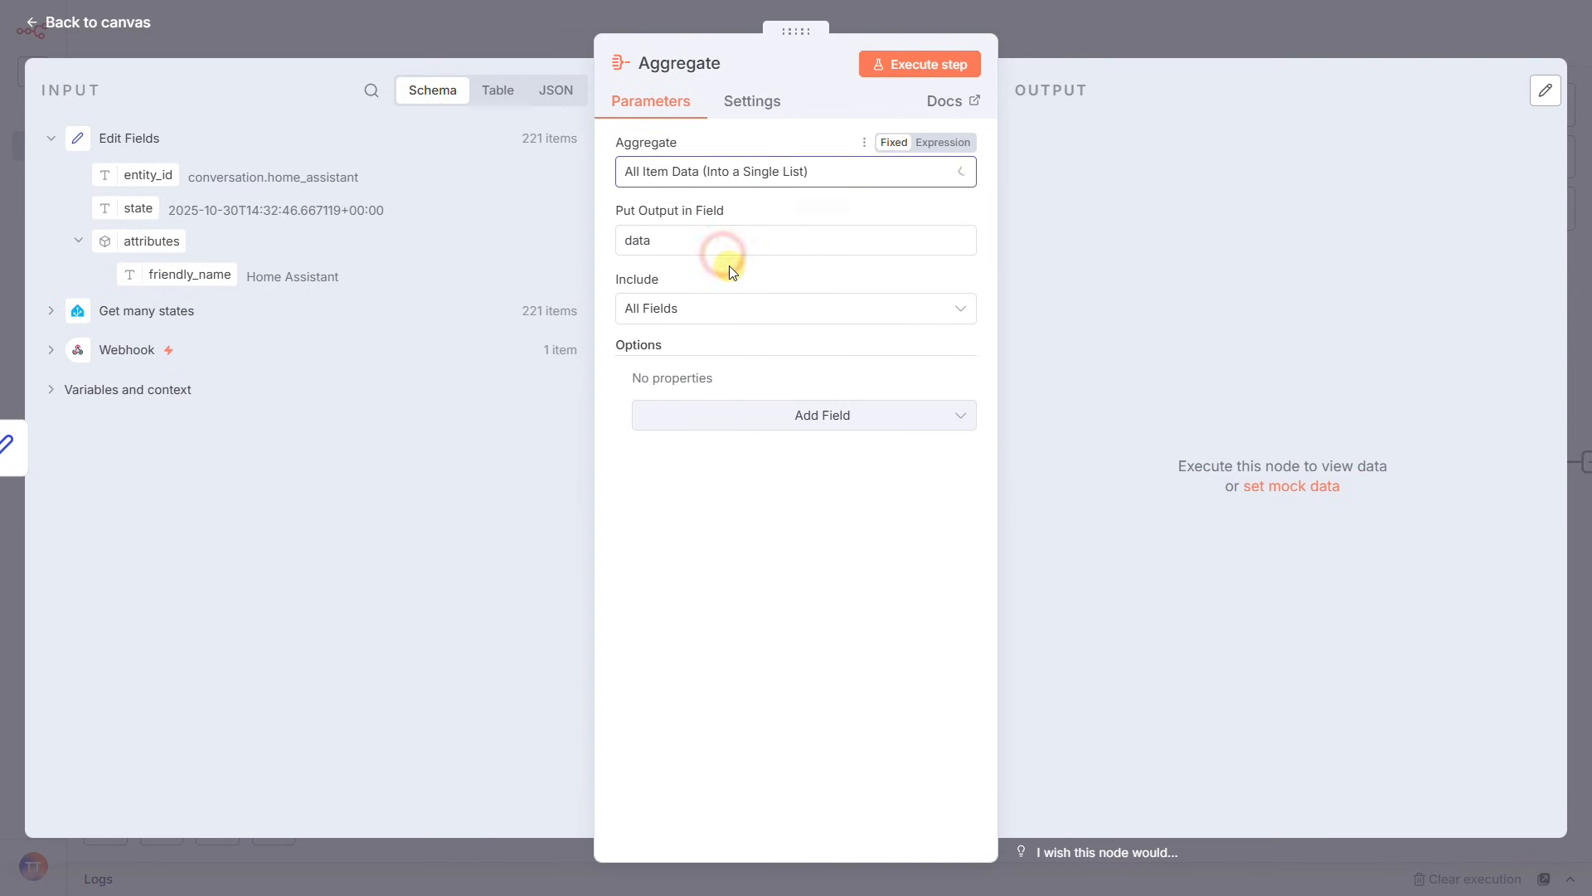
click(919, 65)
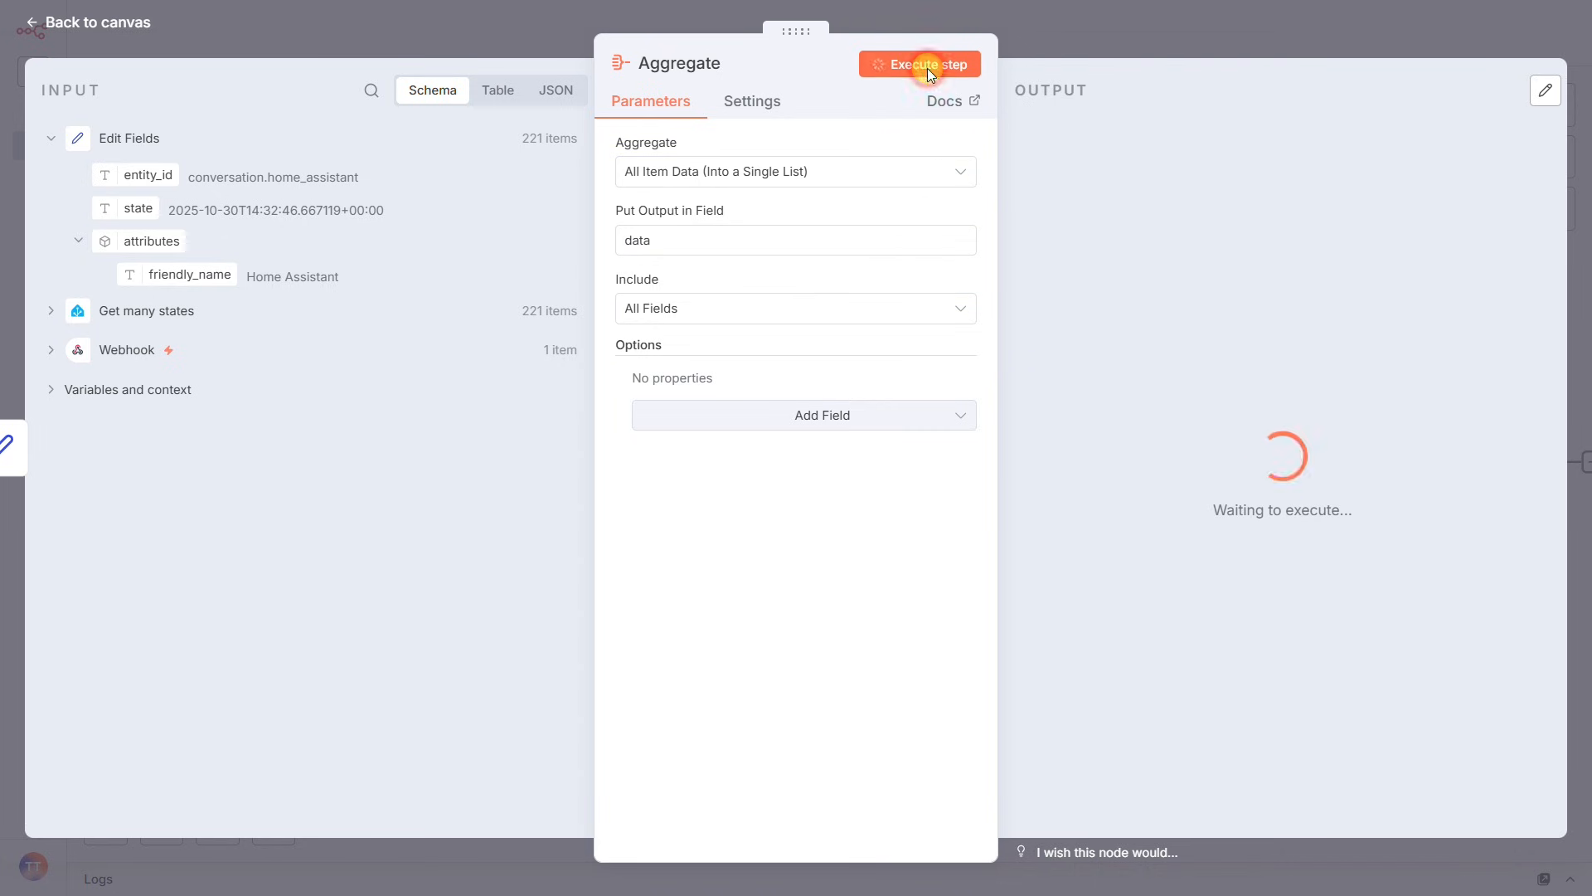
click(918, 65)
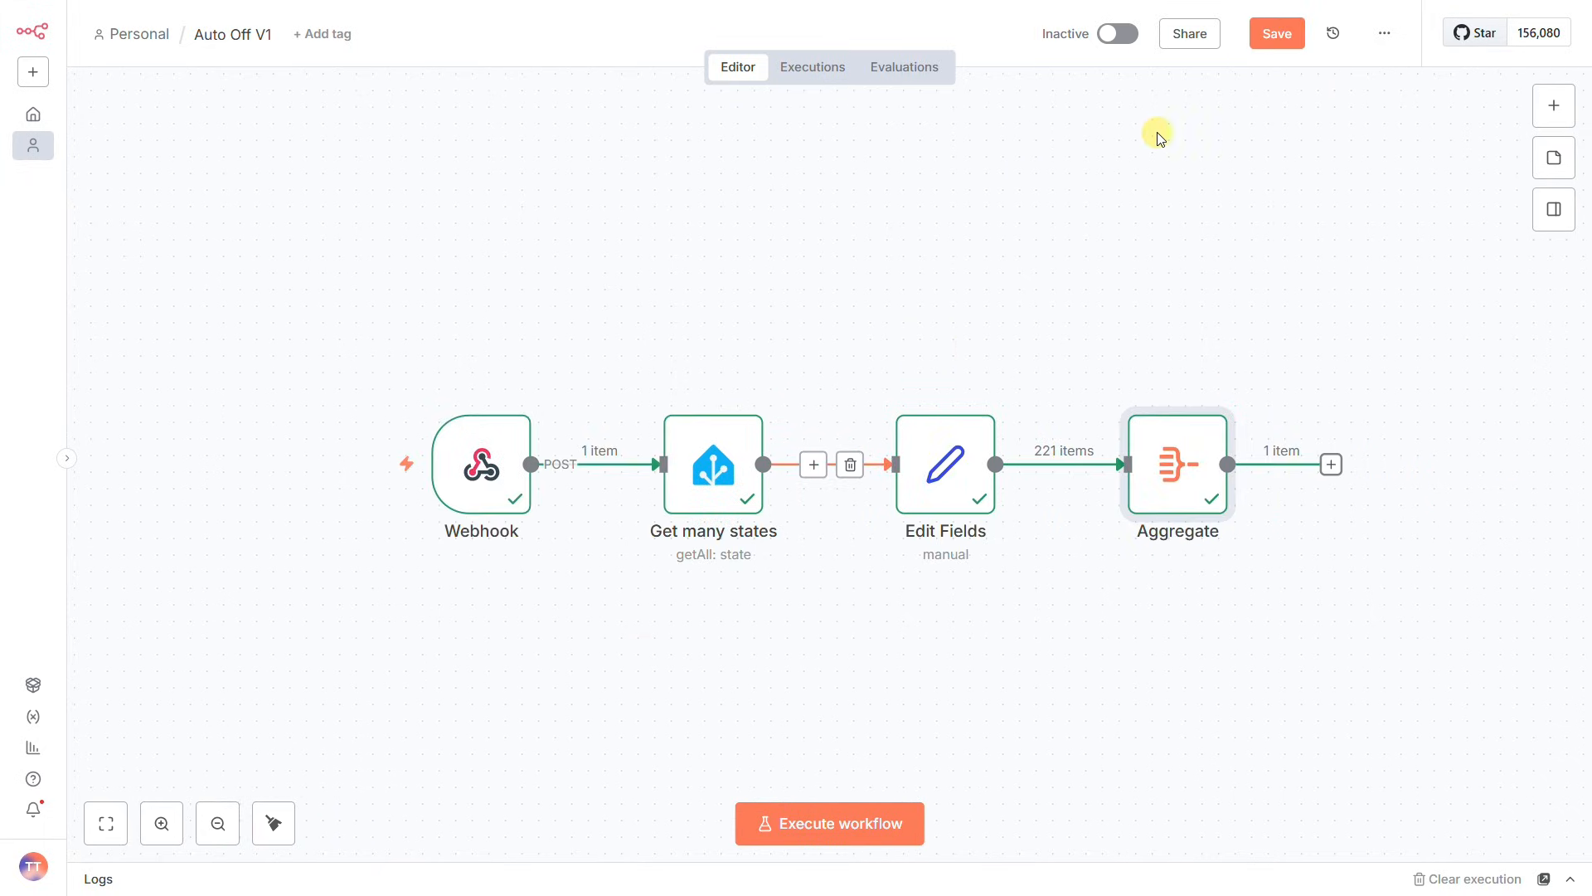
Save, then add an AI Agent with prompt 'Define below' embedding JSON.stringify($json.data)
click(1277, 33)
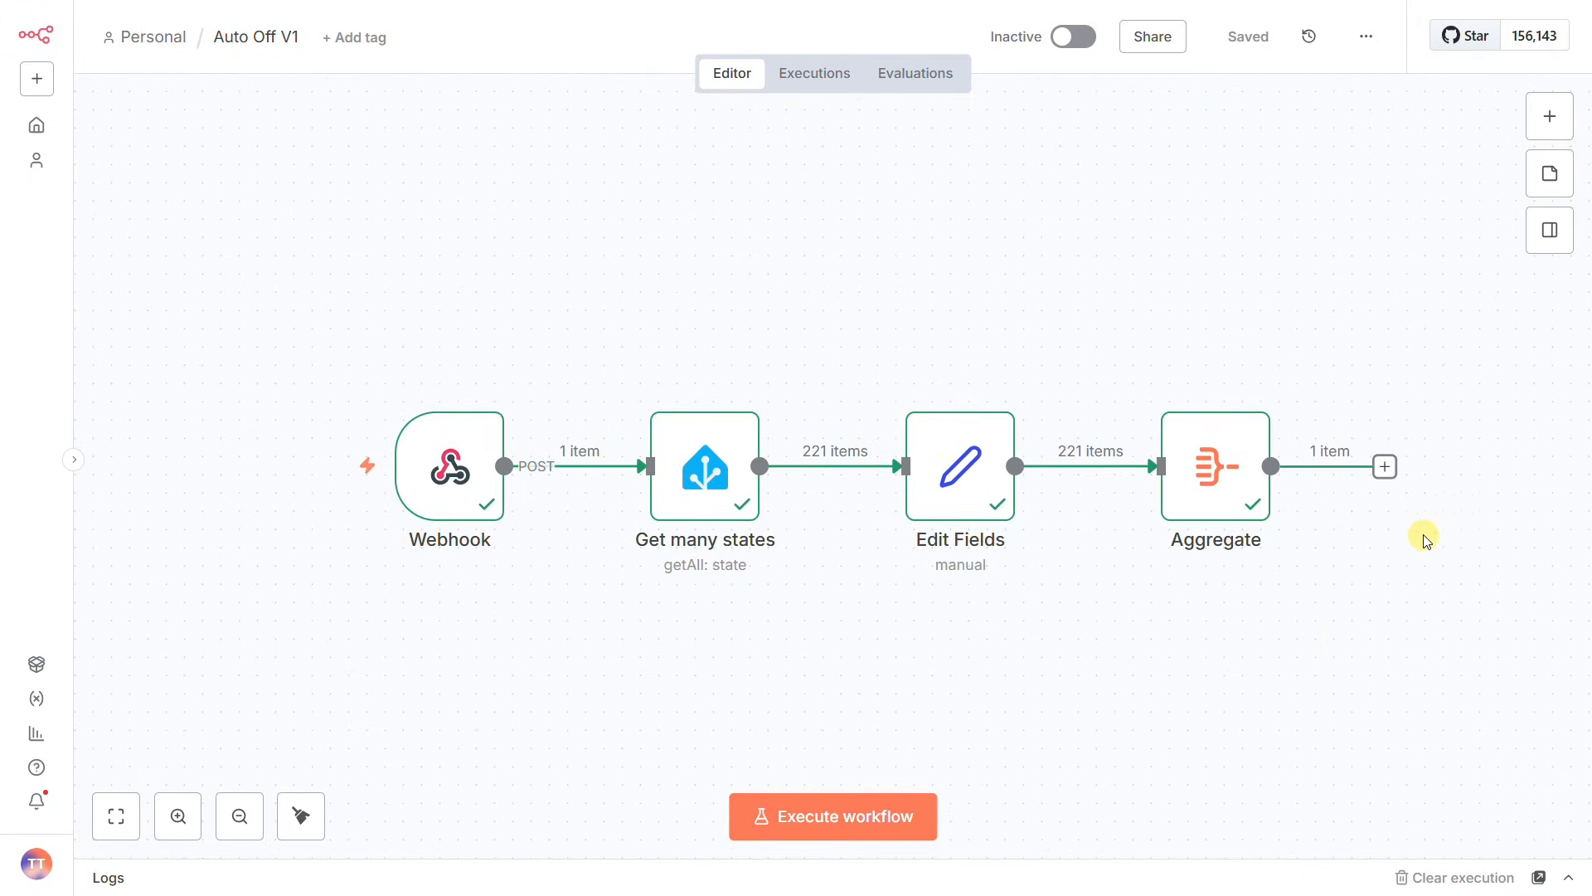
click(1383, 466)
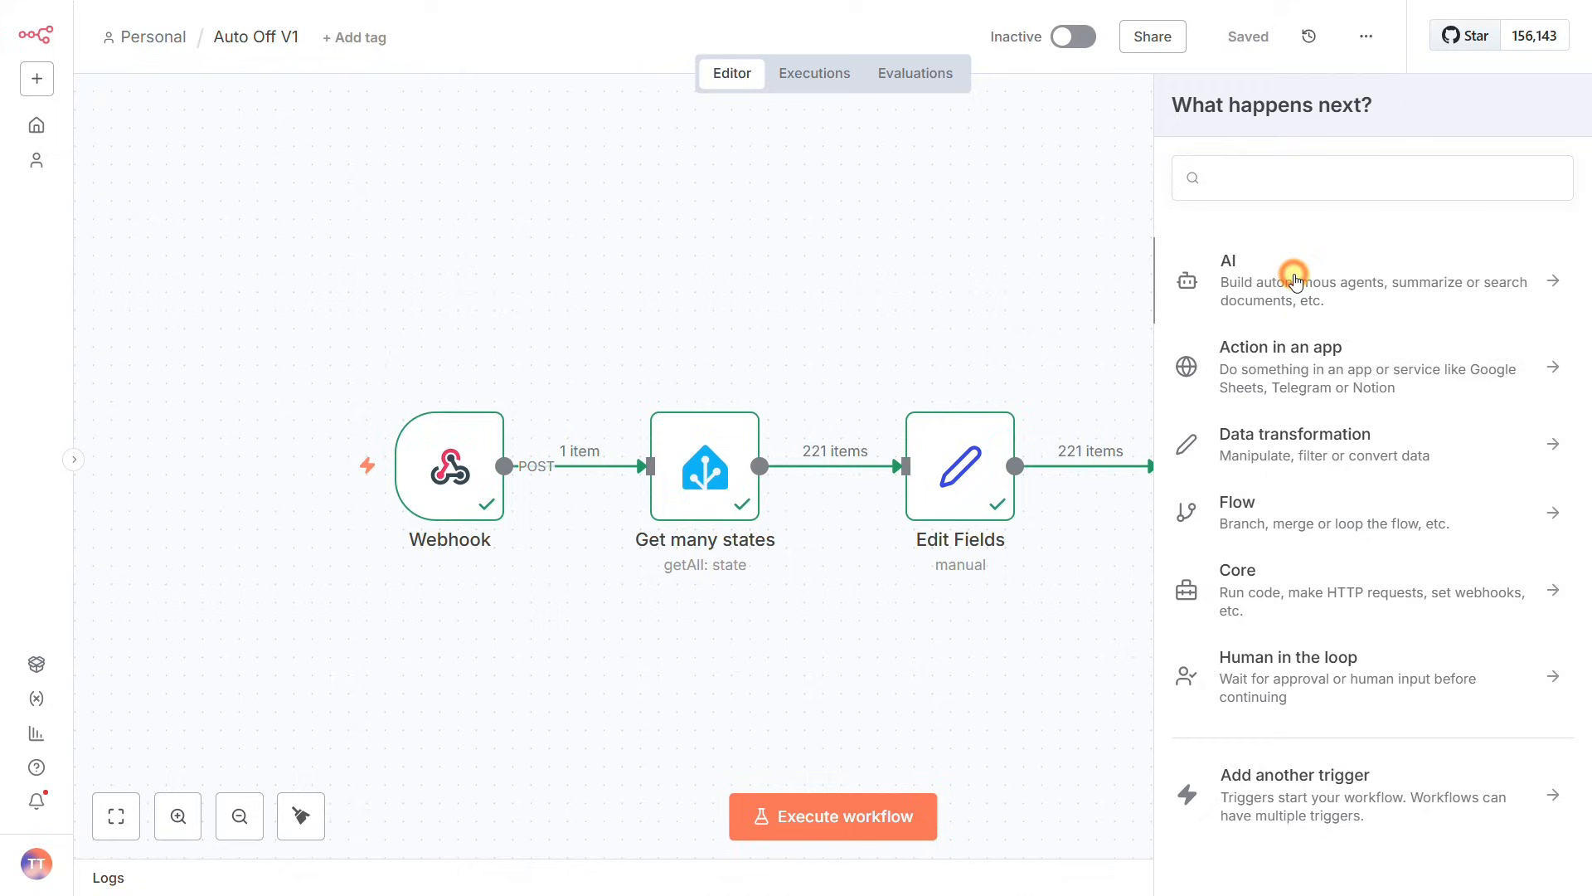
click(1227, 260)
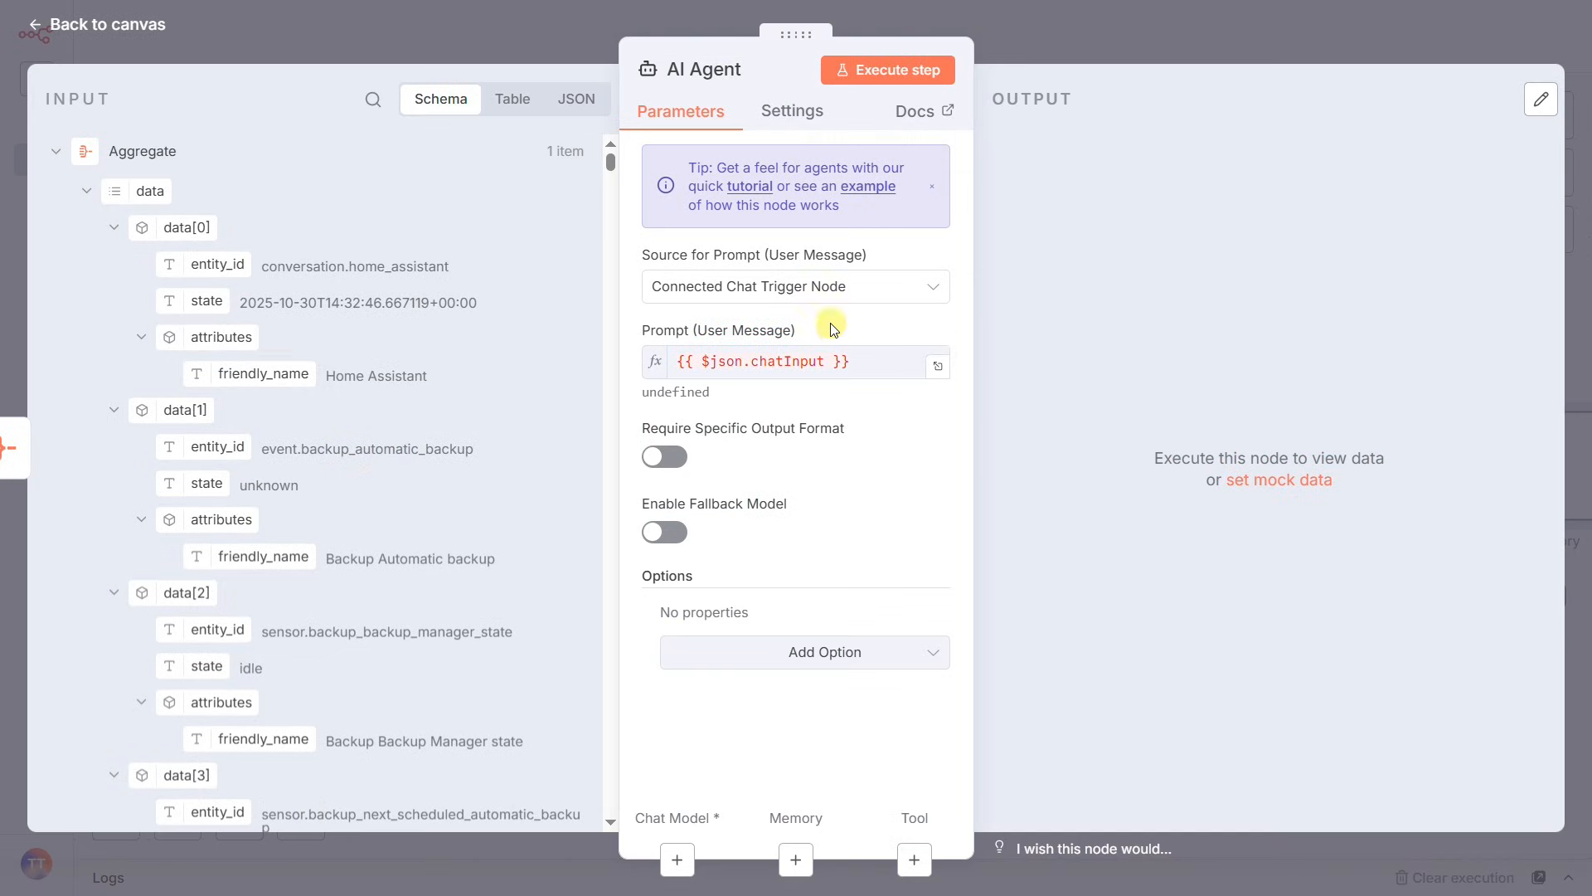
click(794, 285)
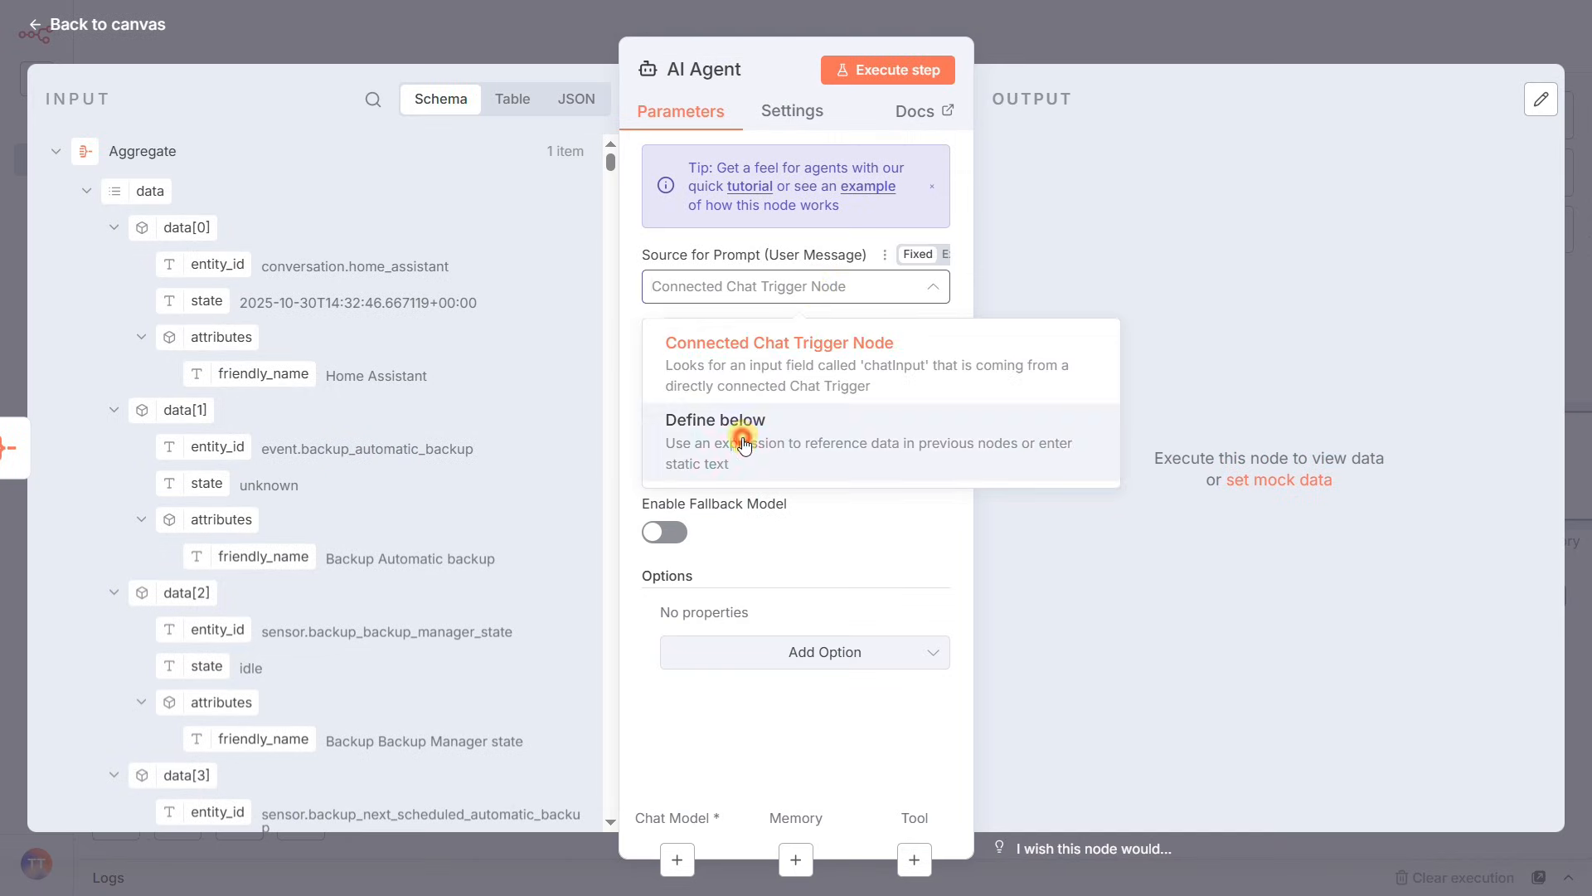
click(714, 420)
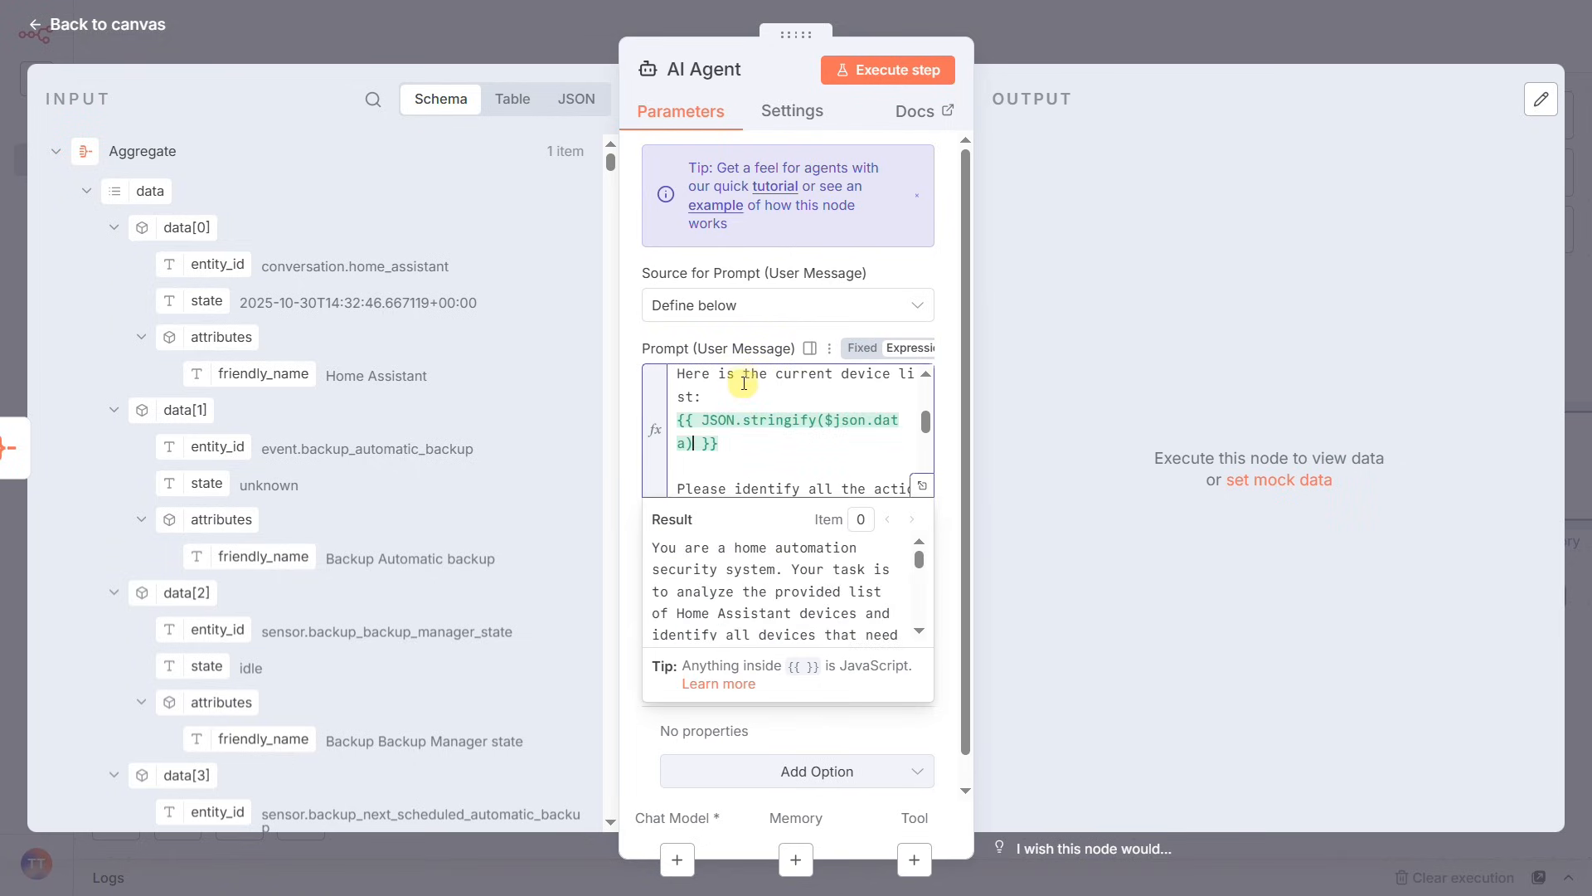
mouse_move(667, 821)
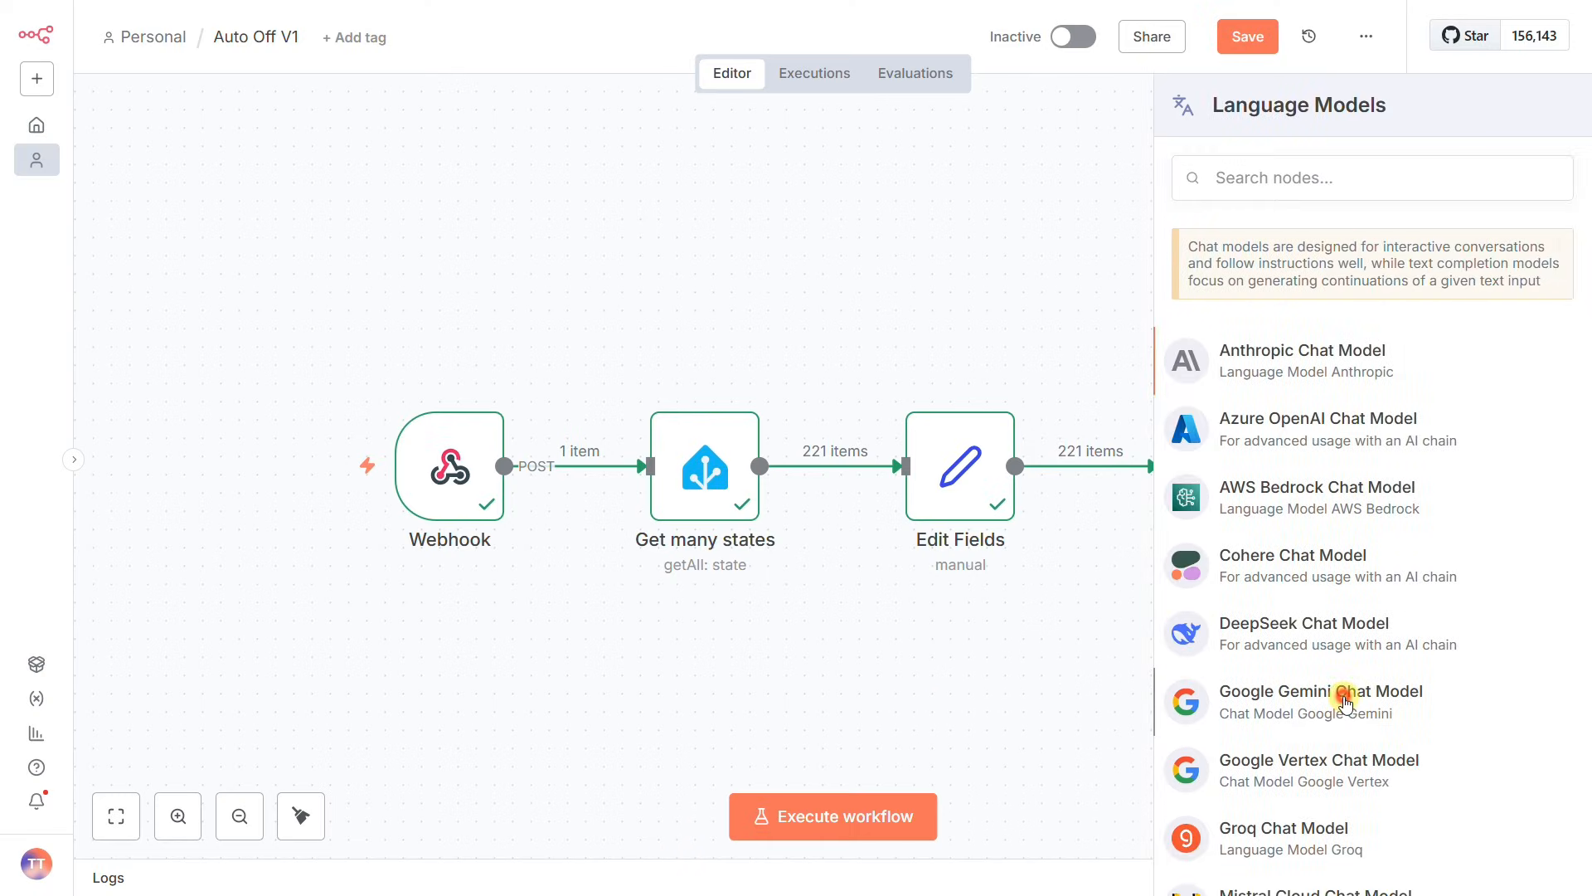
Attach a Google Gemini Chat Model and require a specific output format with an output parser
click(1322, 691)
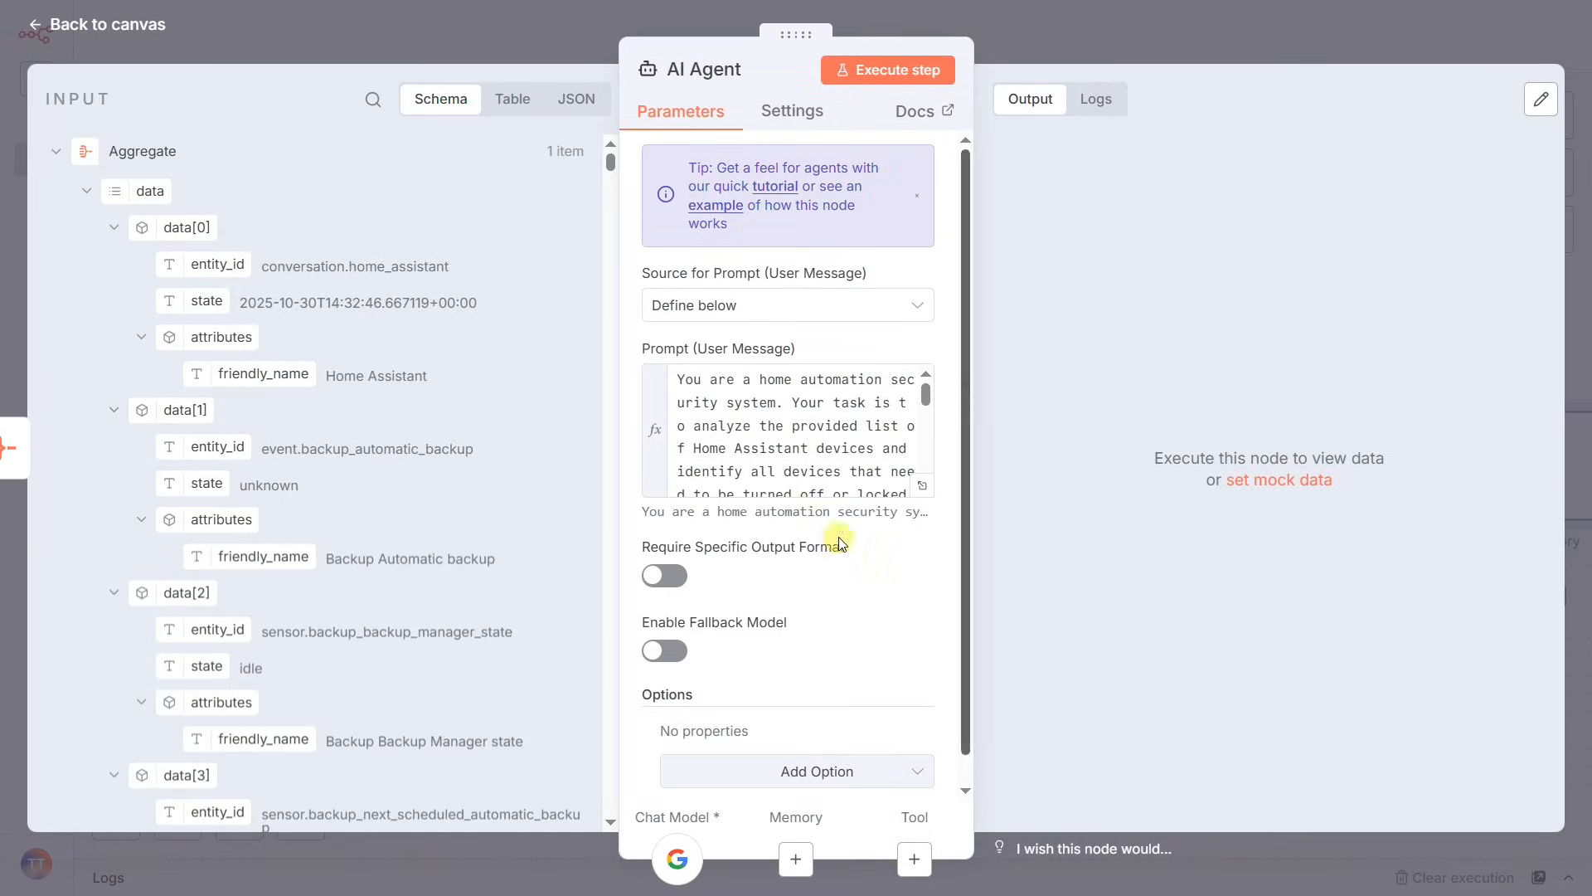
click(664, 576)
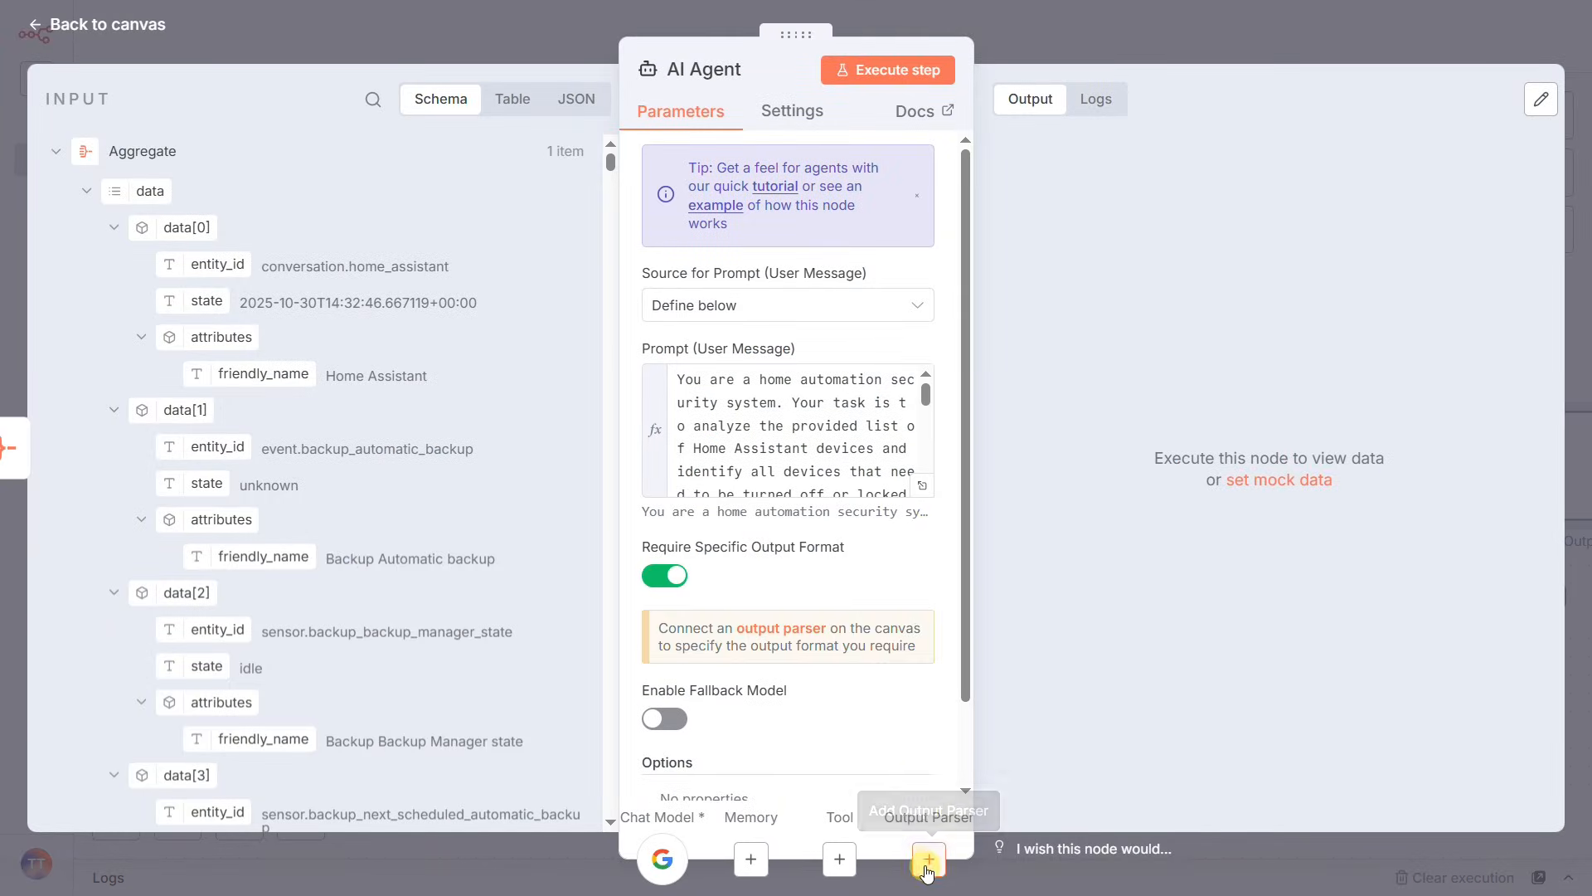
click(925, 859)
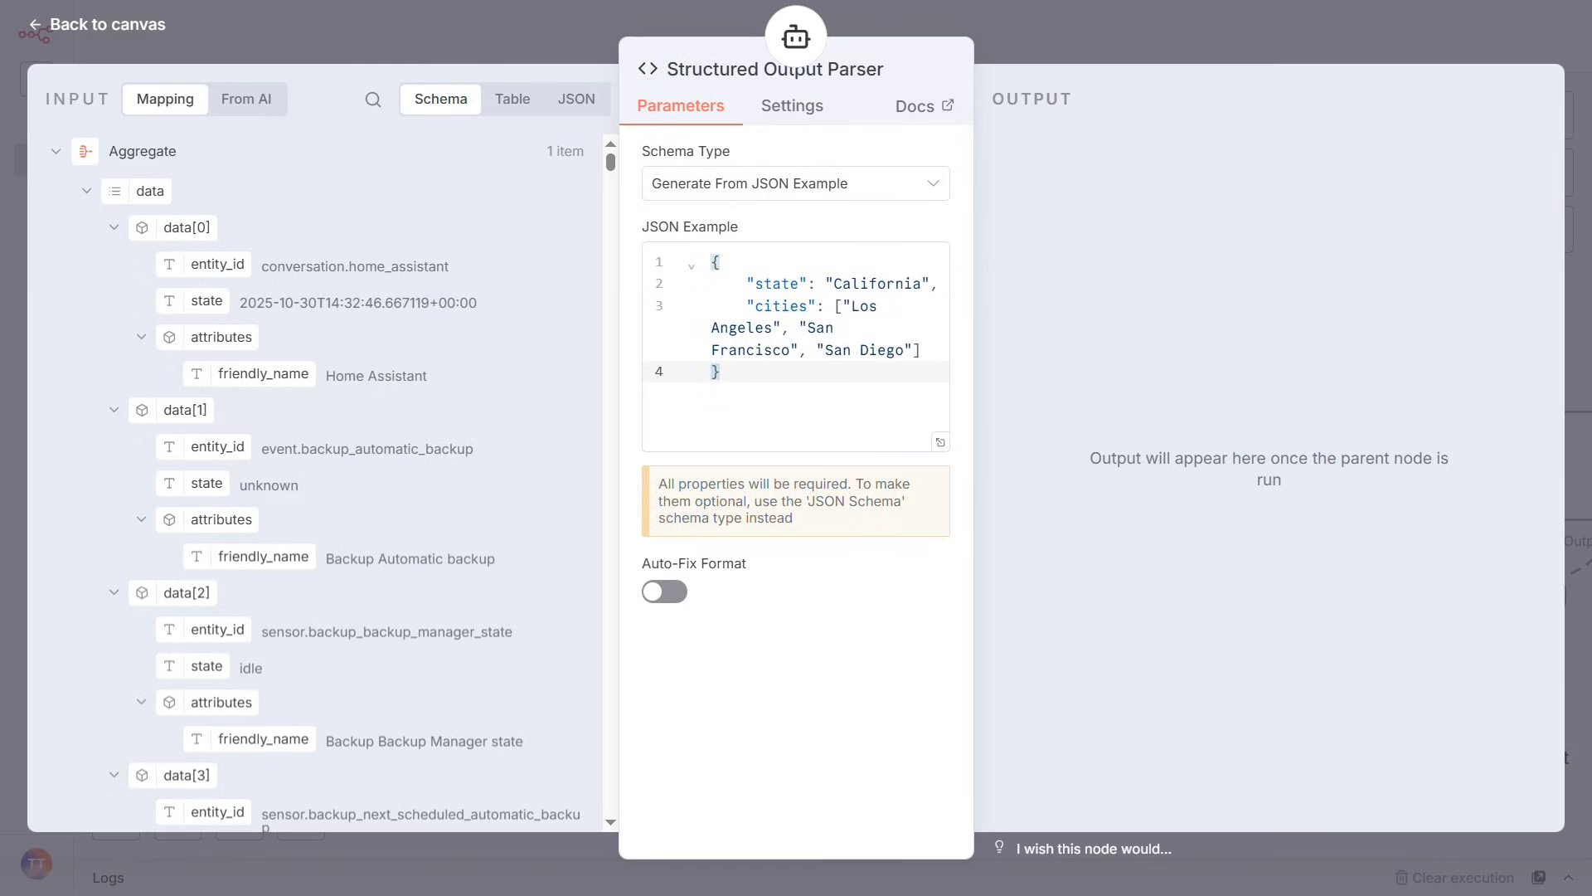
Set the Structured Output Parser to 'Define using JSON Schema' and edit the schema
click(795, 182)
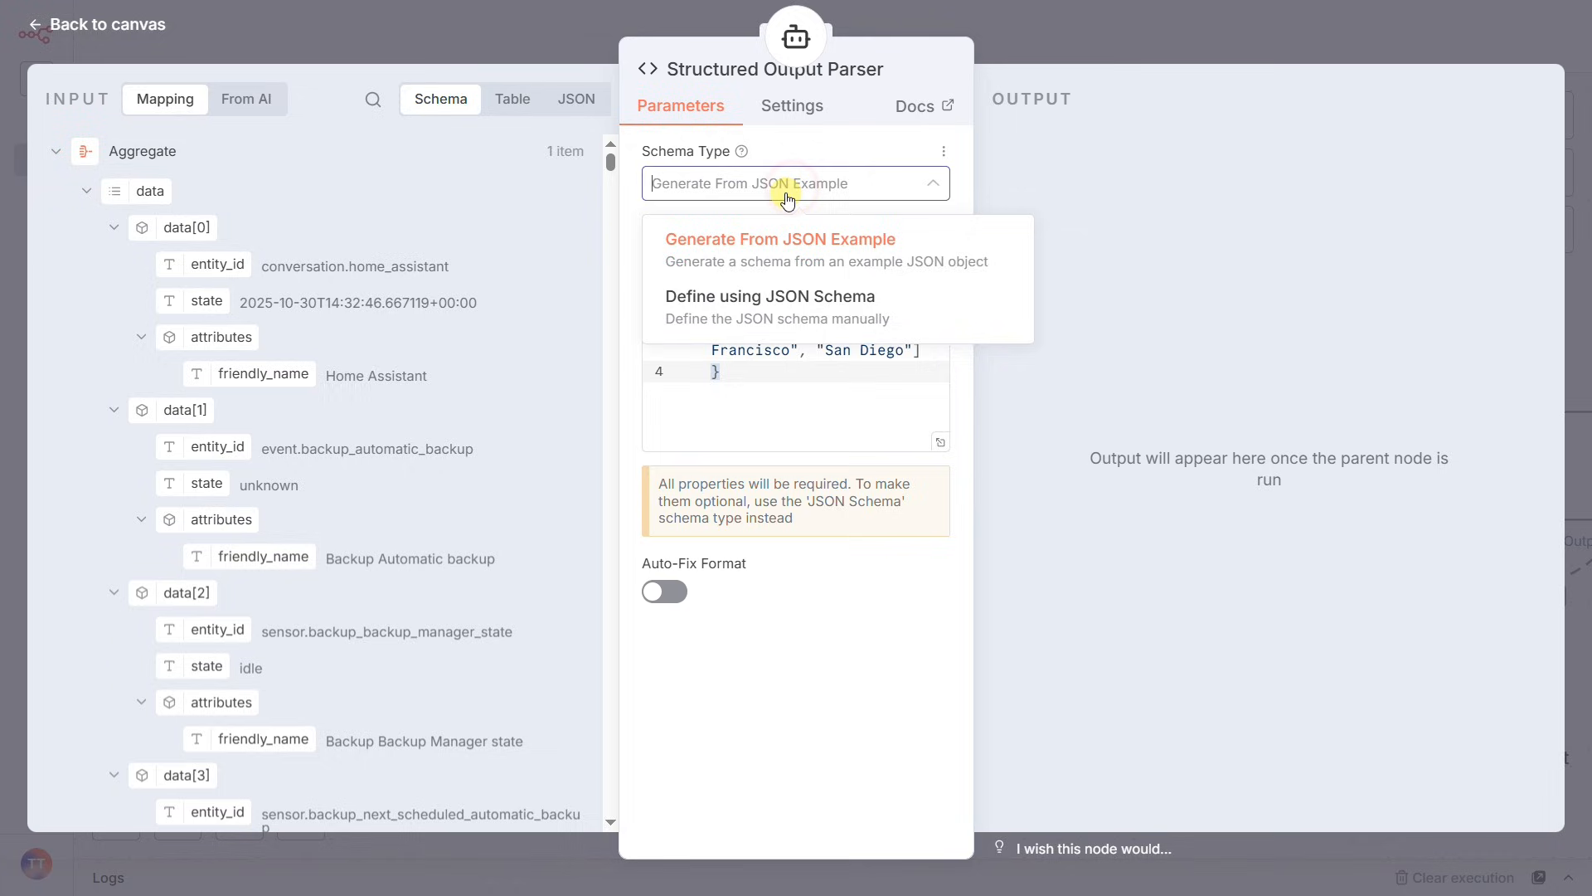
click(769, 305)
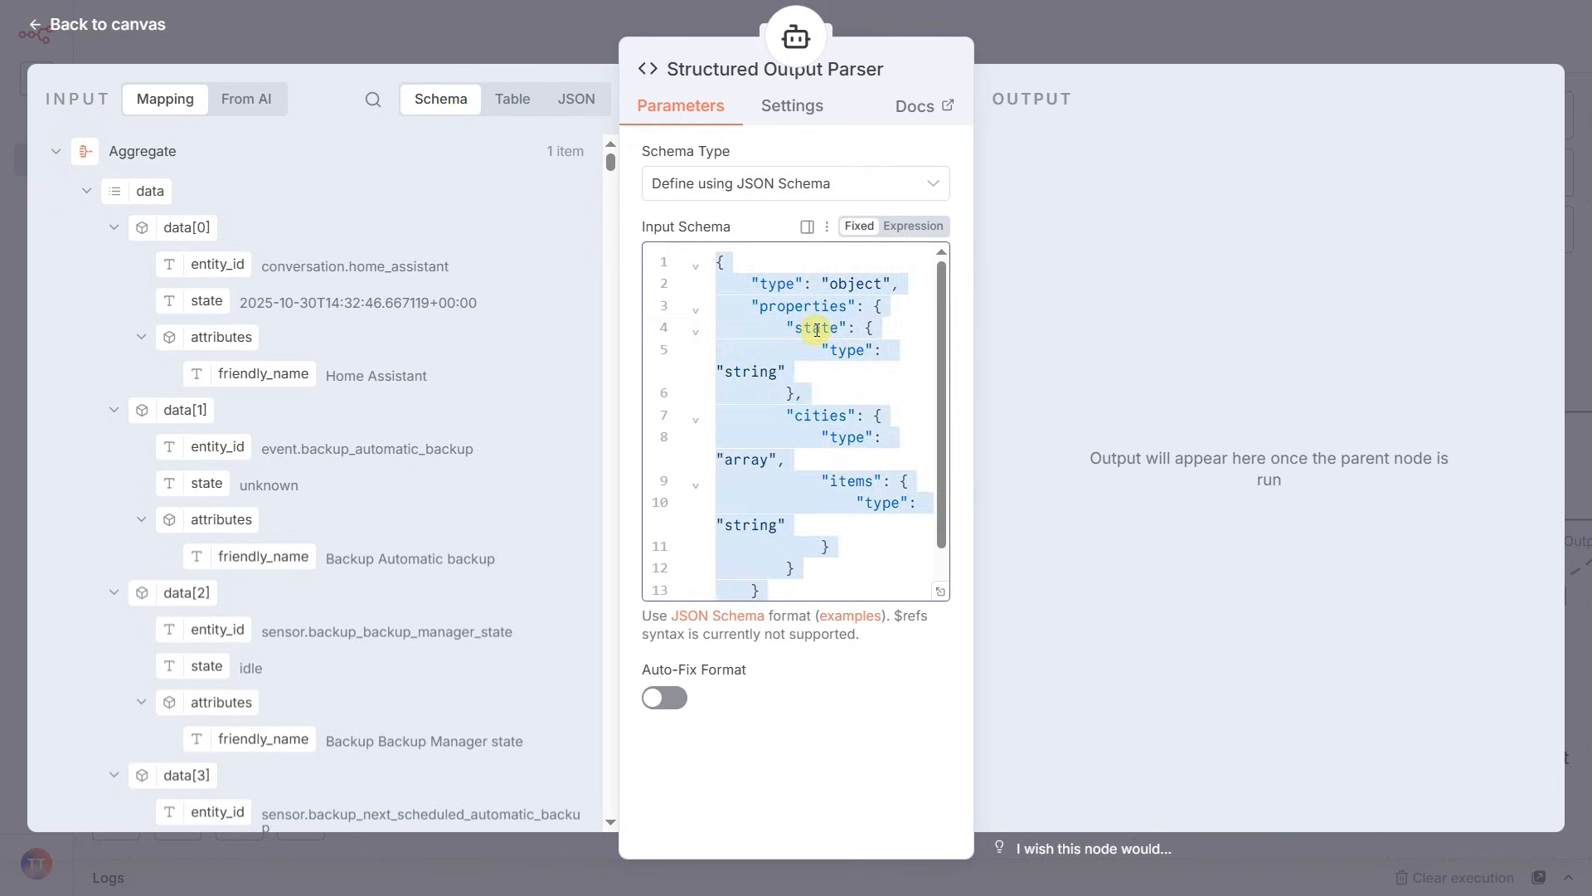
click(664, 698)
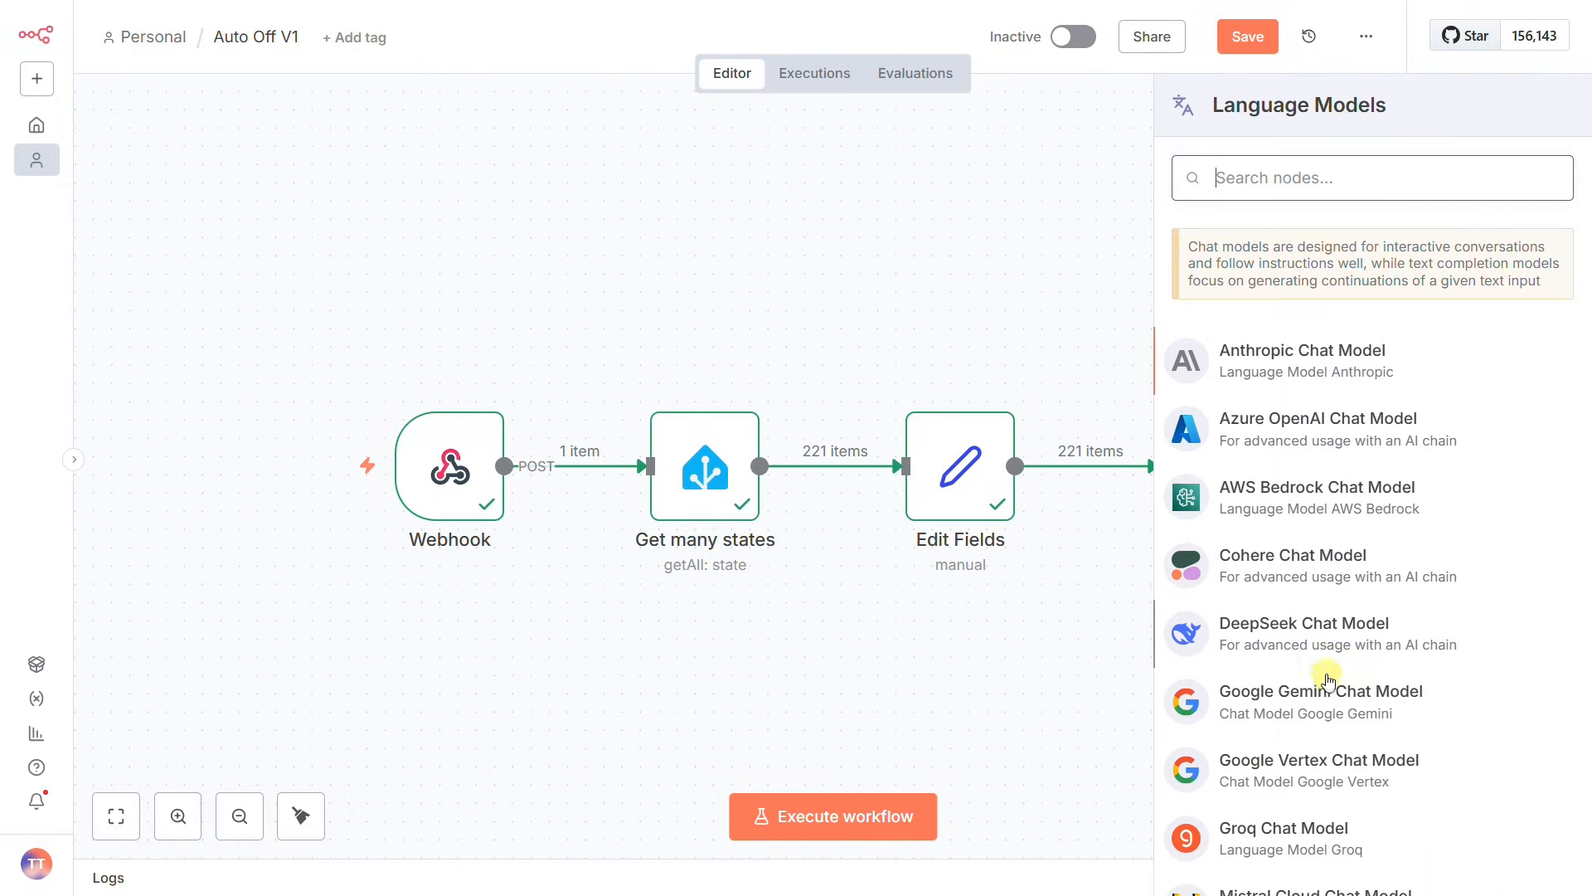
click(1322, 690)
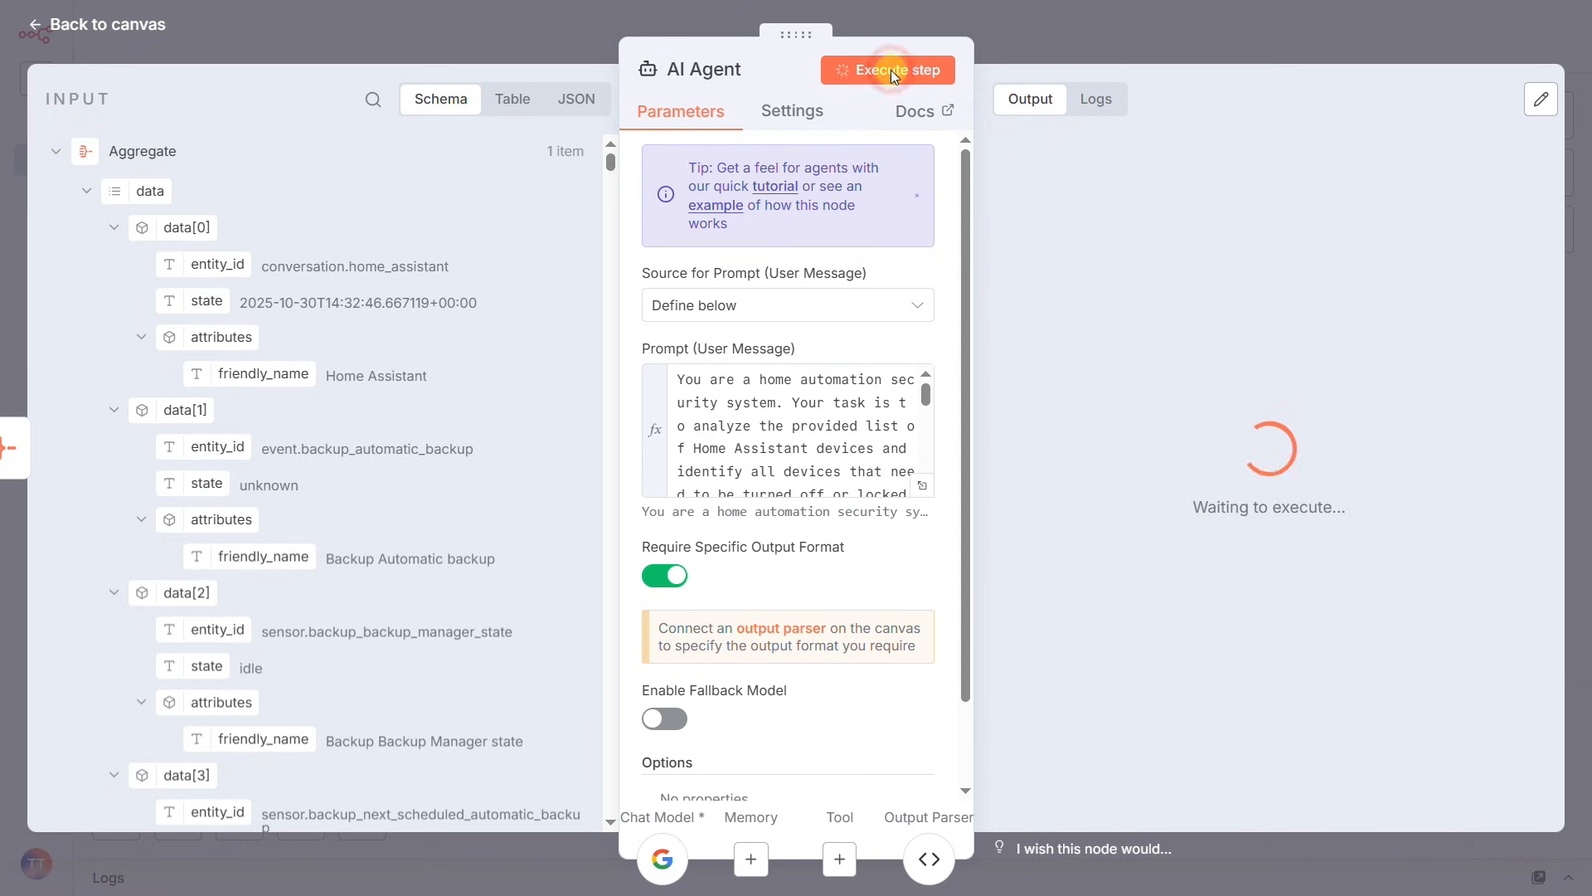
Run the AI Agent, view its three switch turn_off actions as JSON, and save the workflow
click(887, 70)
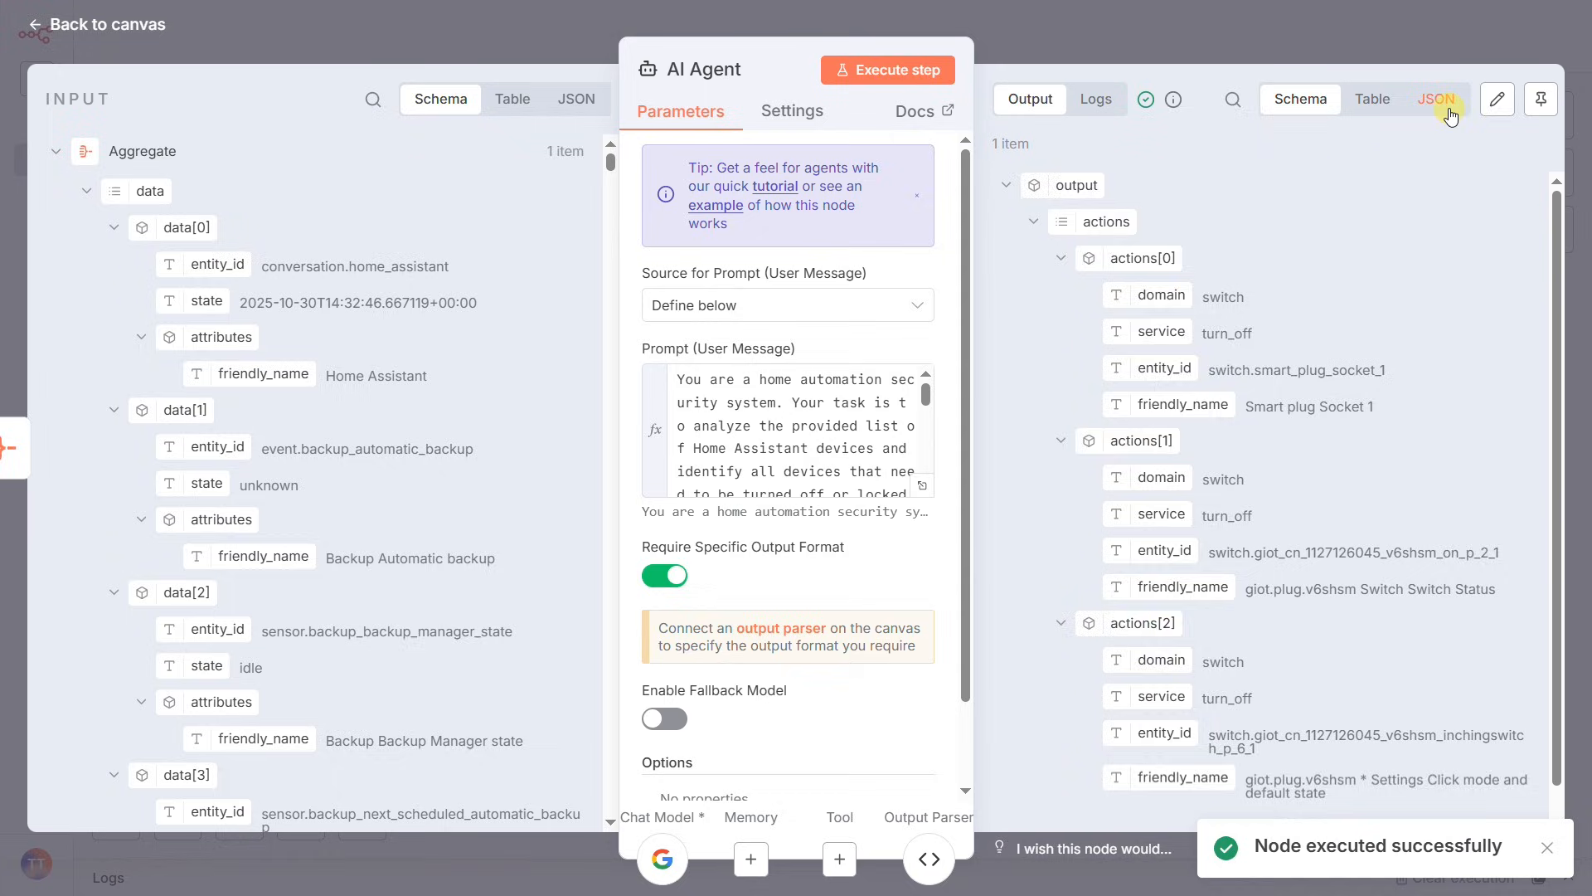
click(1433, 100)
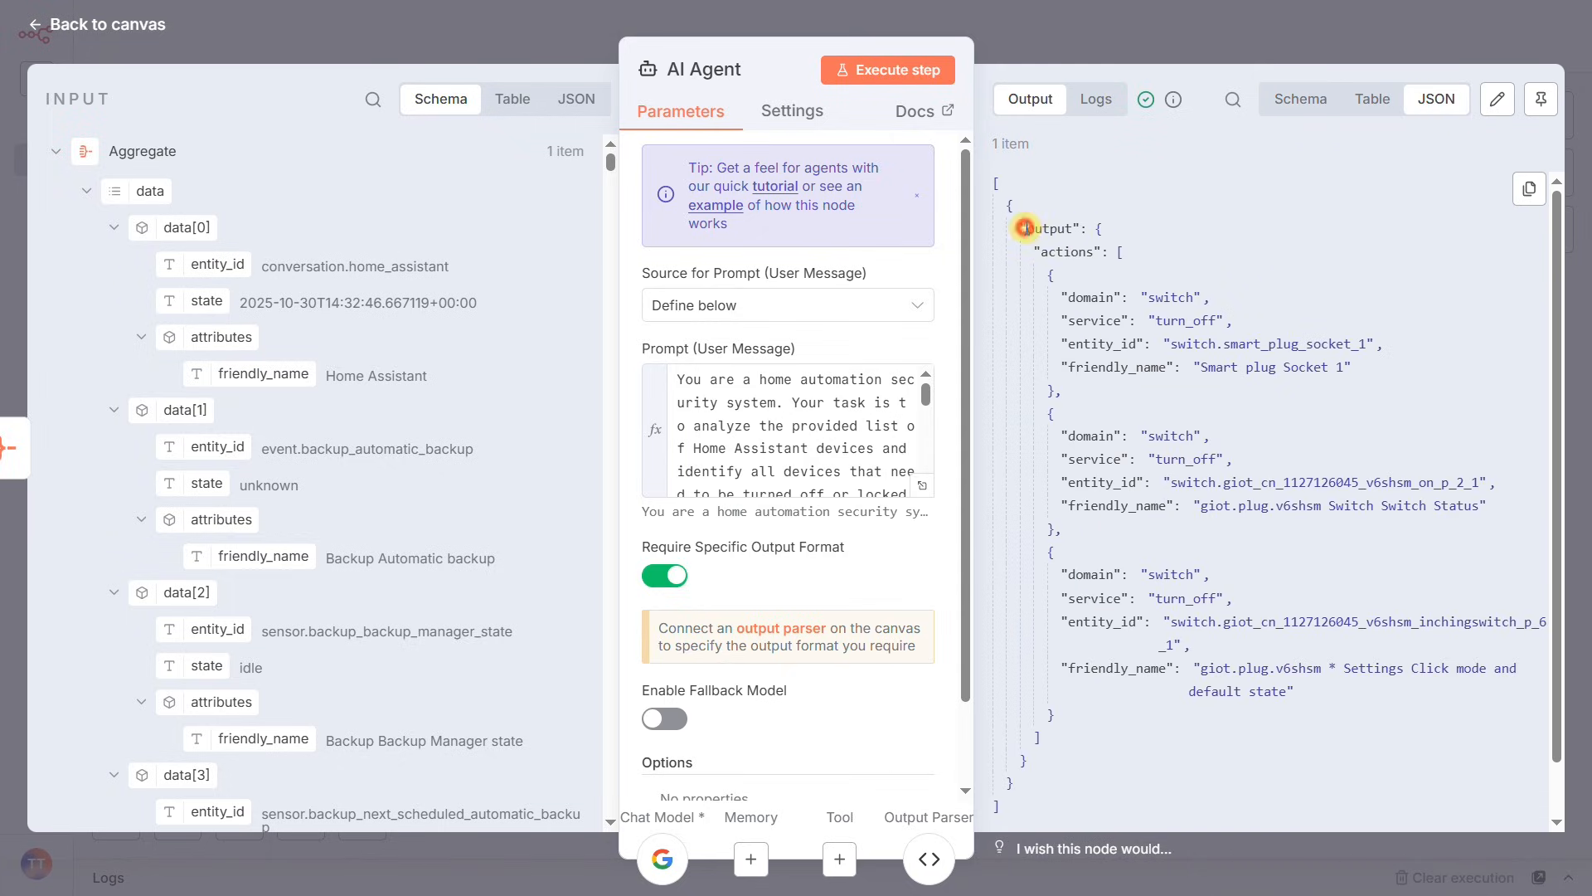
mouse_move(1042, 251)
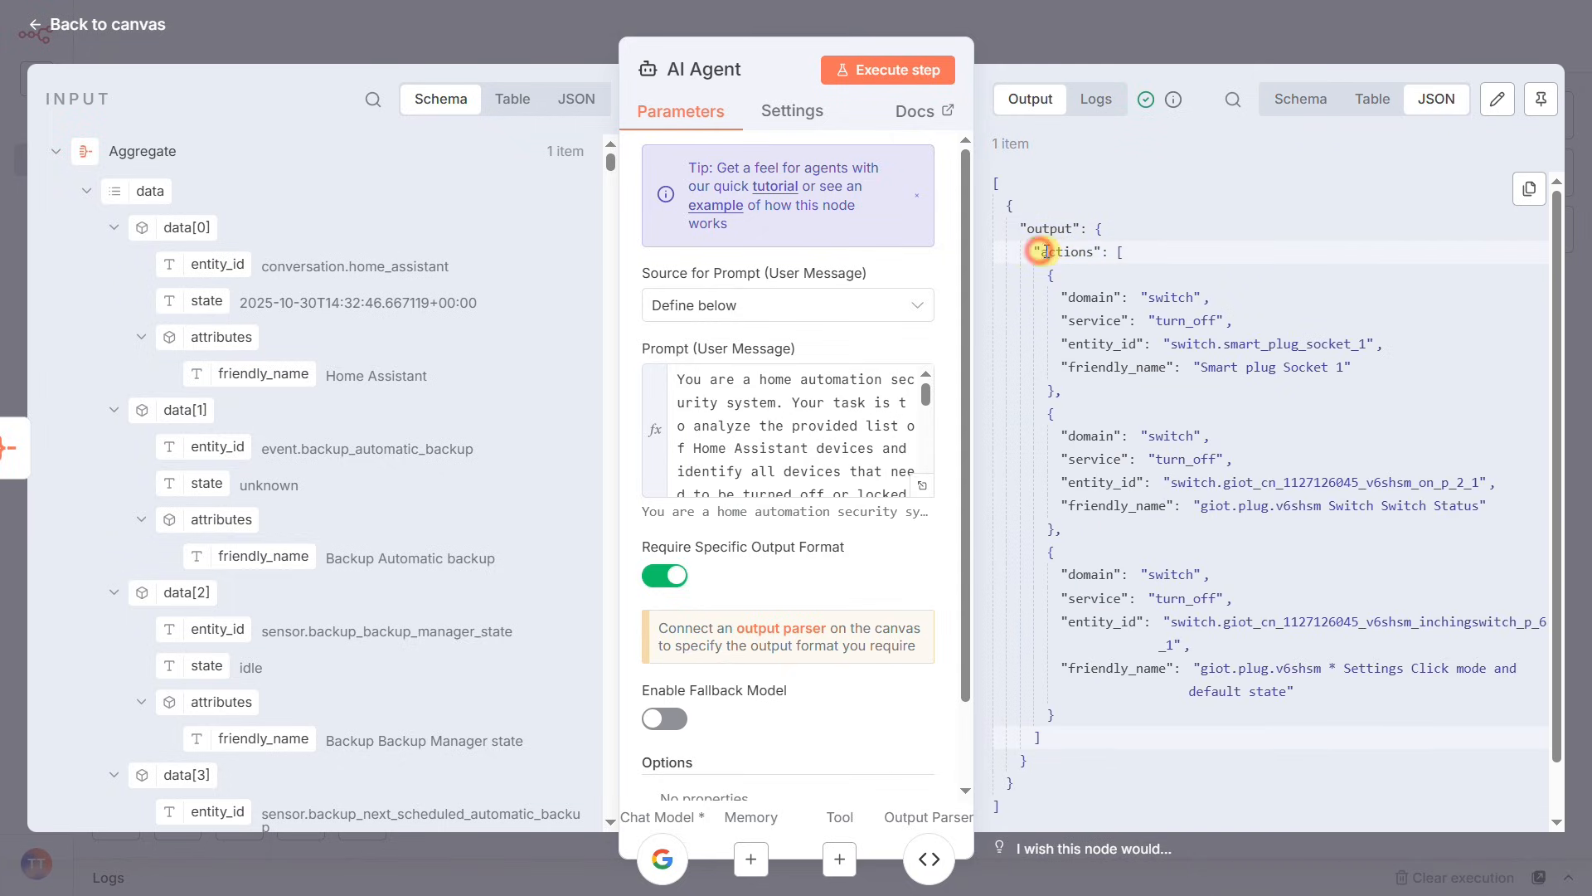
mouse_move(1125, 355)
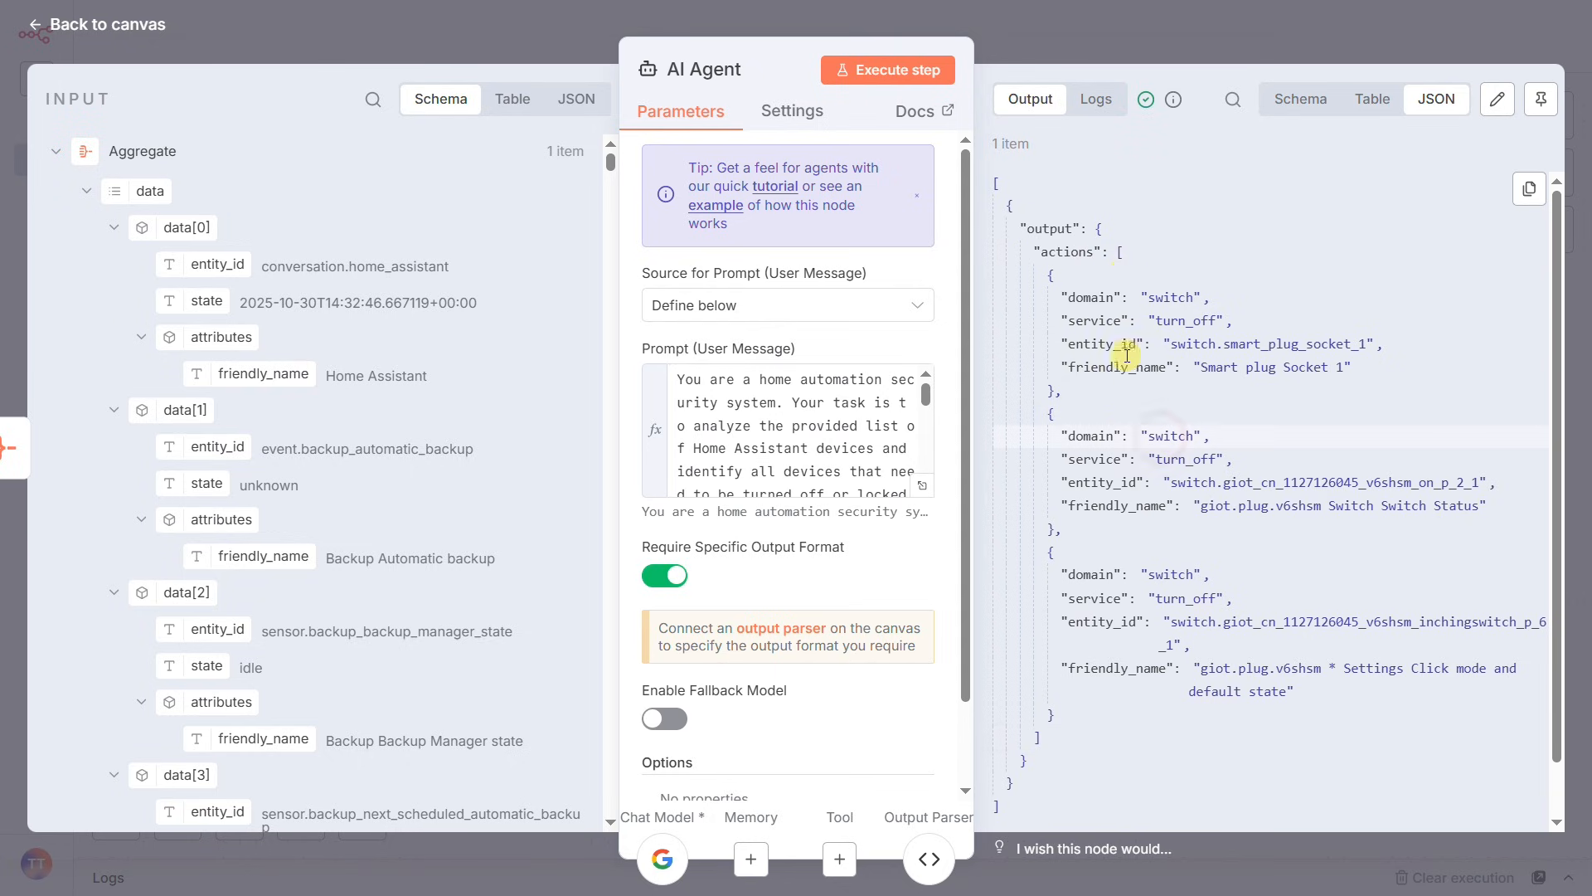
click(96, 25)
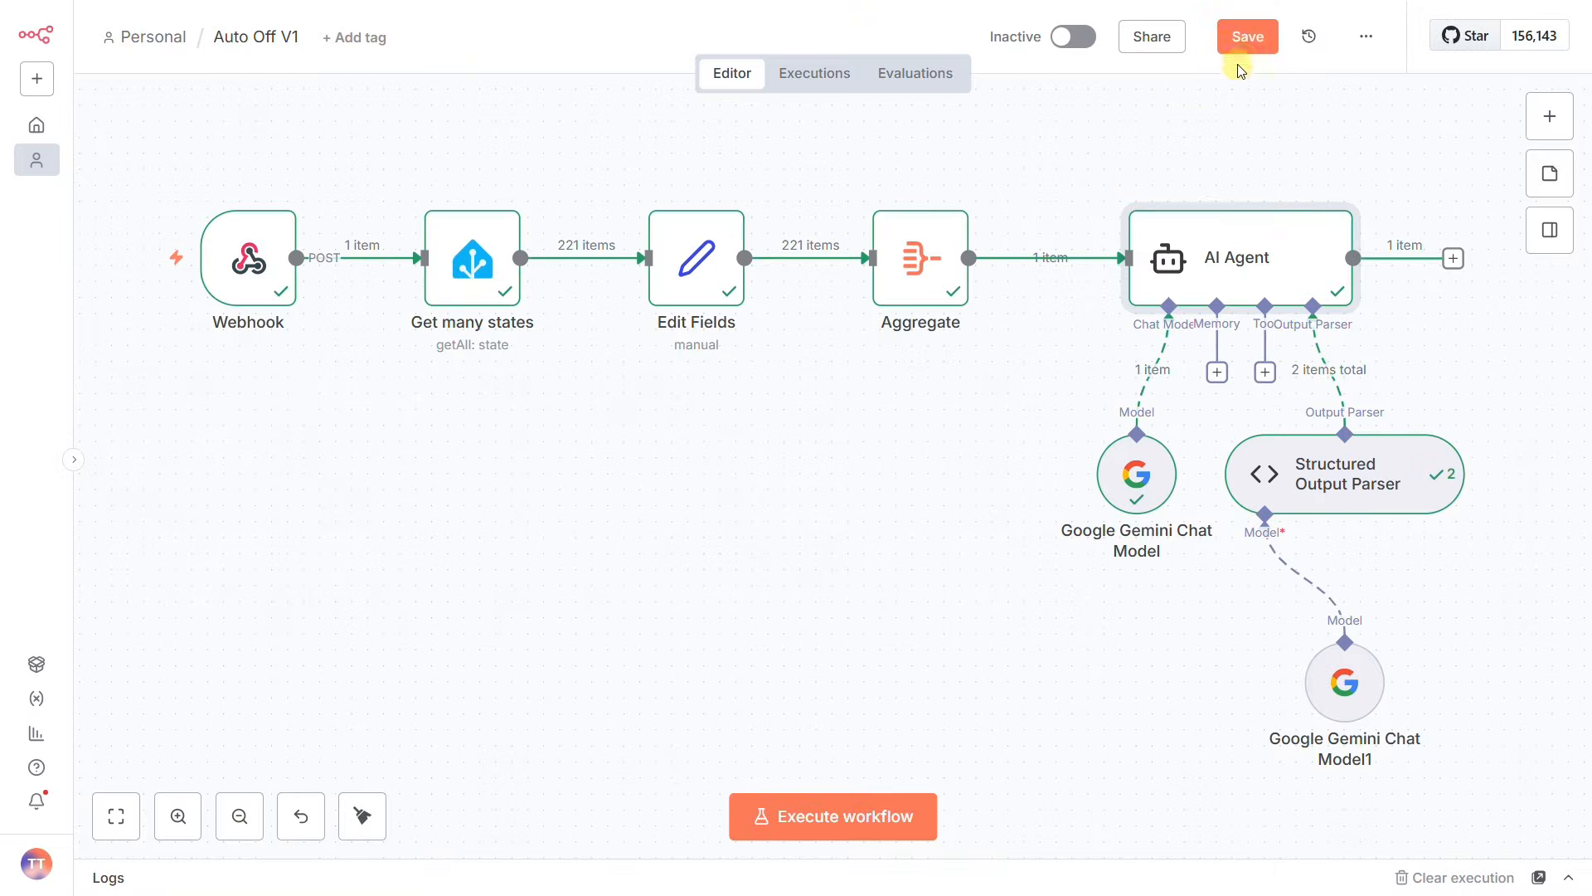
click(1247, 37)
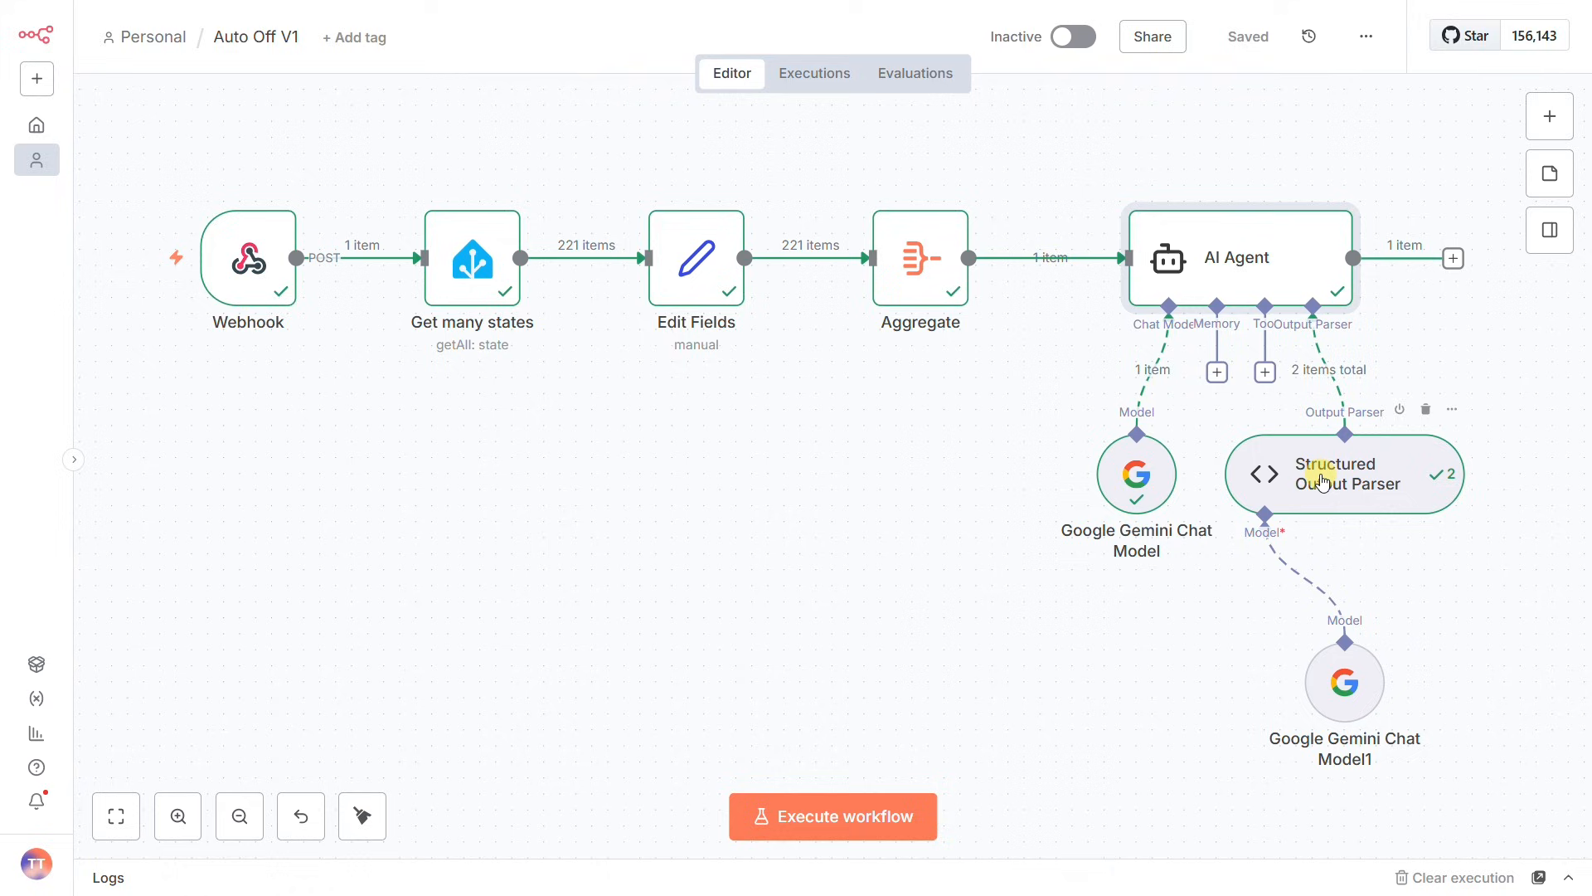
mouse_move(1433, 624)
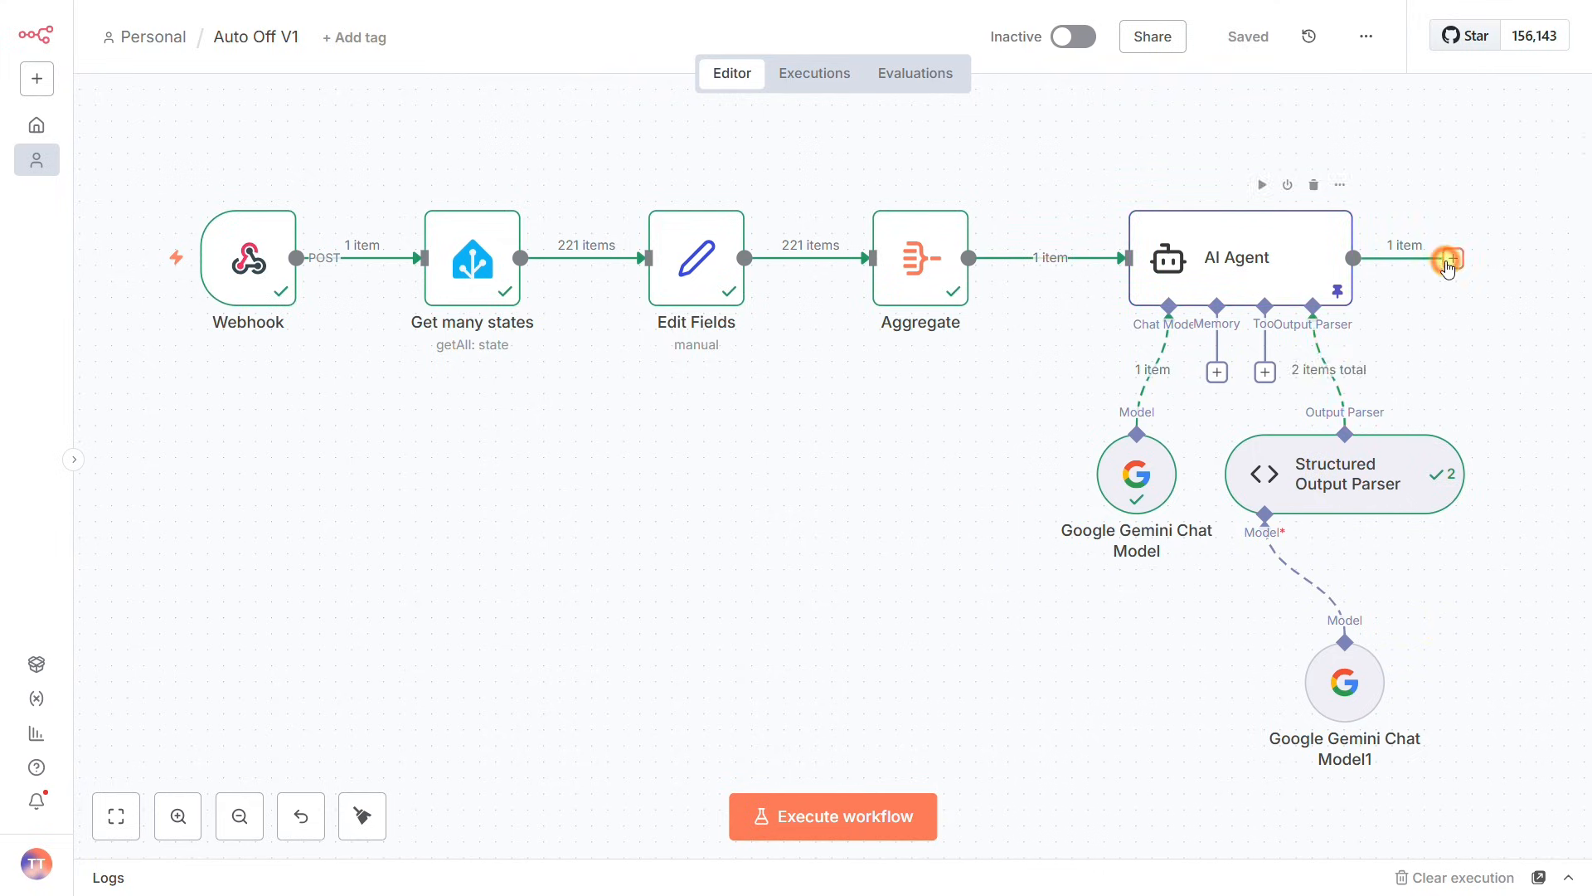
Add an If node requiring {{ $json.output.actions.length }} Number is greater than 0, and run it
click(1448, 257)
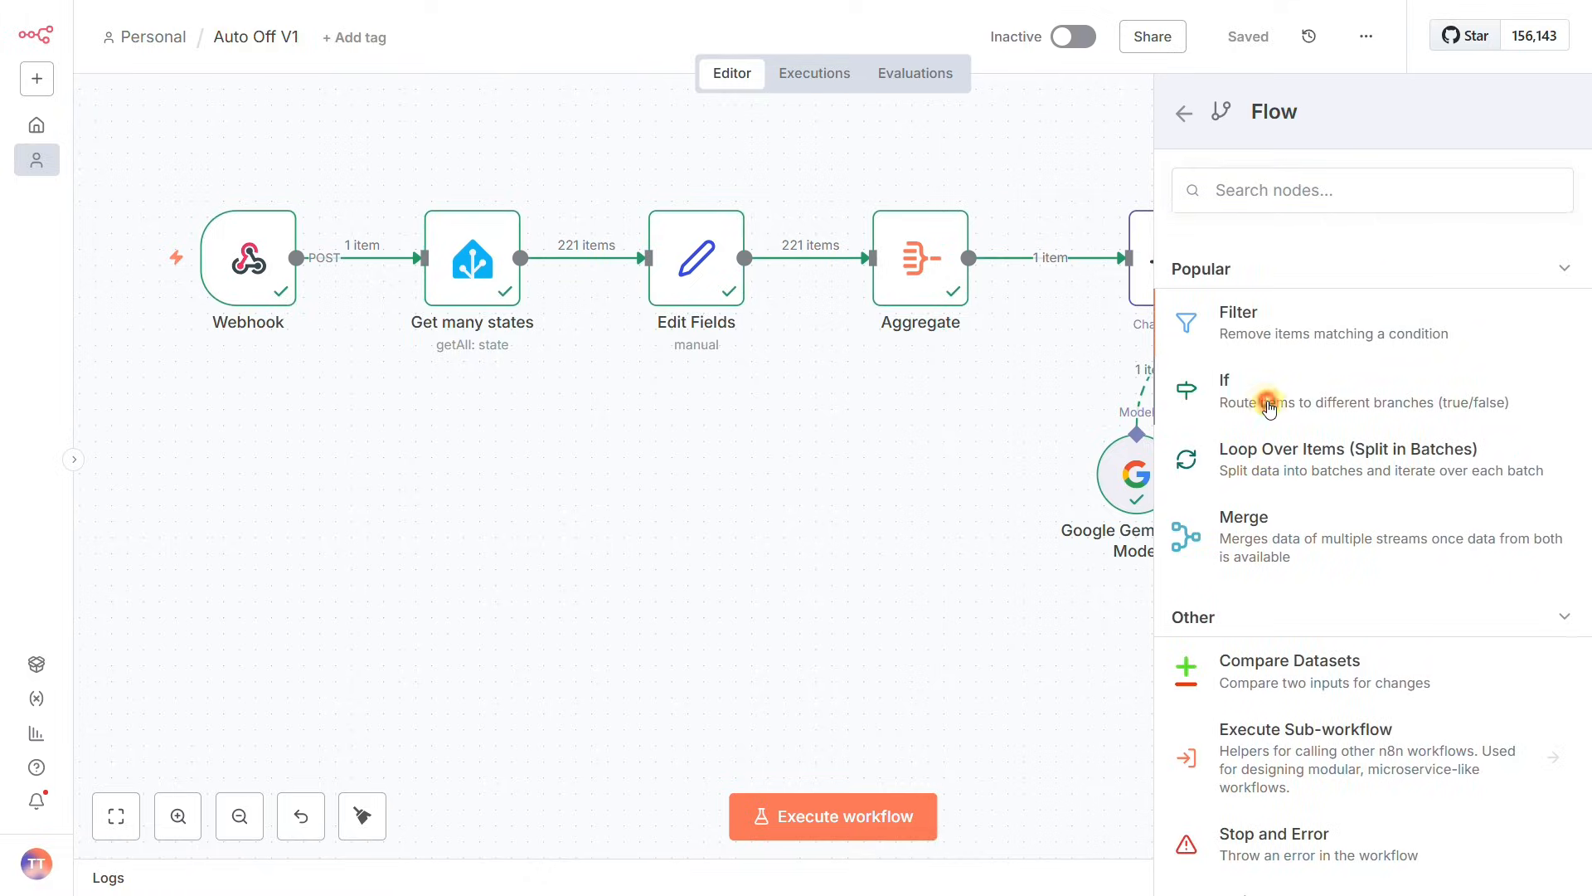
click(1225, 389)
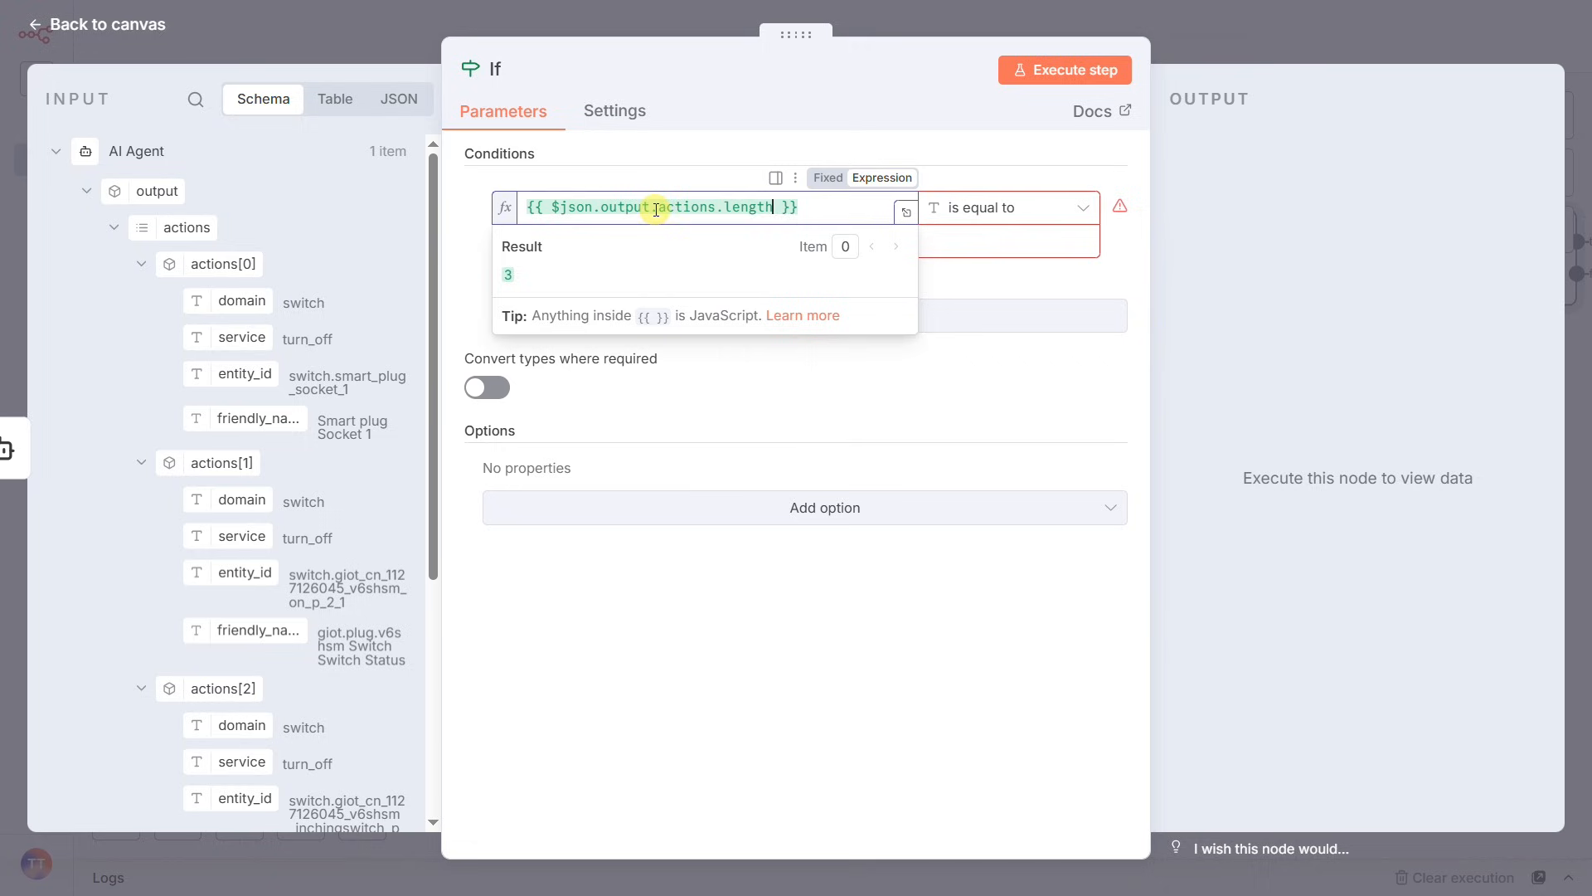
click(1005, 208)
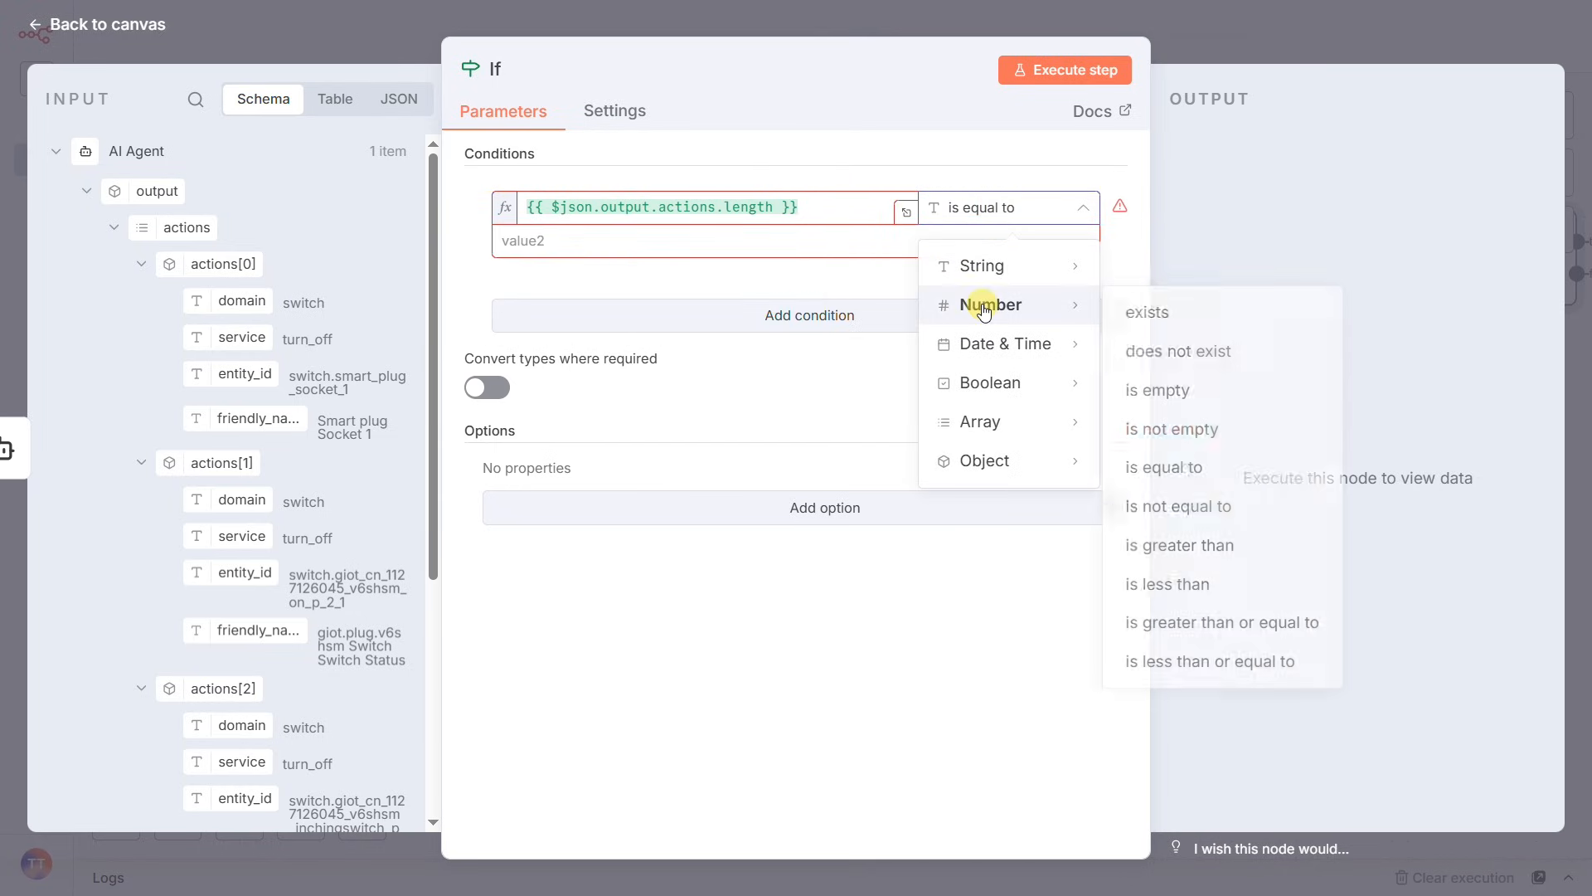
mouse_move(1075, 327)
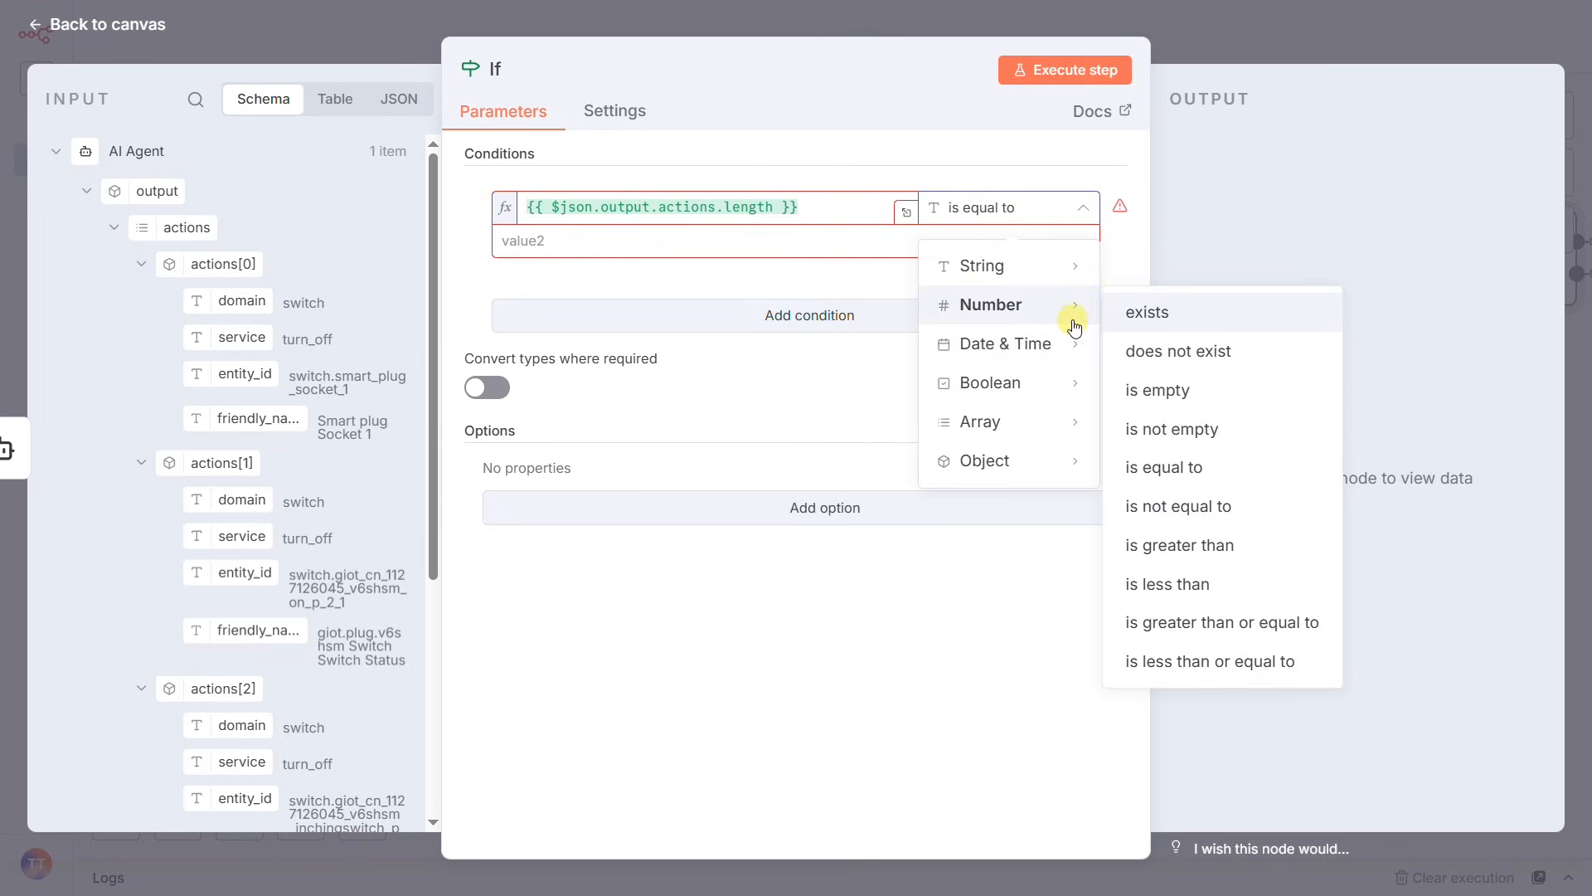
mouse_move(1186, 546)
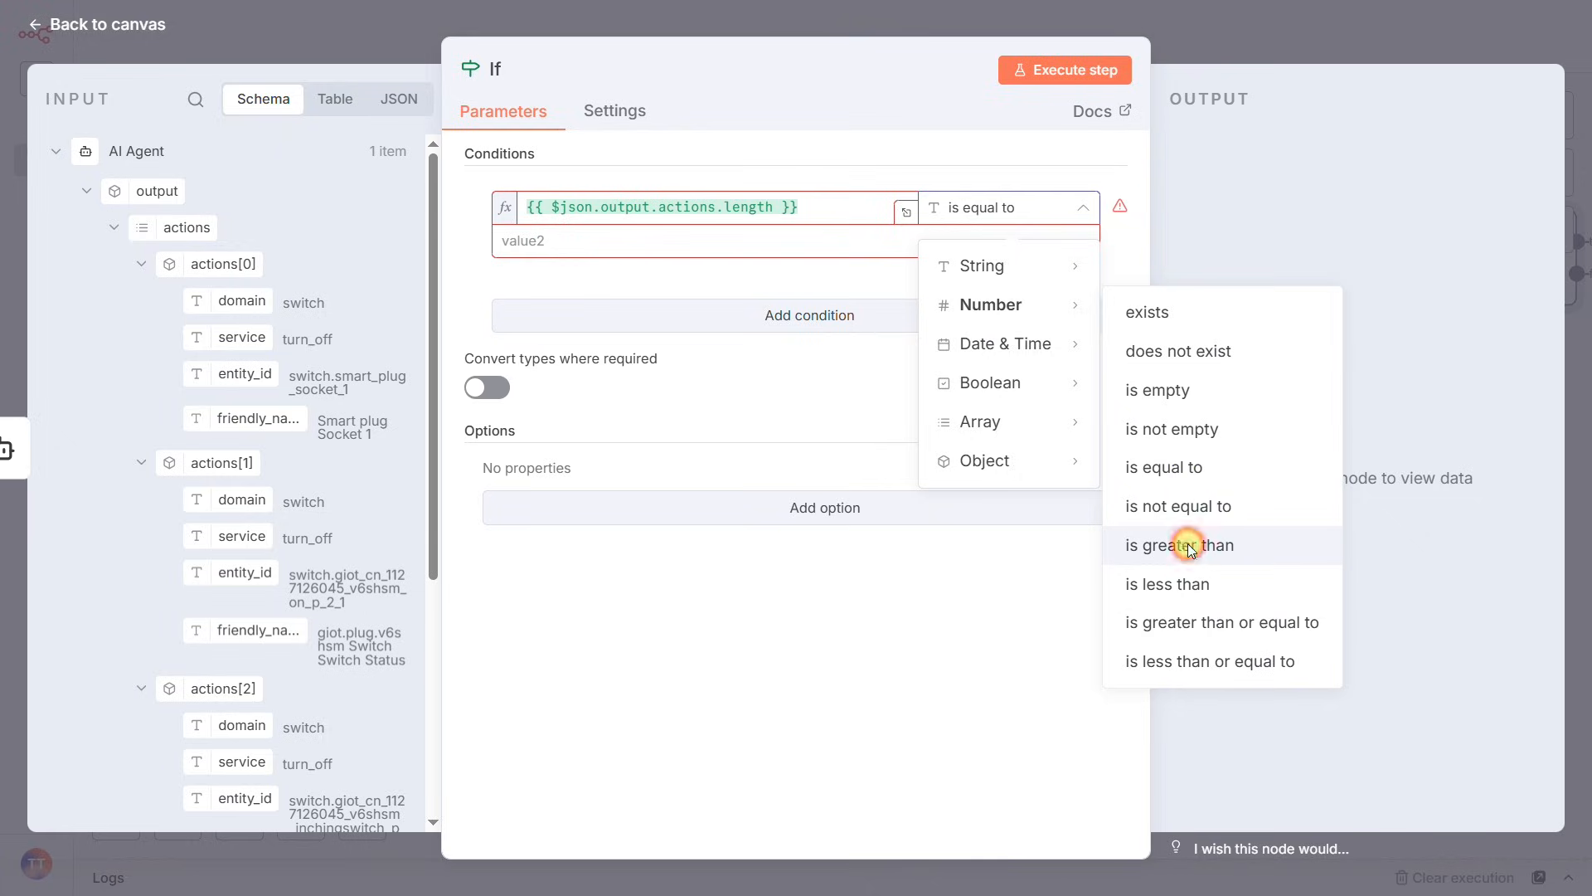
click(1177, 545)
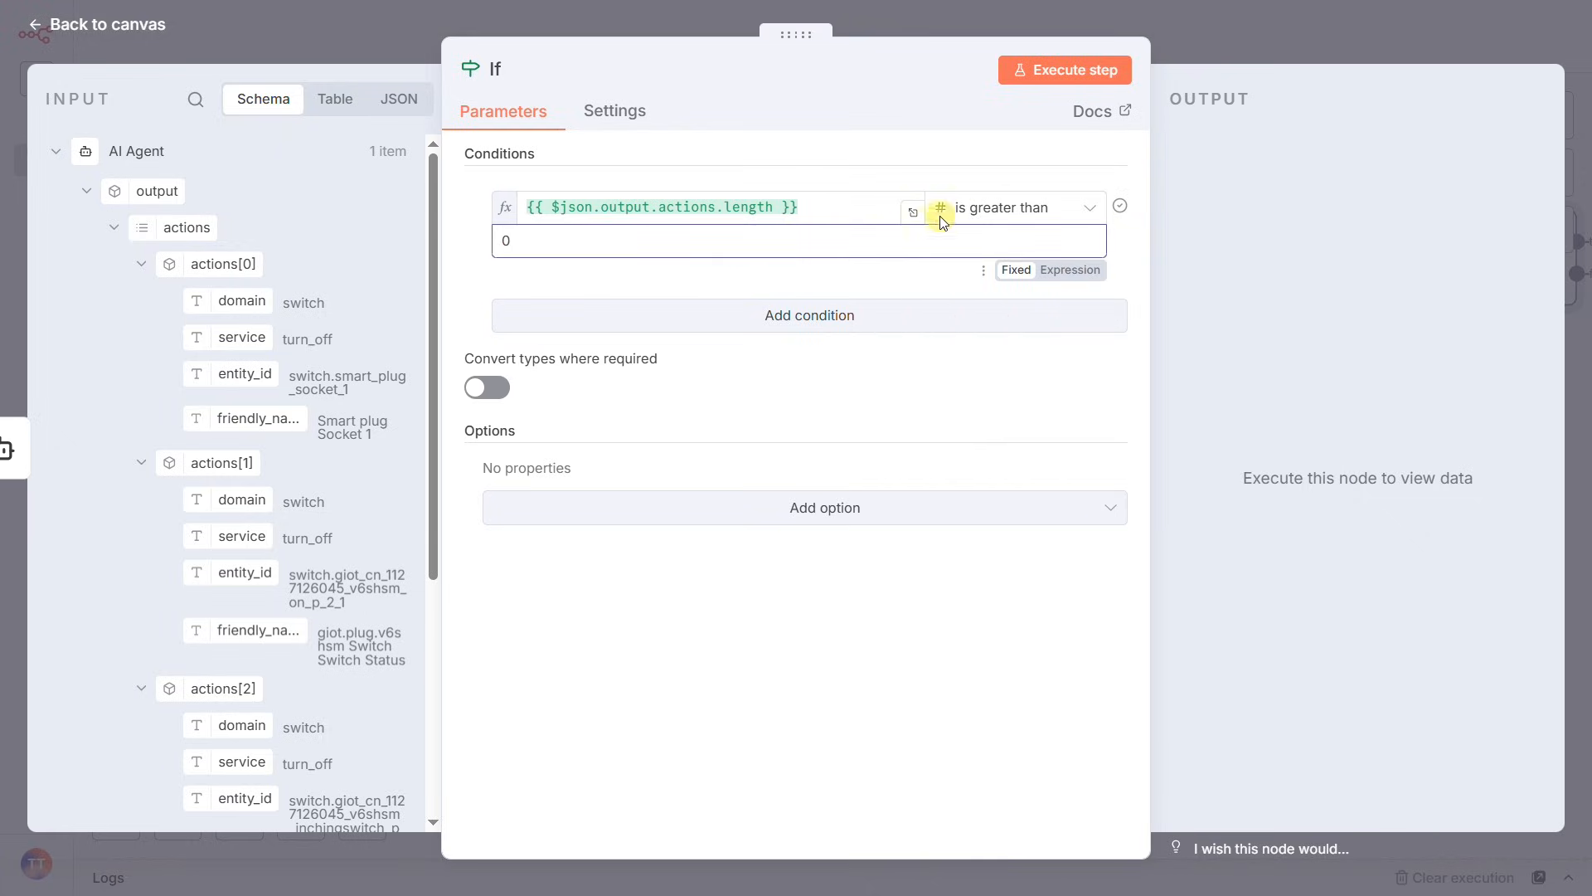
click(1063, 70)
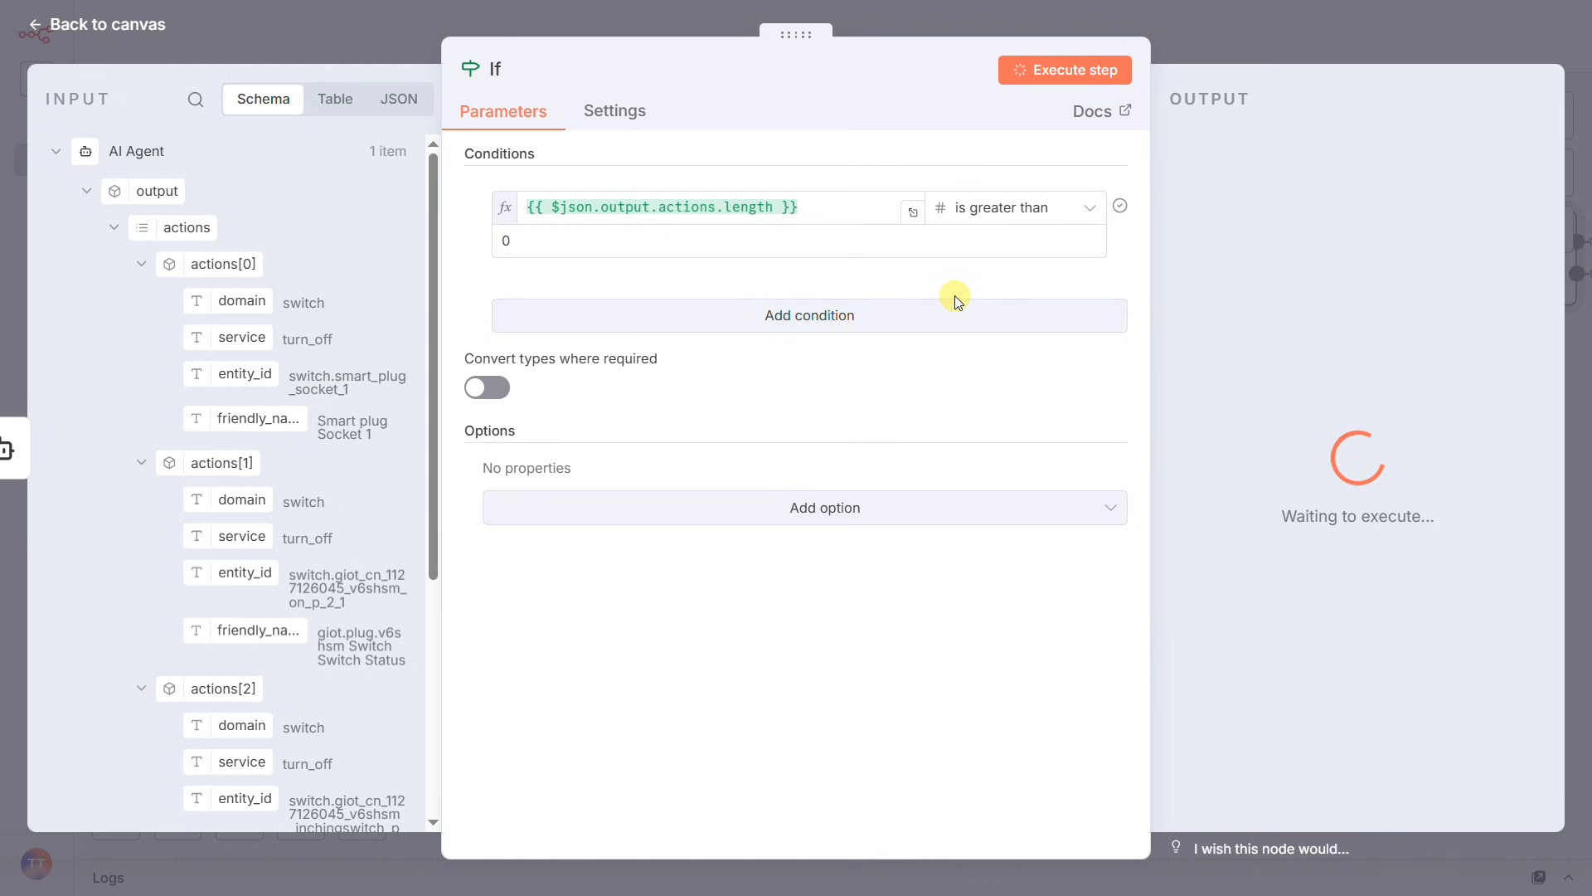
click(1063, 70)
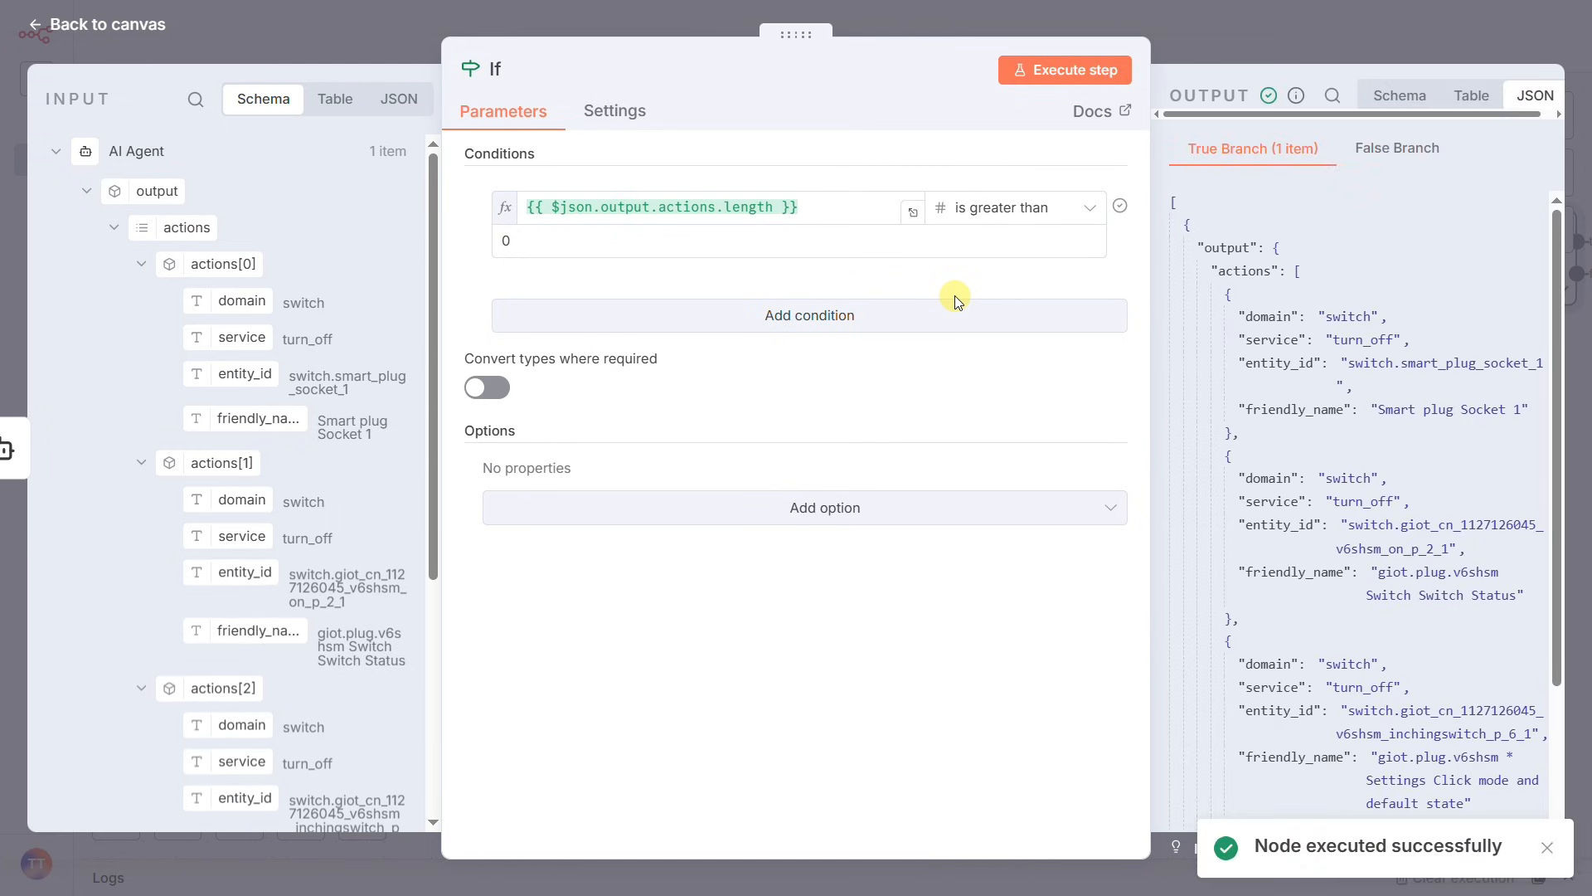
mouse_move(1206, 265)
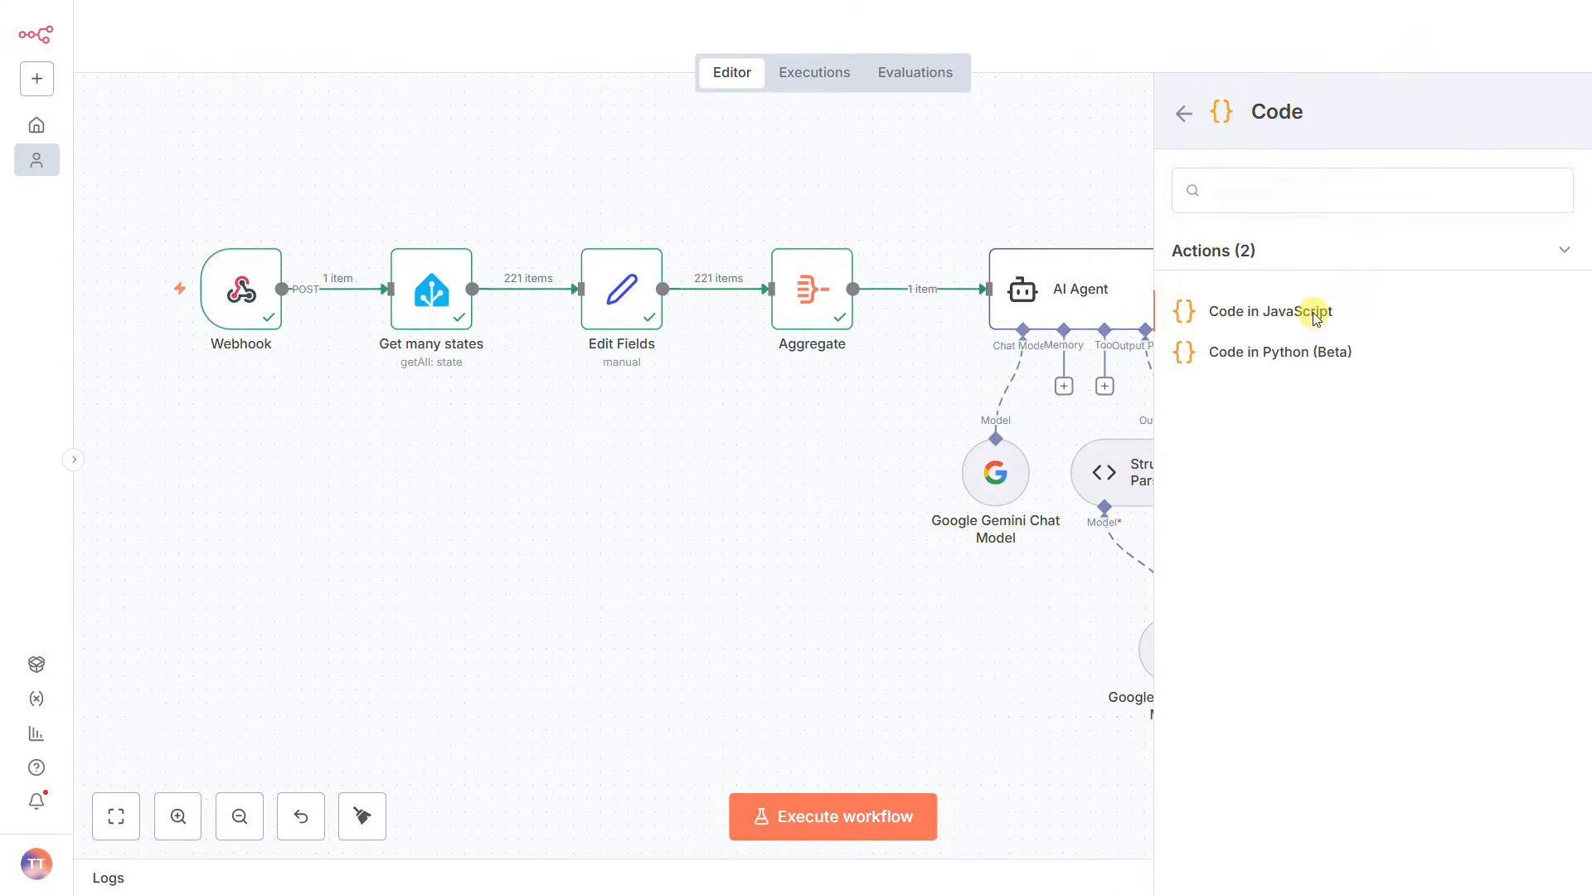
Add a JavaScript Code node returning singleItem.output.actions and run it, outputting 3 items
click(1269, 310)
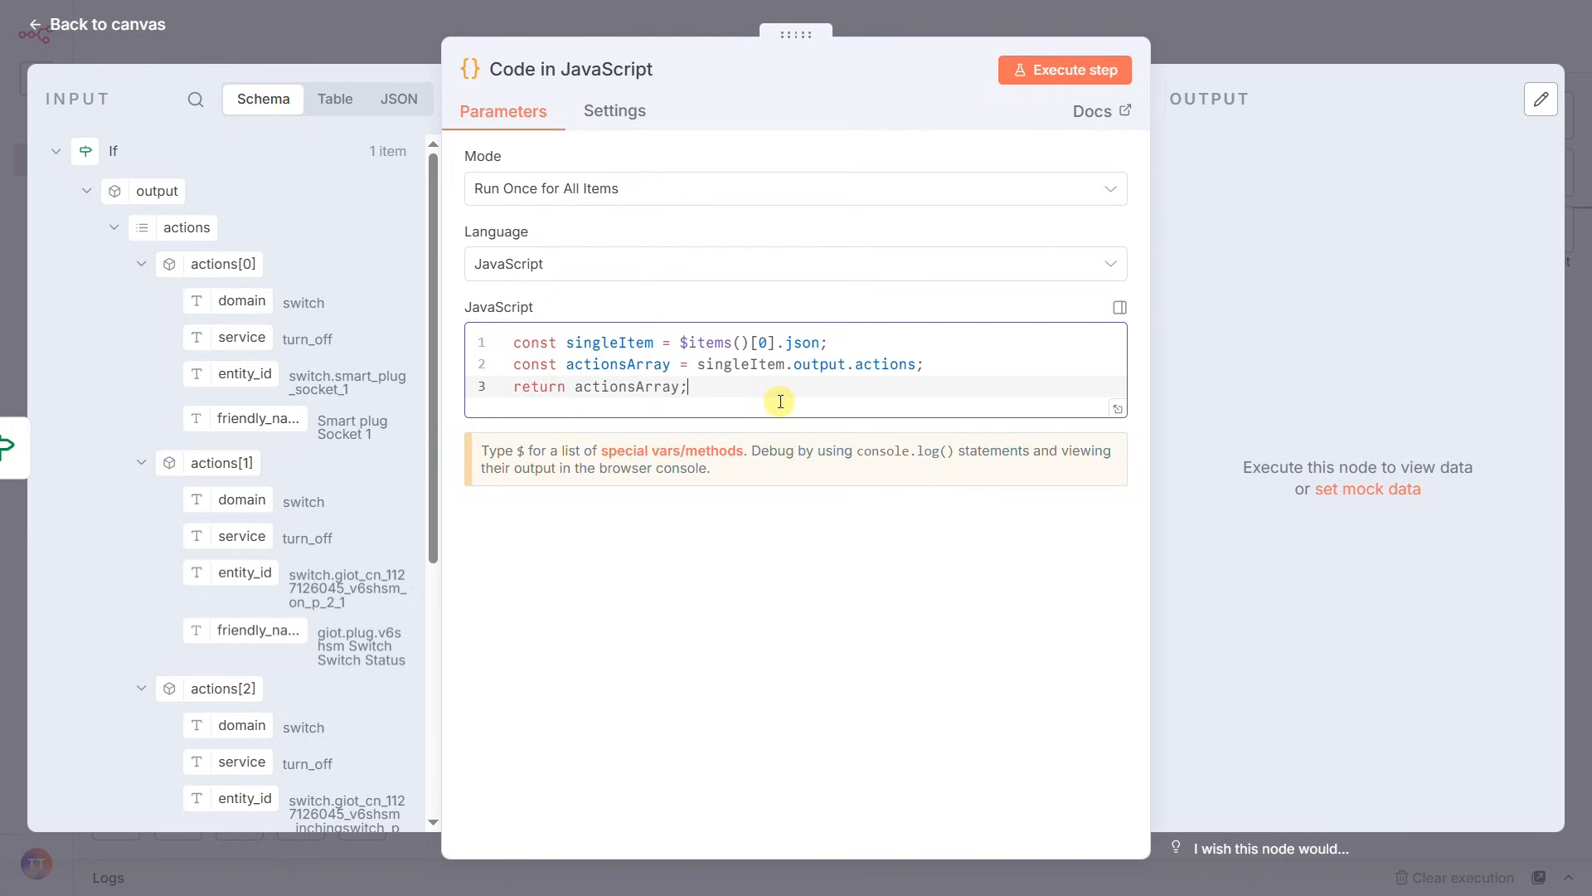
click(1064, 70)
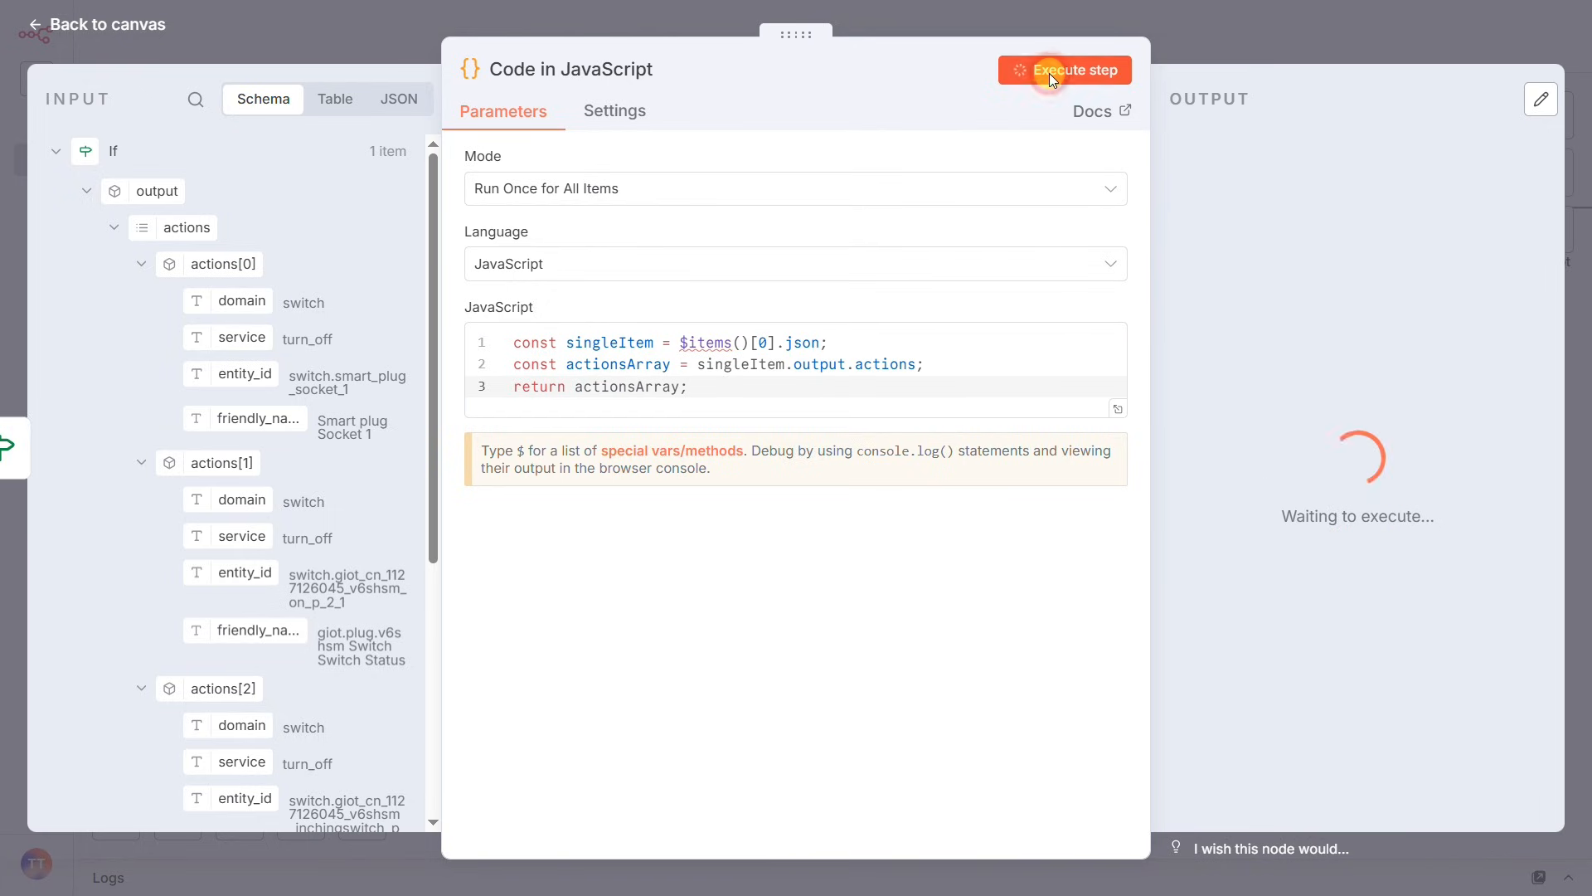
click(1065, 70)
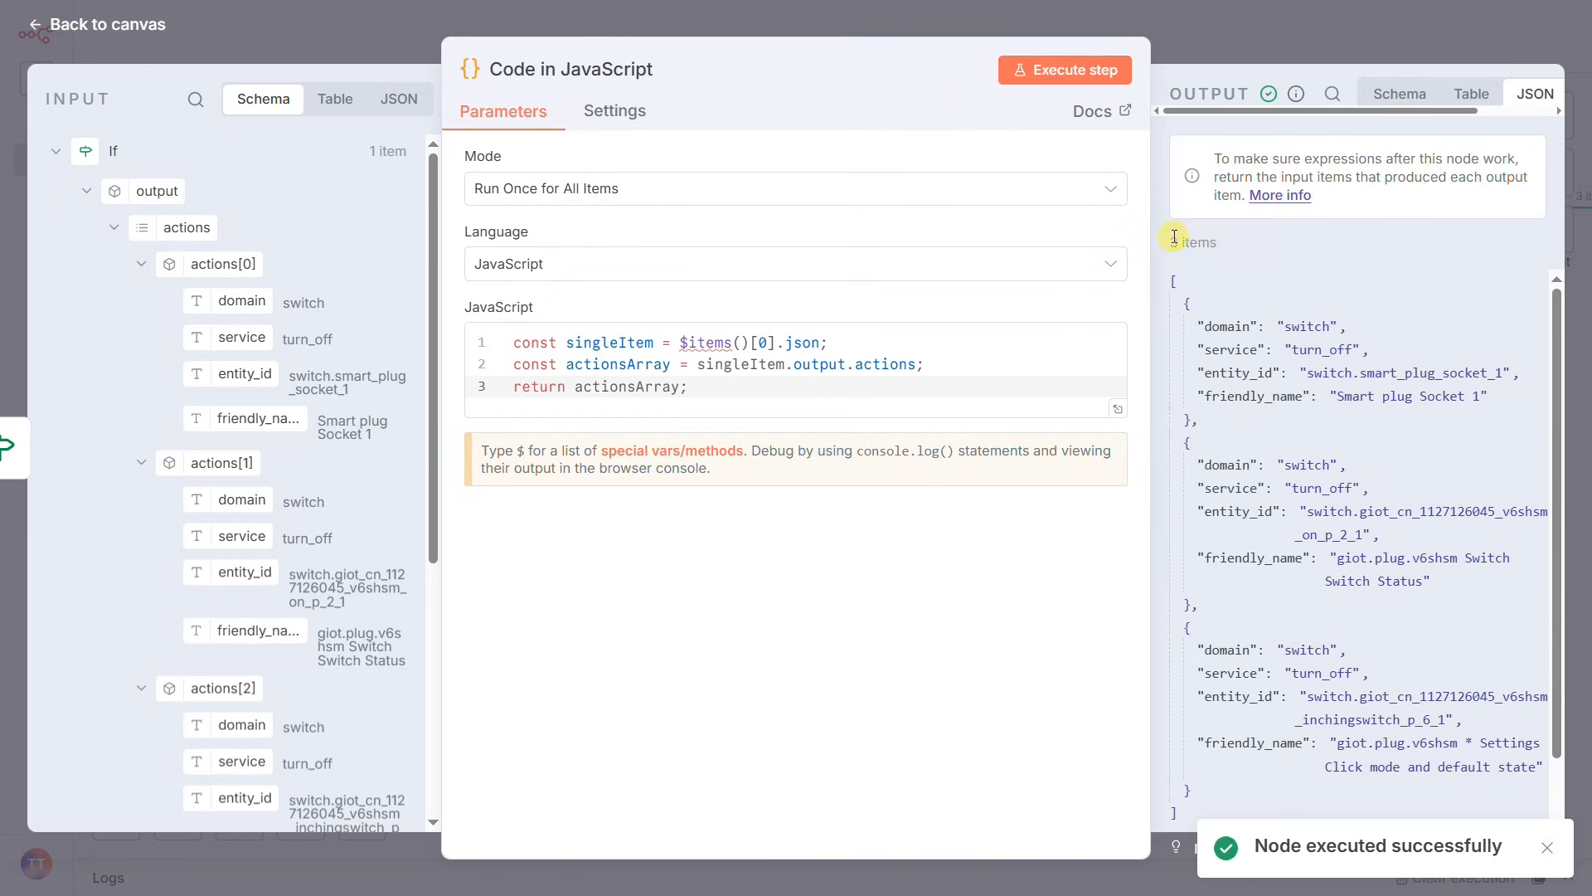
mouse_move(1183, 309)
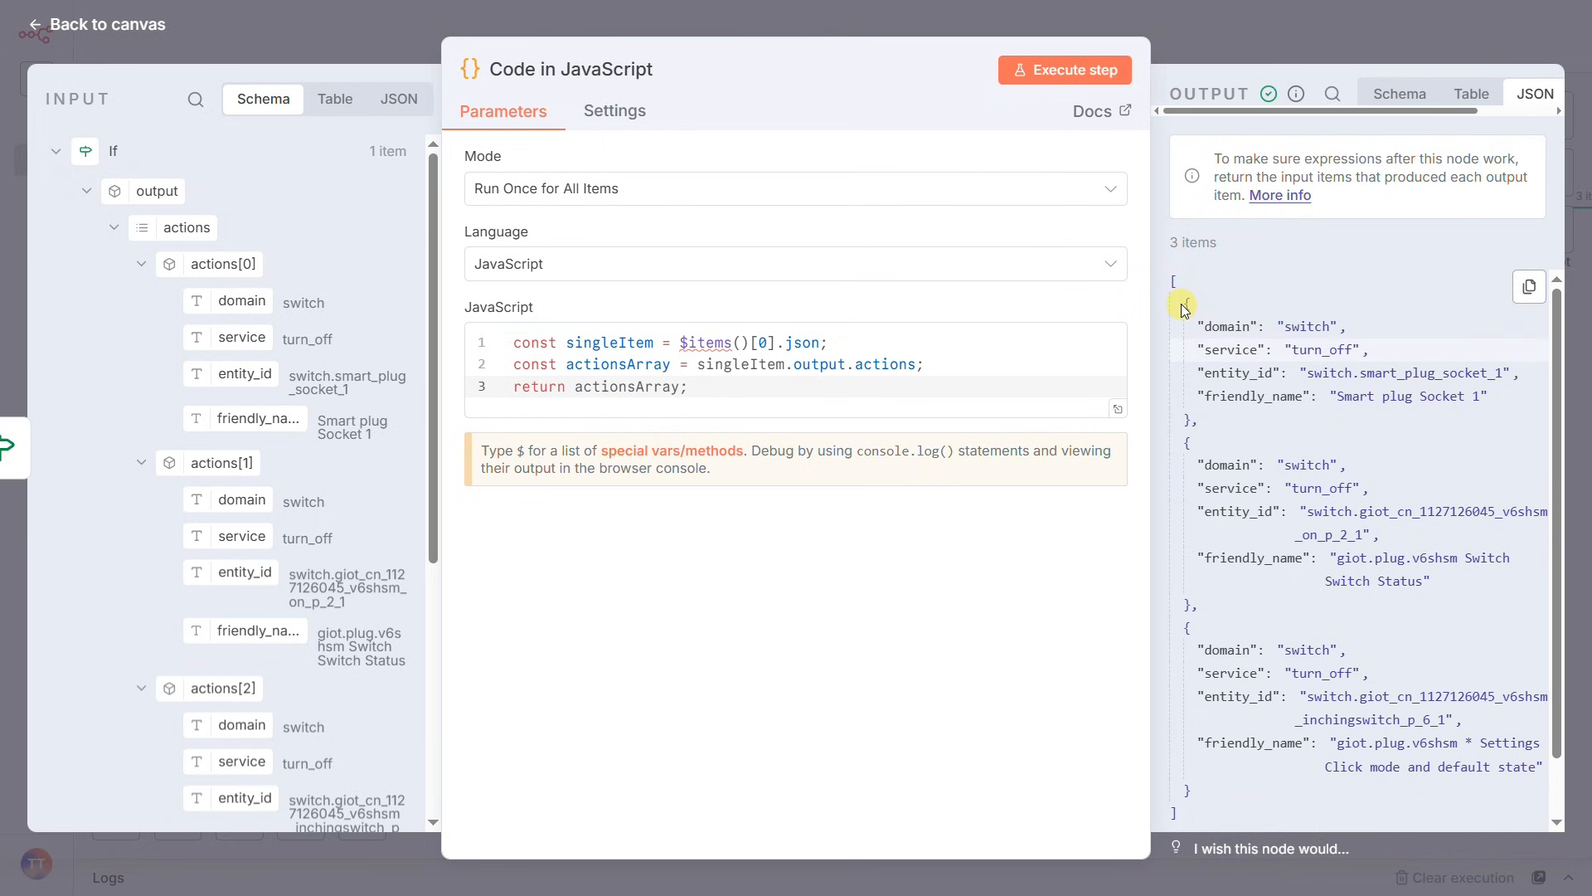
scroll(down, 3)
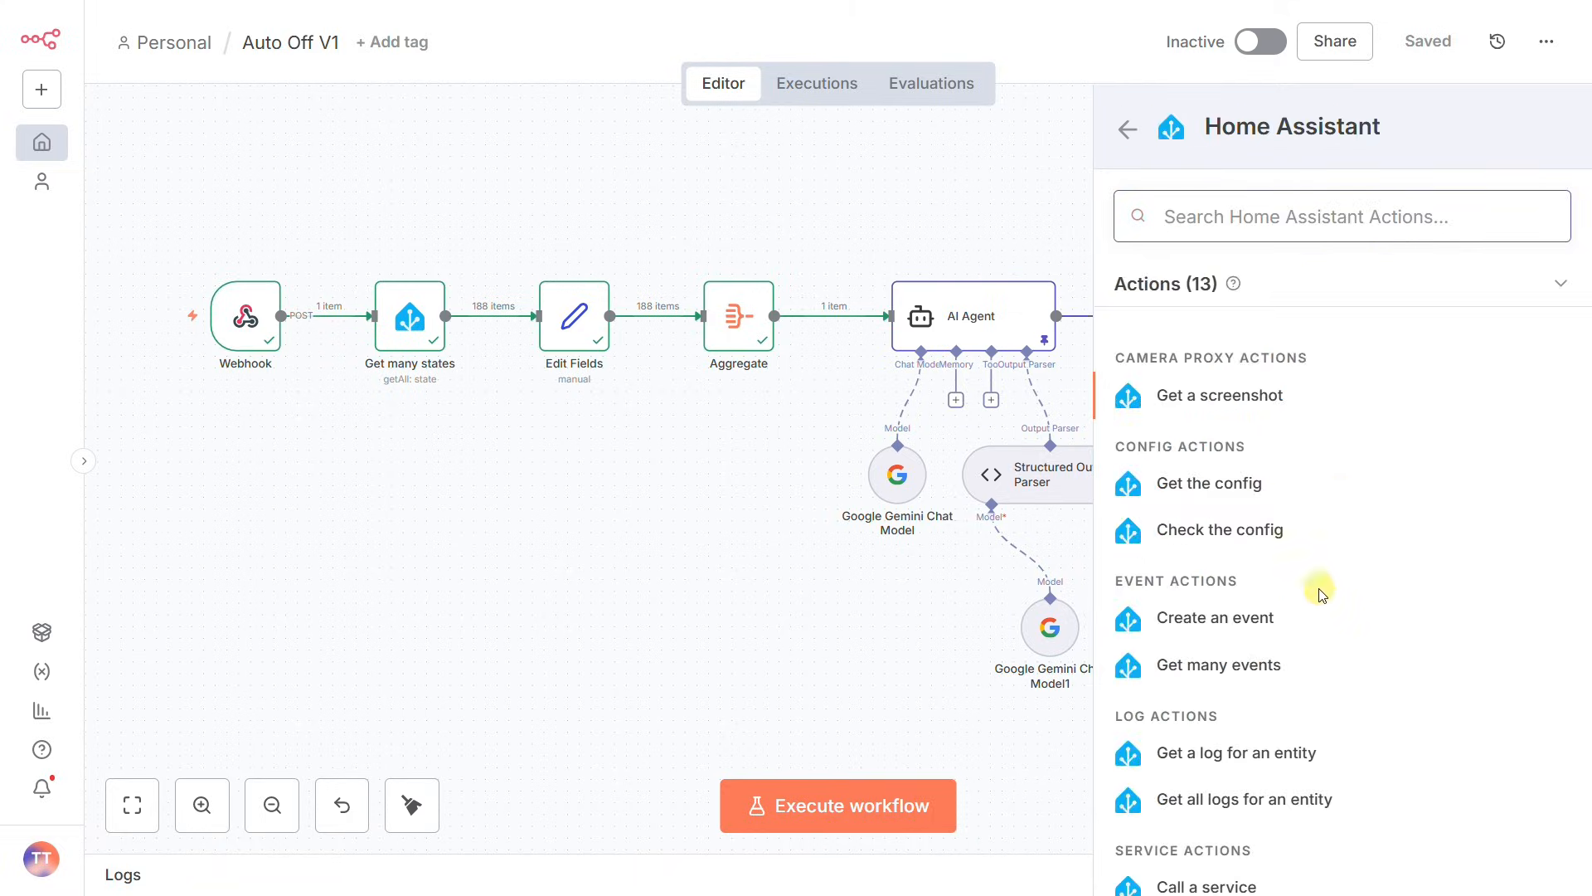
Add a Home Assistant Call a service node with domain, service and entity_id as $json expressions
click(1204, 885)
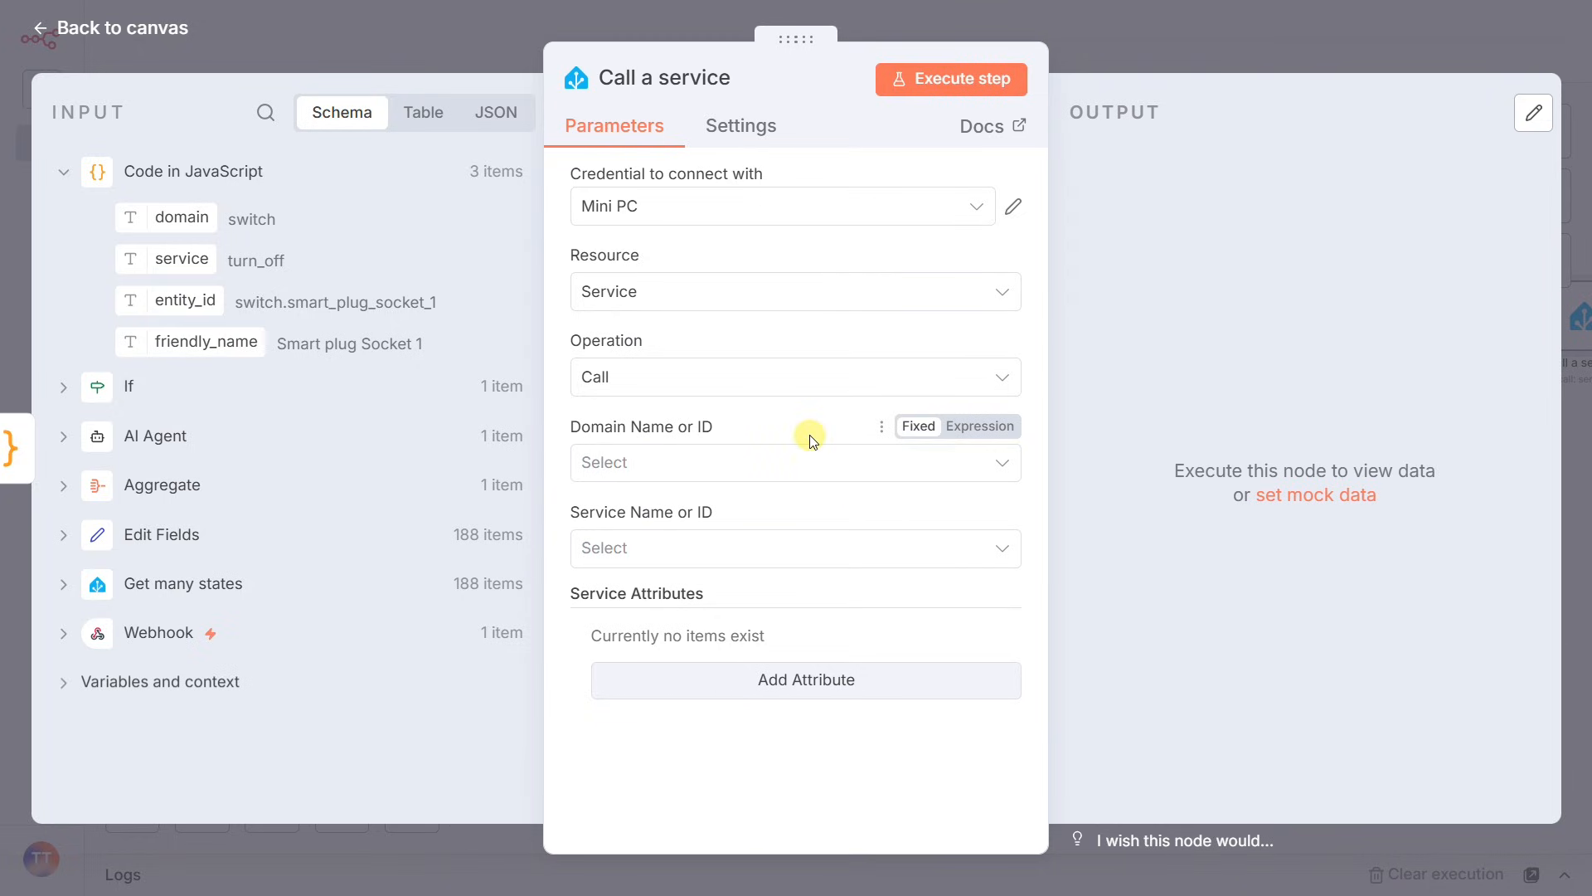
click(980, 426)
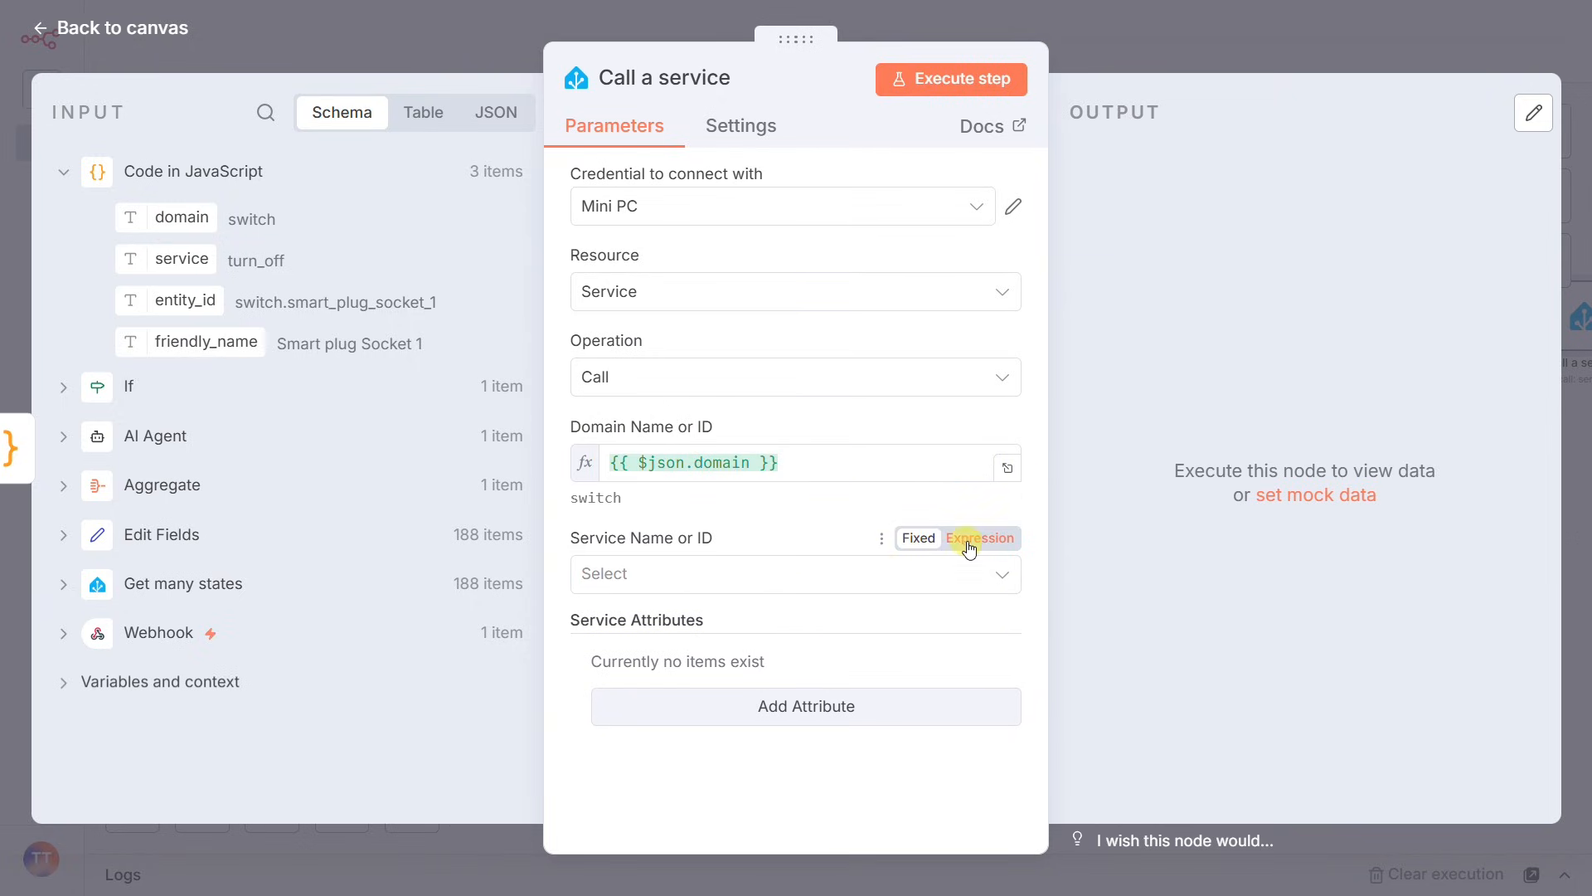
click(978, 537)
text({{ $json.service )
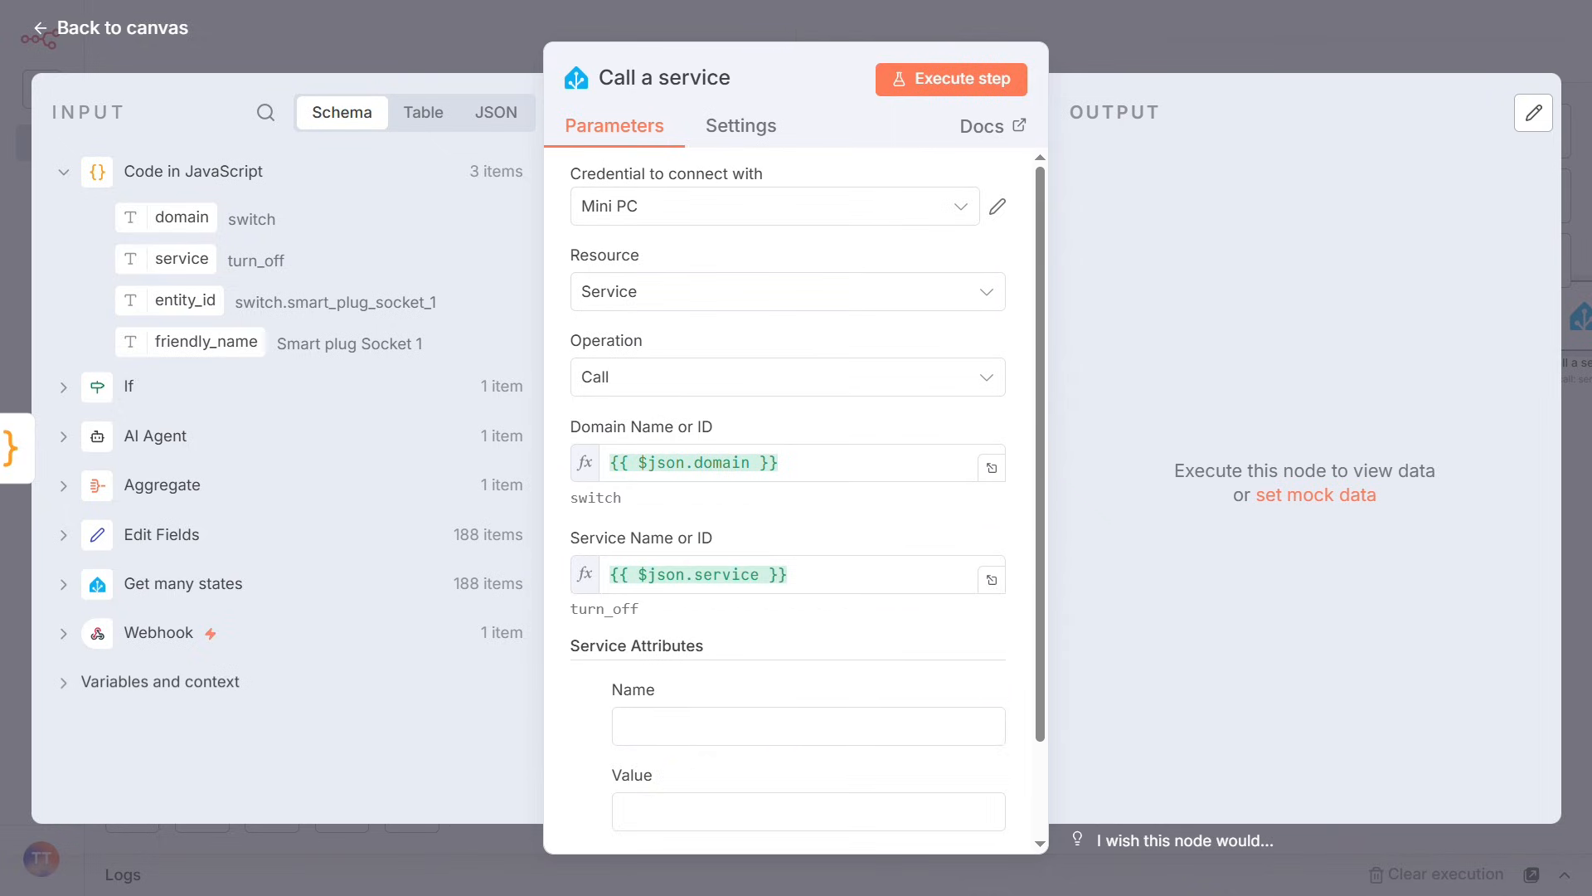
text(entity_id)
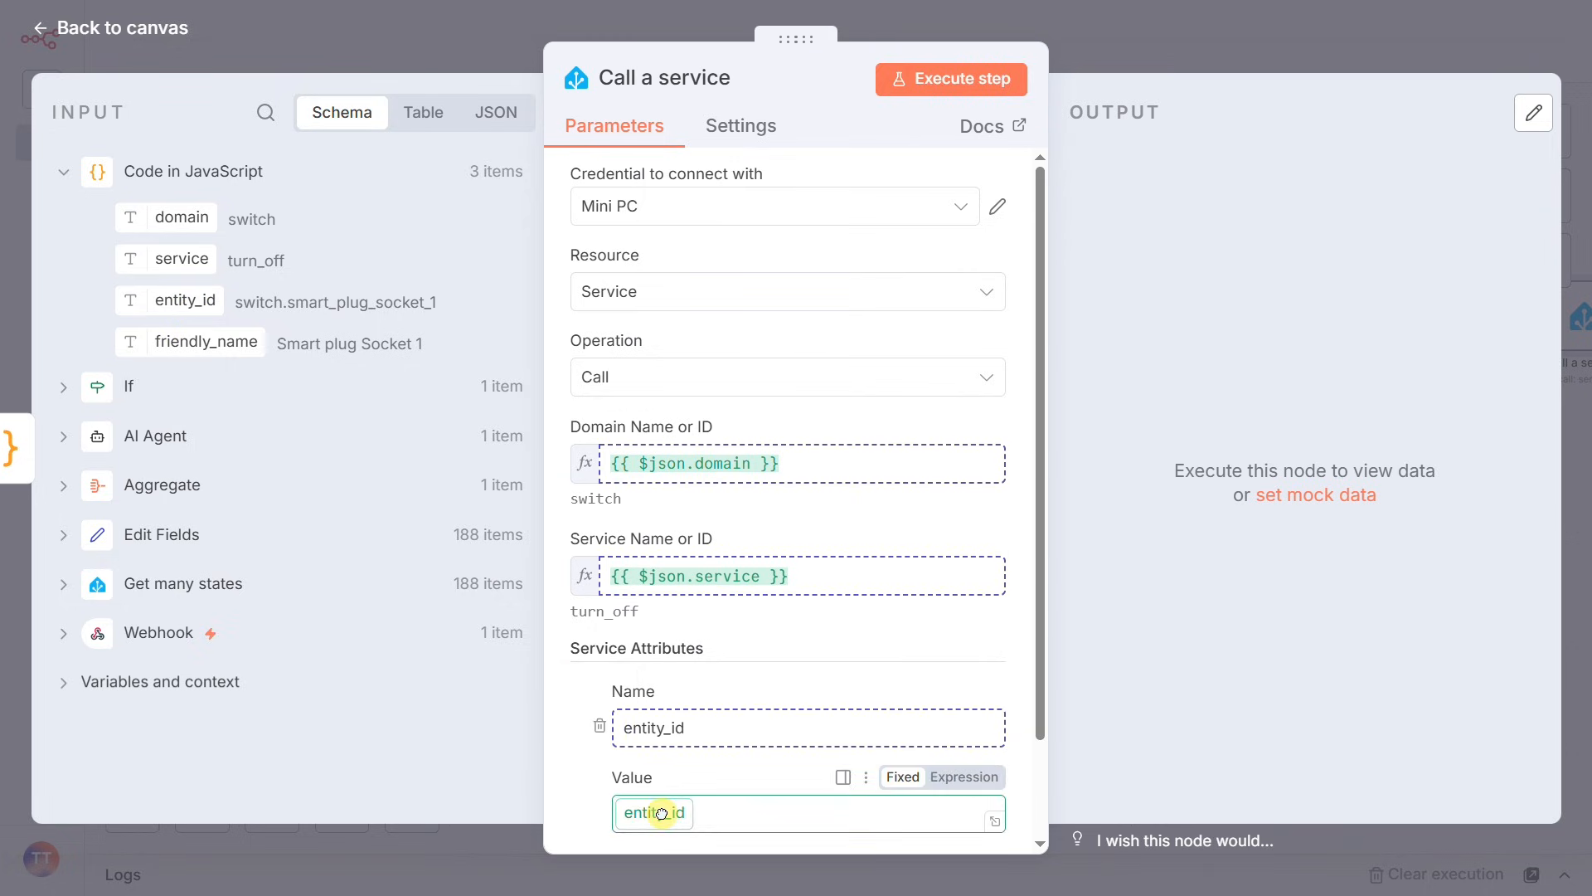
click(965, 776)
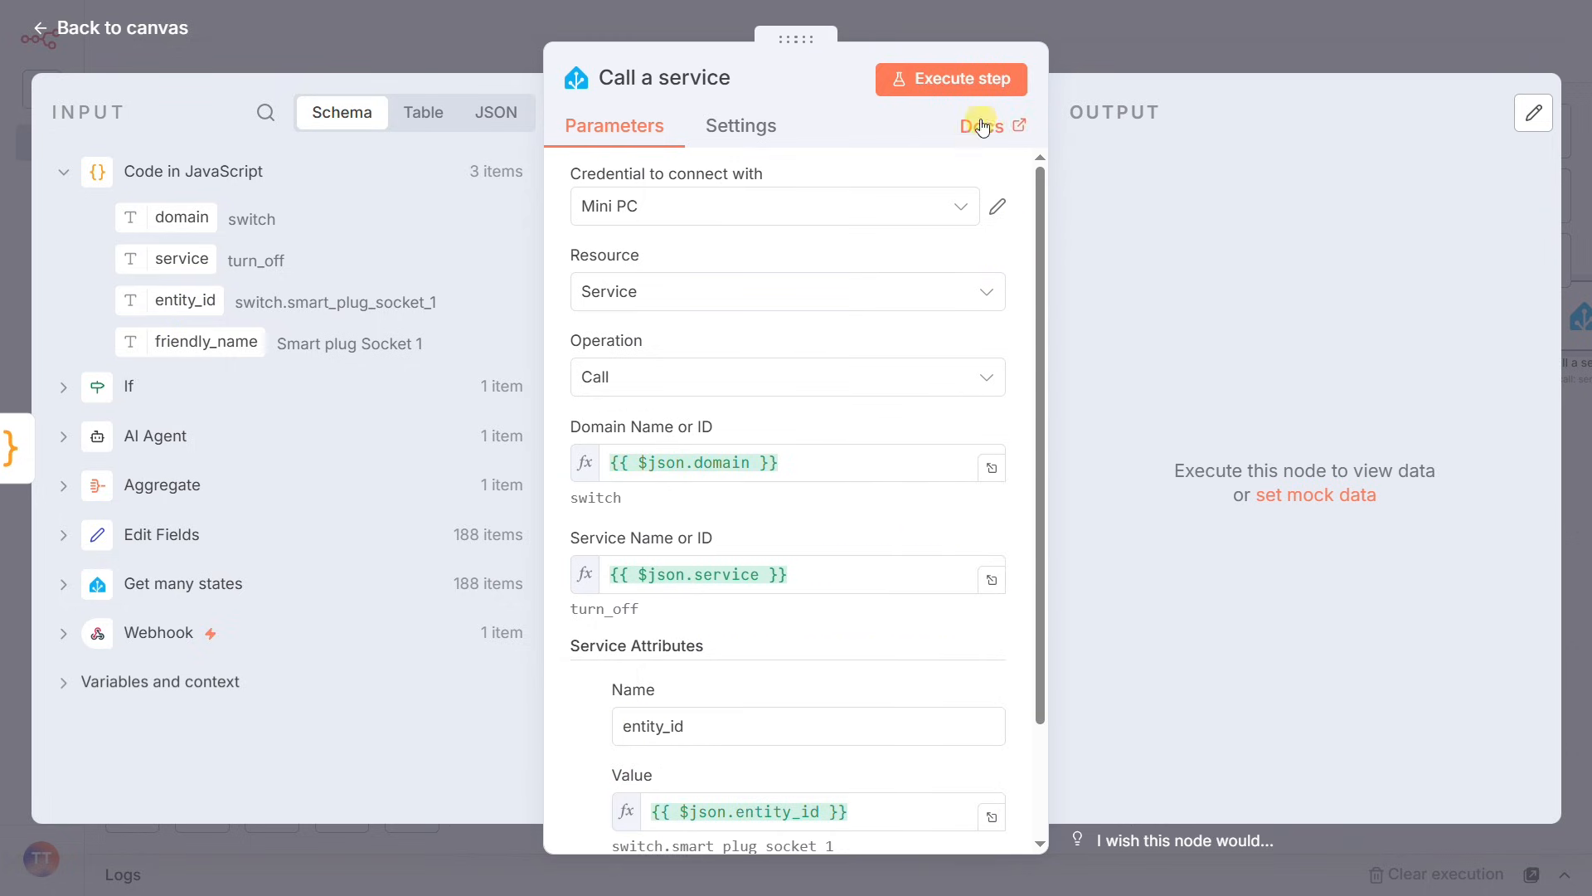
Execute the service-call step, producing 3 output items, and return to the canvas
click(948, 79)
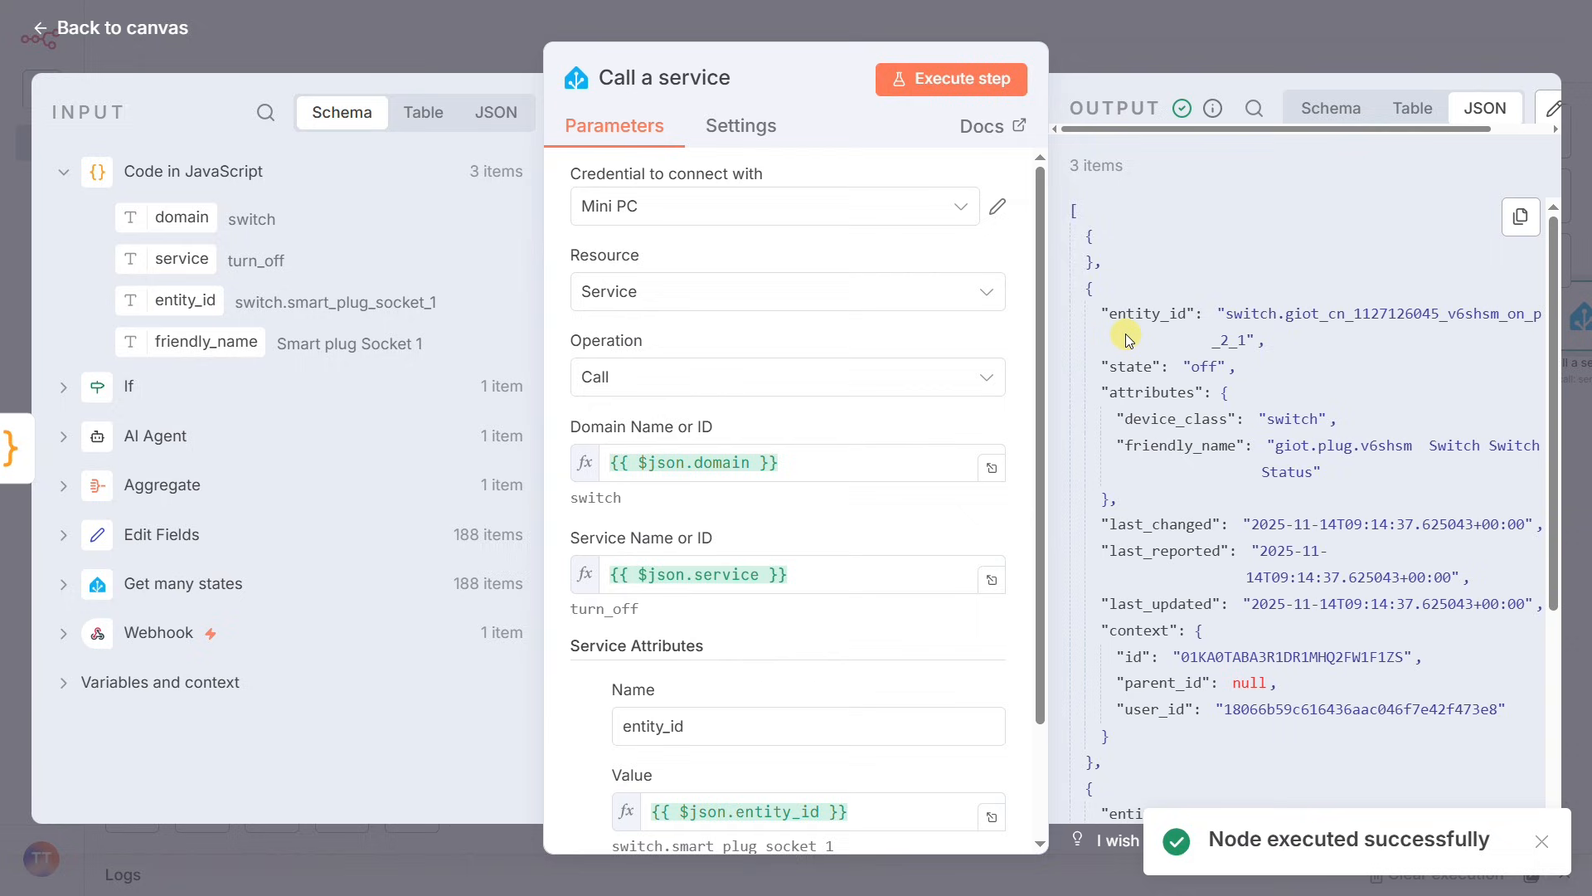
mouse_move(1070, 184)
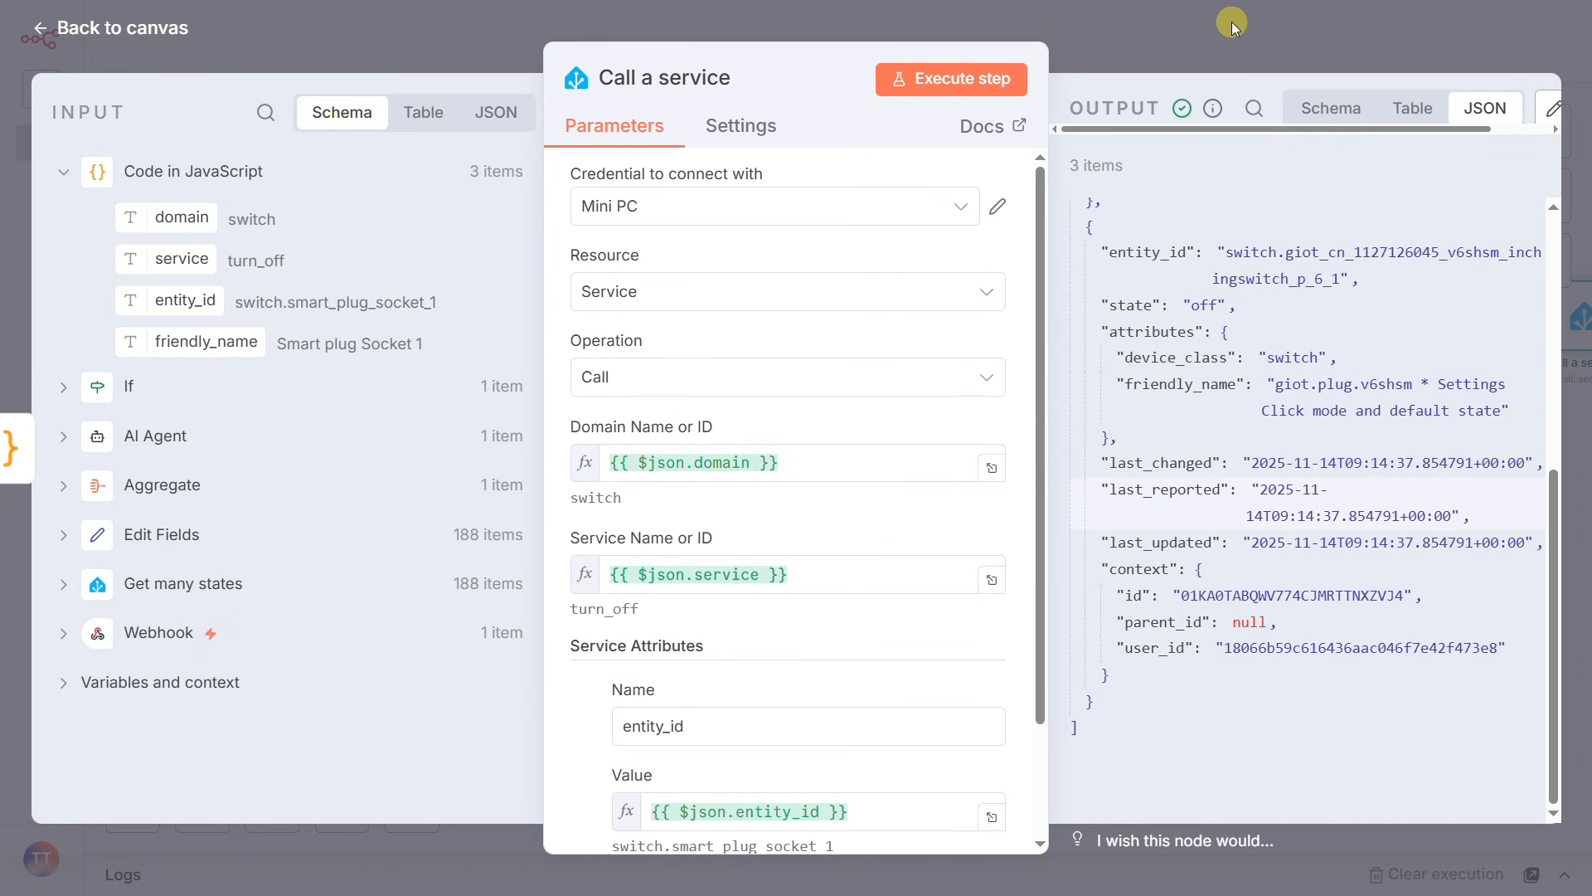
click(108, 28)
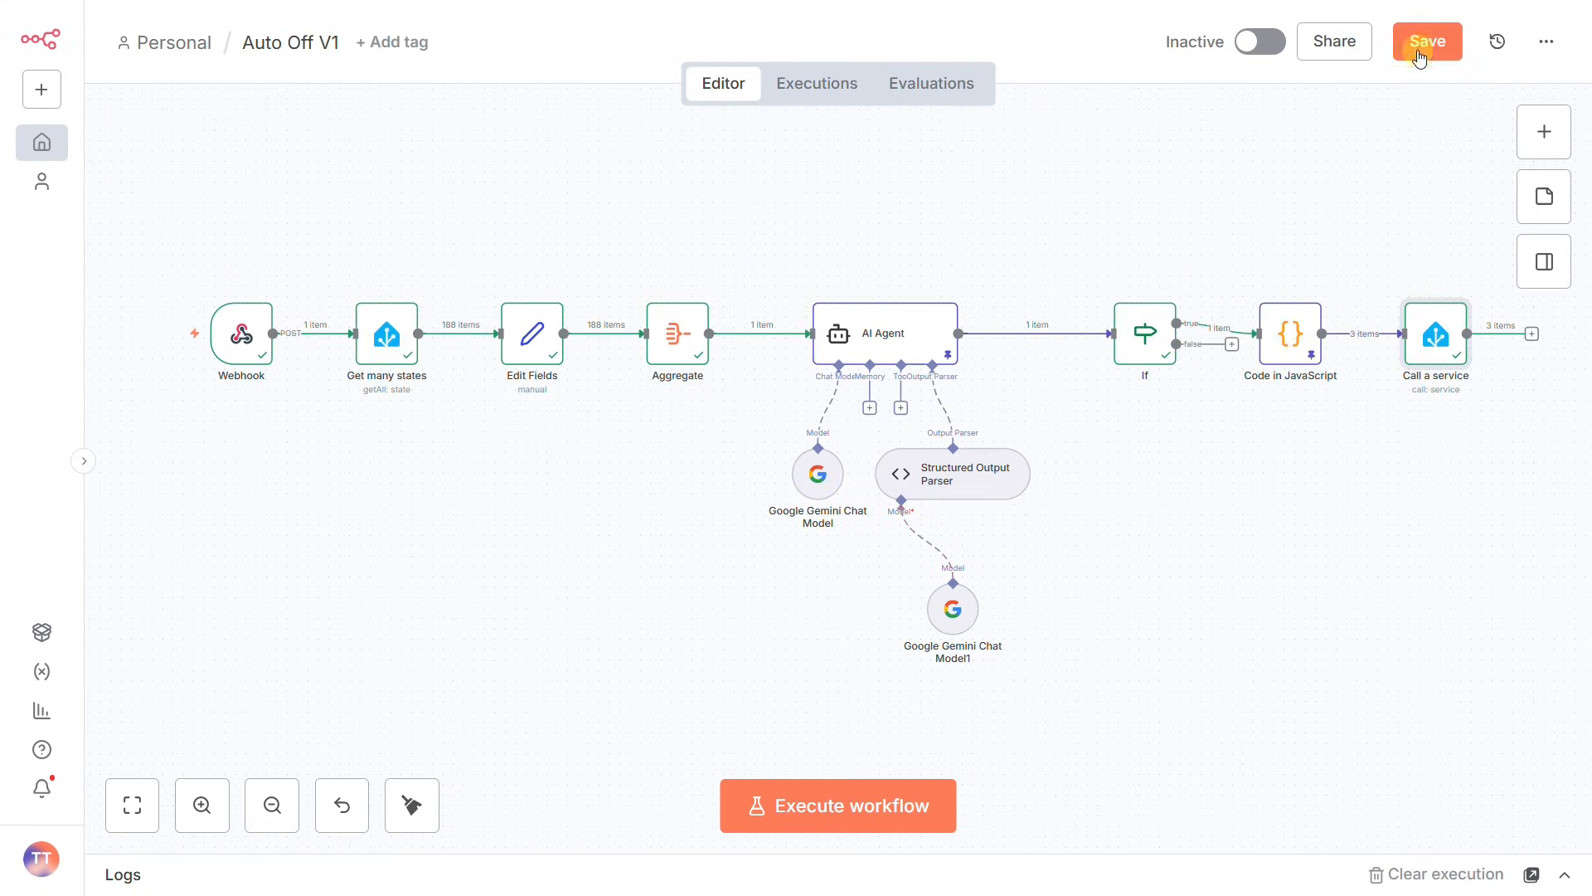
Save the Auto Off V1 workflow and flip its toggle from Inactive to active
click(1428, 42)
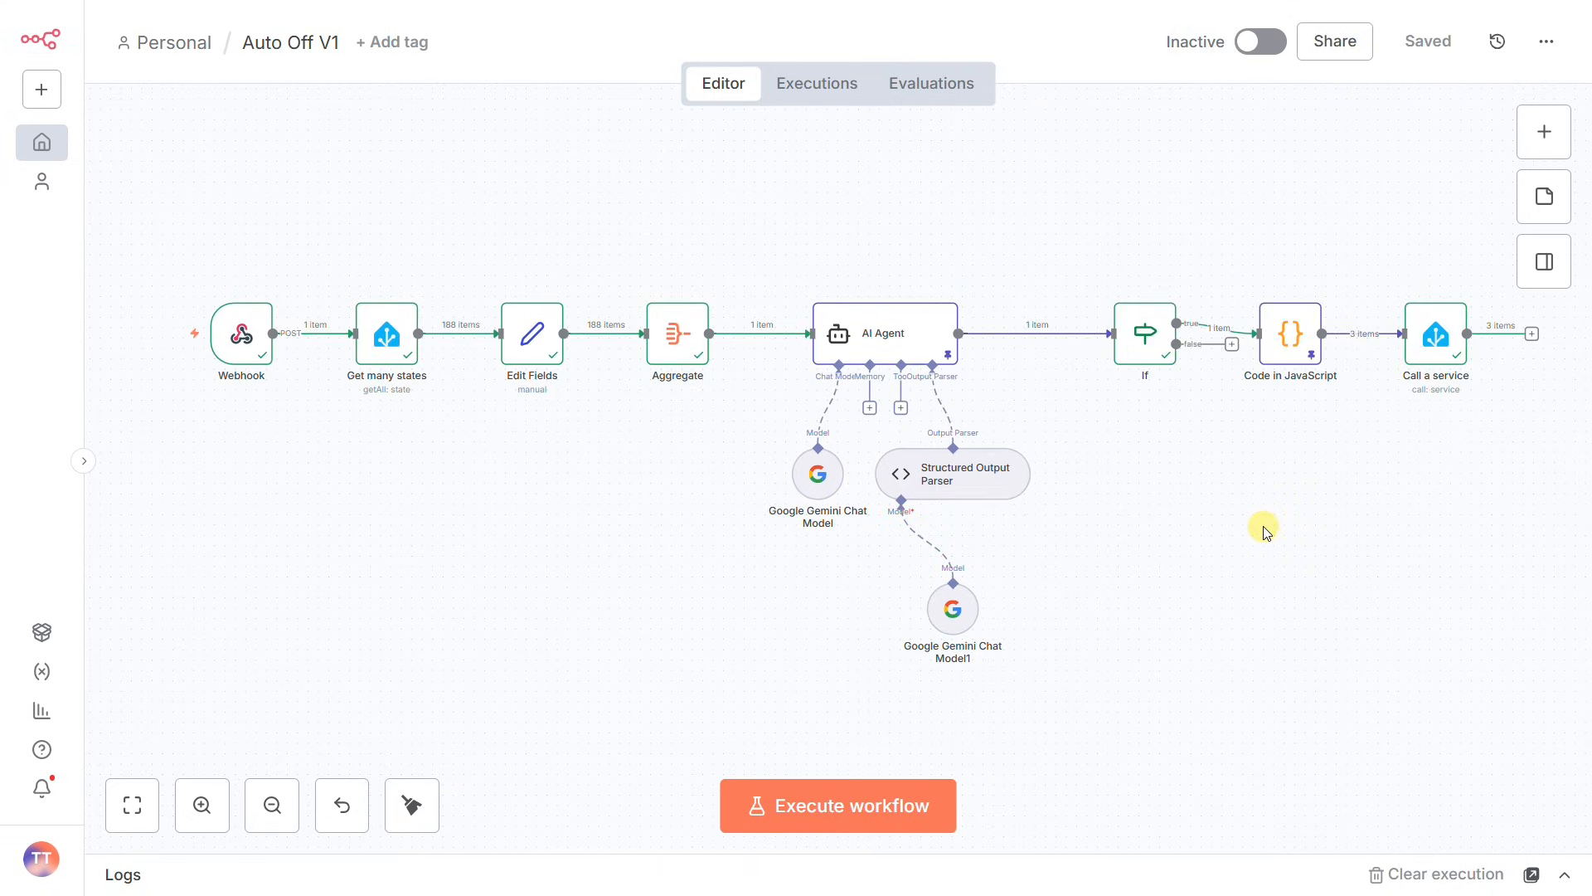
mouse_move(1124, 602)
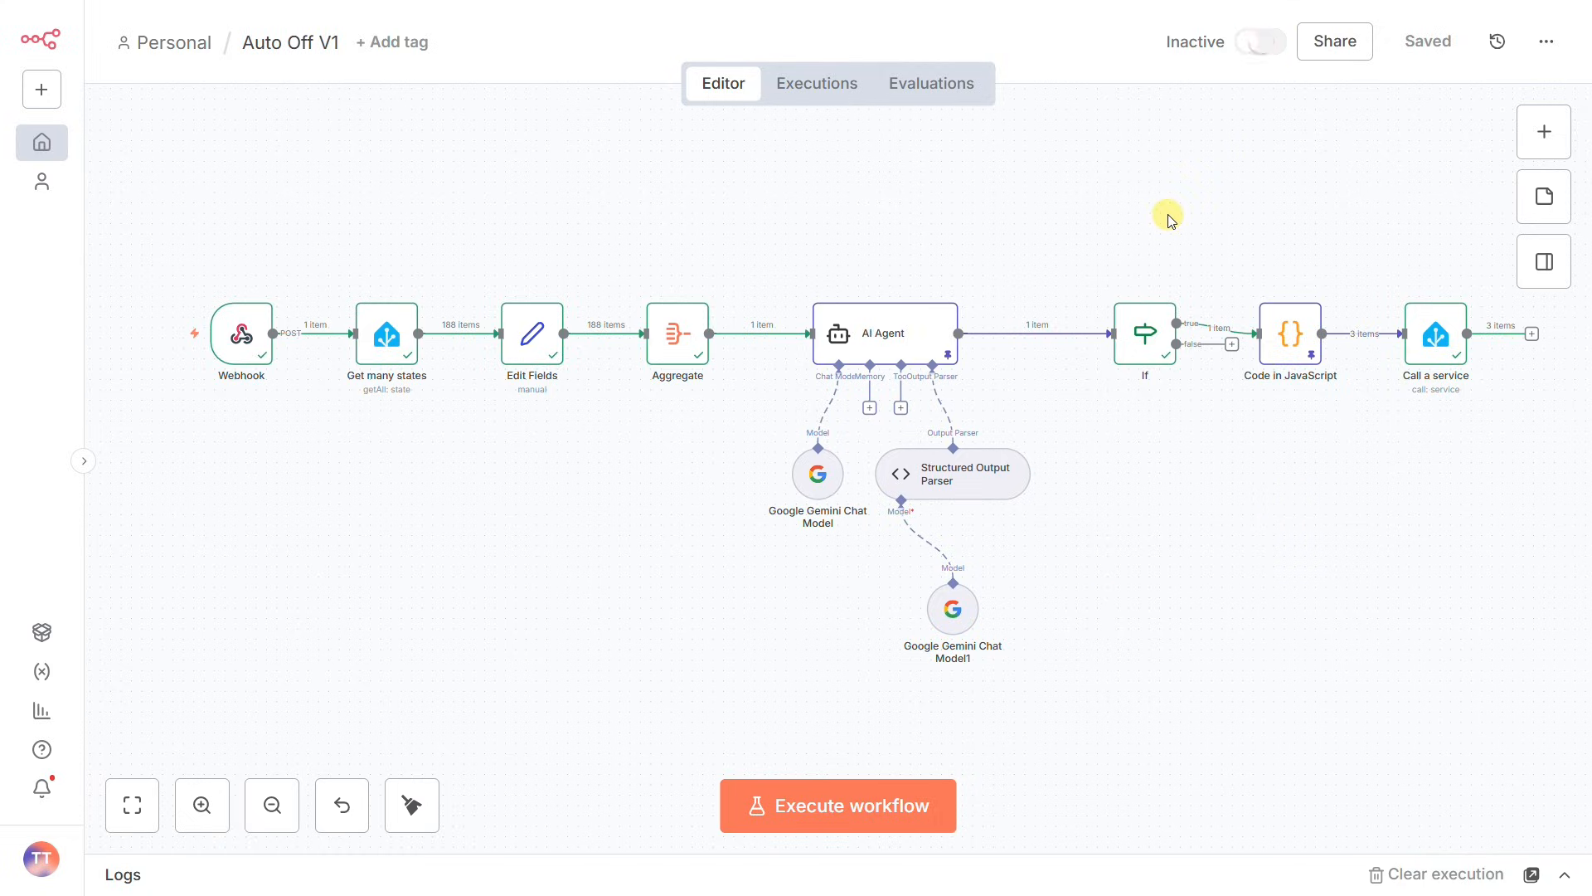
click(1259, 41)
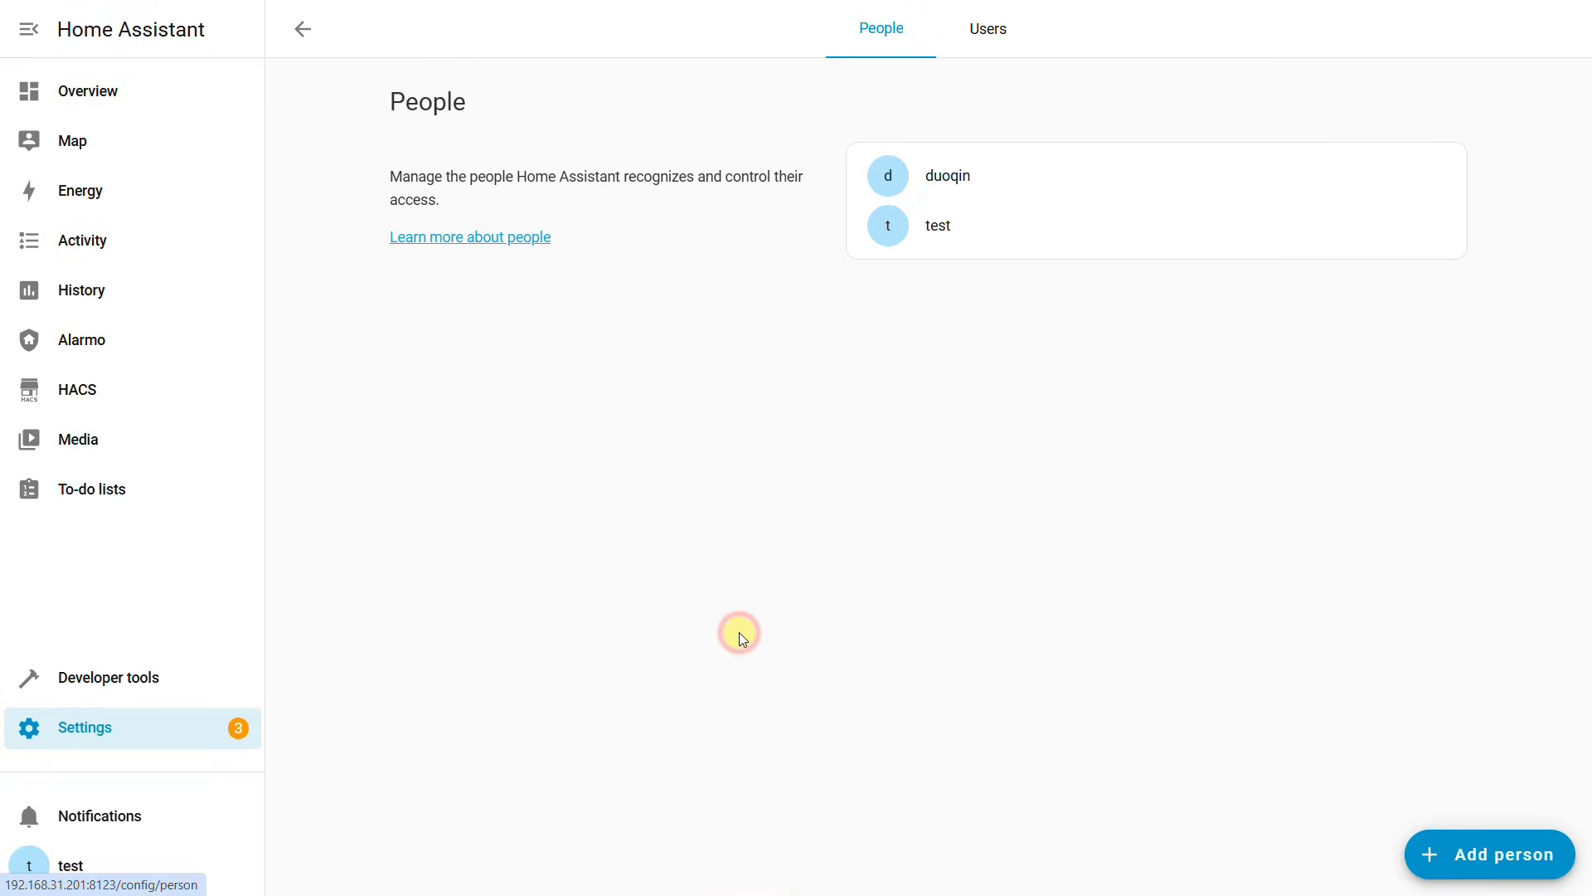
Add a third person named pad alongside duoqin and test
click(1489, 852)
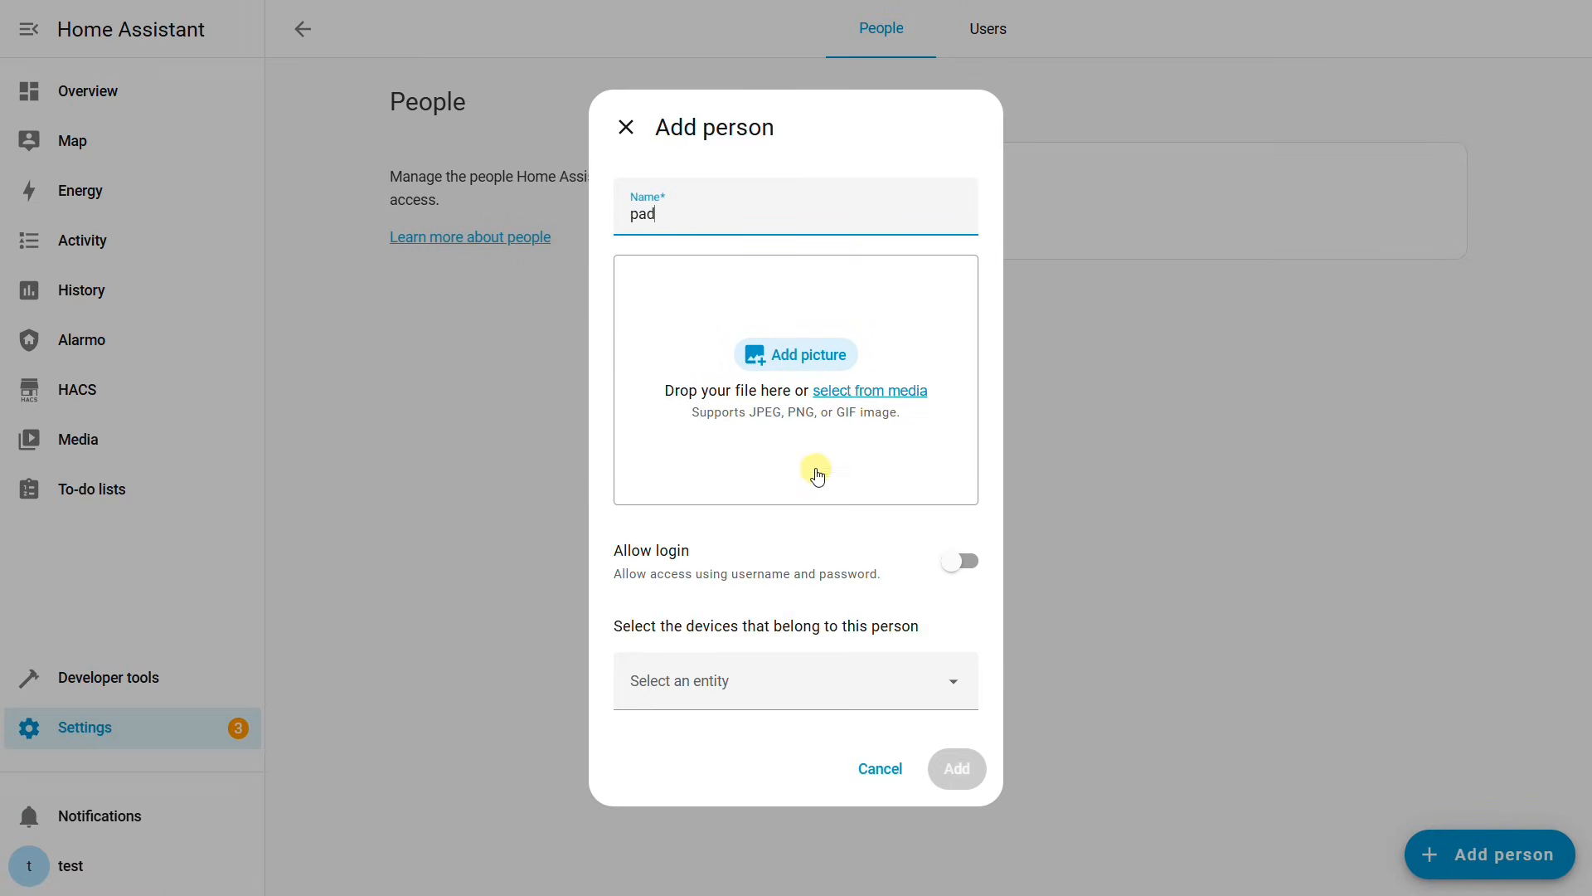
click(956, 560)
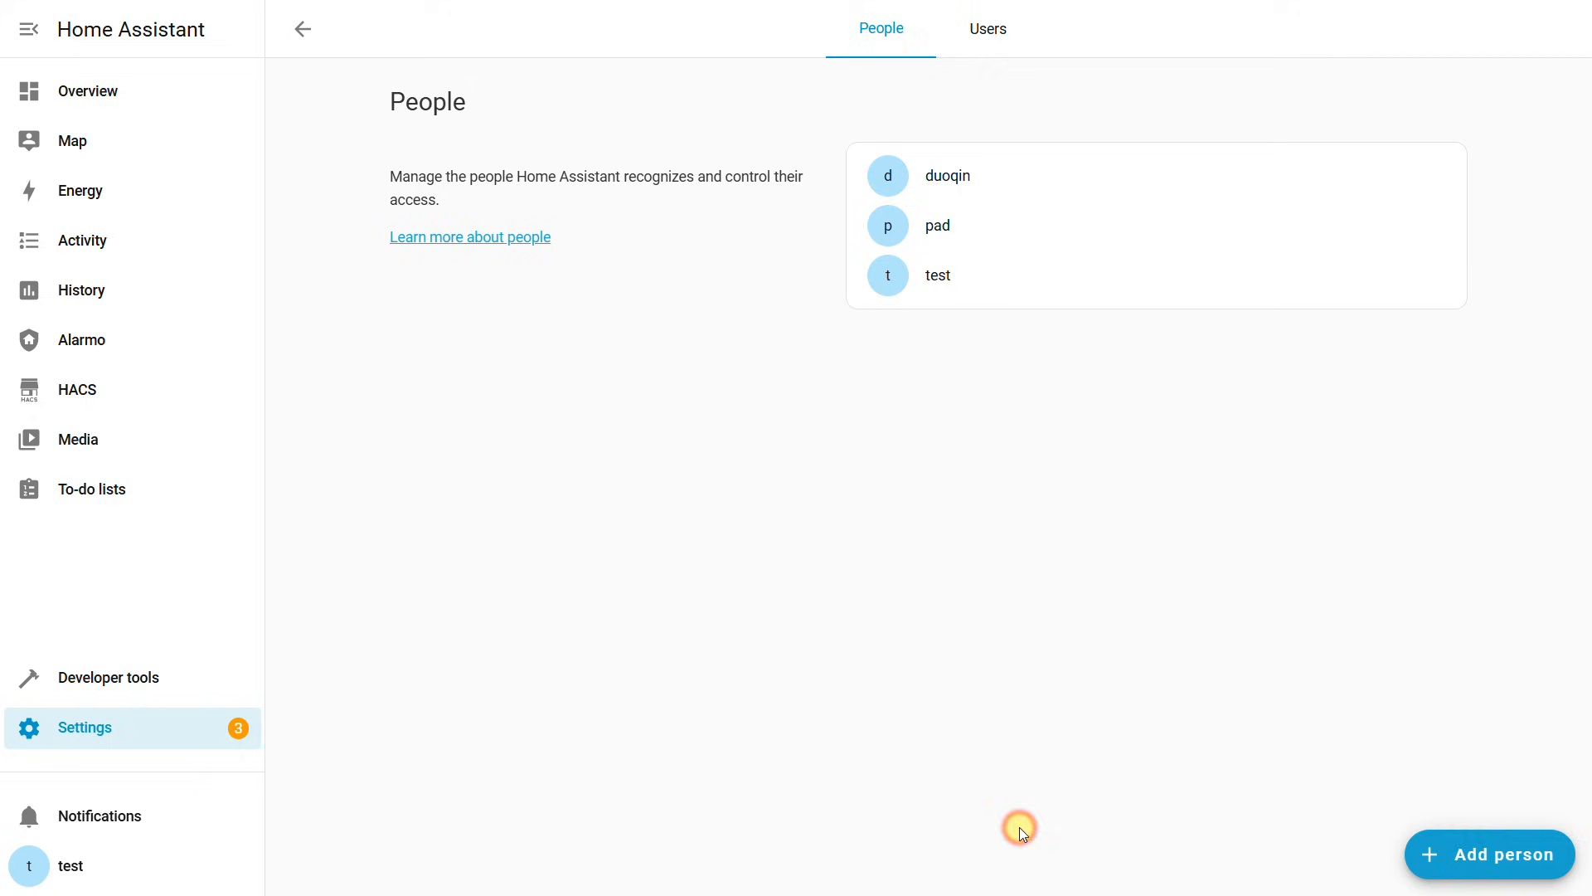
mouse_move(966, 564)
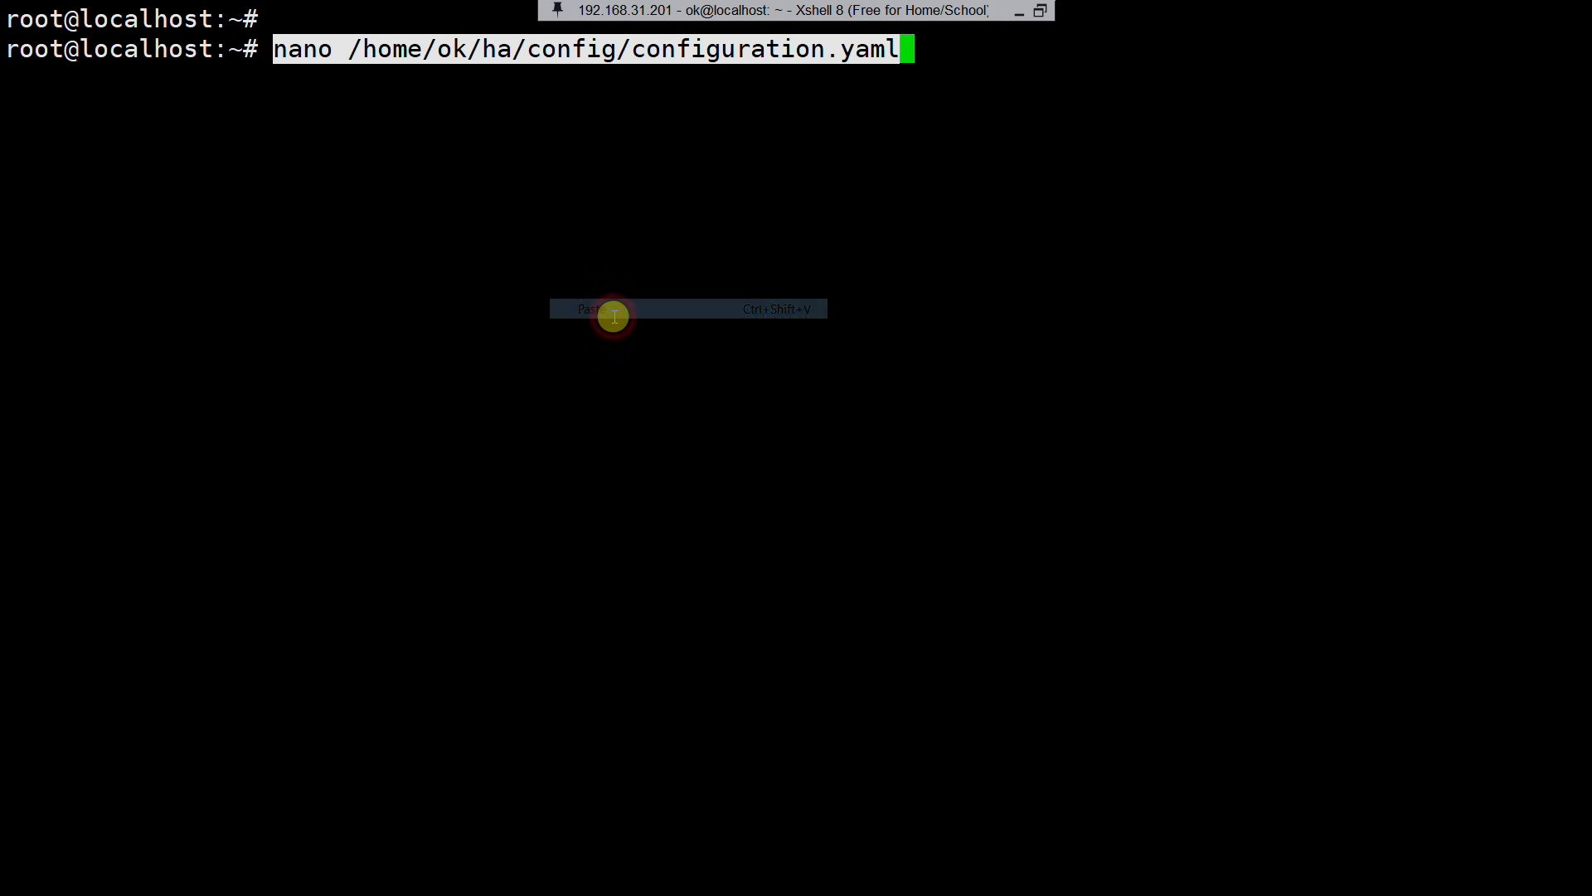
Paste a family_members group with person.test and person.pad into configuration.yaml via nano
key(Return)
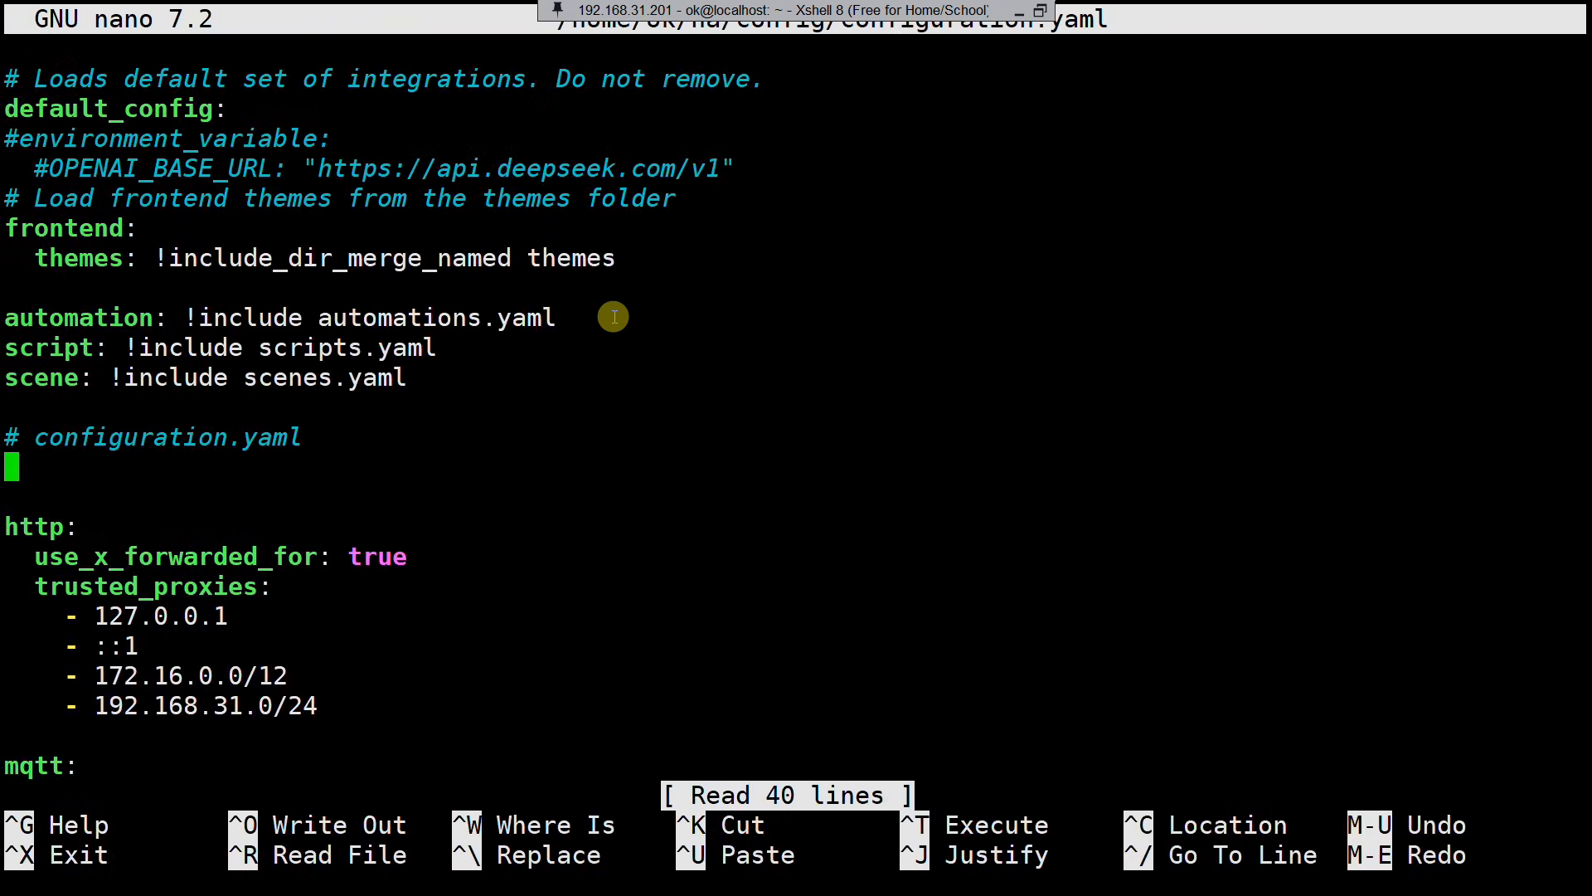
mouse_move(189, 421)
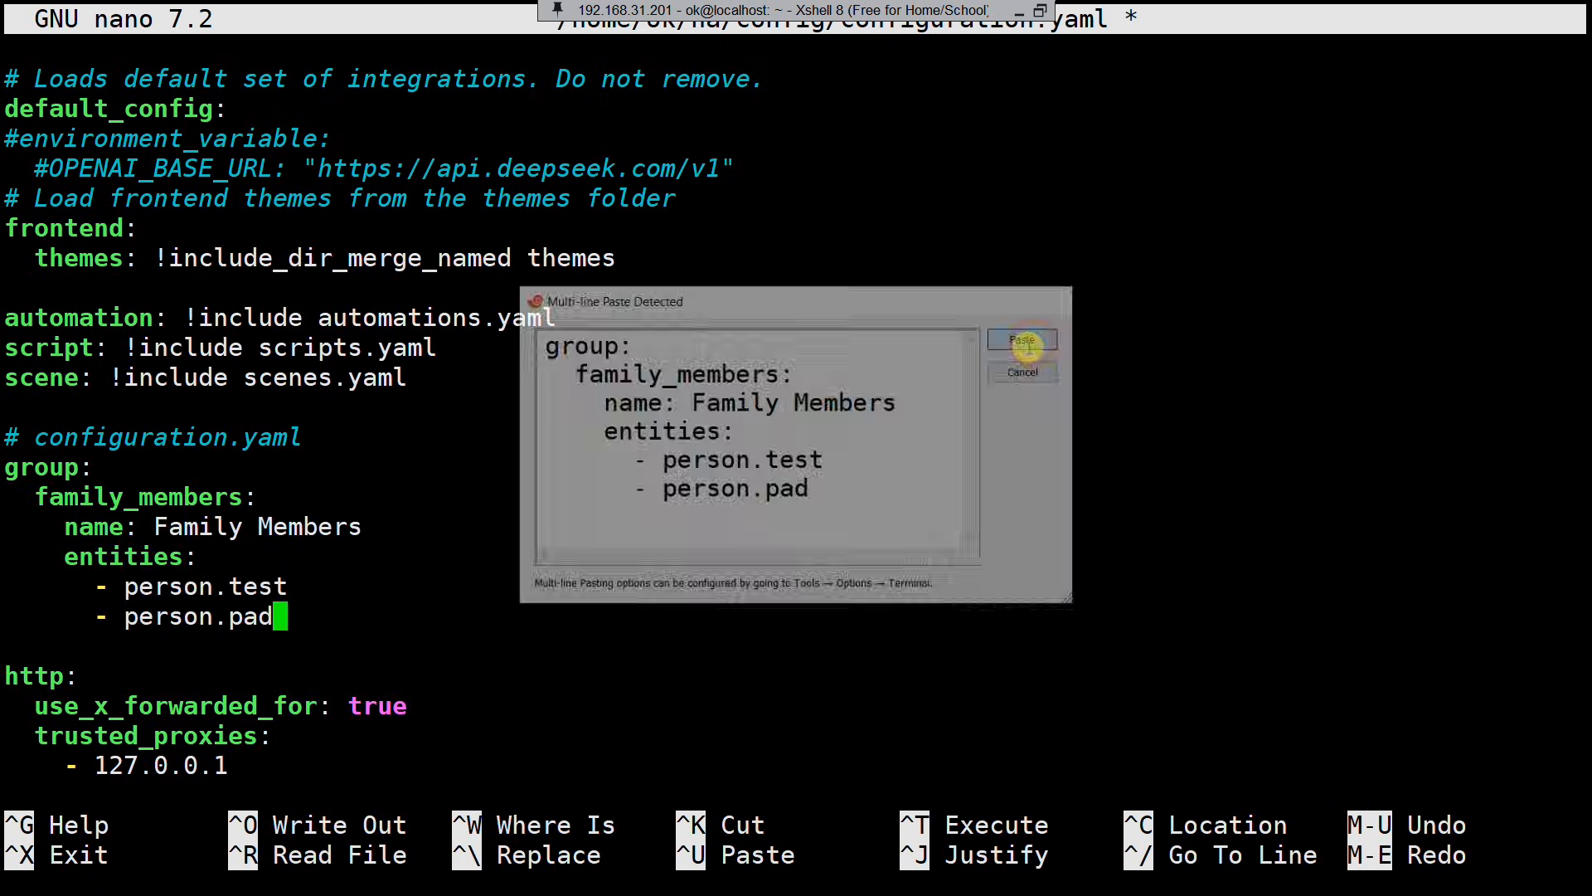
click(1021, 338)
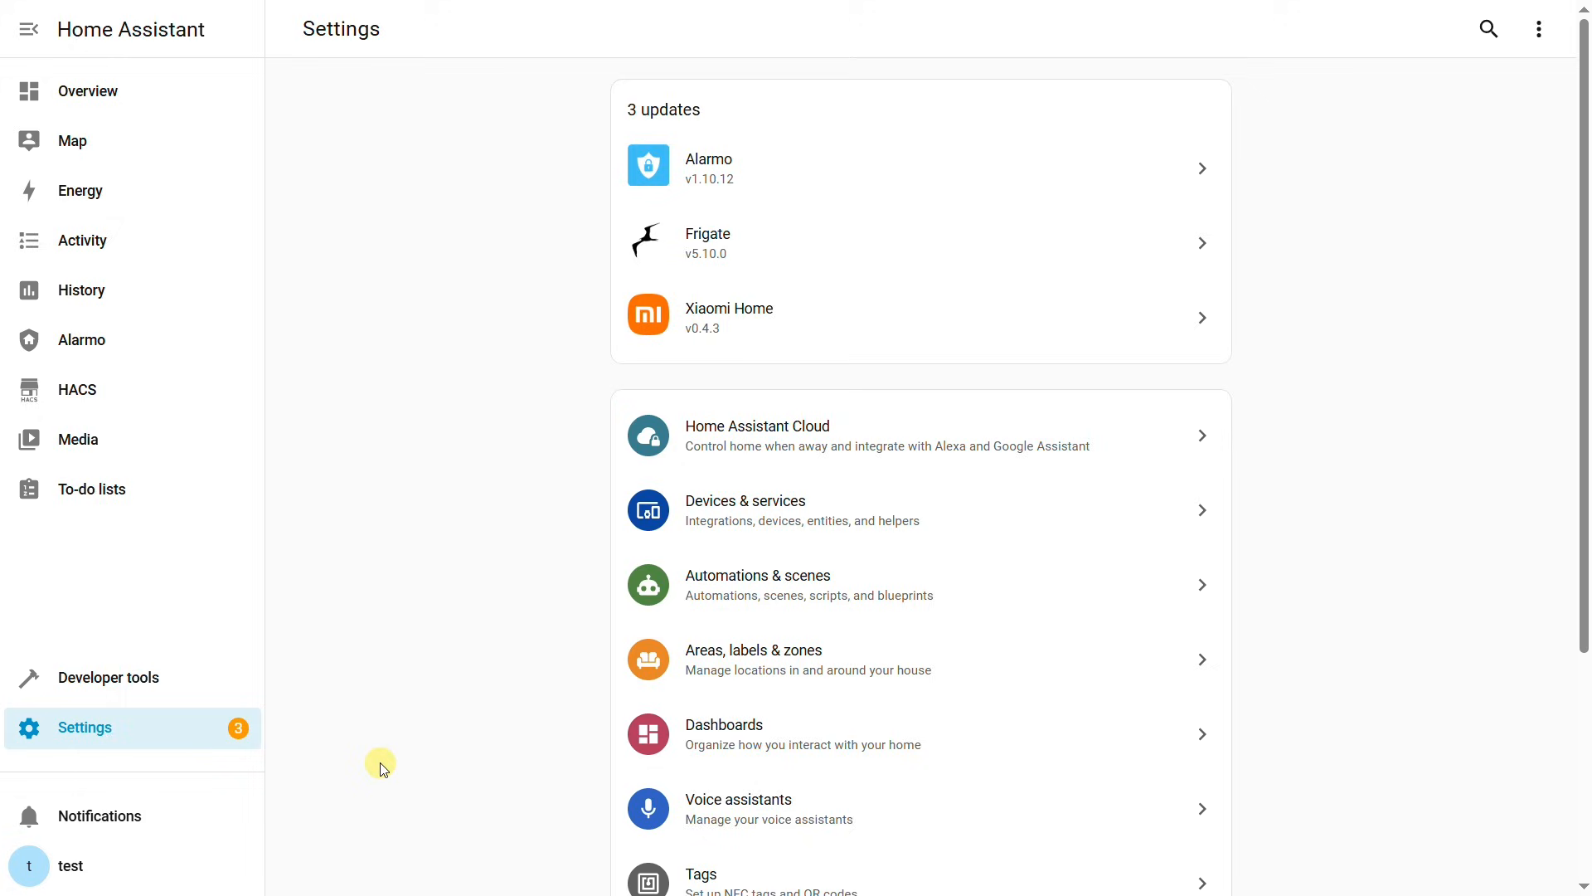
mouse_move(818, 603)
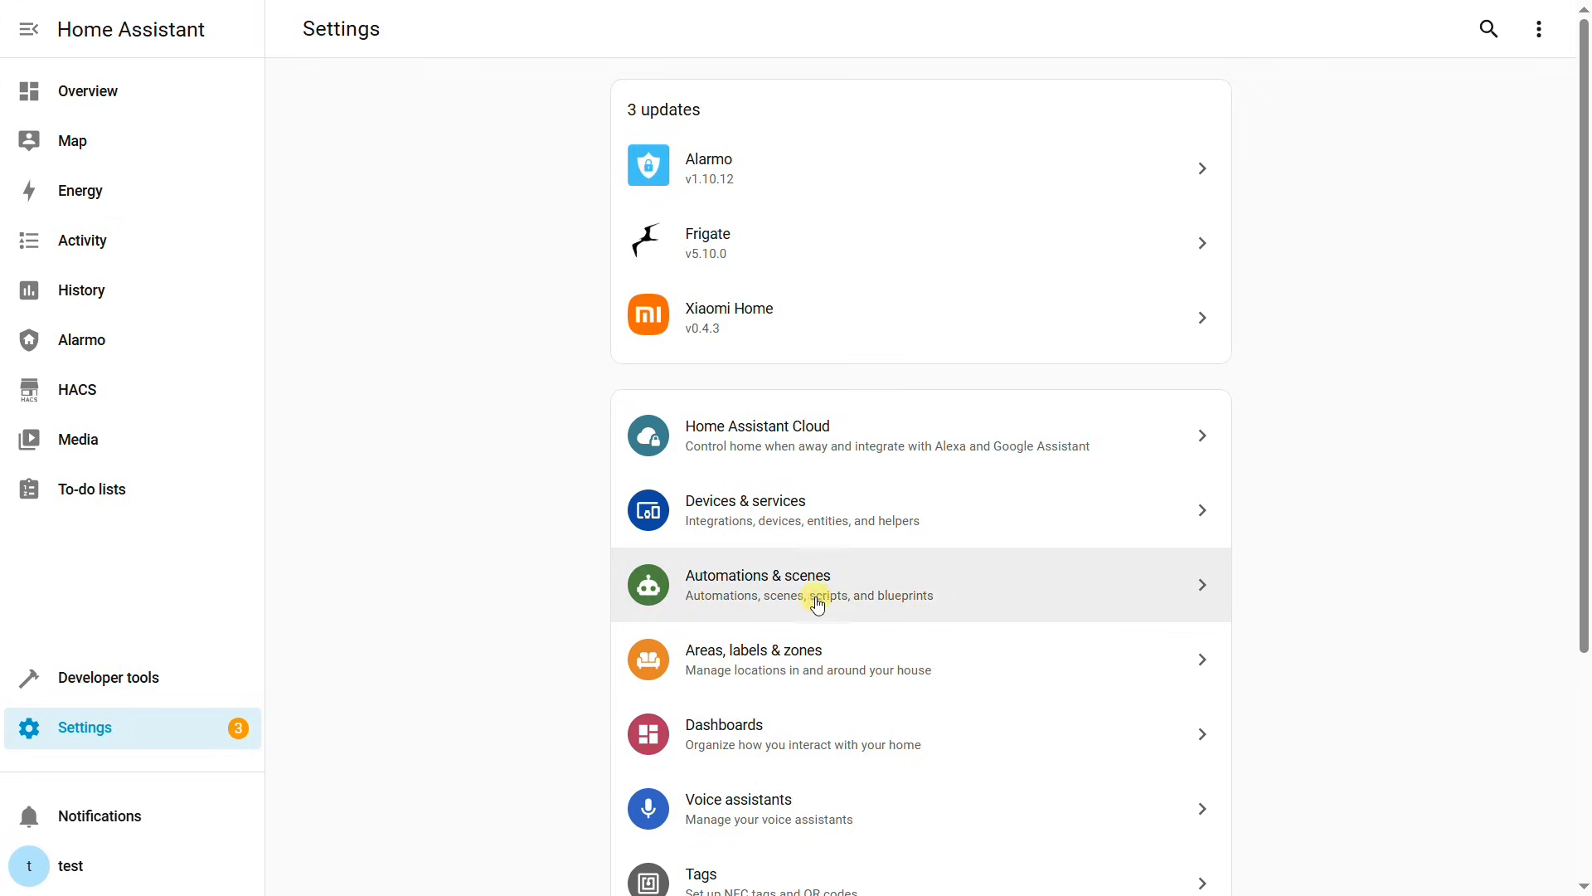
Create an automation with a State trigger on Family Members going from home to not_home
click(816, 583)
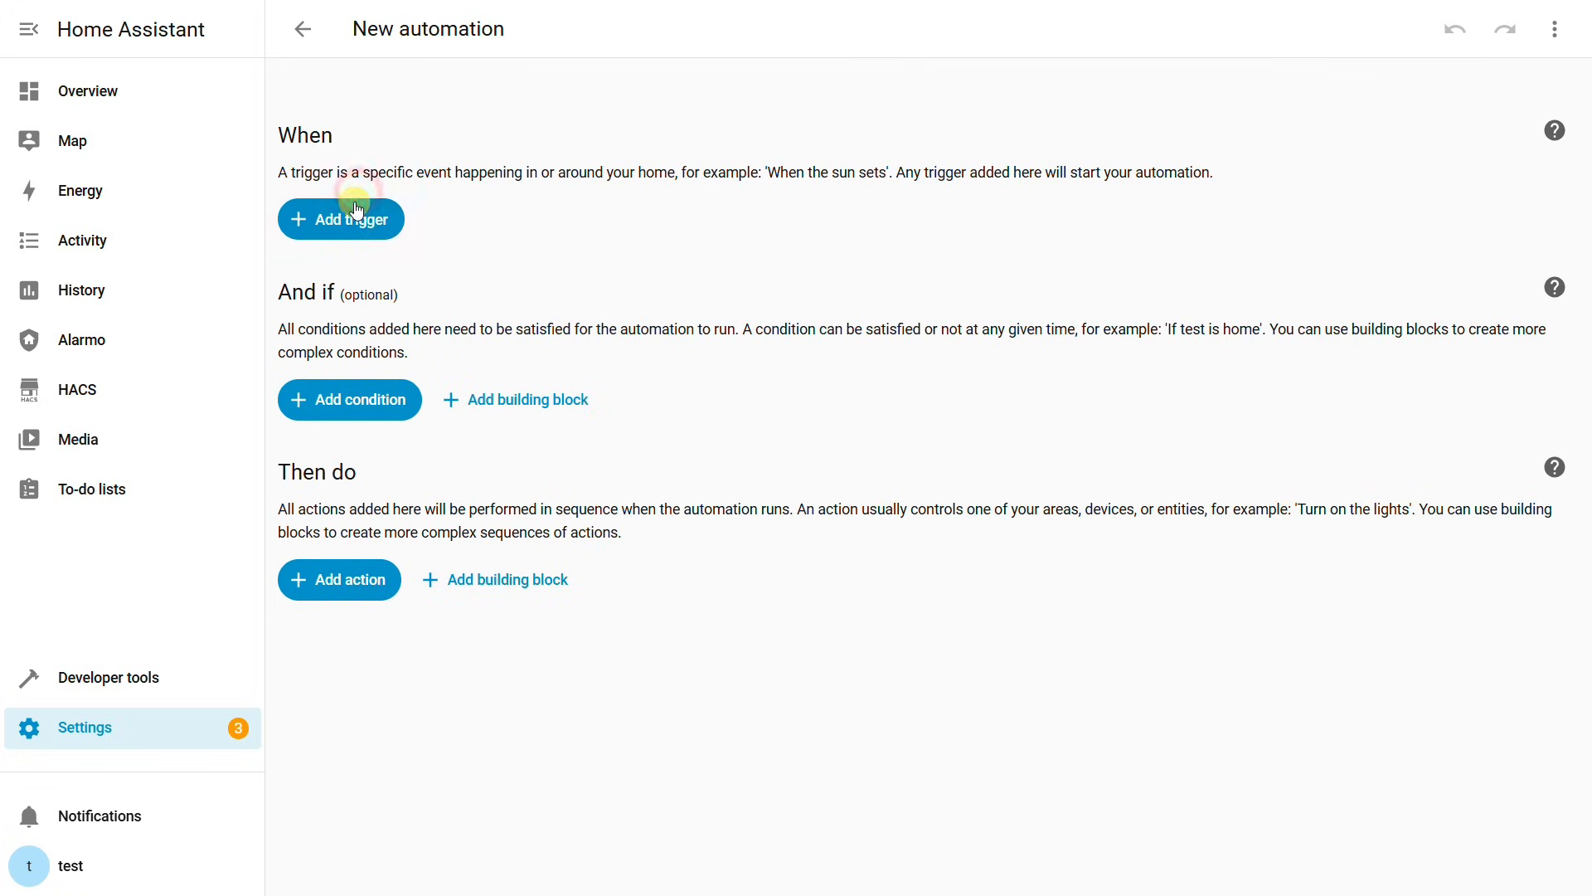
click(340, 219)
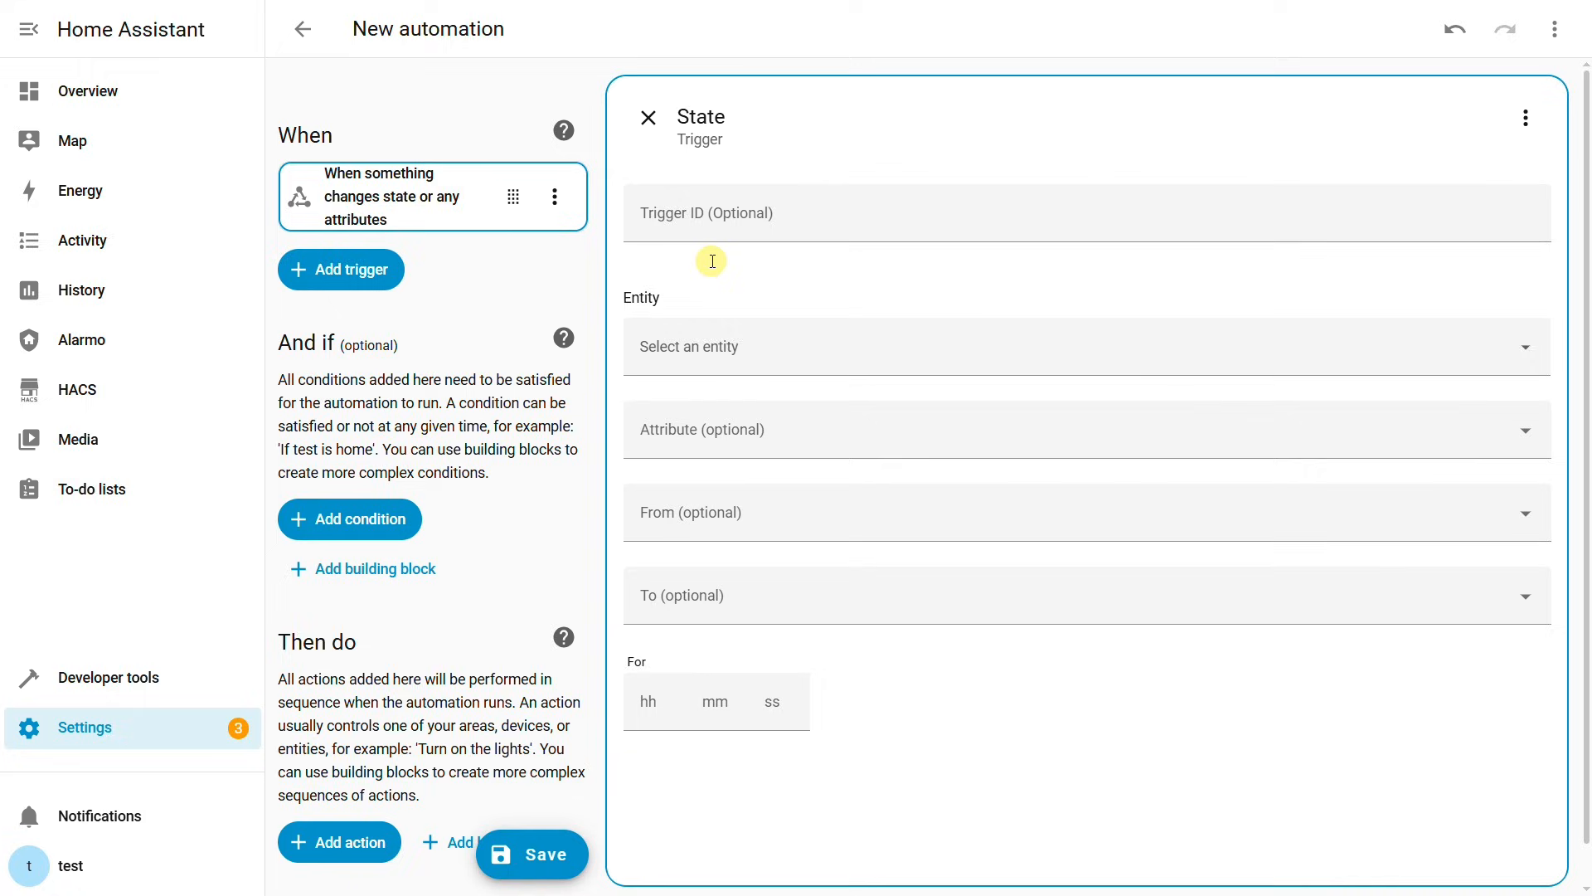
text(group)
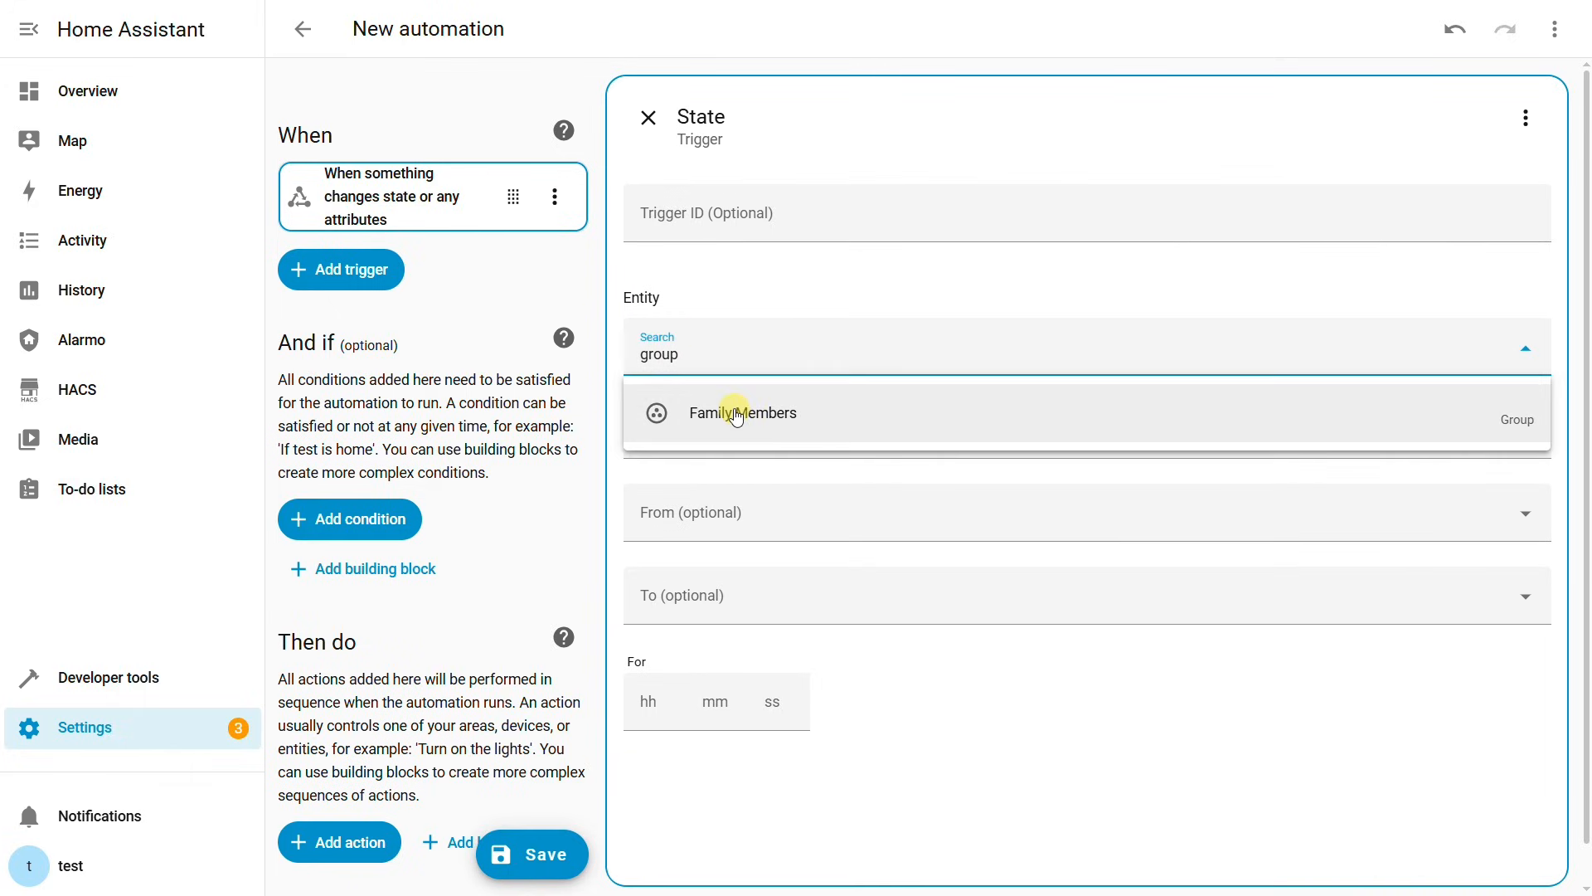
click(743, 413)
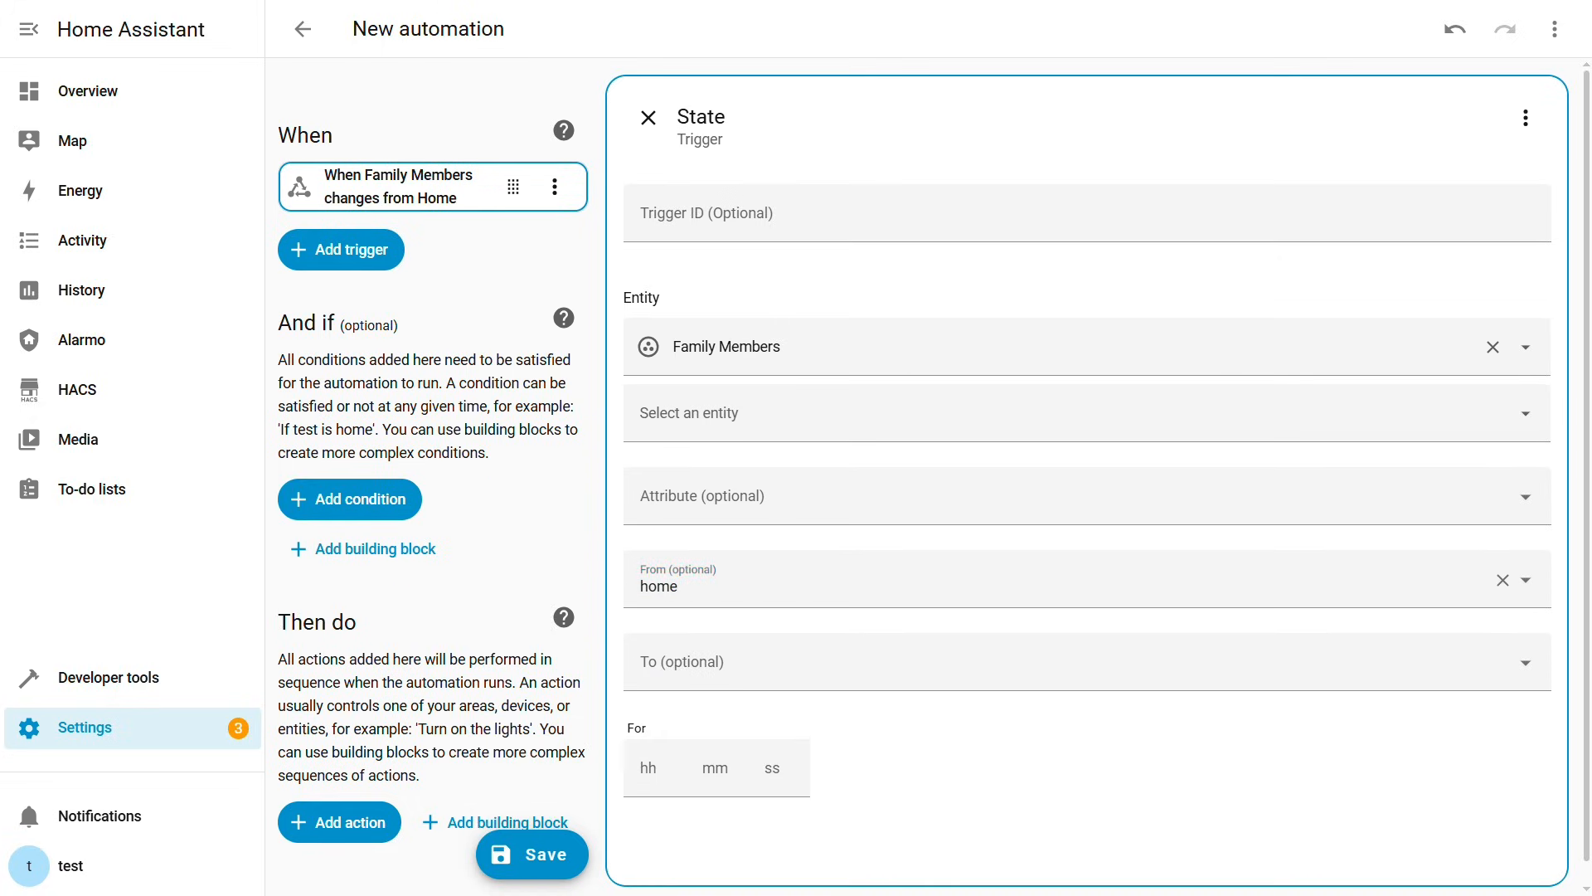
mouse_move(1357, 627)
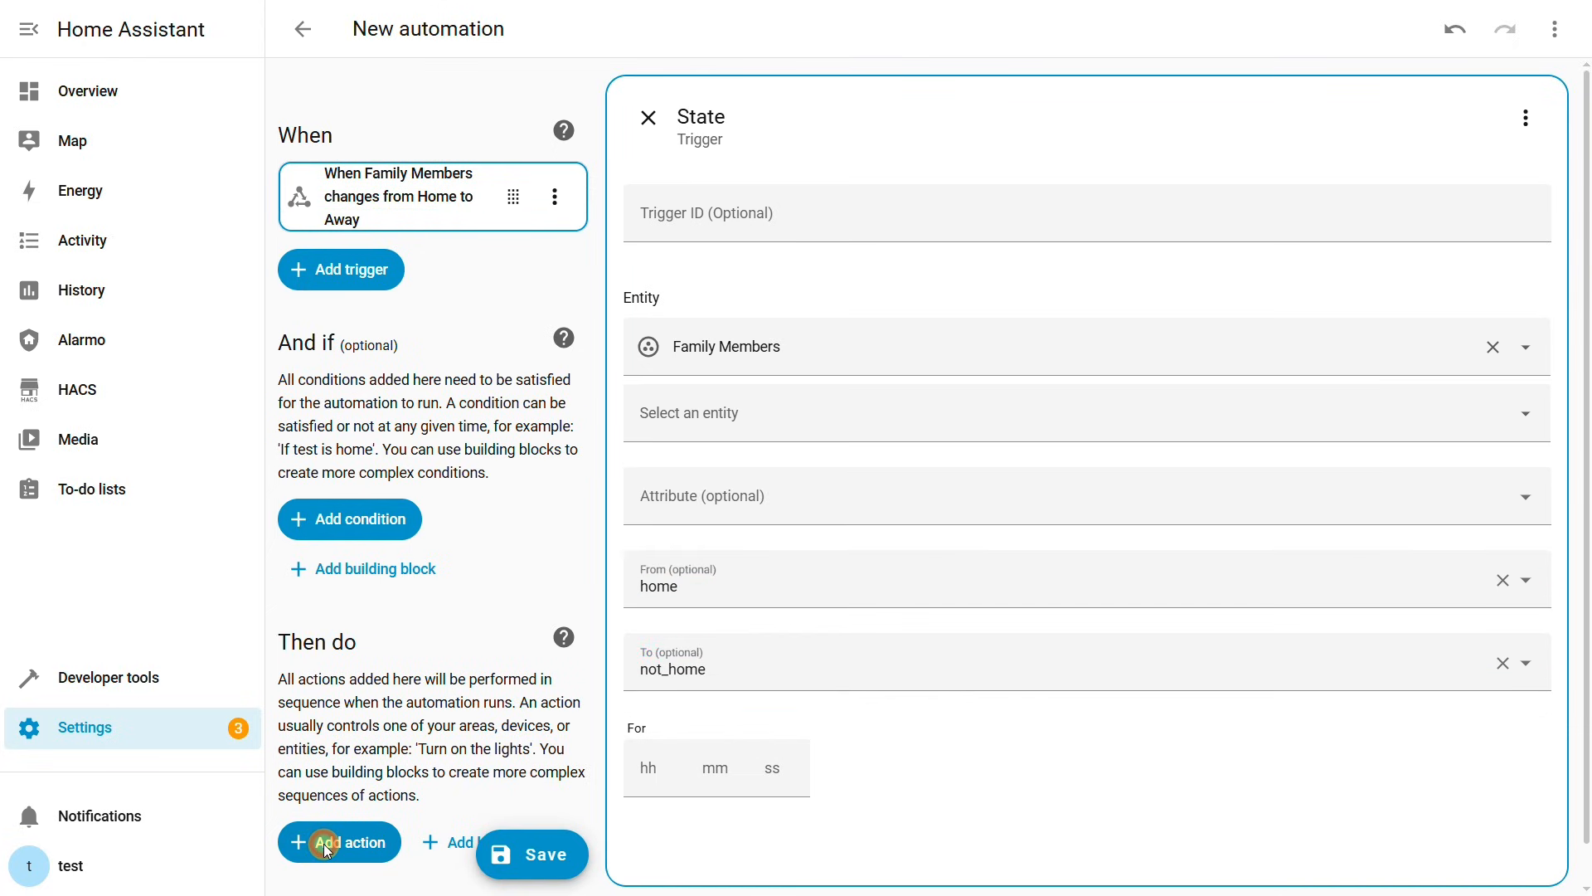
click(339, 842)
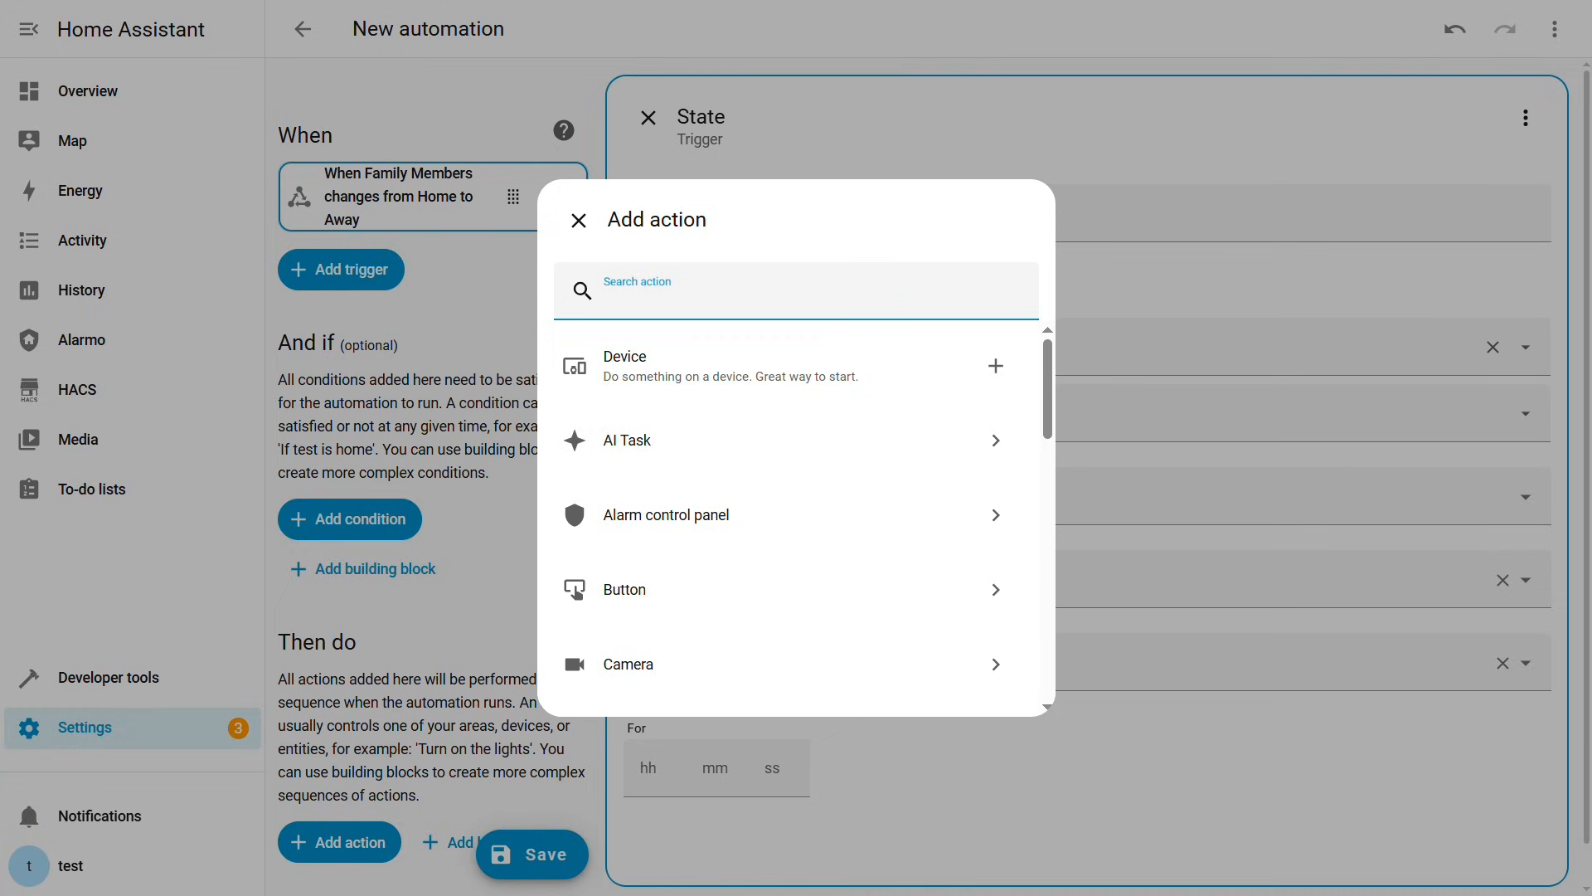
Choose the RESTful Command: notify_n8n_entity_change action from Other actions
scroll(down, 3)
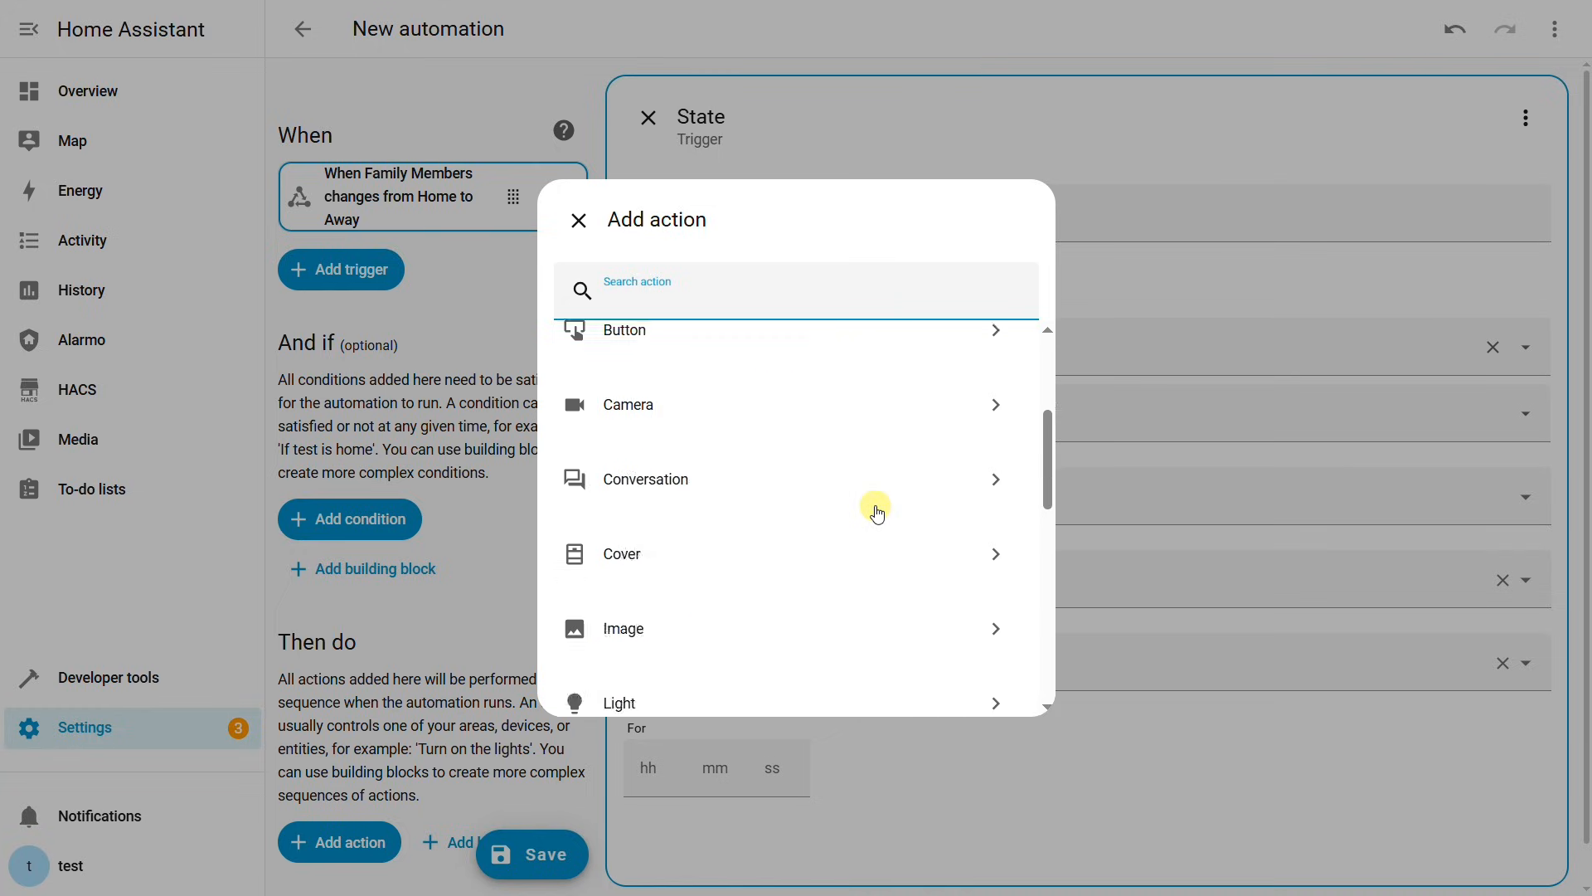
scroll(down, 3)
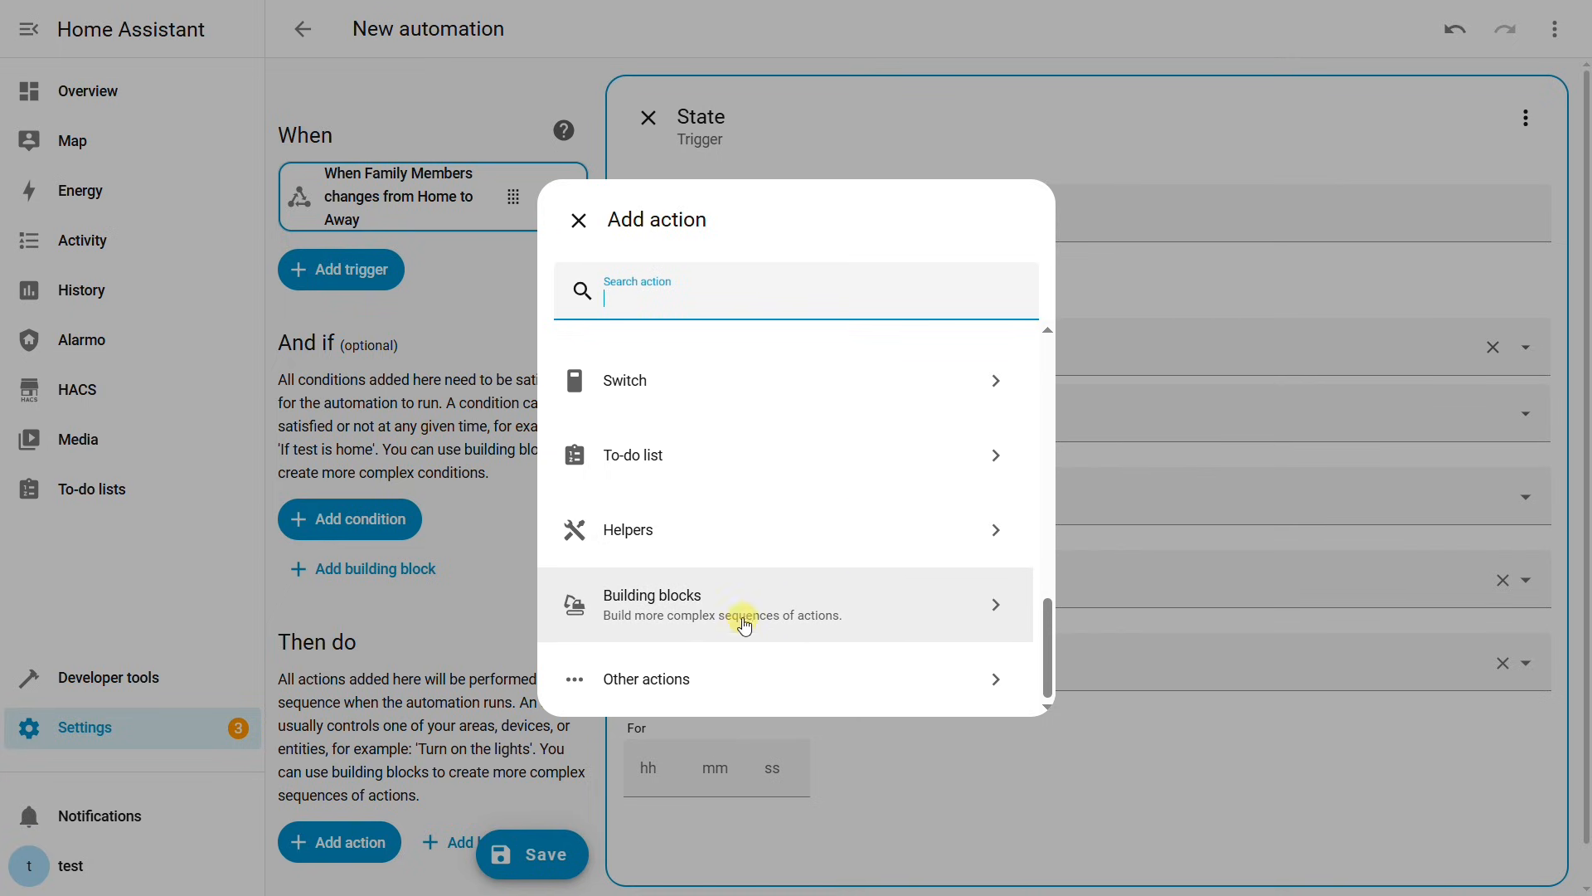
click(645, 678)
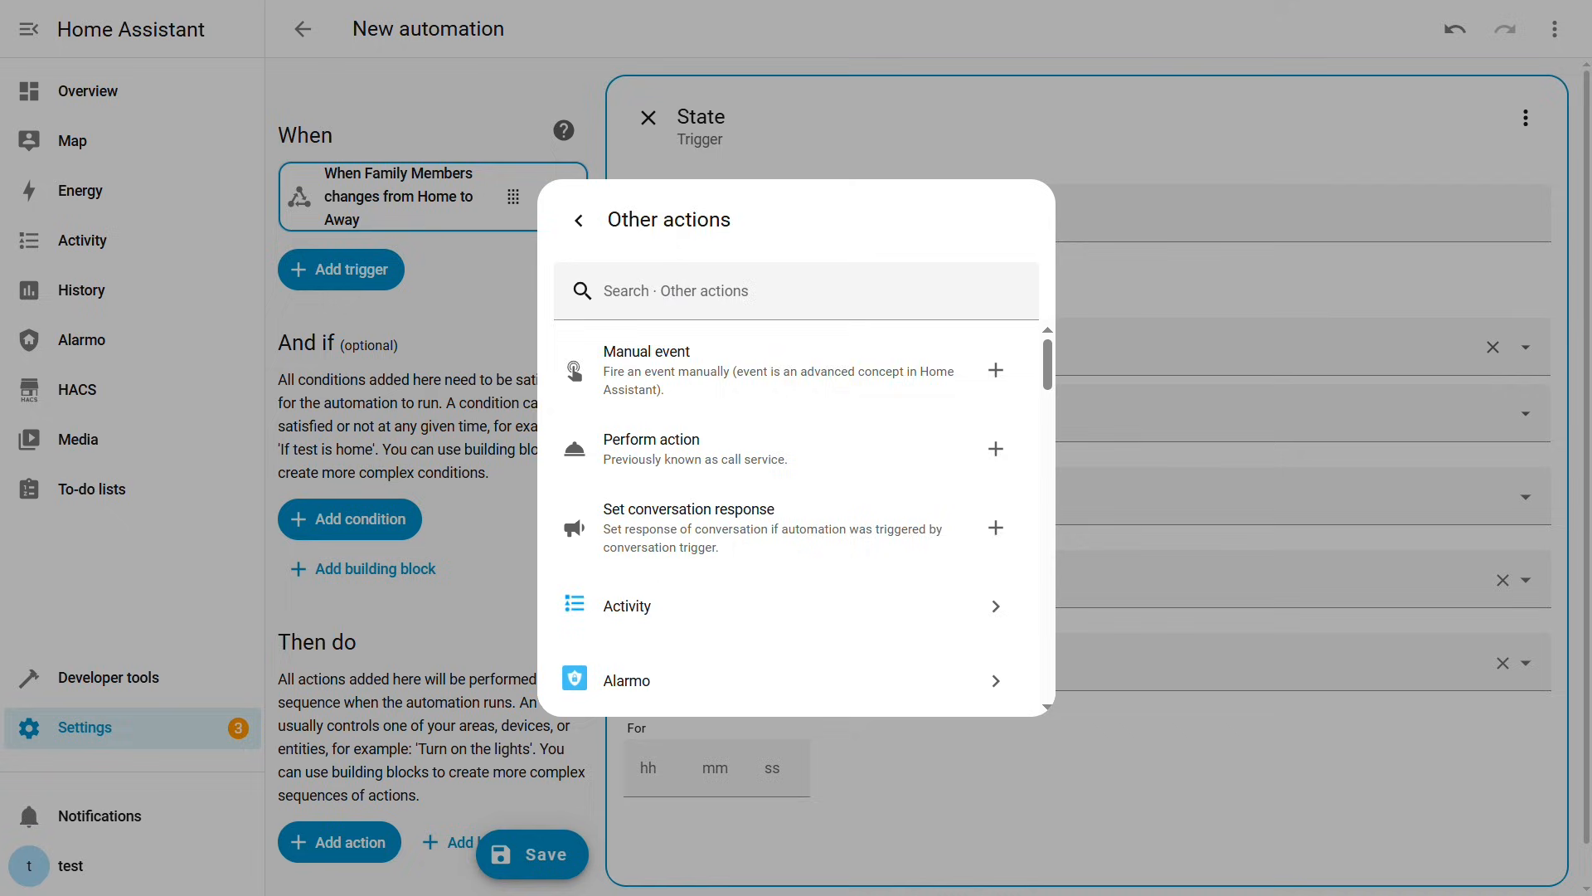
text(rest)
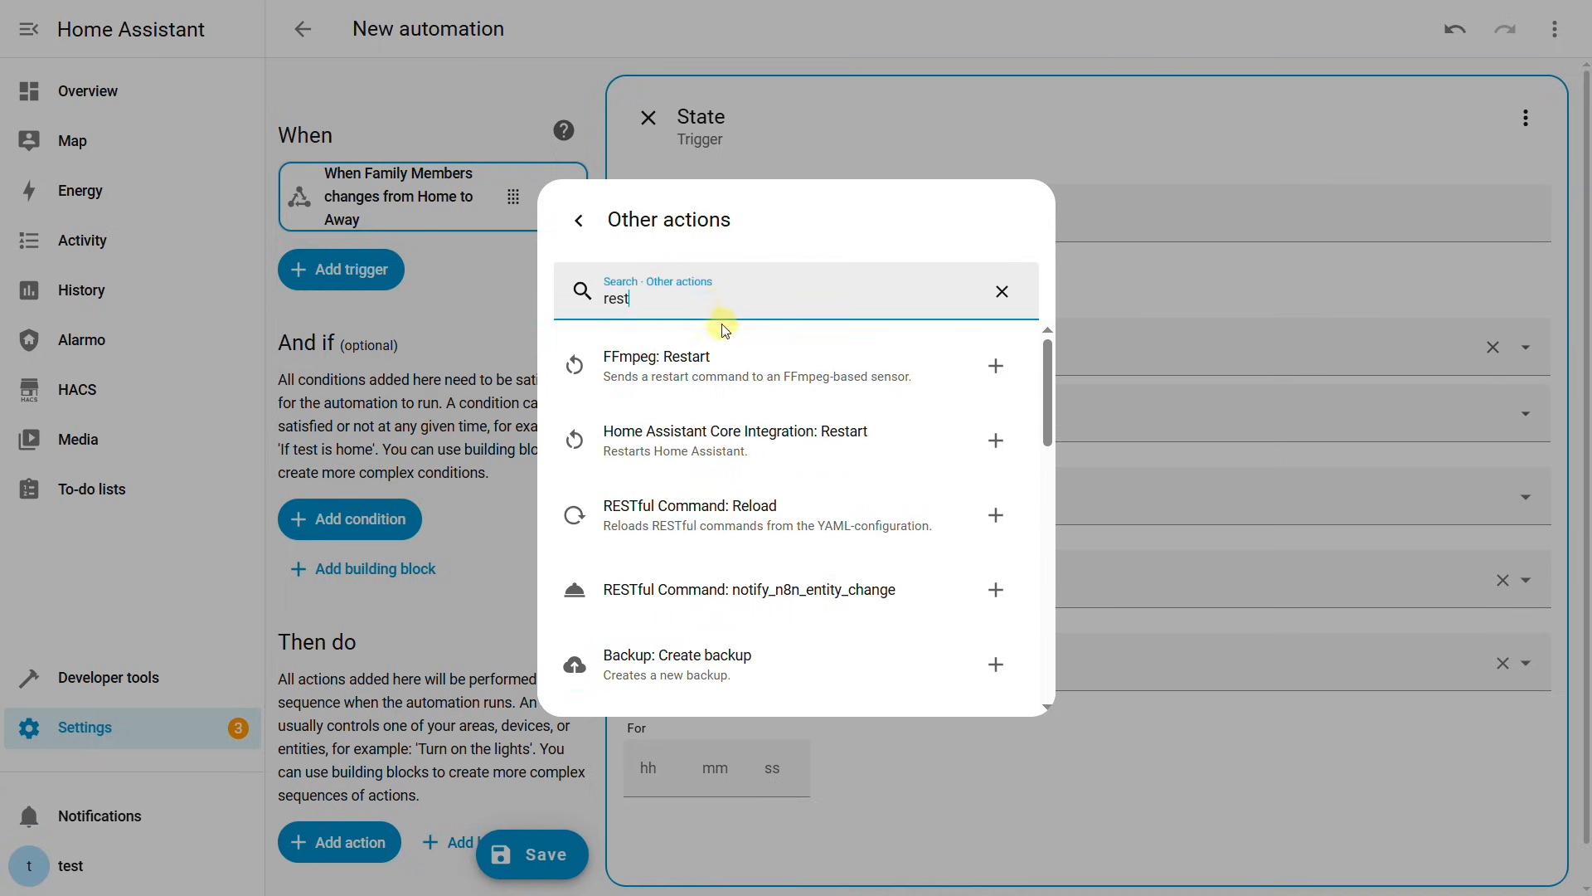
click(994, 589)
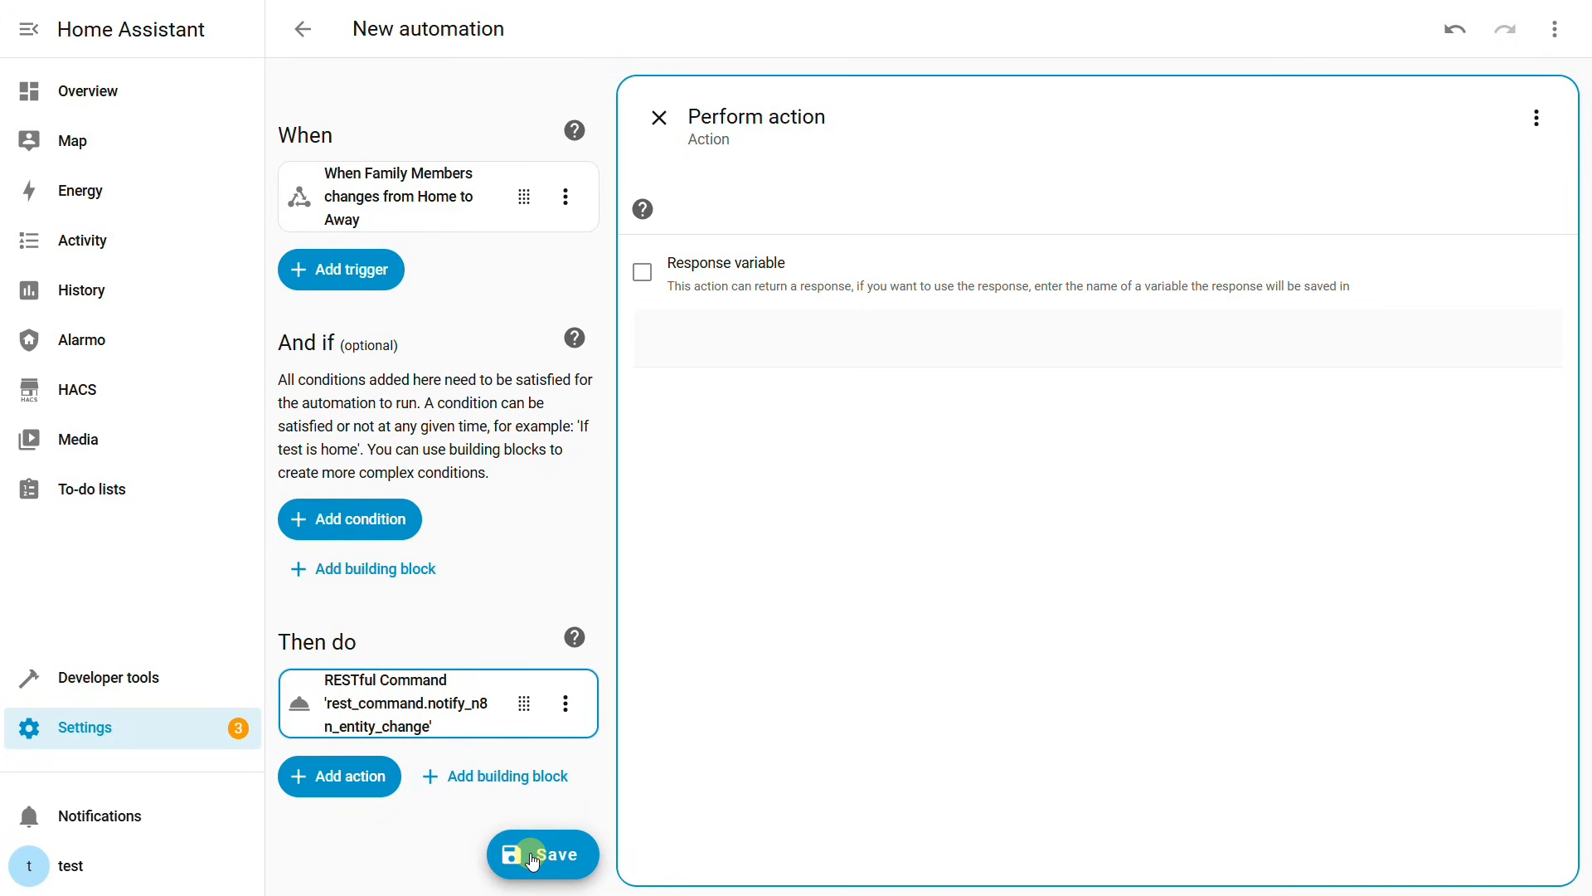
Save the automation under the name n8n_webhook and leave the editor
click(542, 853)
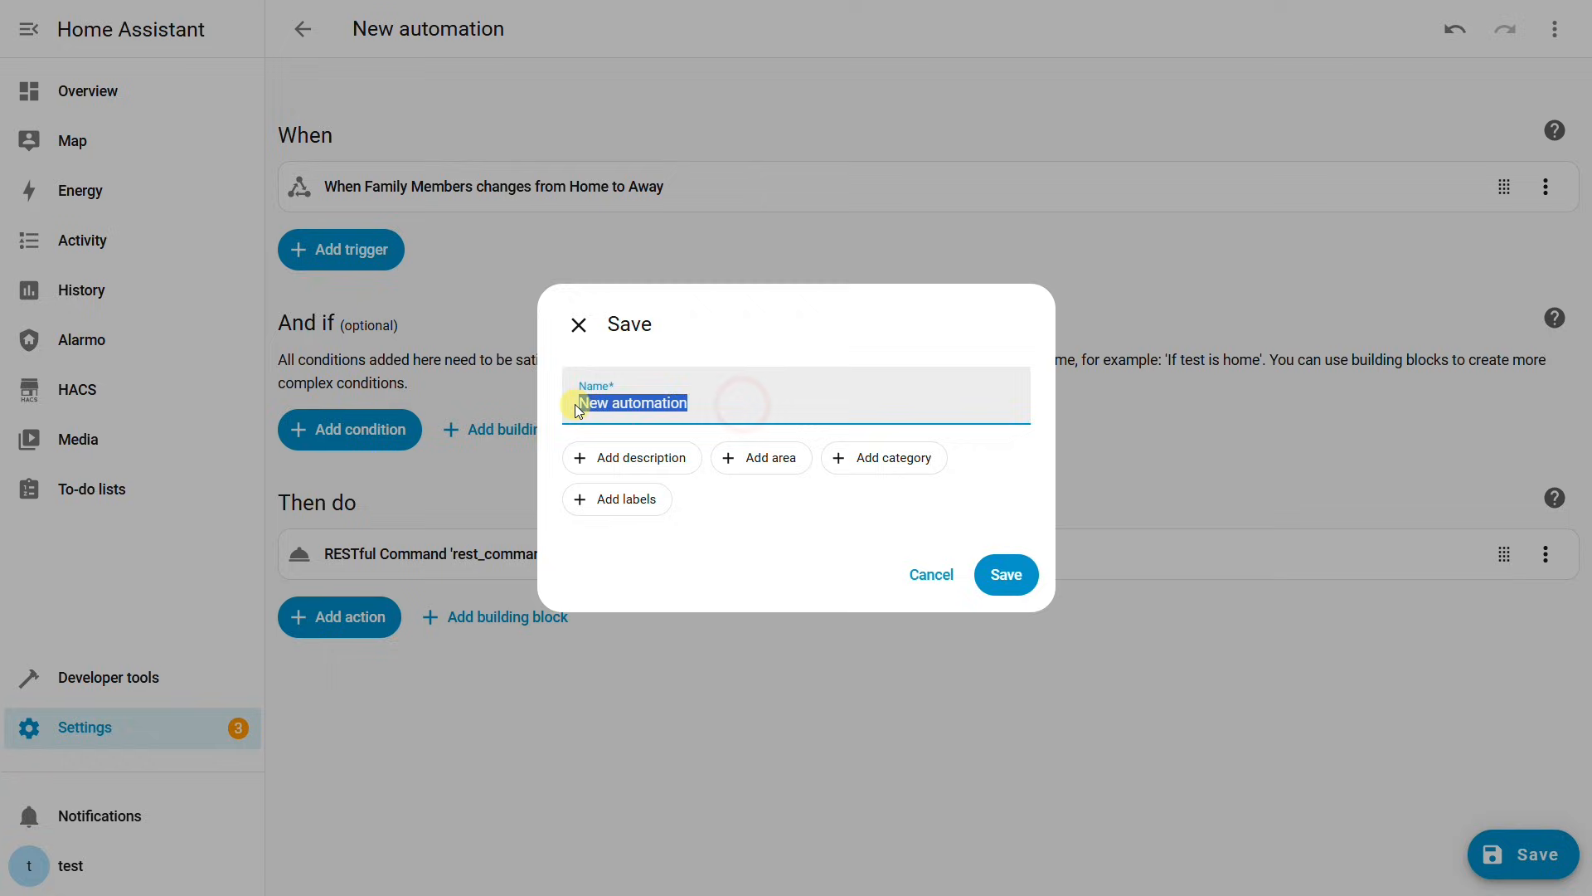
click(1005, 574)
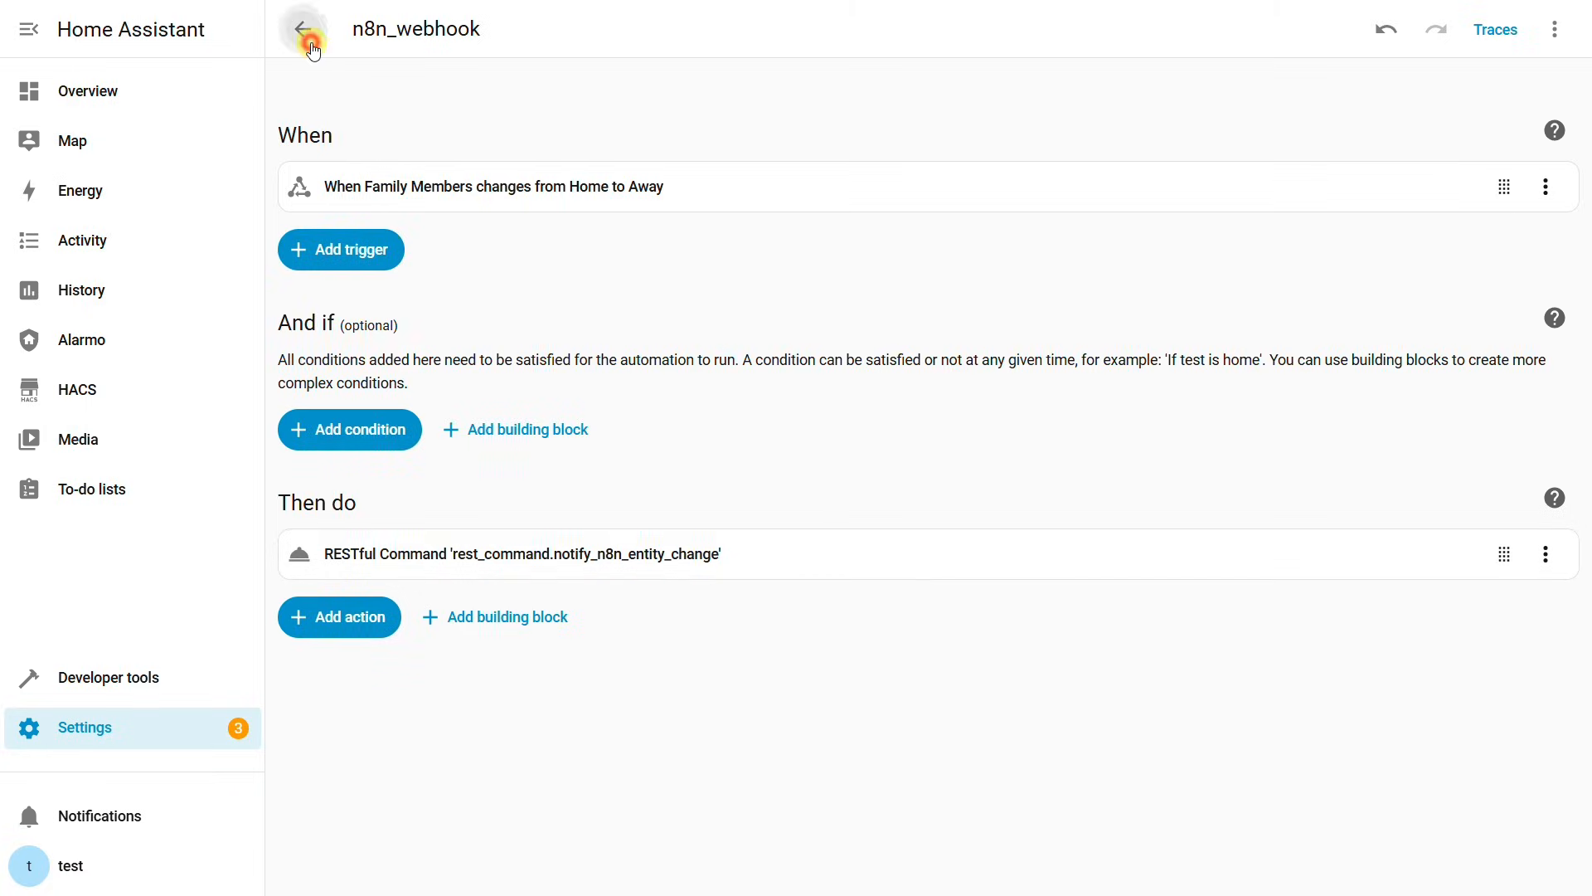
click(302, 28)
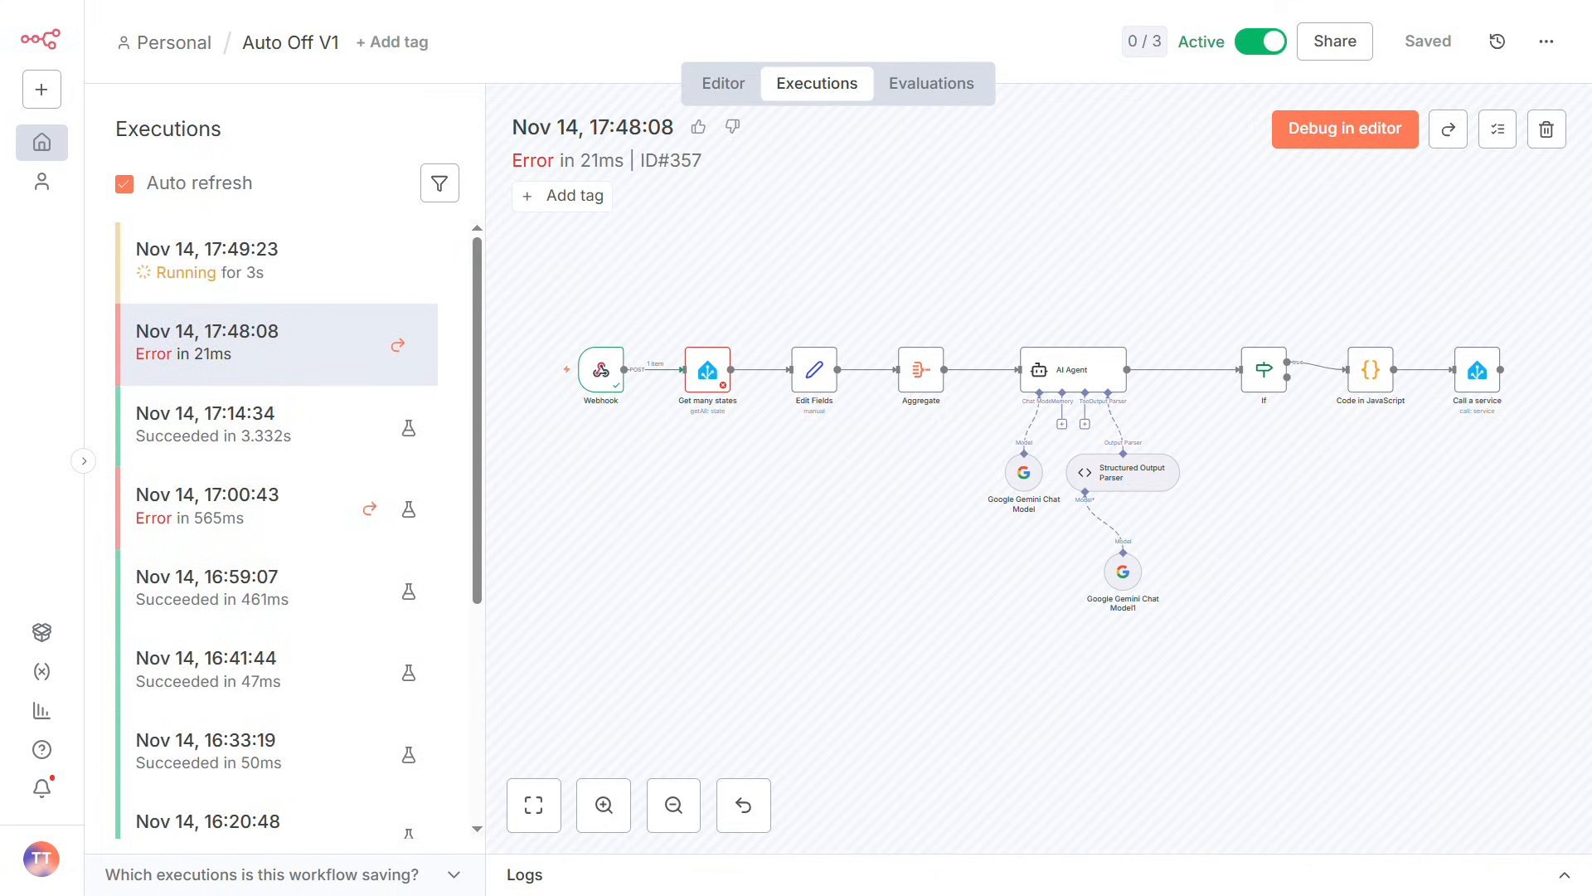
mouse_move(657, 617)
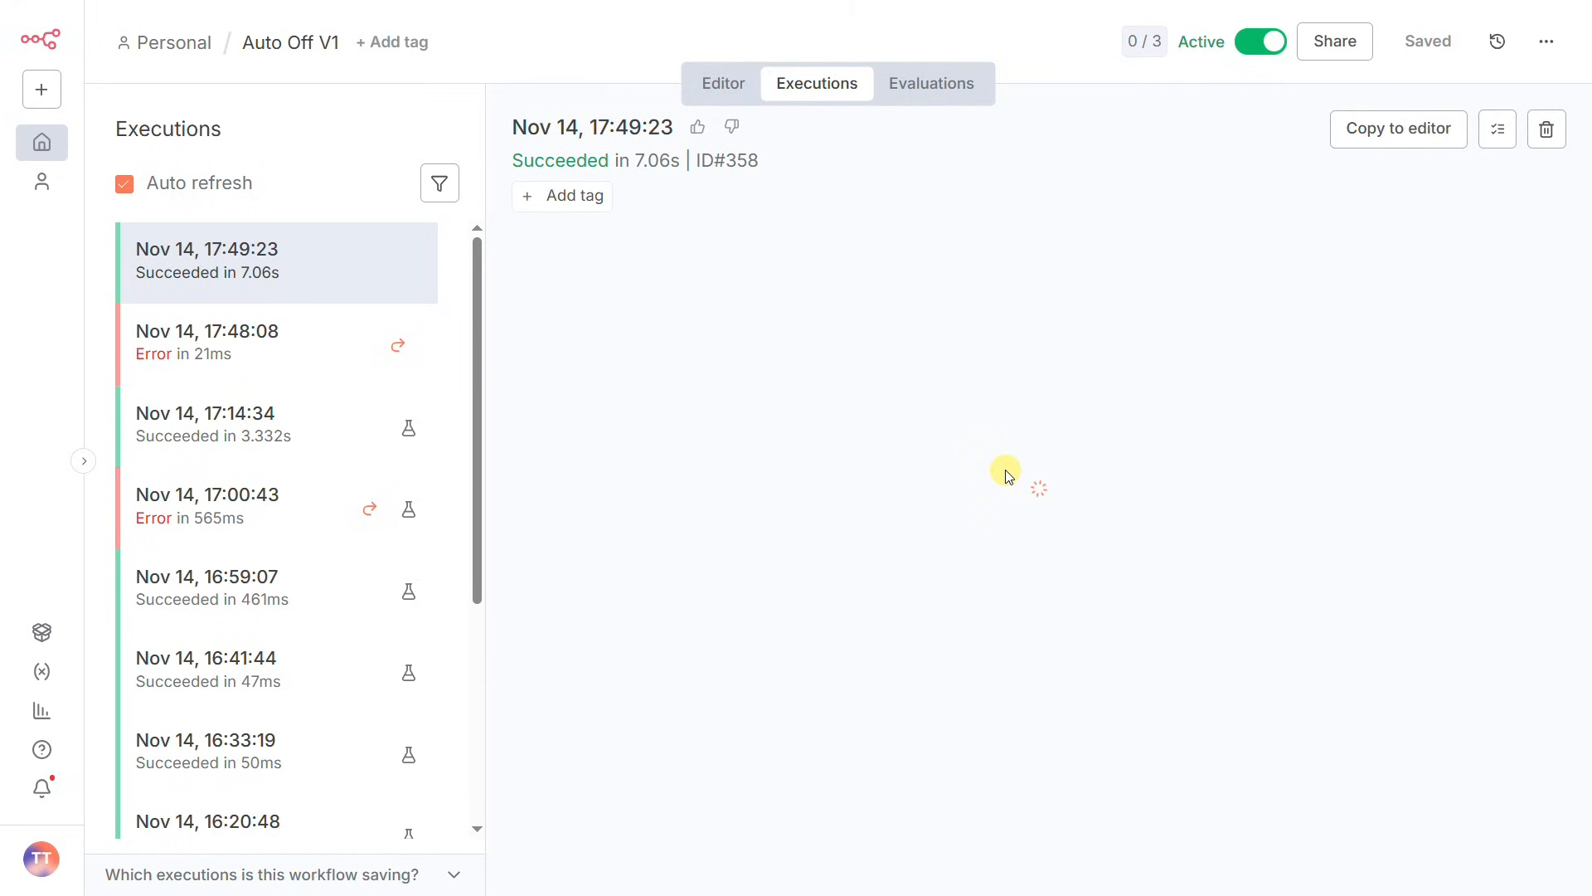
mouse_move(1007, 552)
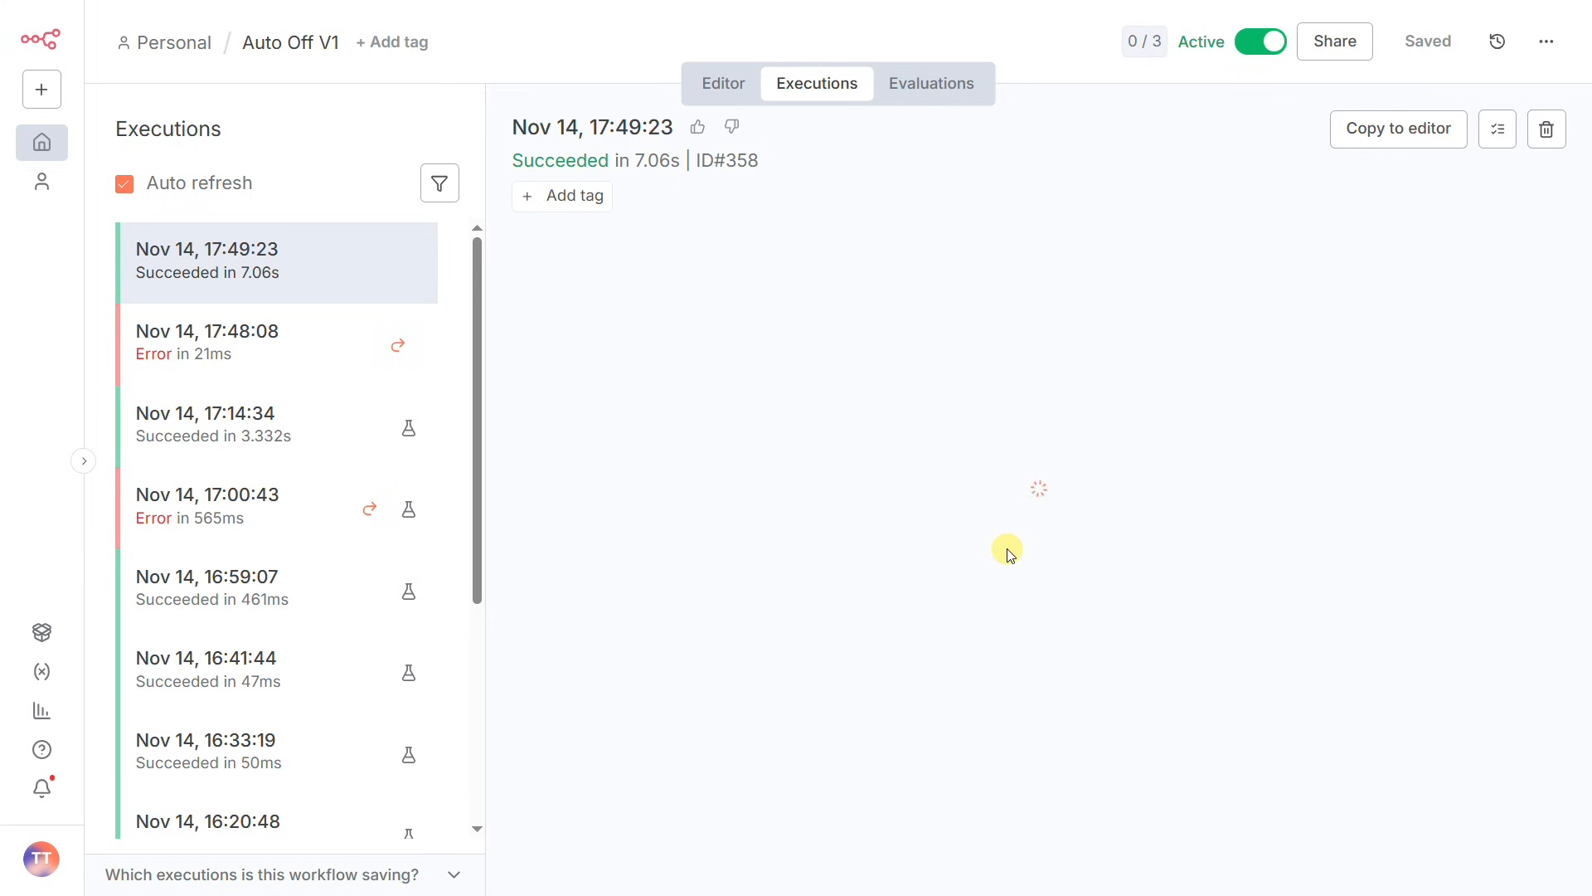